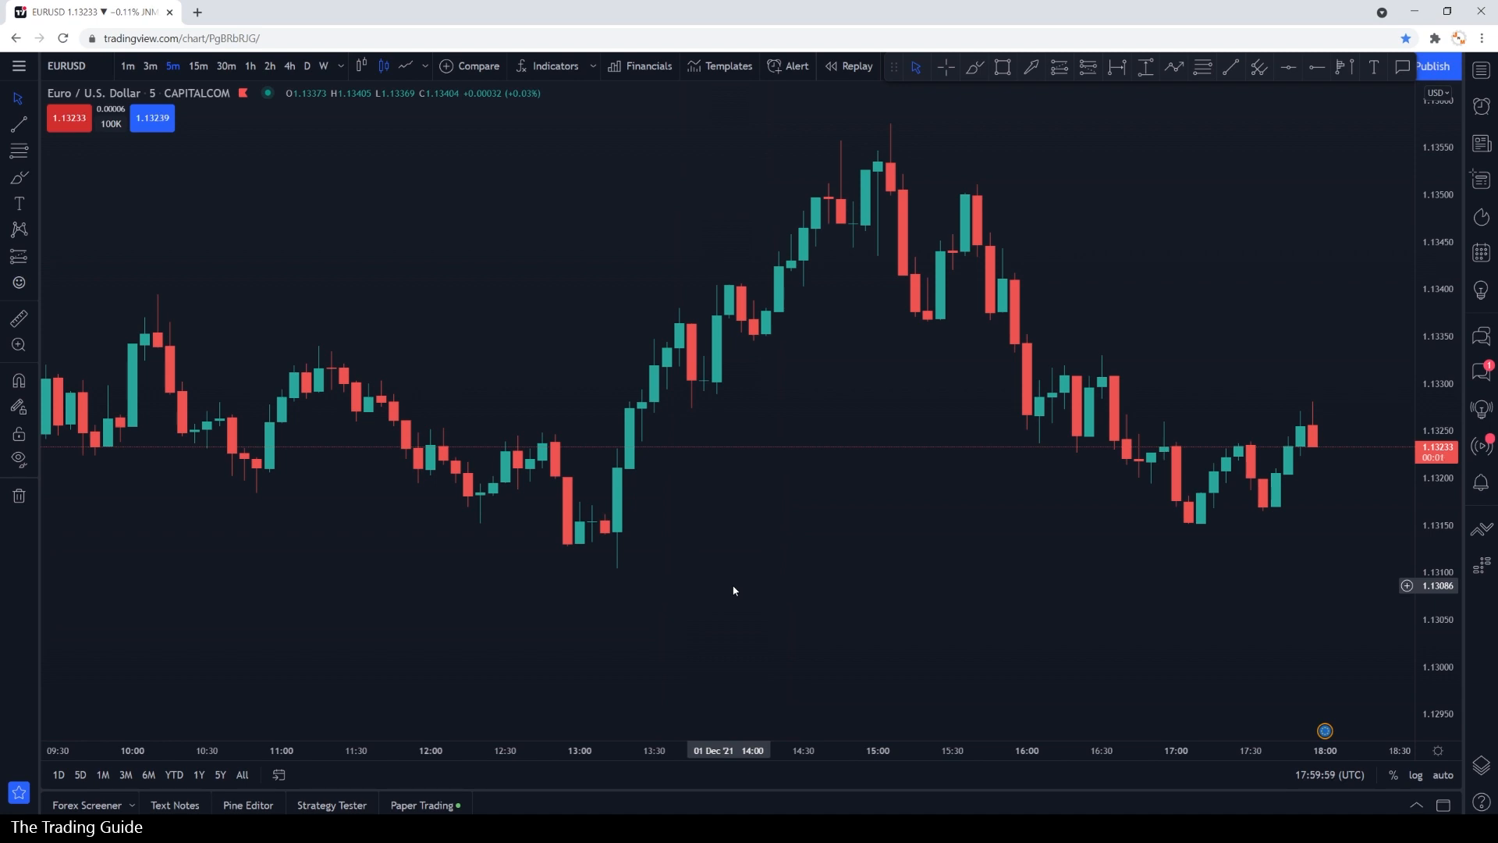
- Add the Moving Average Exponential indicator (default length 9) to the EURUSD chart
click(554, 66)
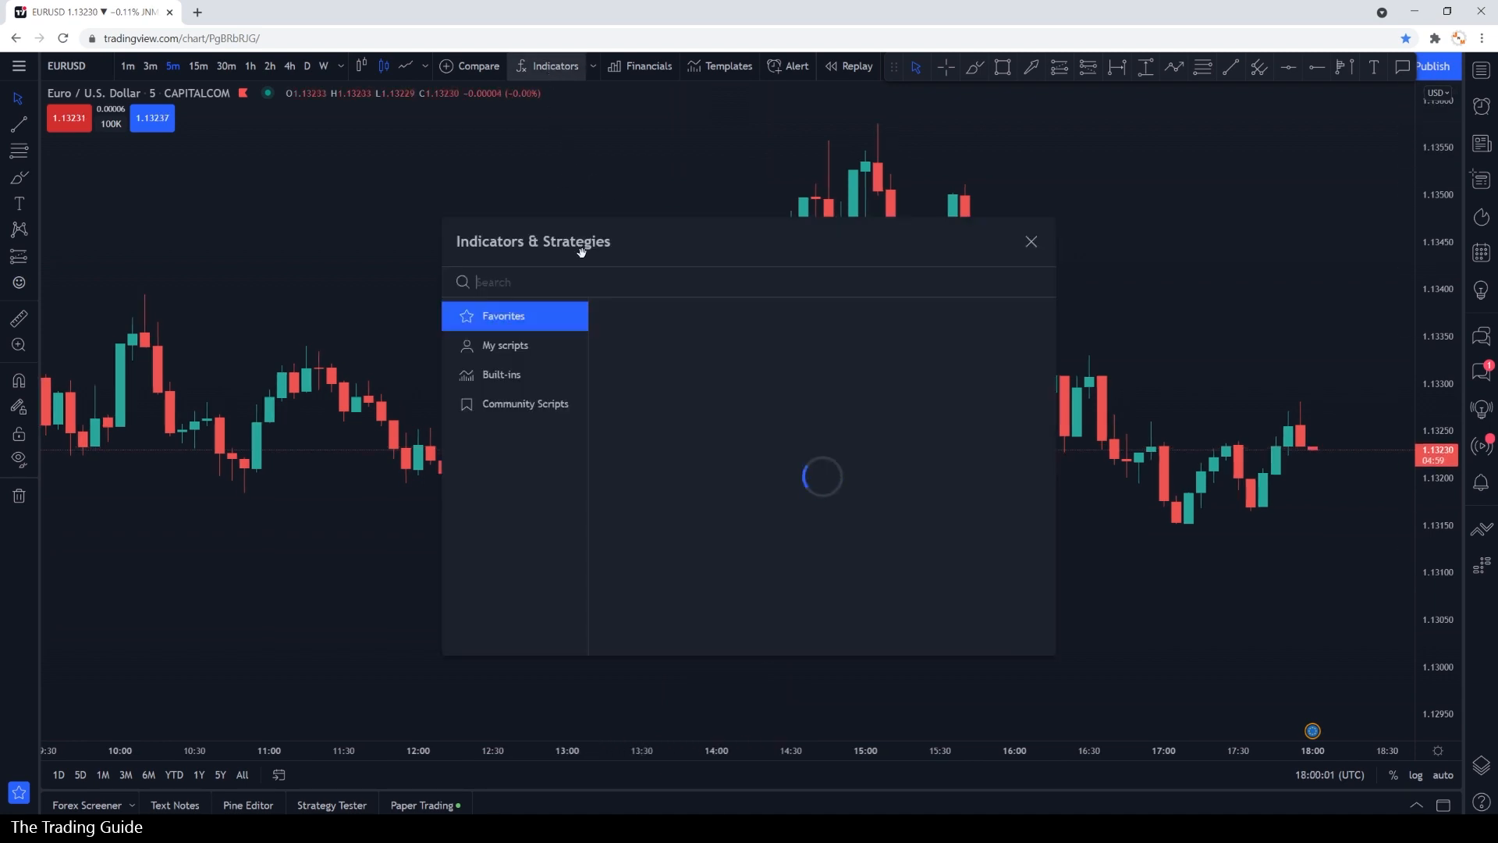
text(moving a)
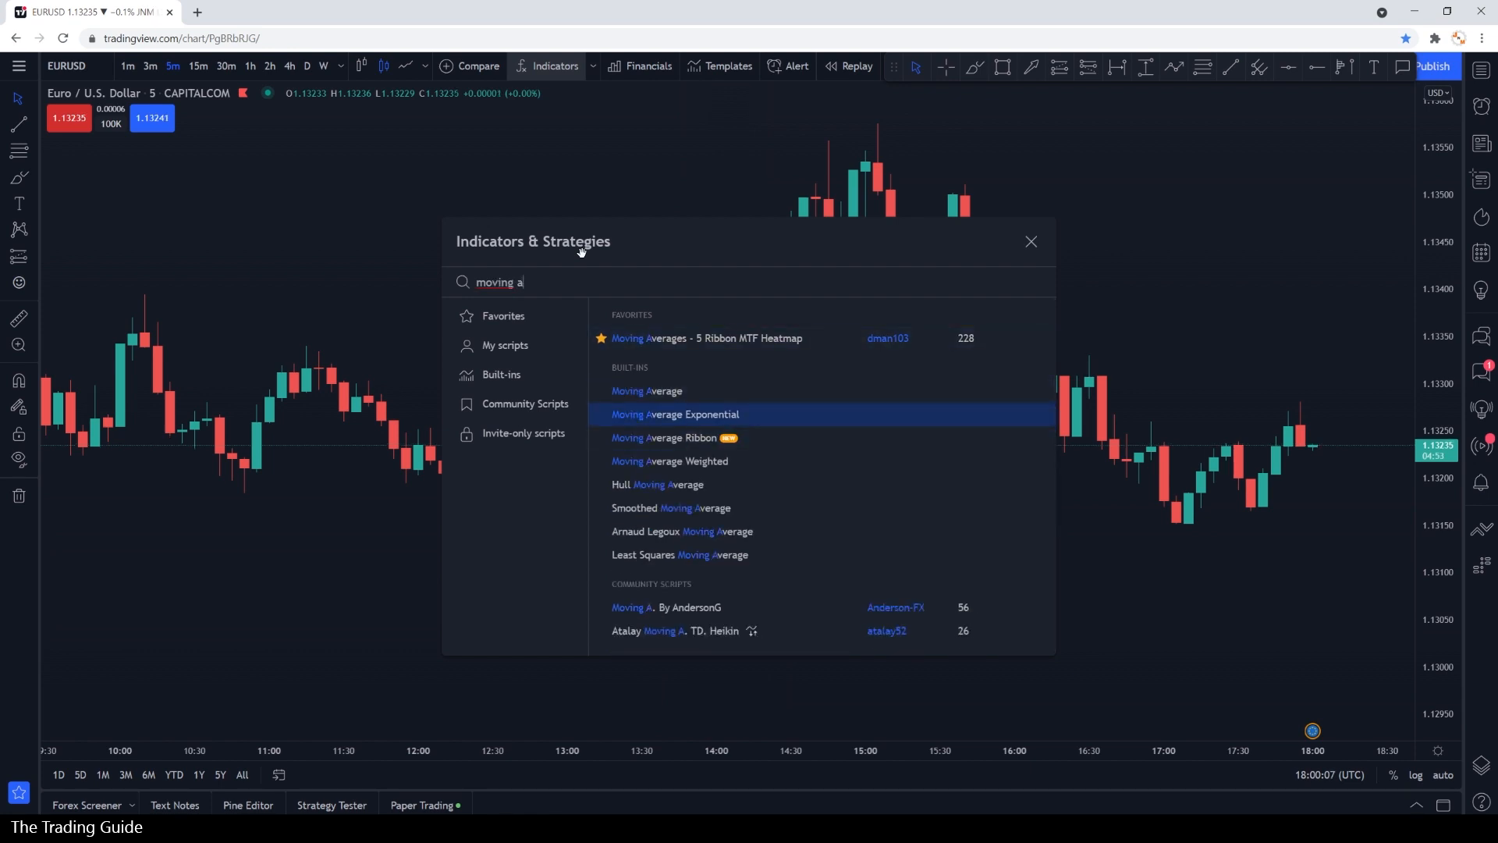
click(674, 413)
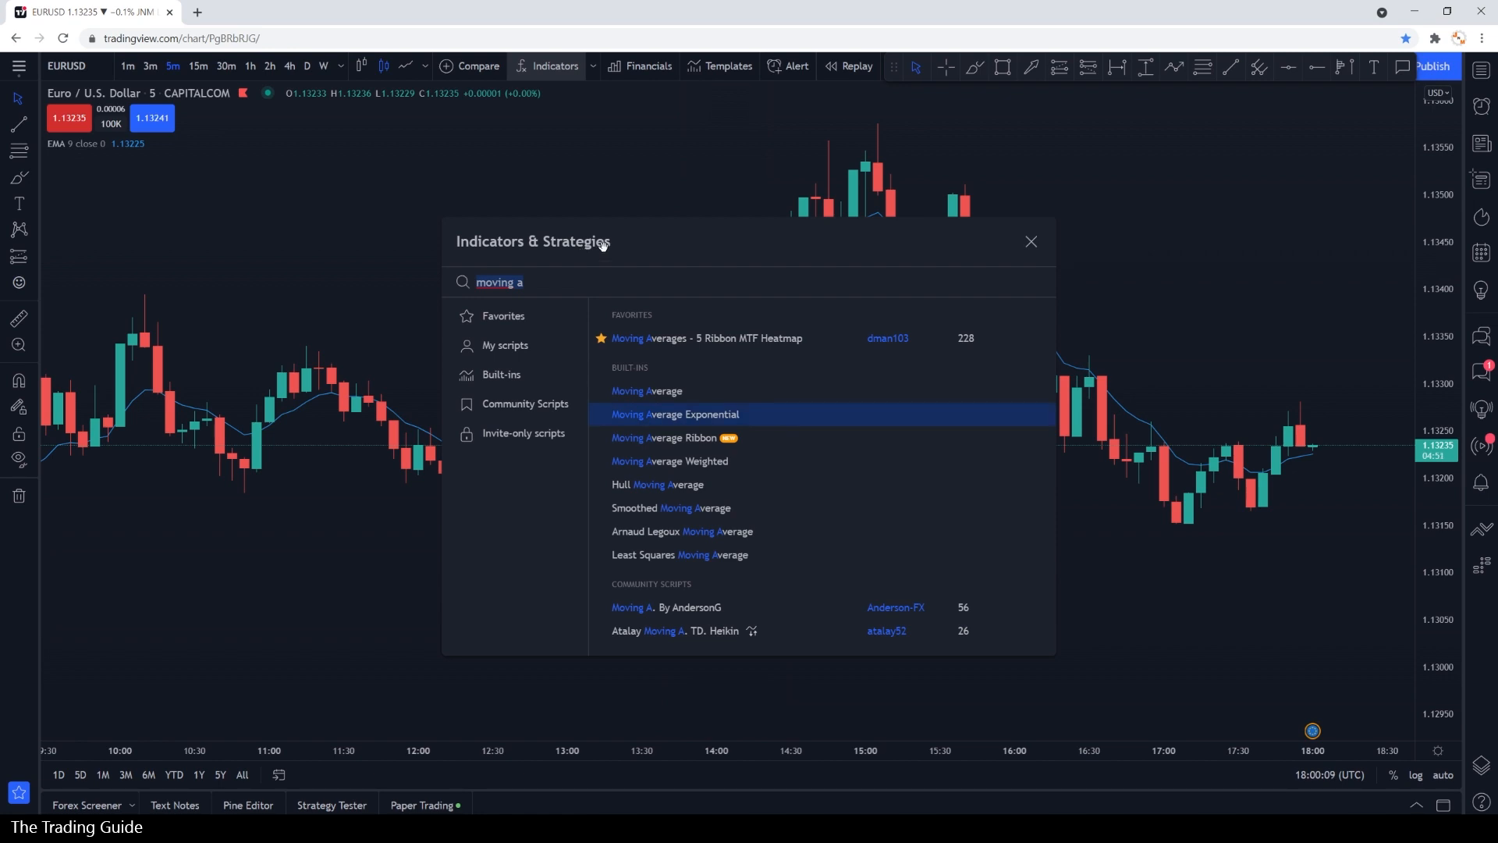
click(1031, 240)
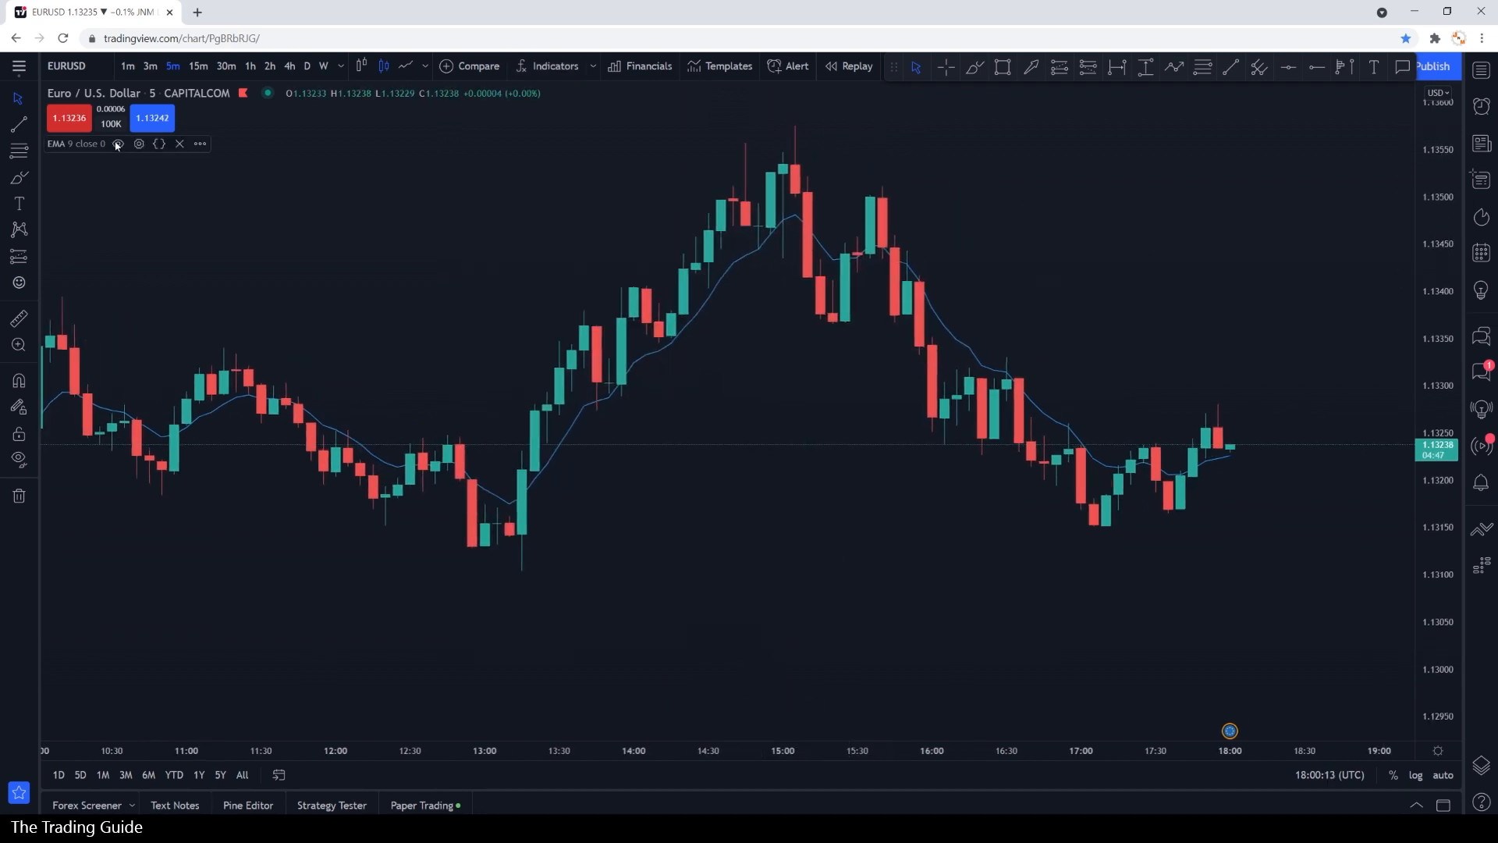
- Restyle the EMA 9 line with the third thickness and a light green colour
click(139, 144)
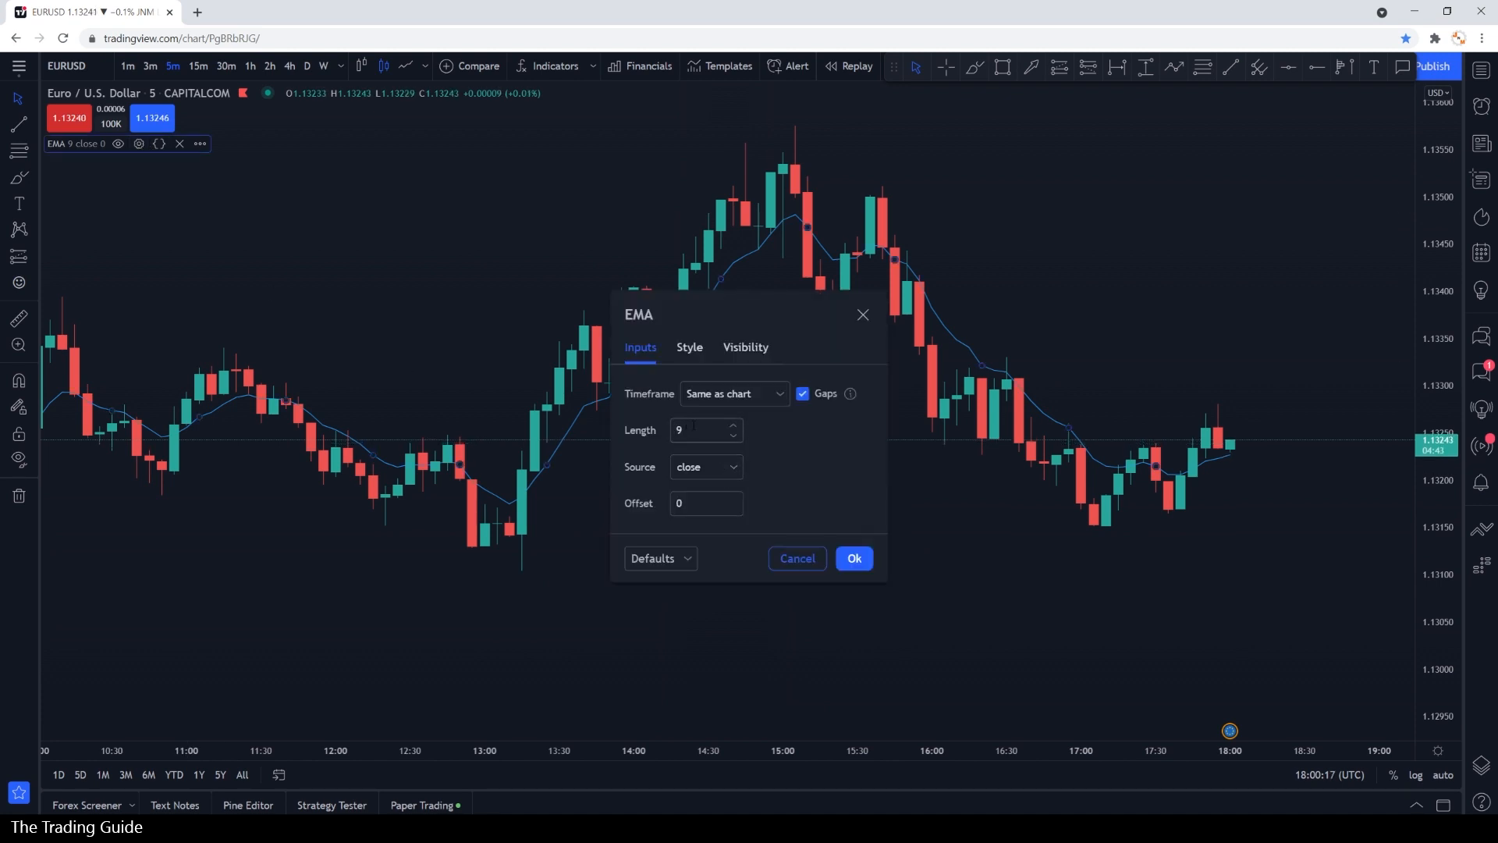
click(688, 347)
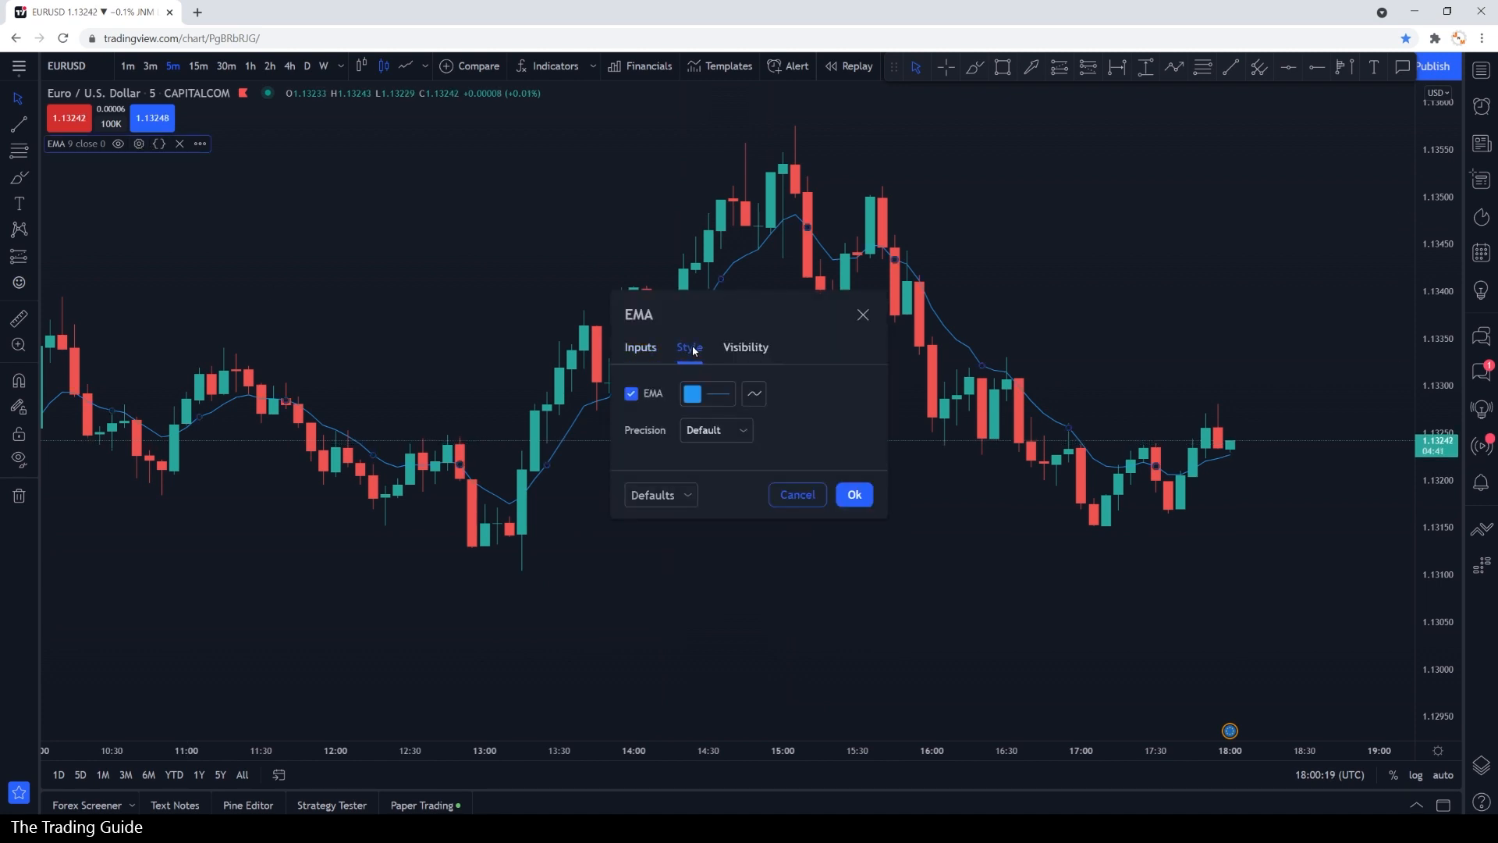
click(691, 393)
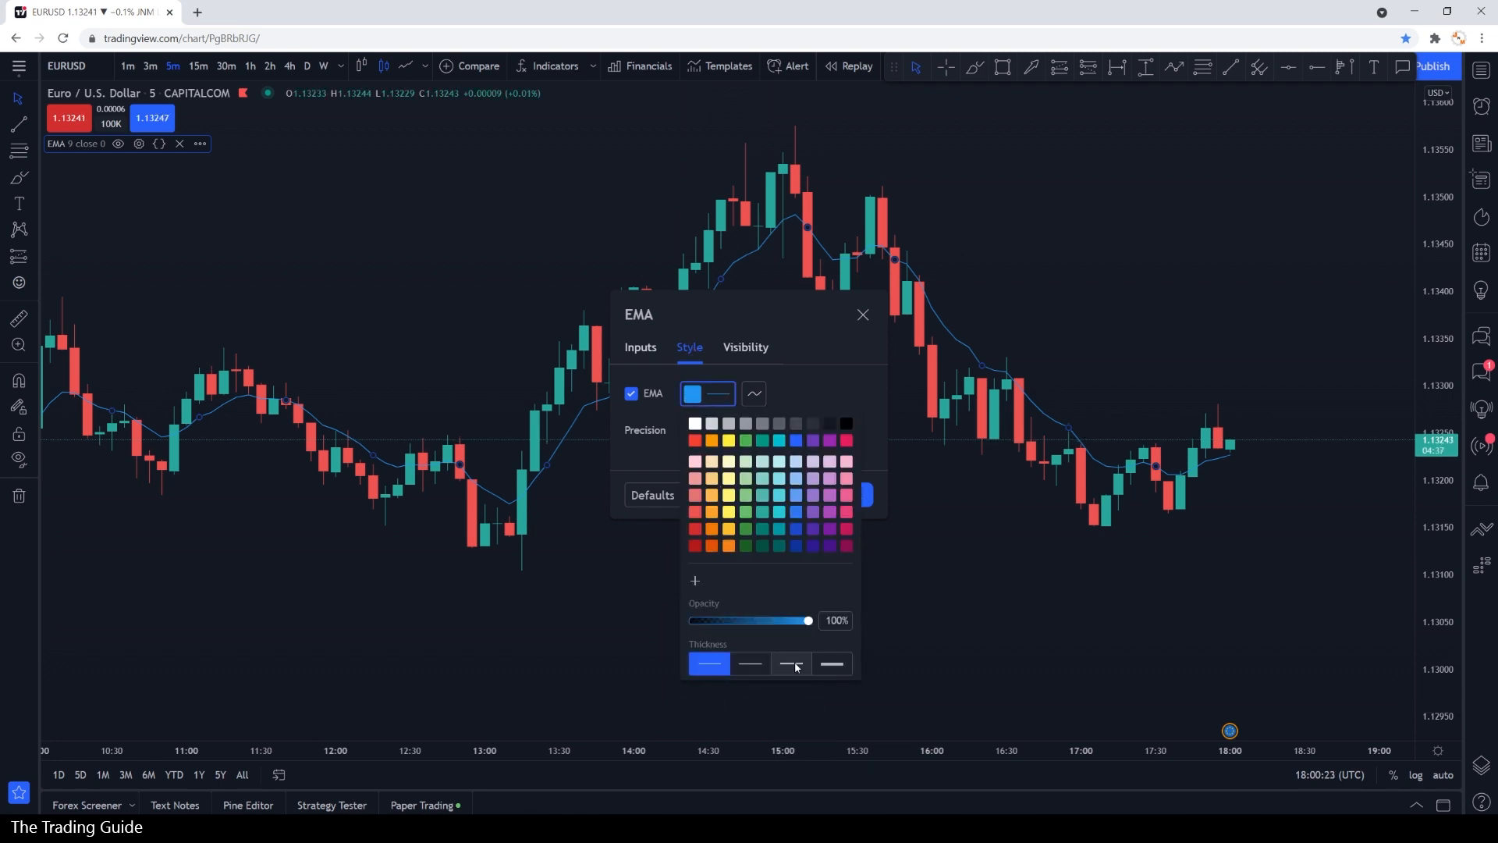
click(789, 663)
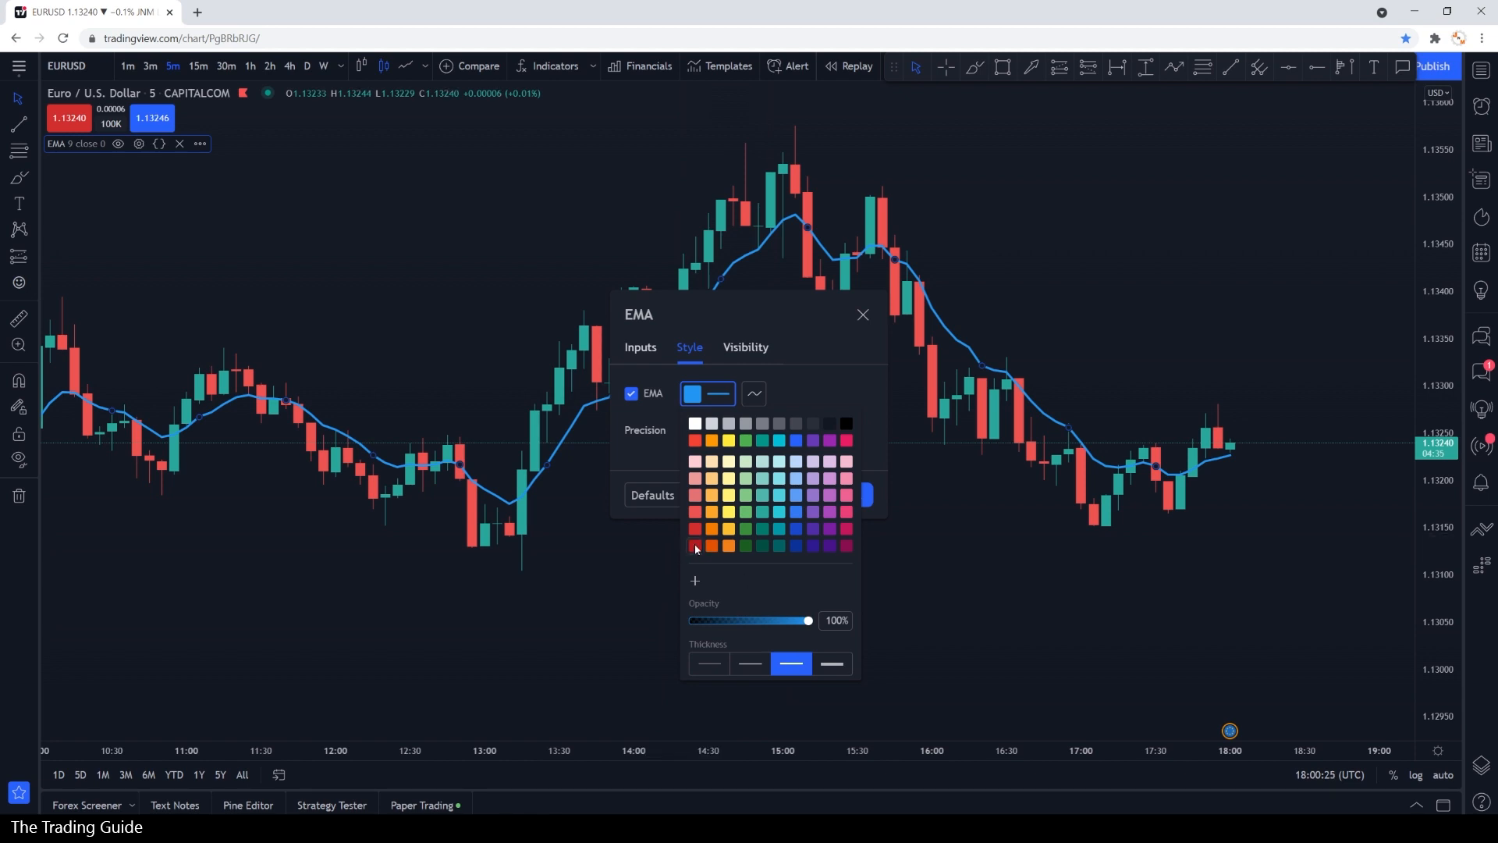
click(694, 546)
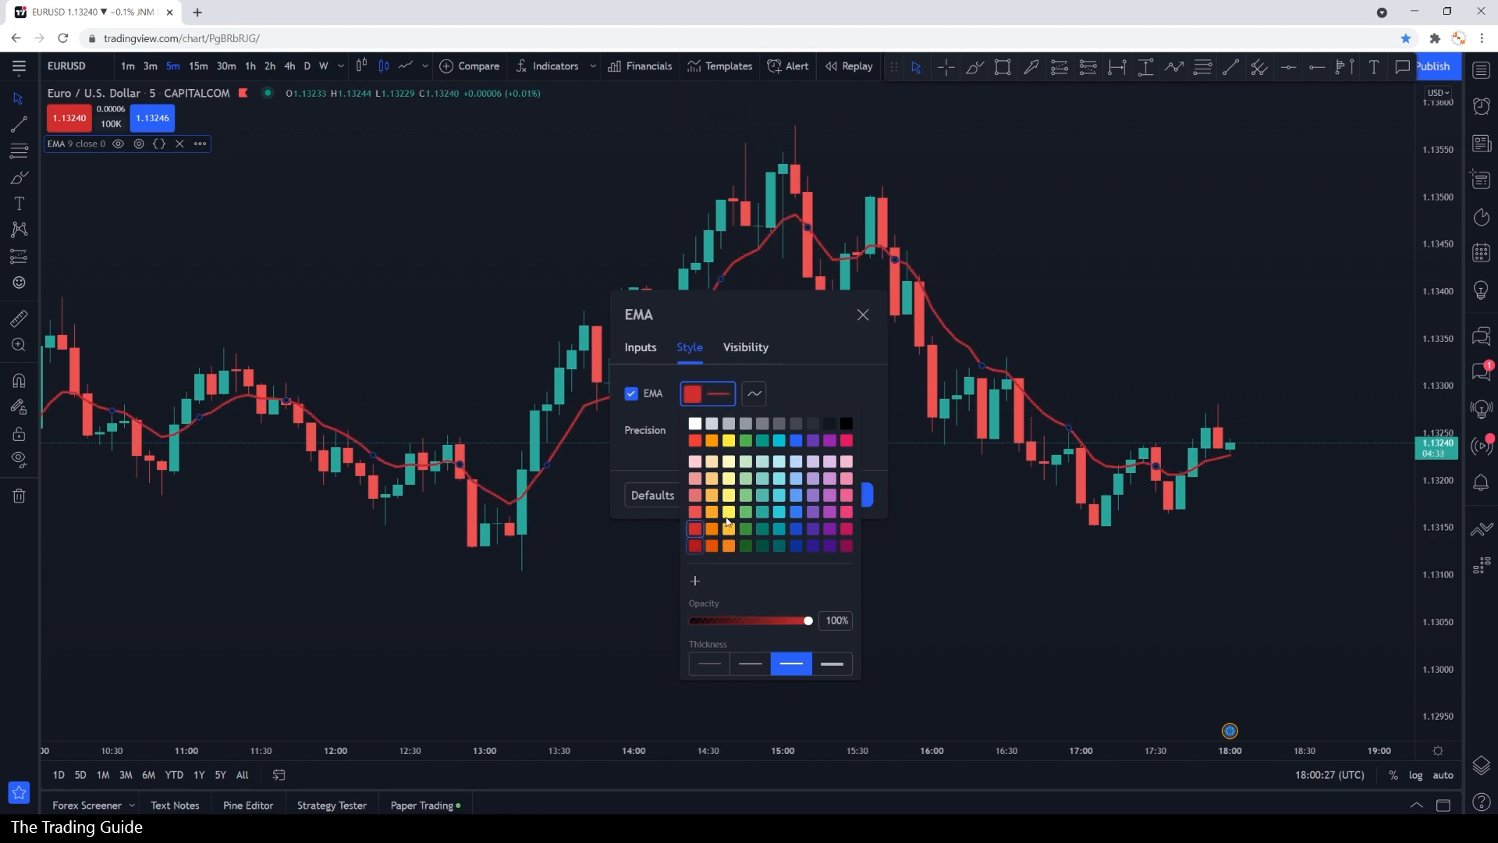
click(746, 513)
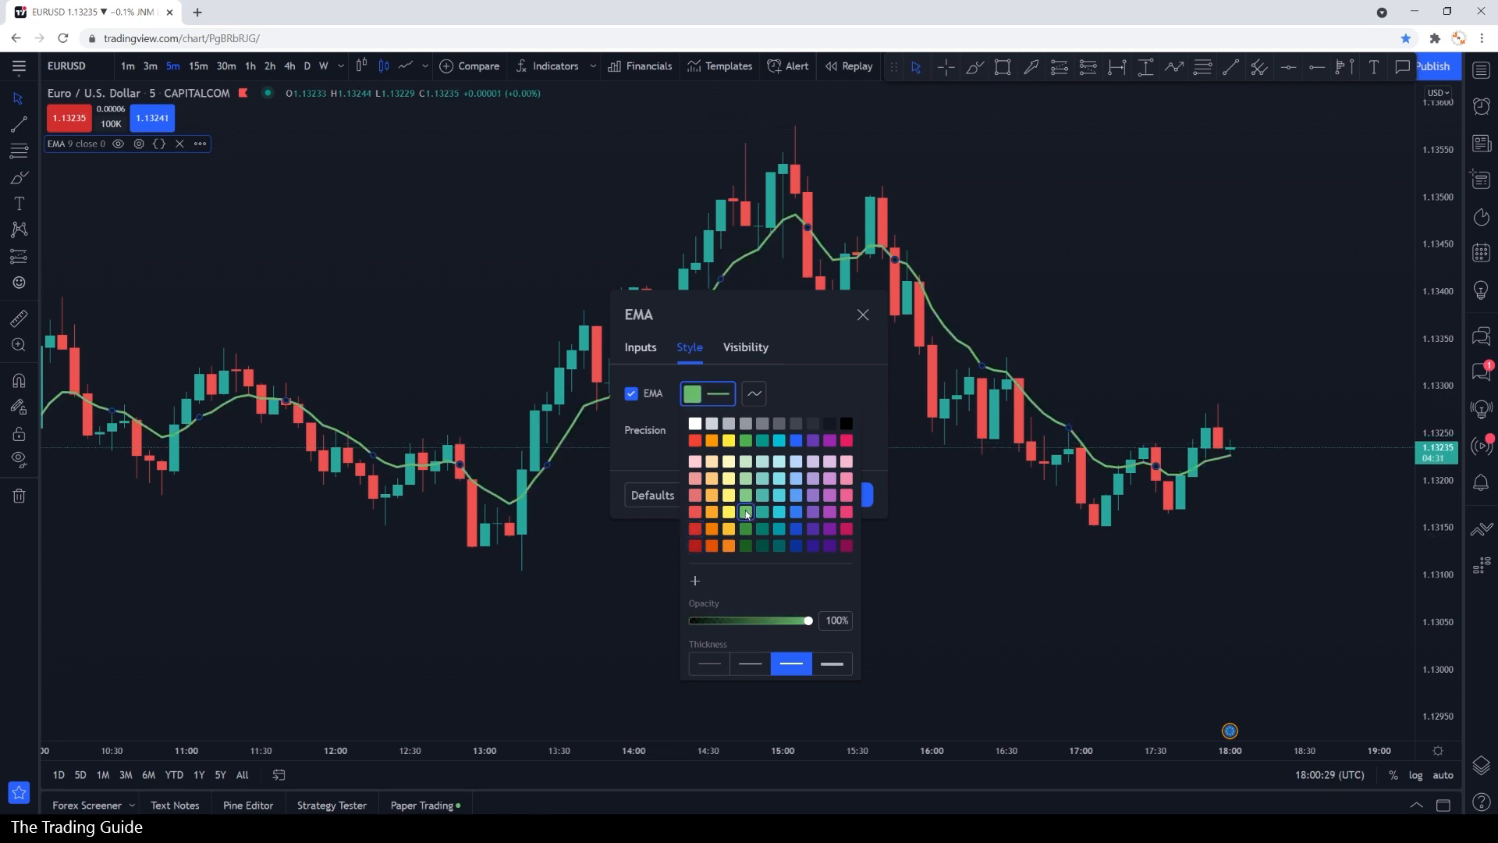
click(861, 313)
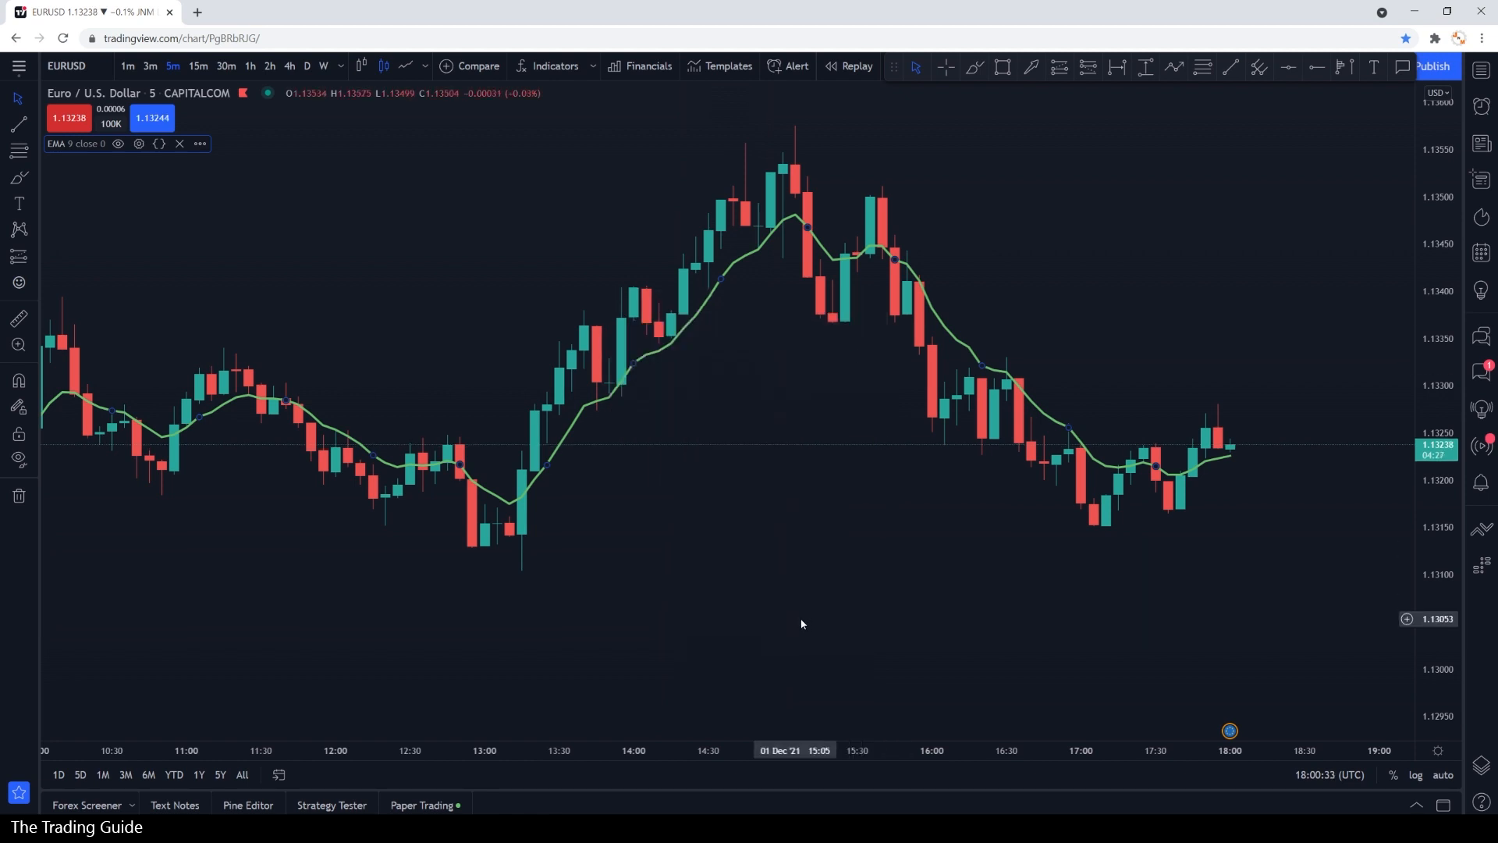
- Add a second EMA, set its length to 20 and start choosing a thicker light blue style
click(552, 66)
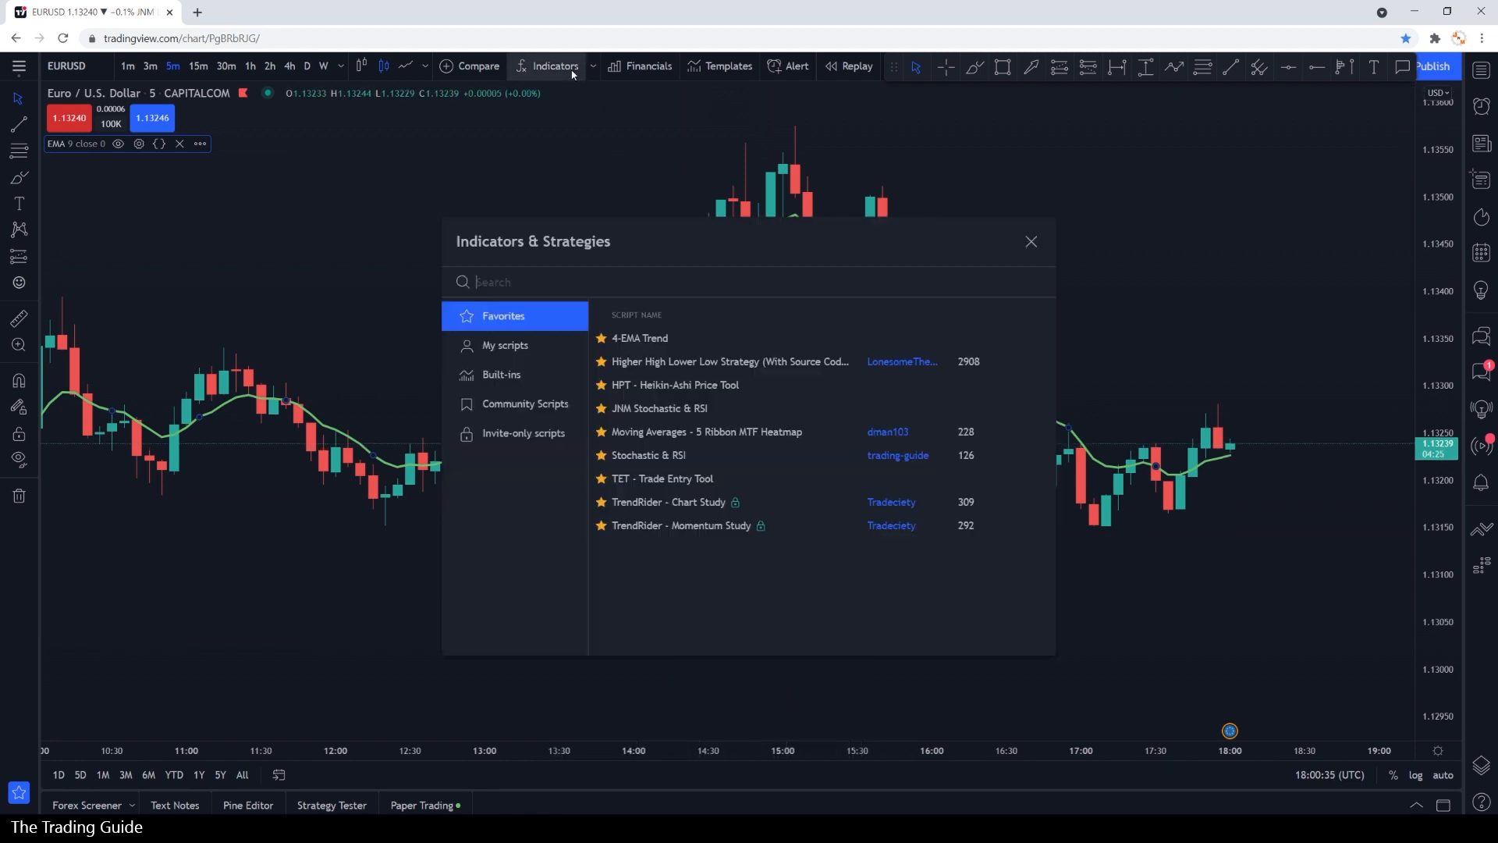
text(movi)
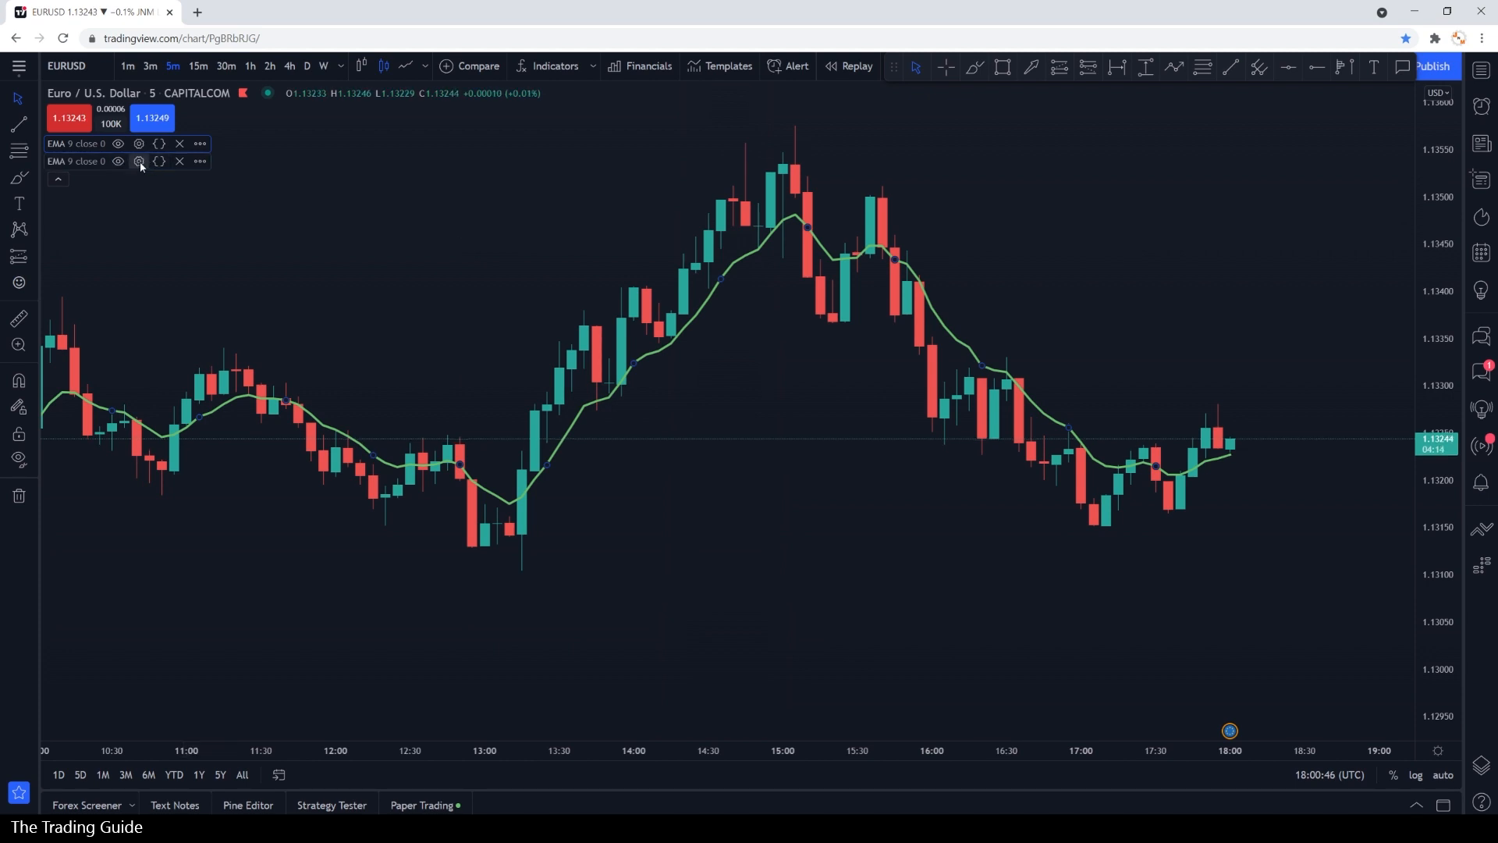
click(137, 144)
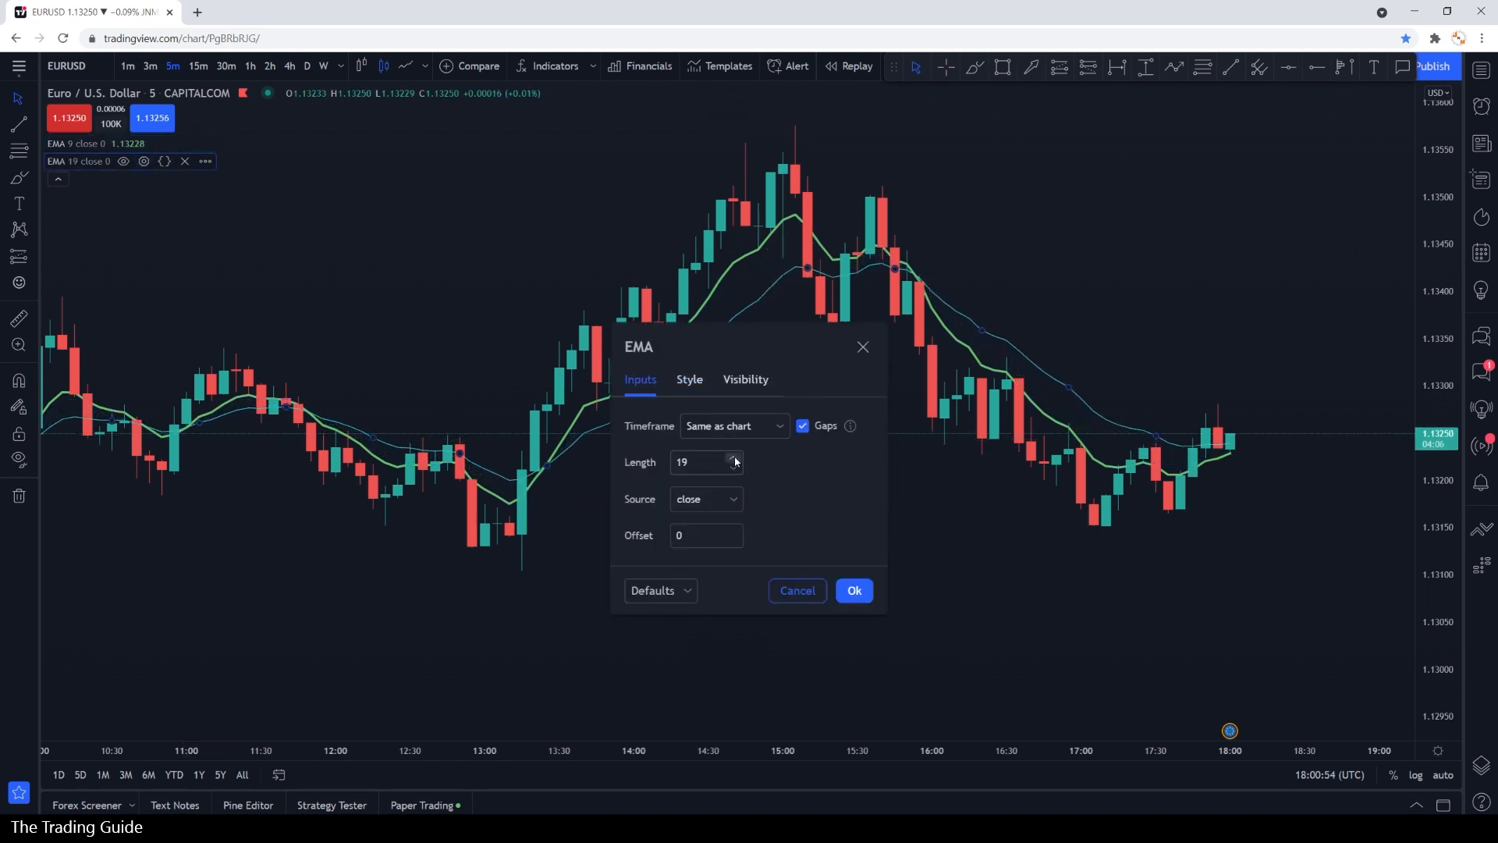
click(733, 458)
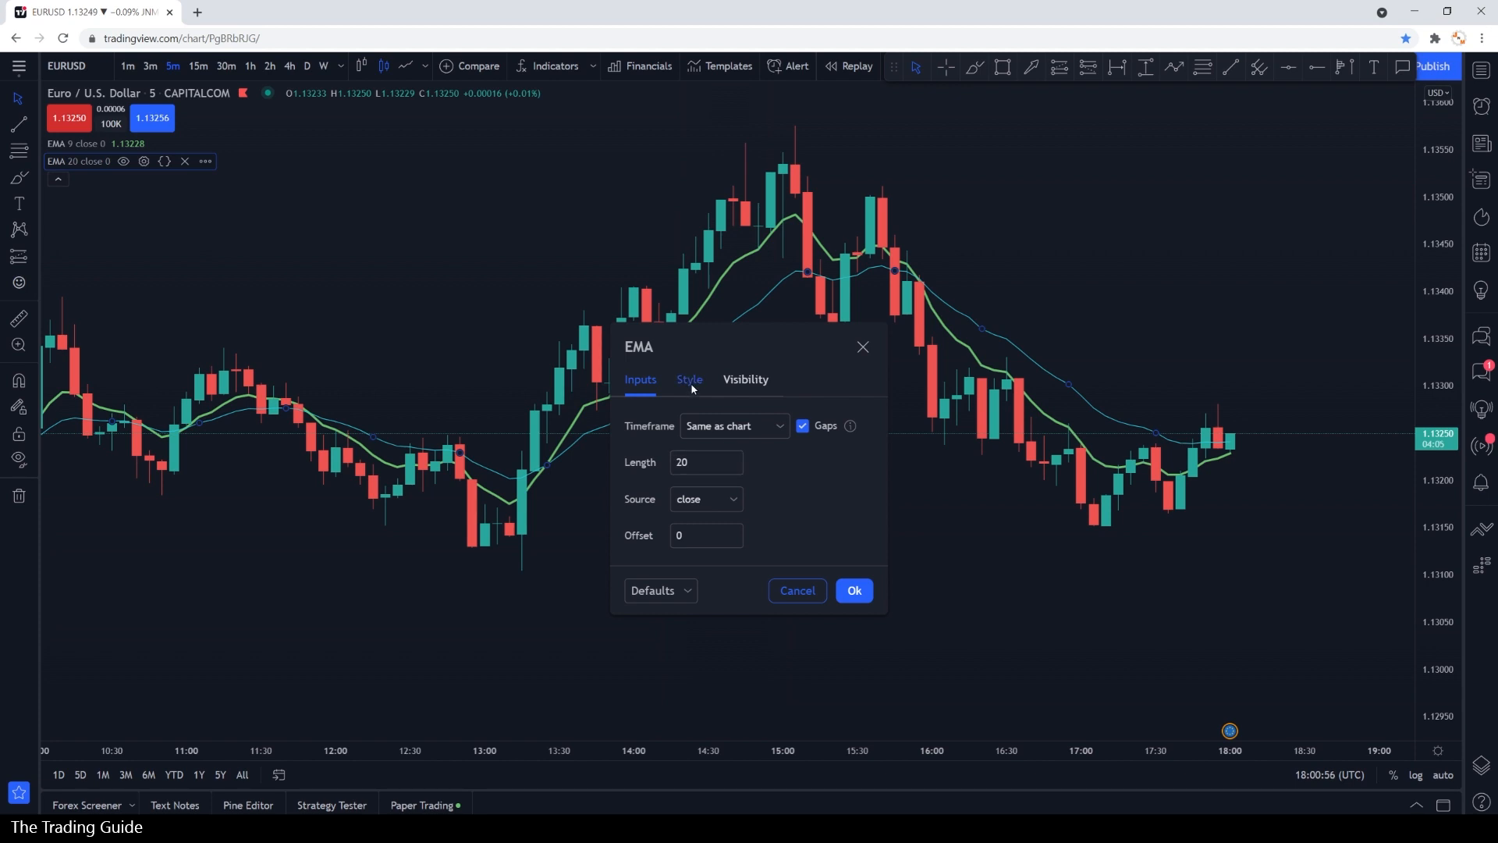
click(688, 380)
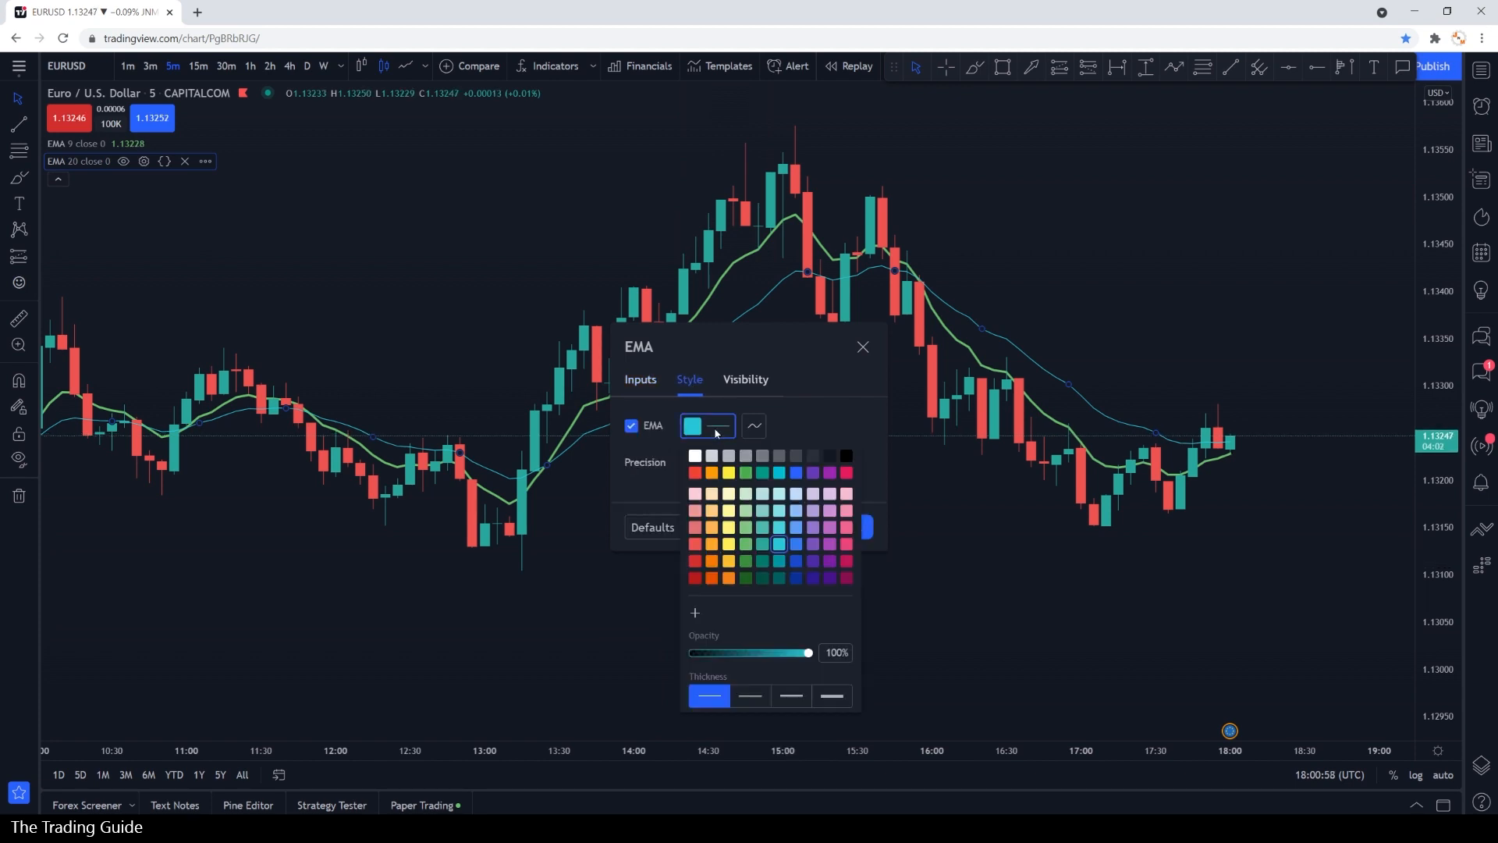
click(792, 696)
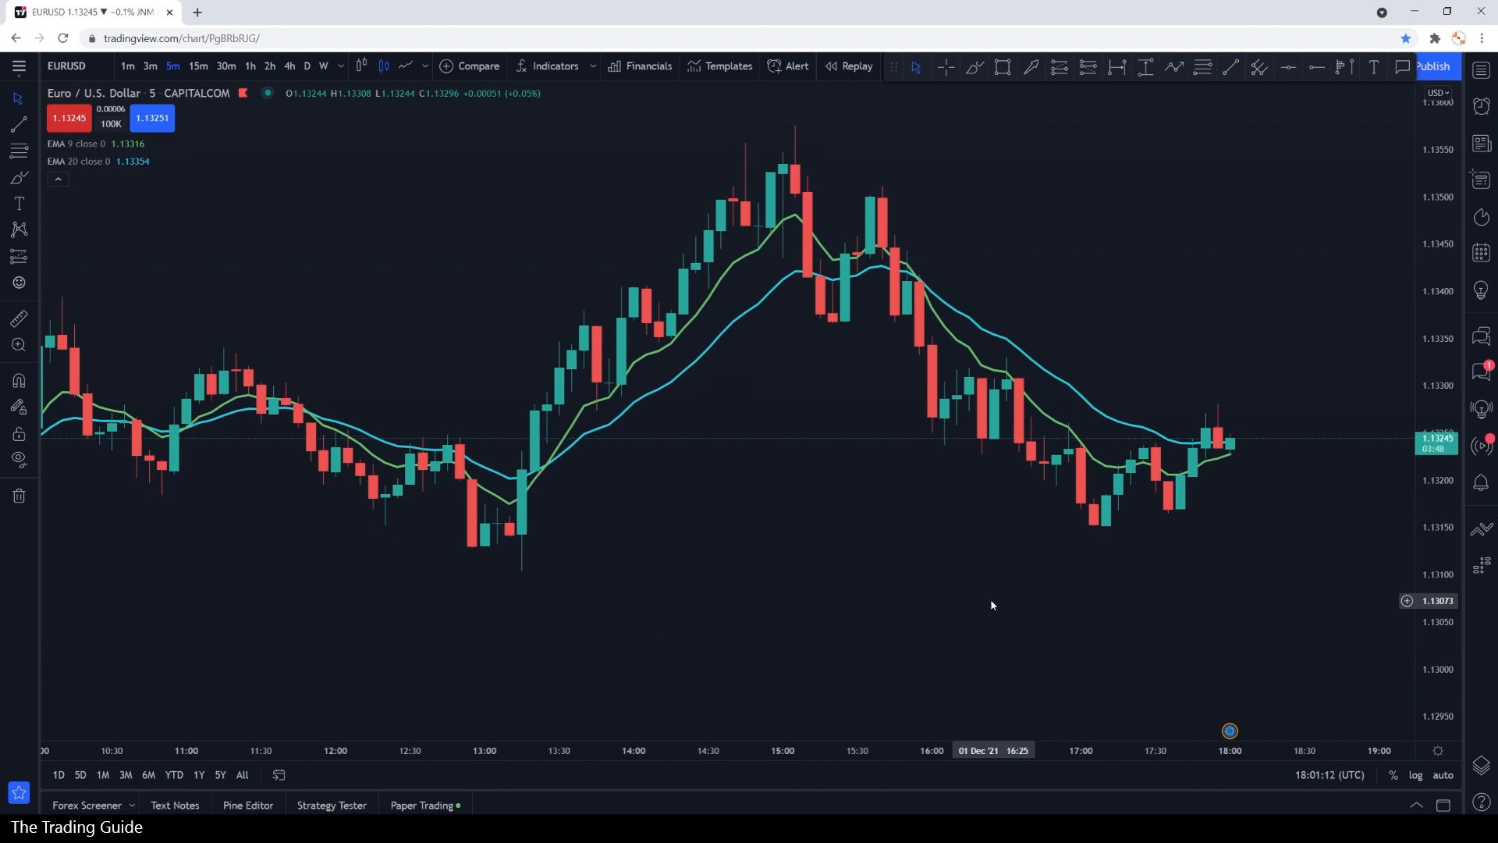
- Remove the 20 and 9 EMAs from the chart and bring up the Pine Editor script
click(180, 143)
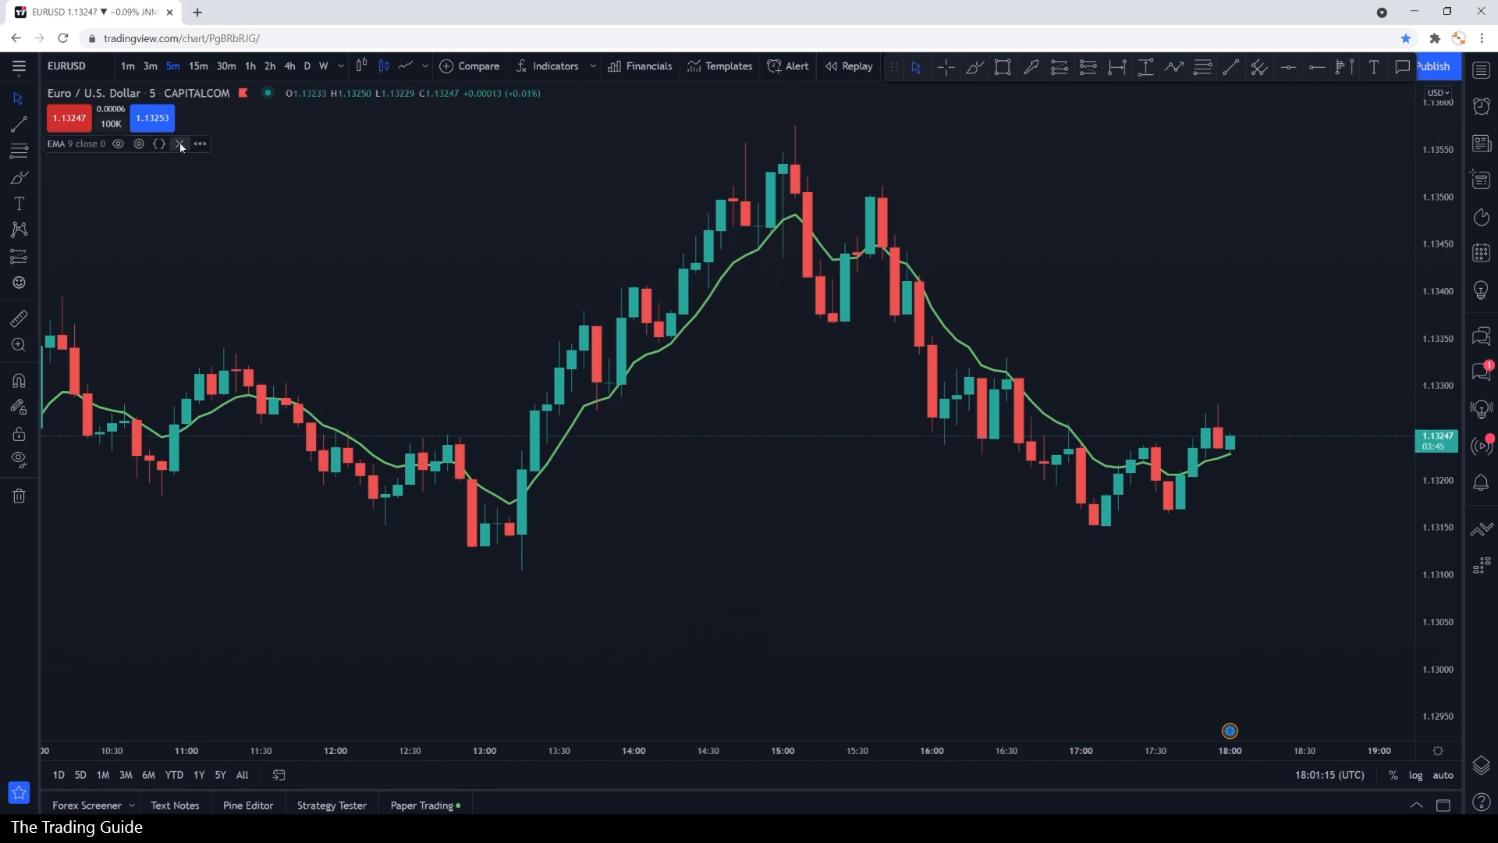
click(179, 143)
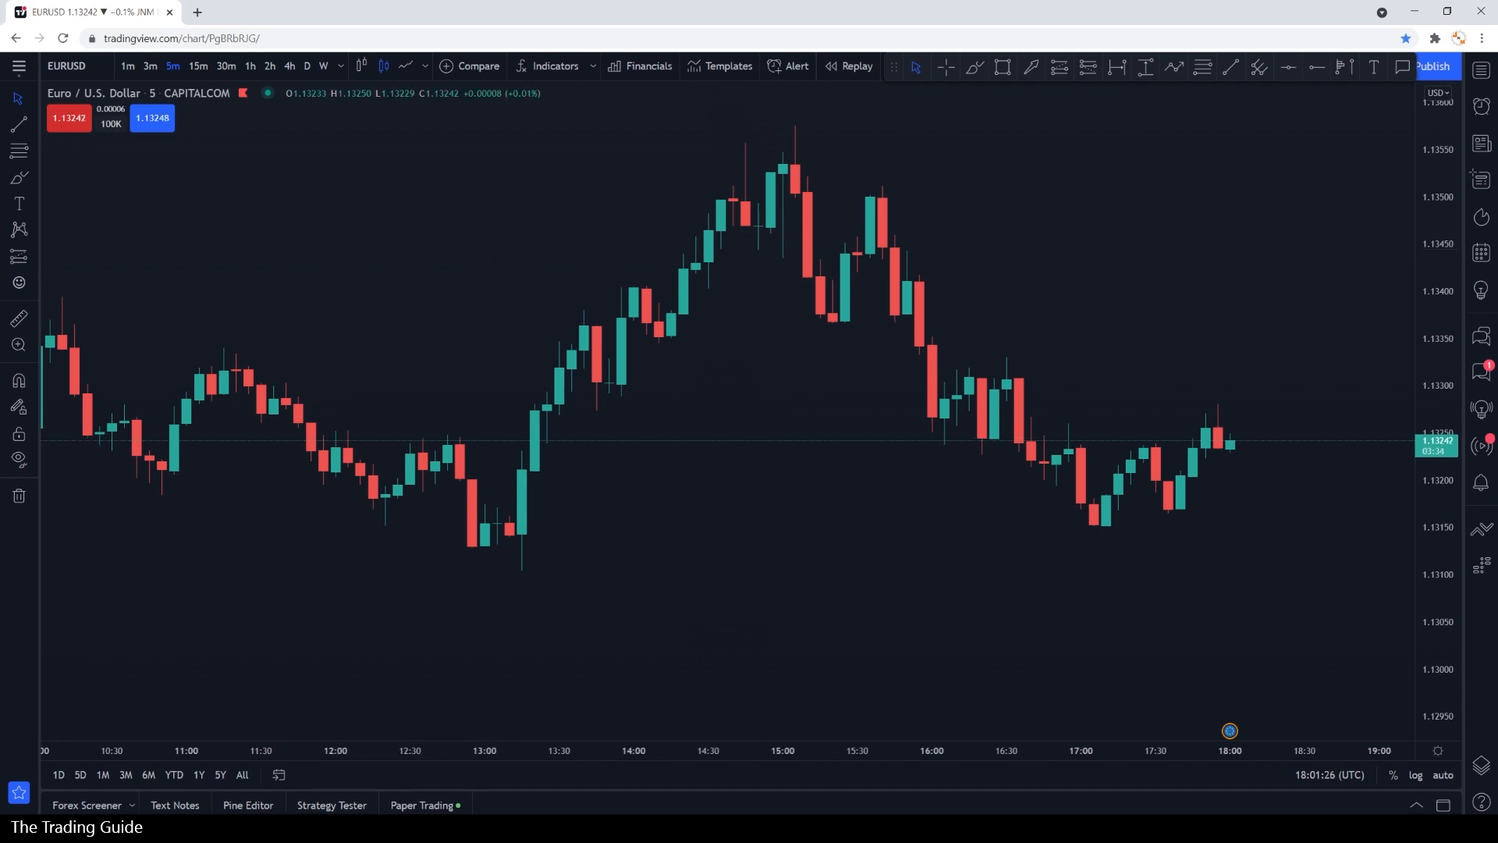
click(248, 806)
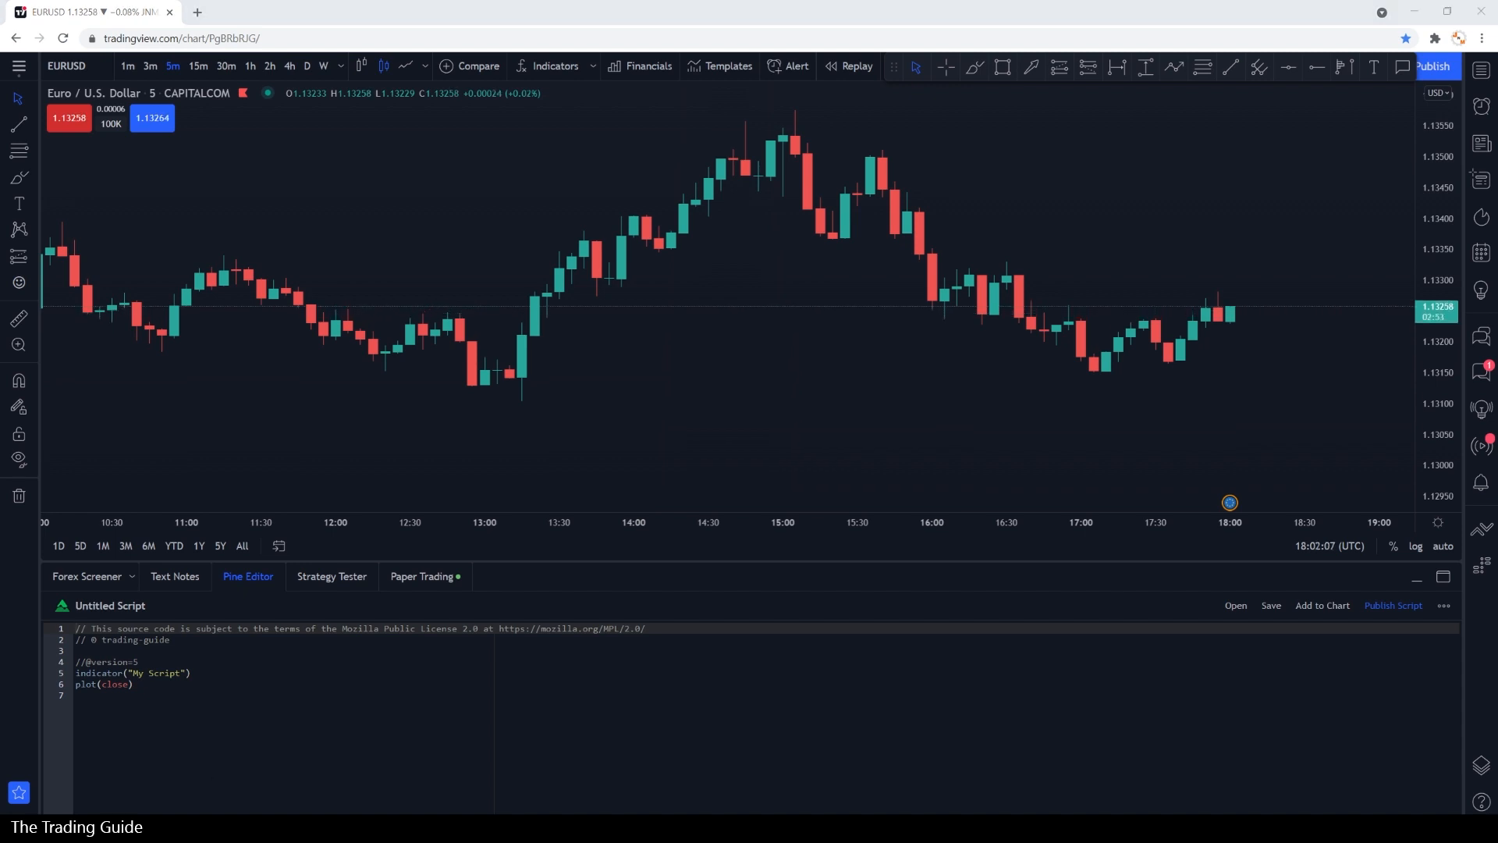
mouse_move(320, 504)
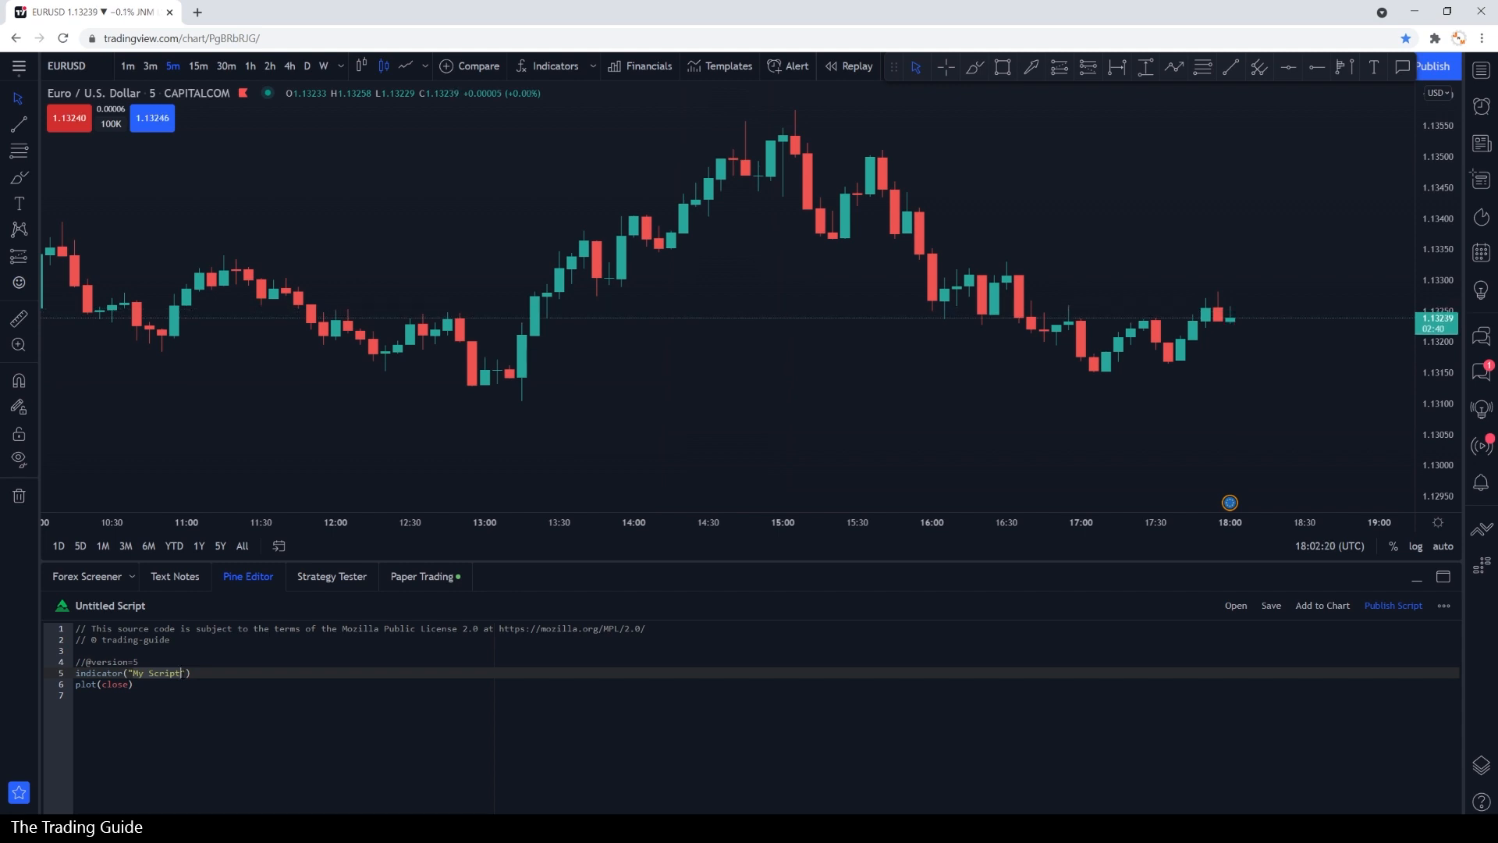
- Rename the indicator title to "My 3 EMAs" and save the script under that name
text(MyEMA)
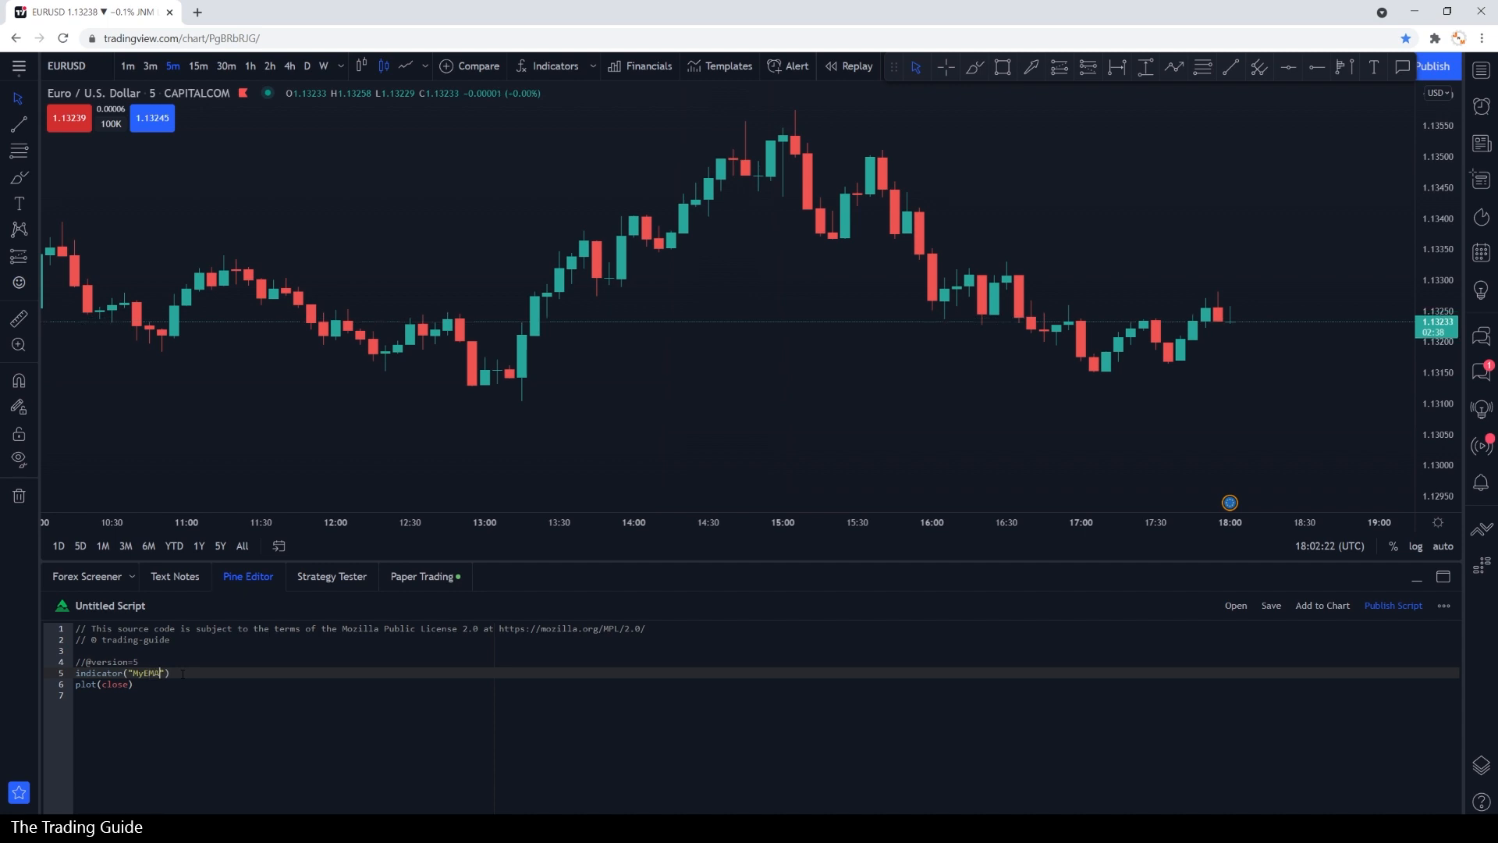
text(s)
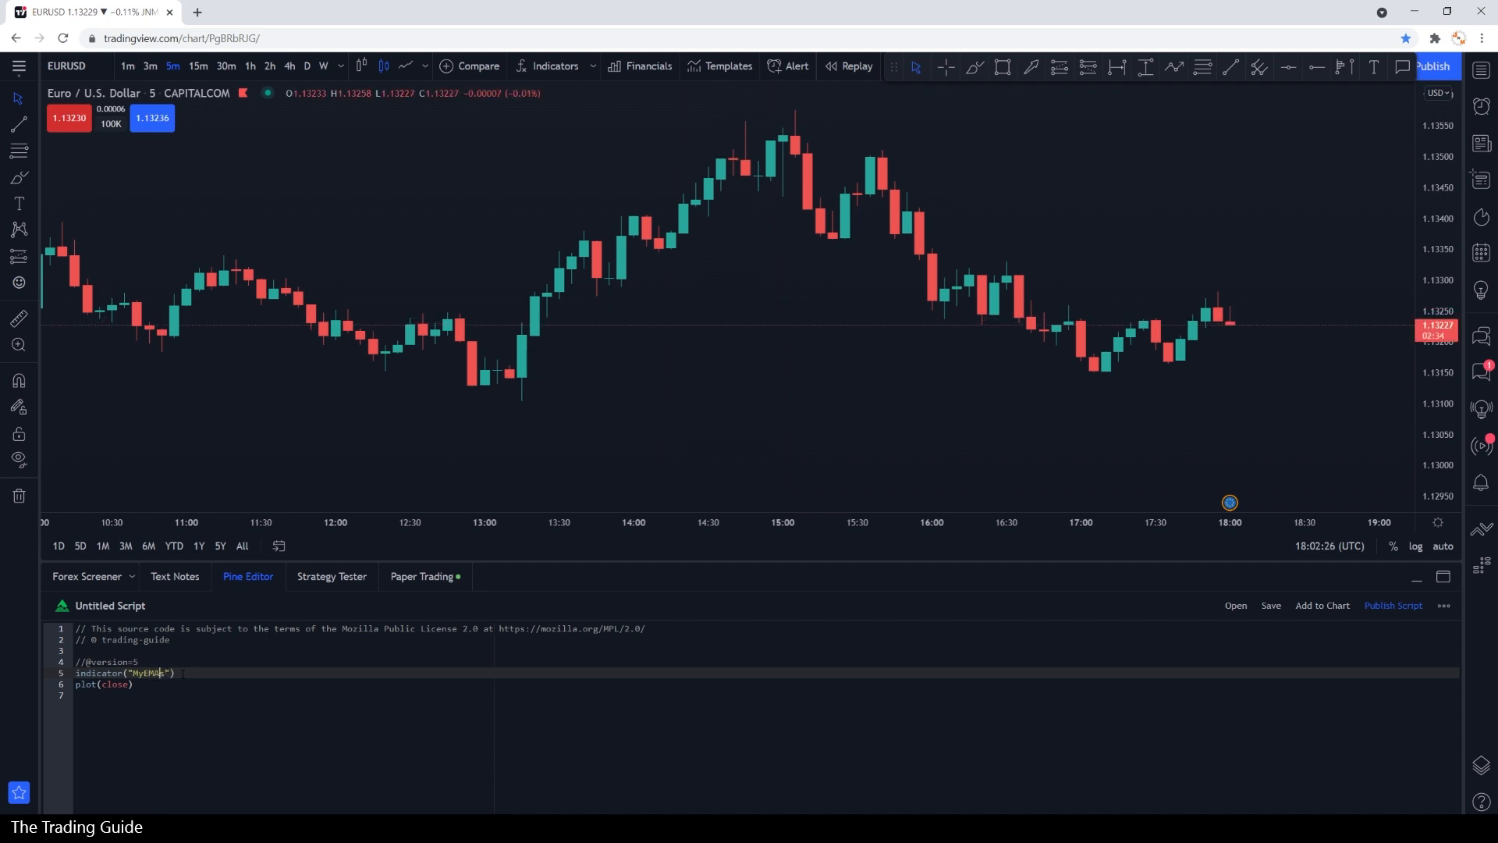
text(My 3 EMAs)
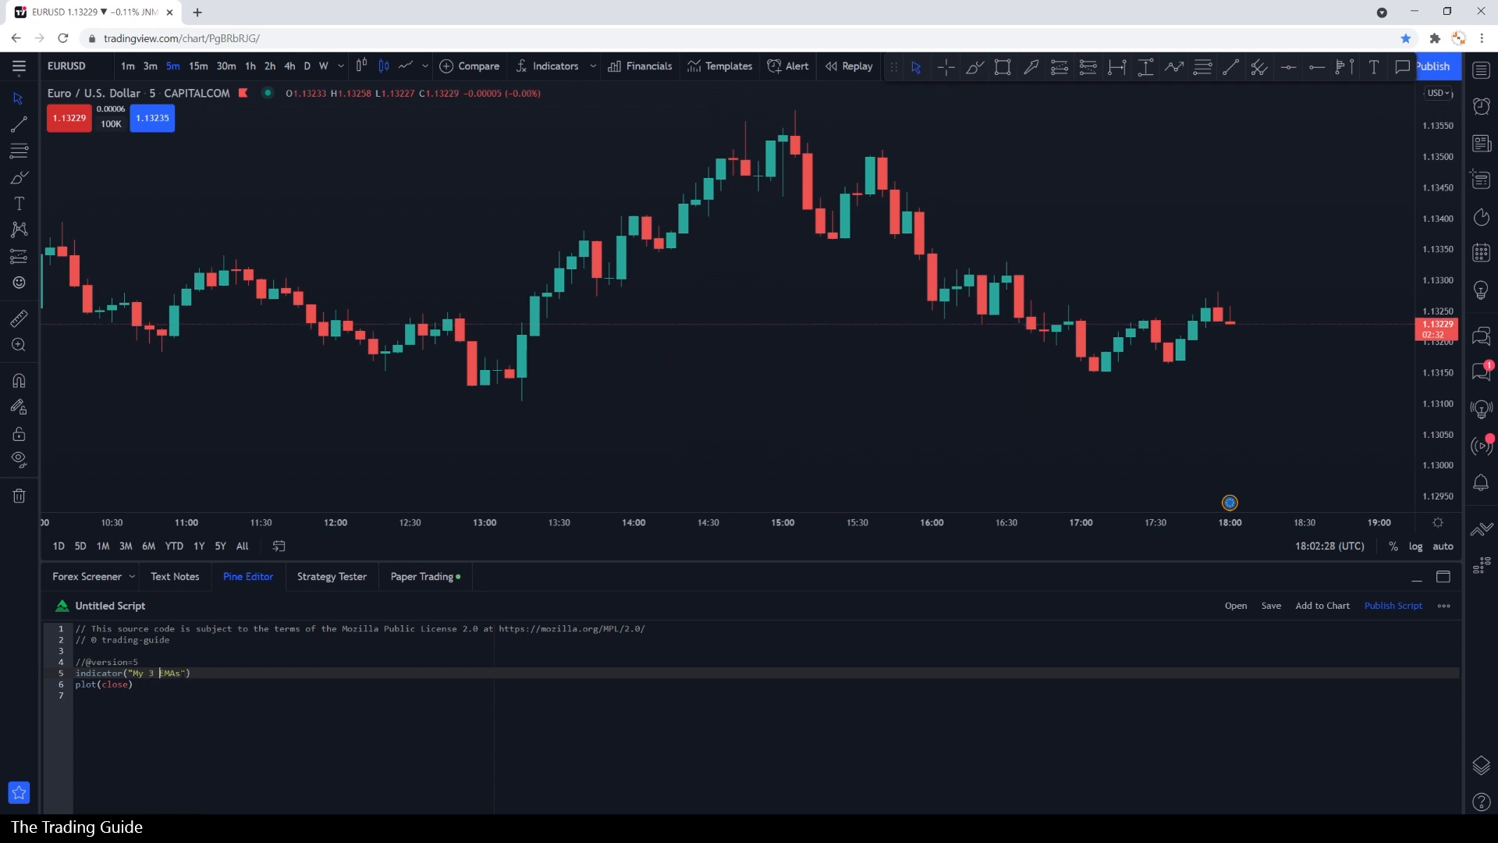
click(1270, 606)
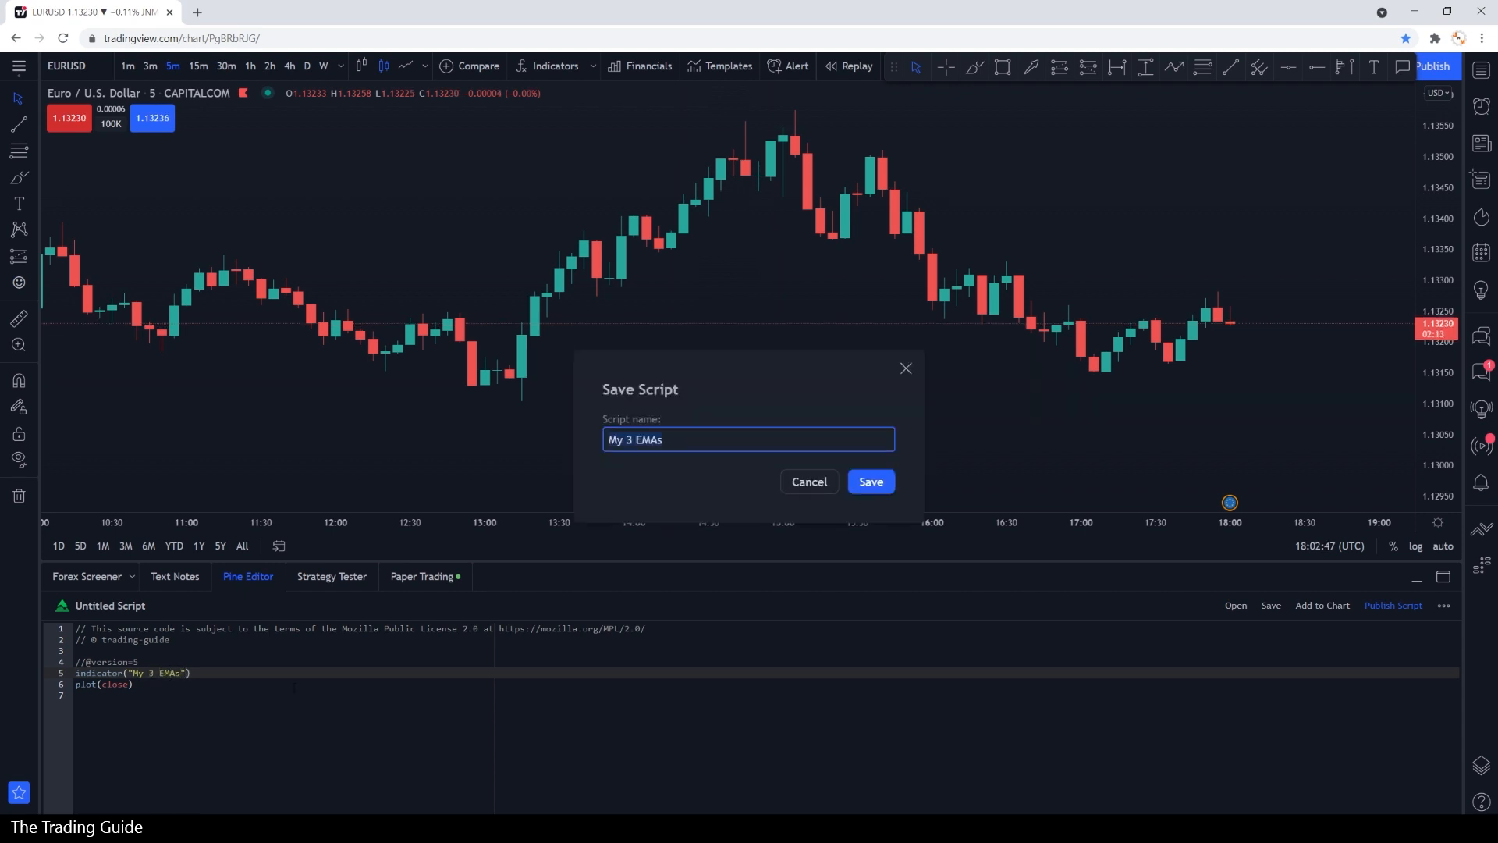
mouse_move(869, 481)
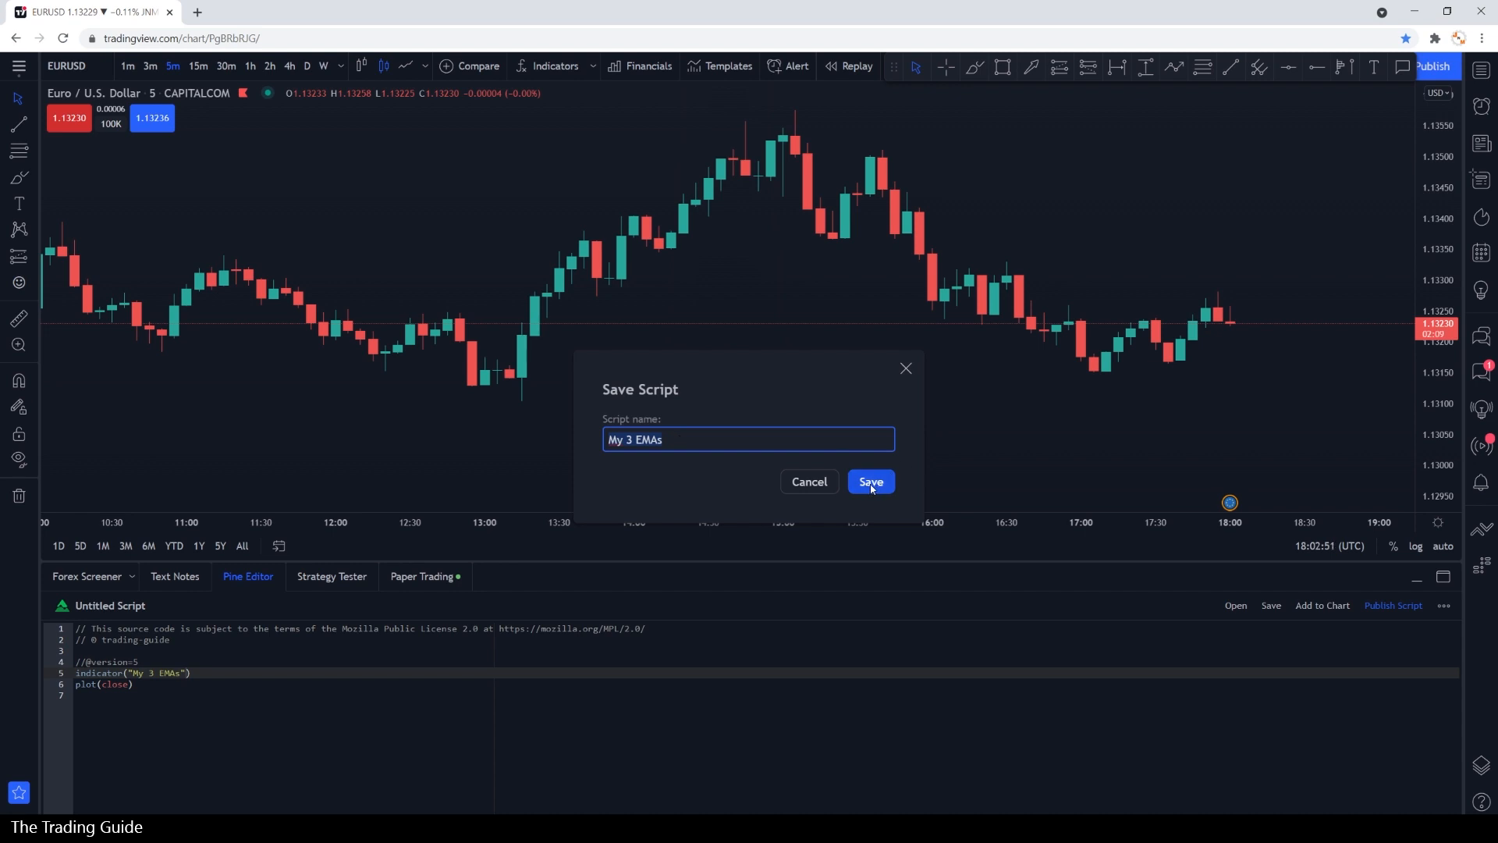
click(869, 480)
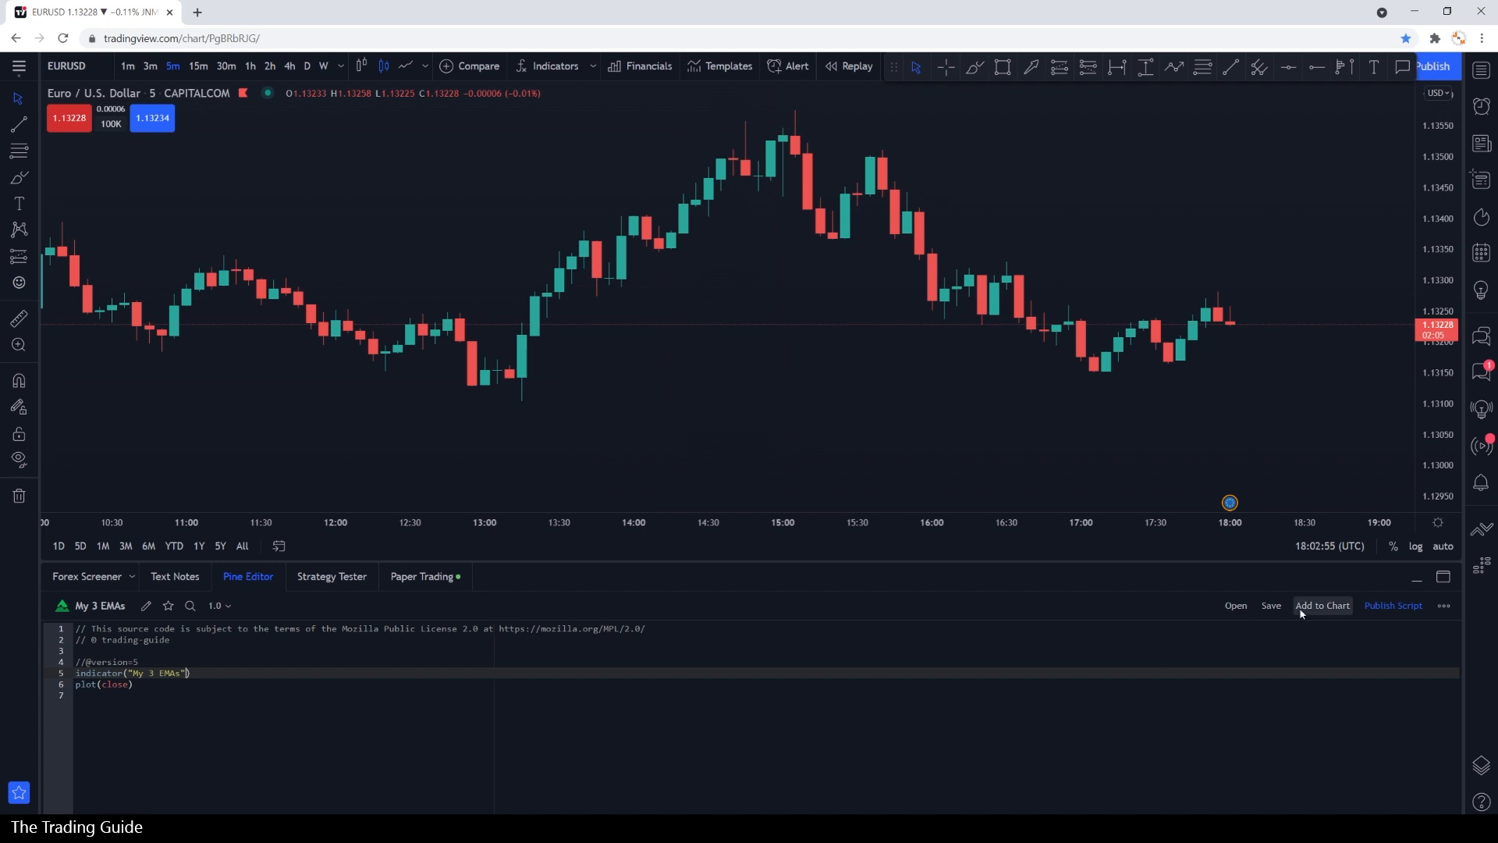
- Add the saved My 3 EMAs script to the chart, plotting close in its own pane
click(1322, 606)
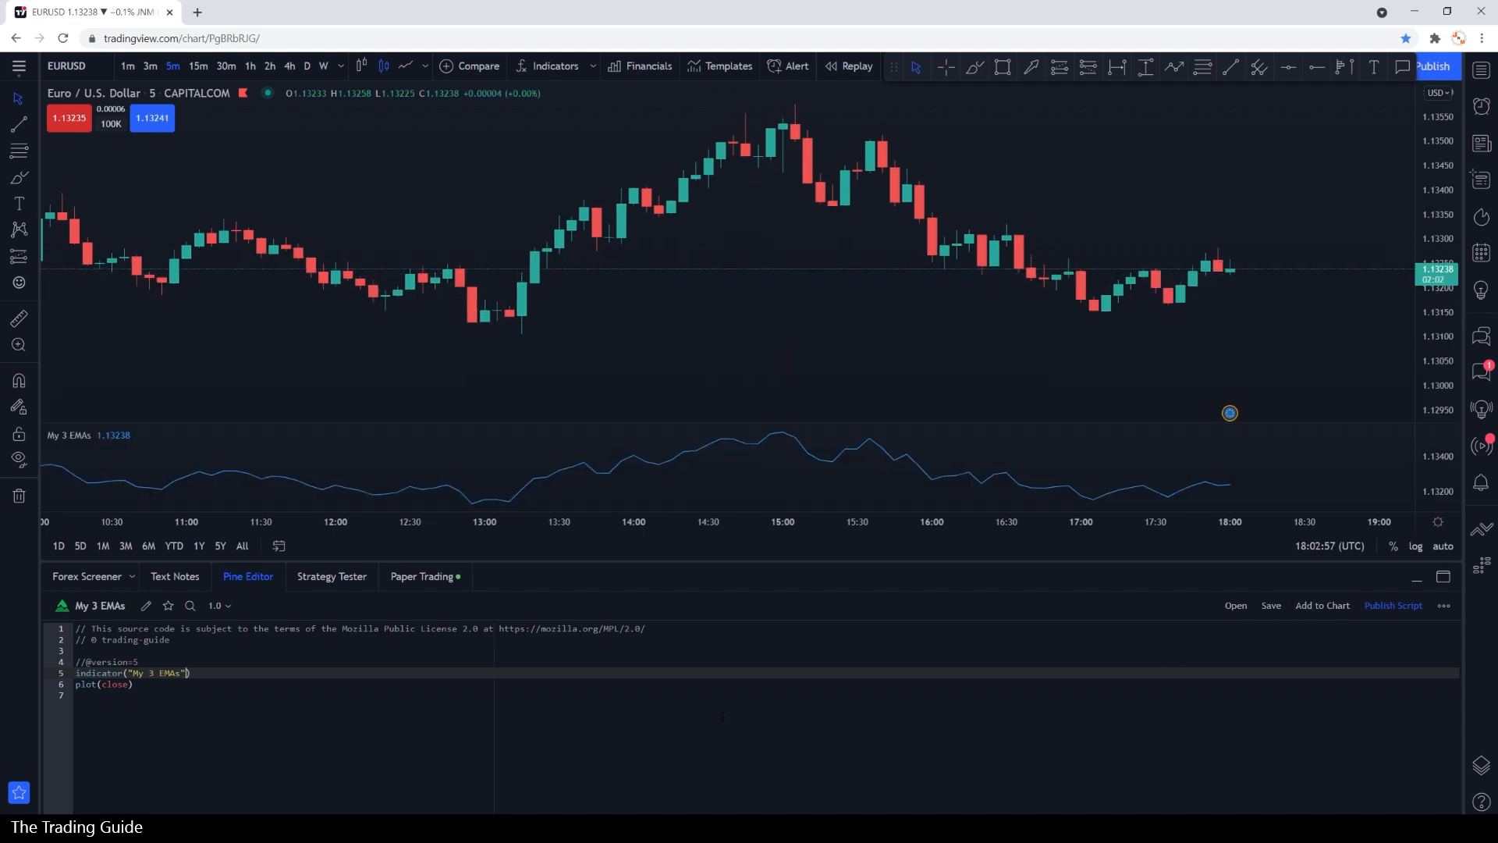
mouse_move(368, 482)
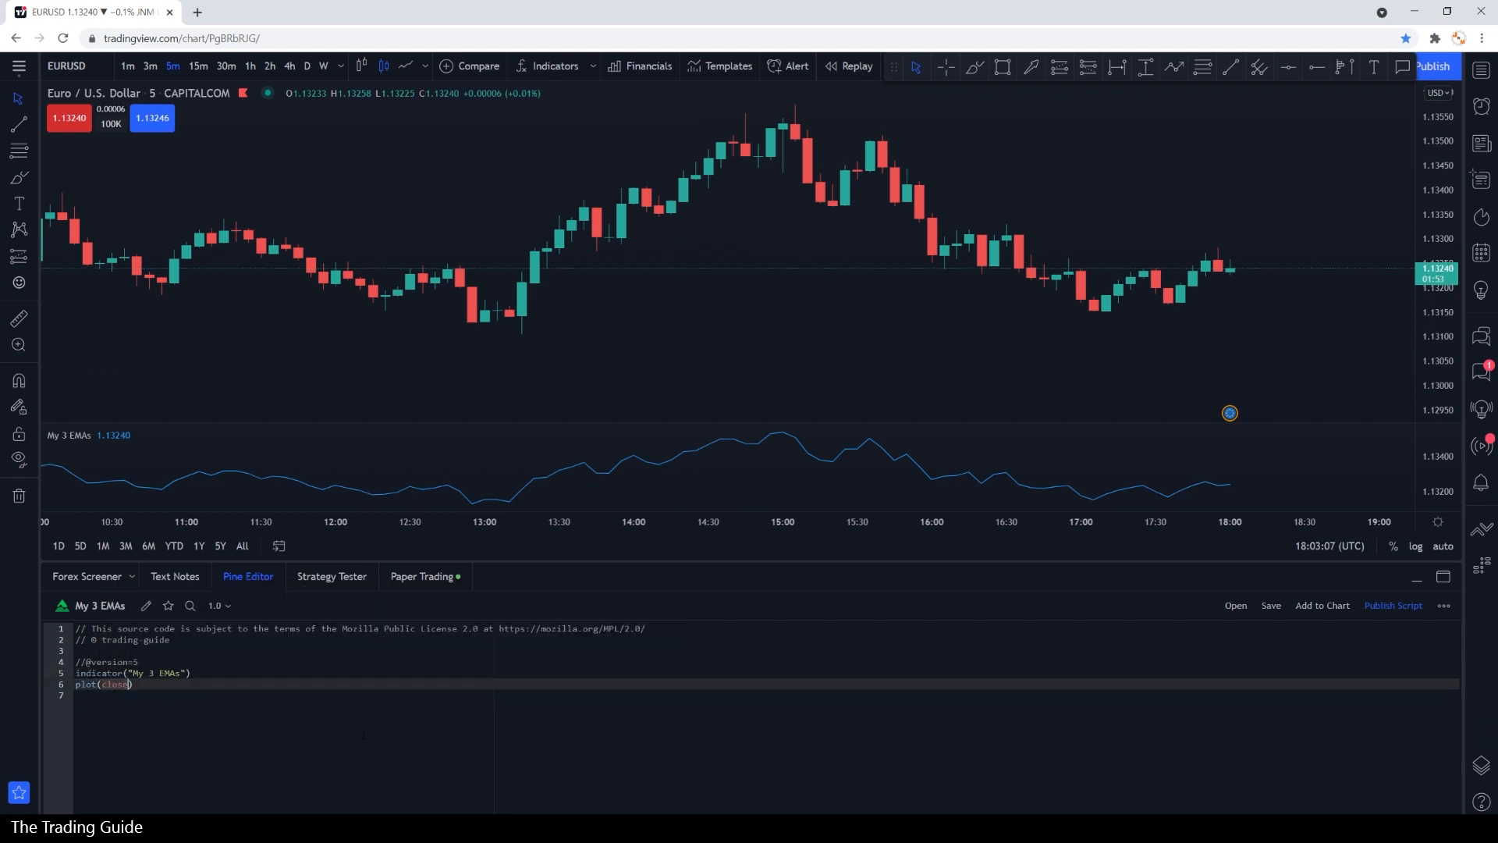
mouse_move(84, 684)
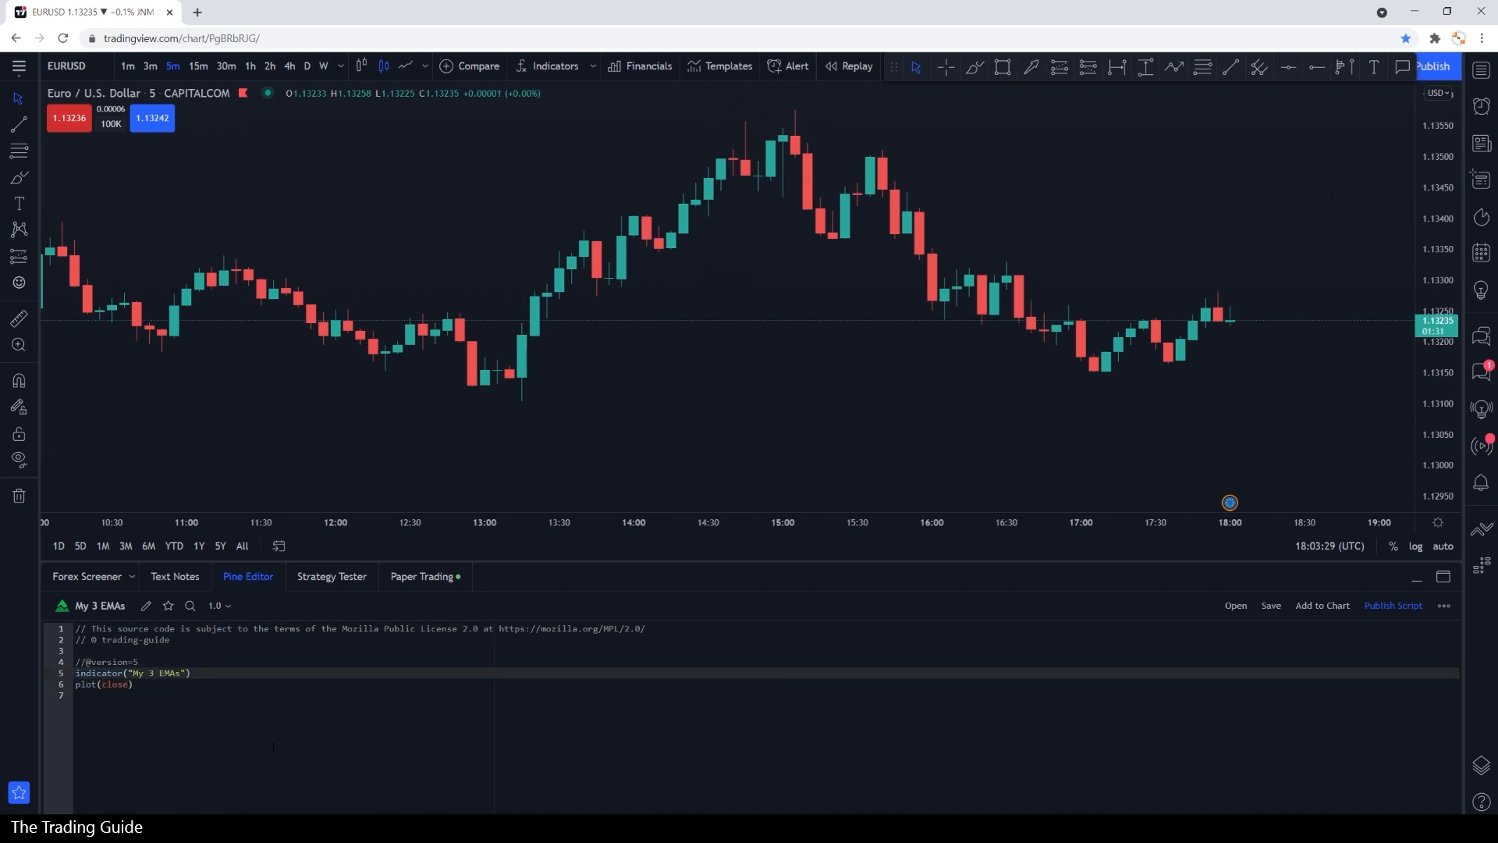
- Add overlay=true to indicator() and re-add the script so it draws on the candles
text(, overlay)
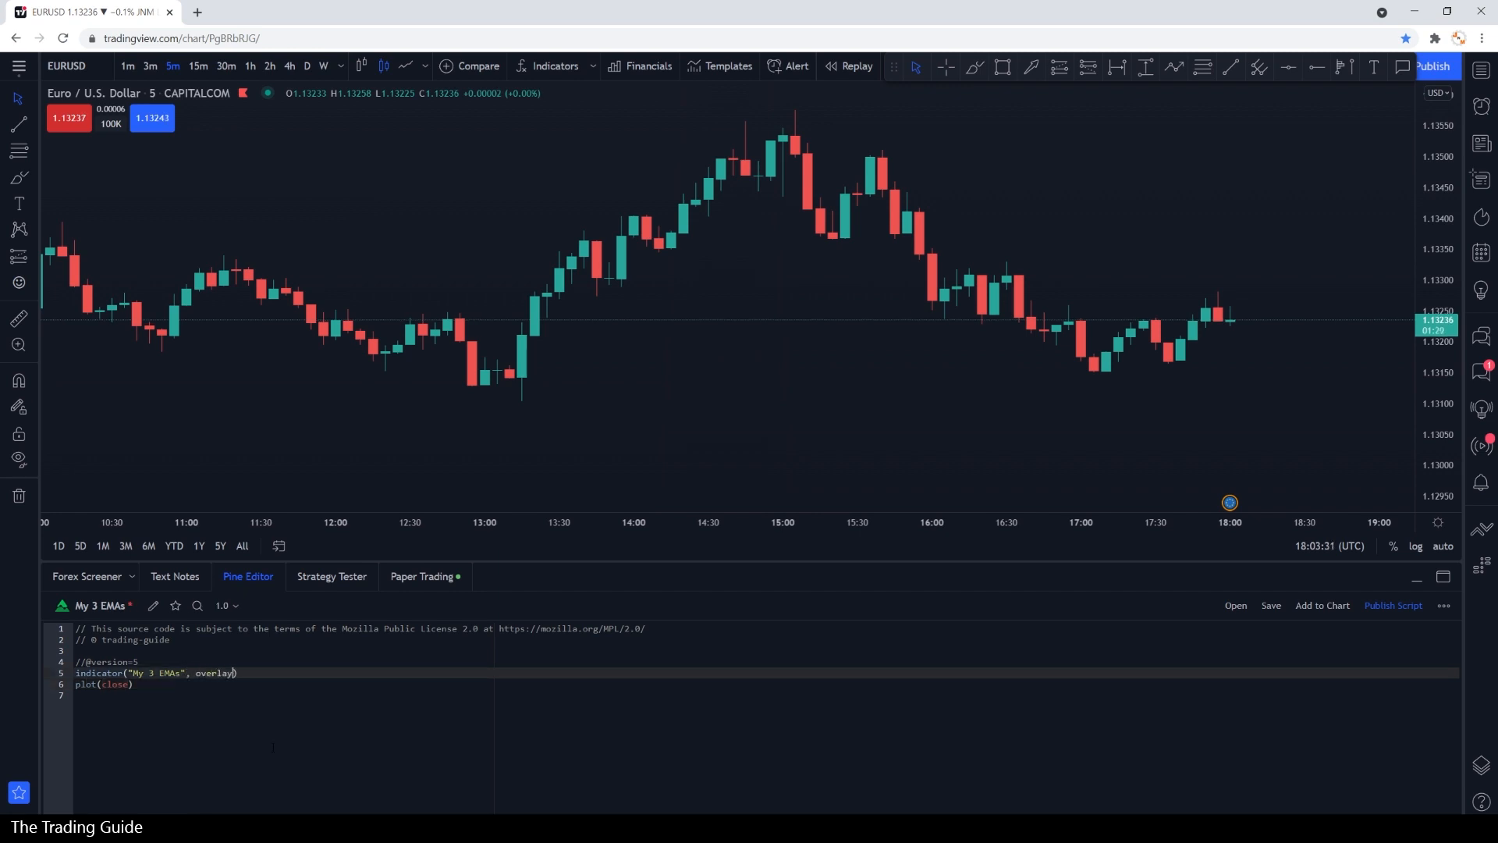
text(=true)
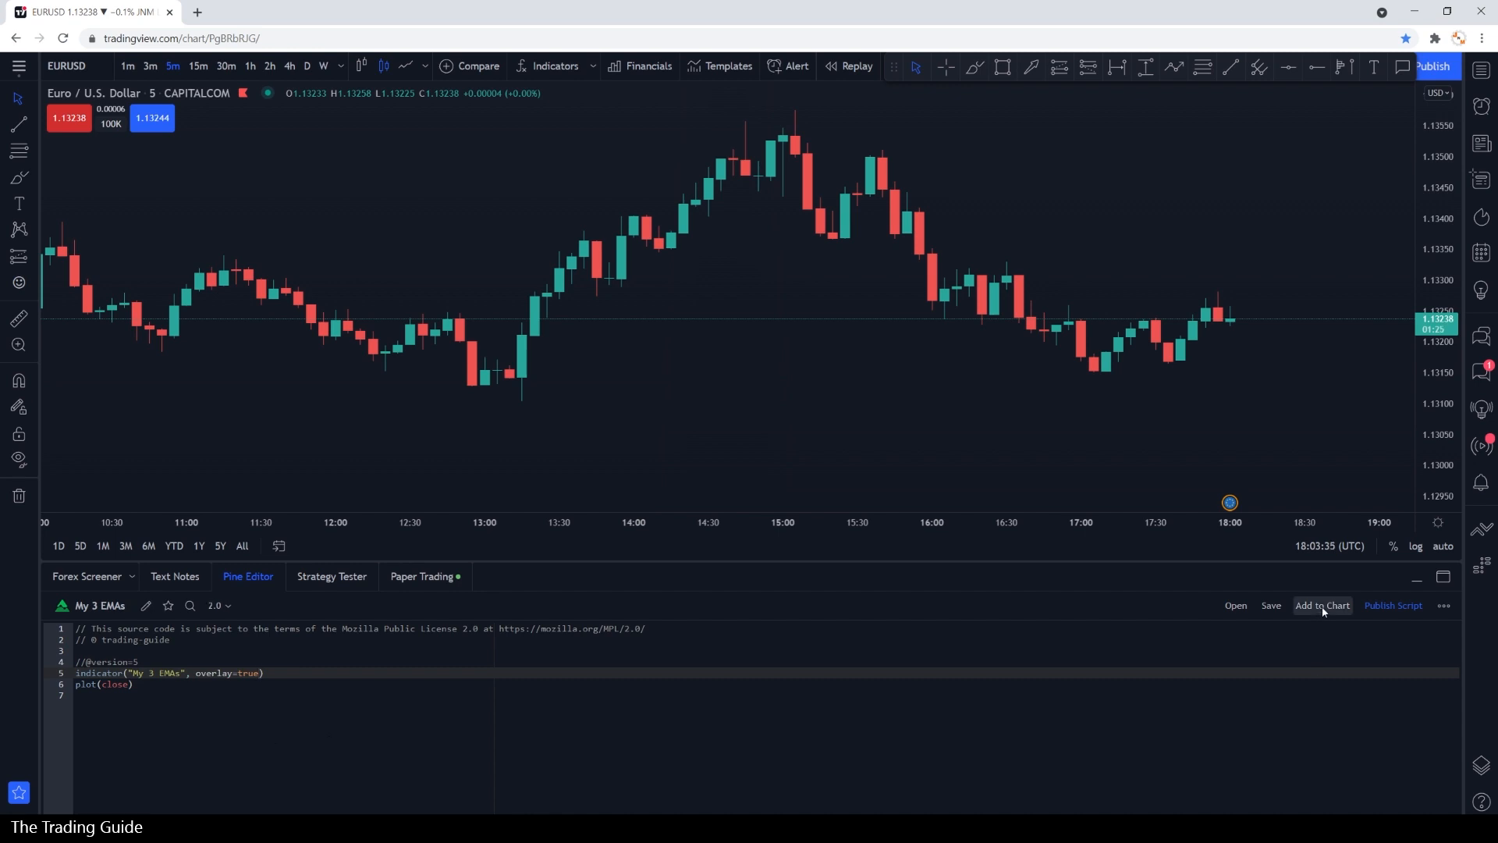
click(1322, 605)
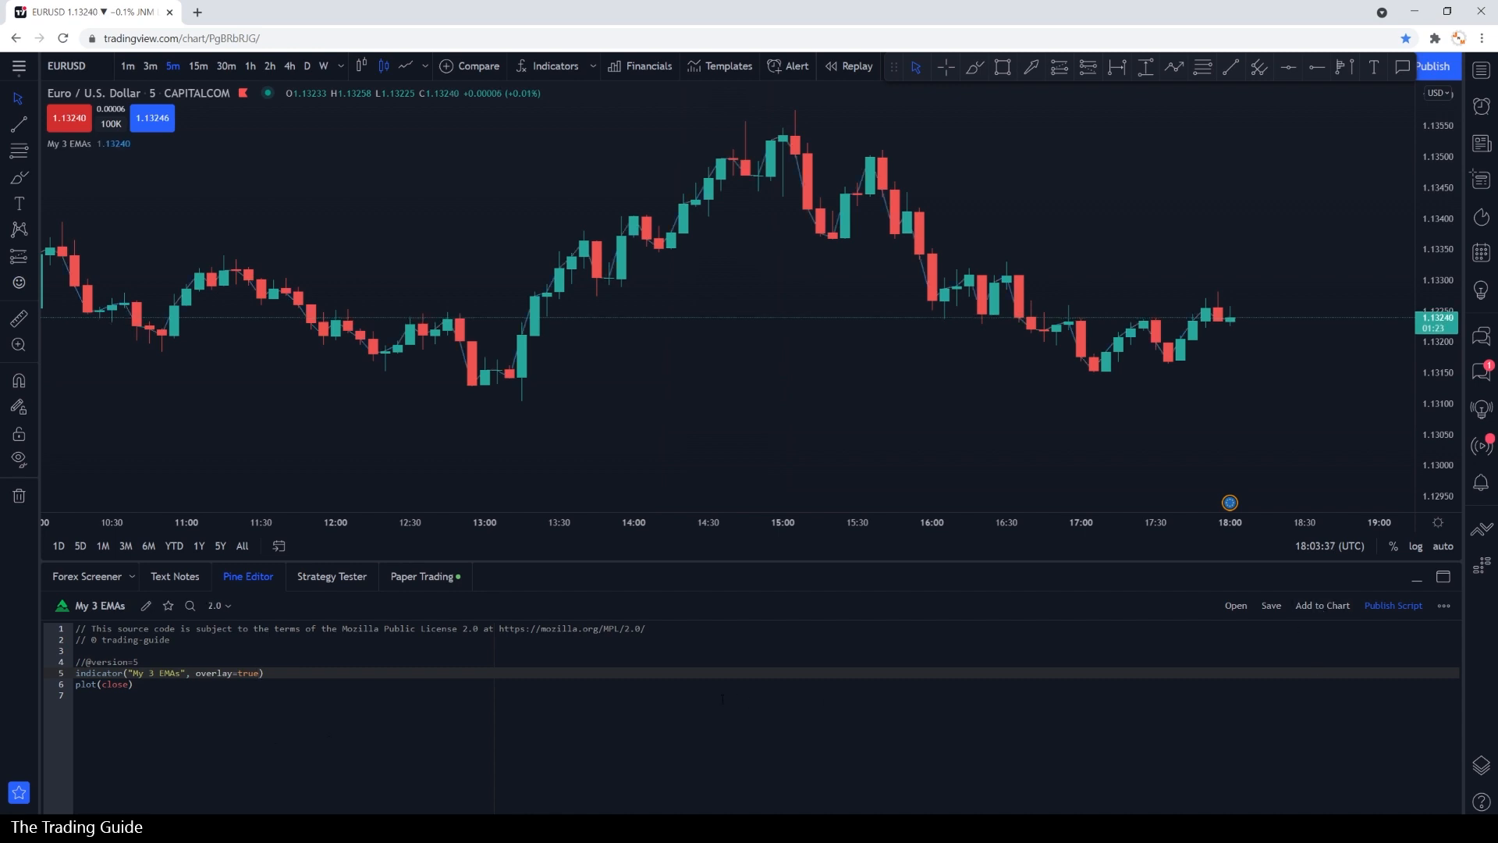
mouse_move(641, 251)
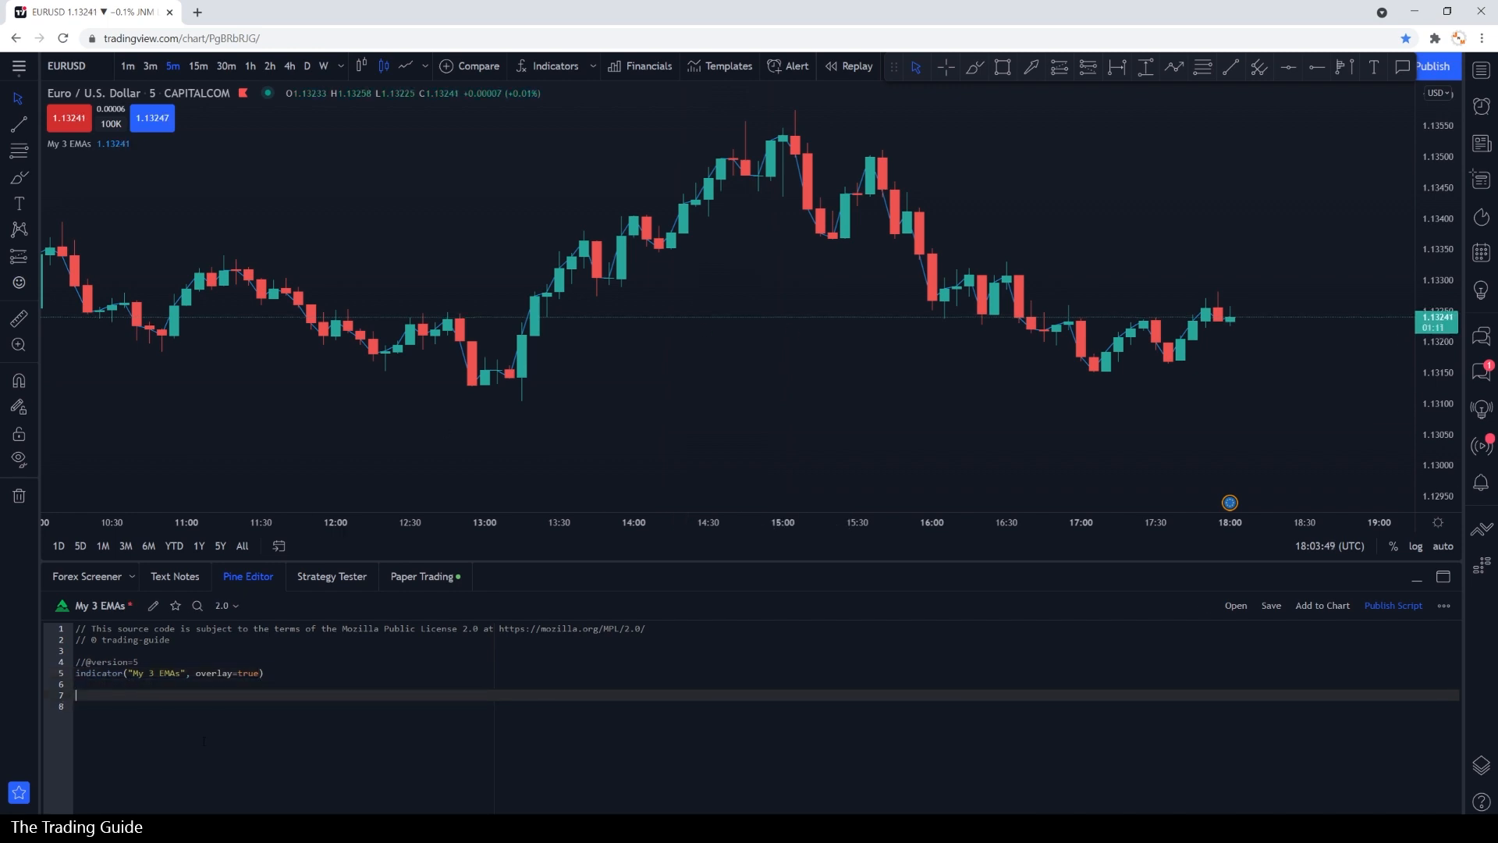
- Write ema_1 = ta.ema(close, length=8) in place of the close plot
text(ema)
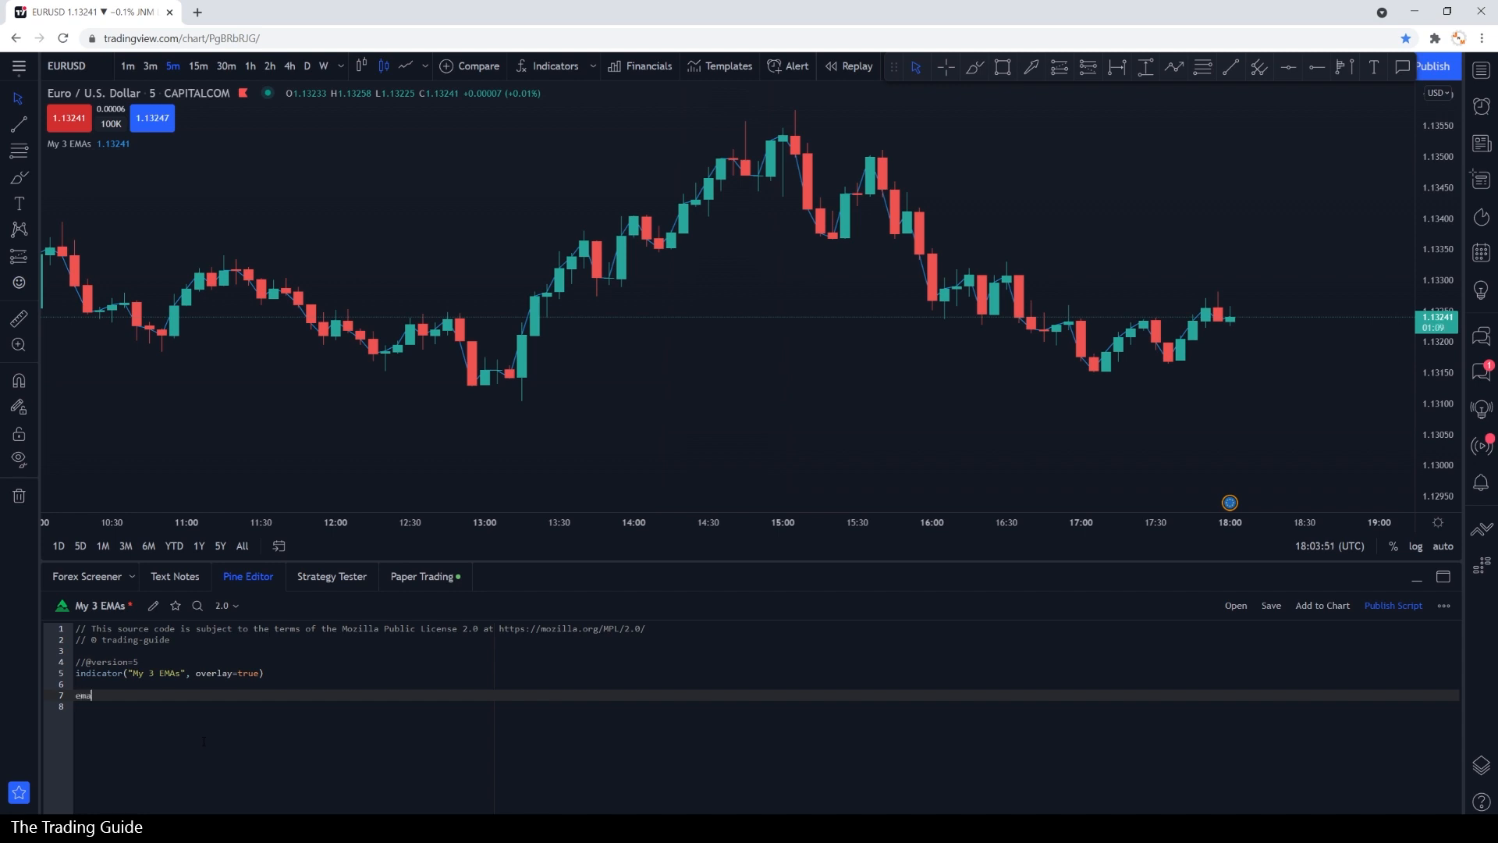
text(_1 =)
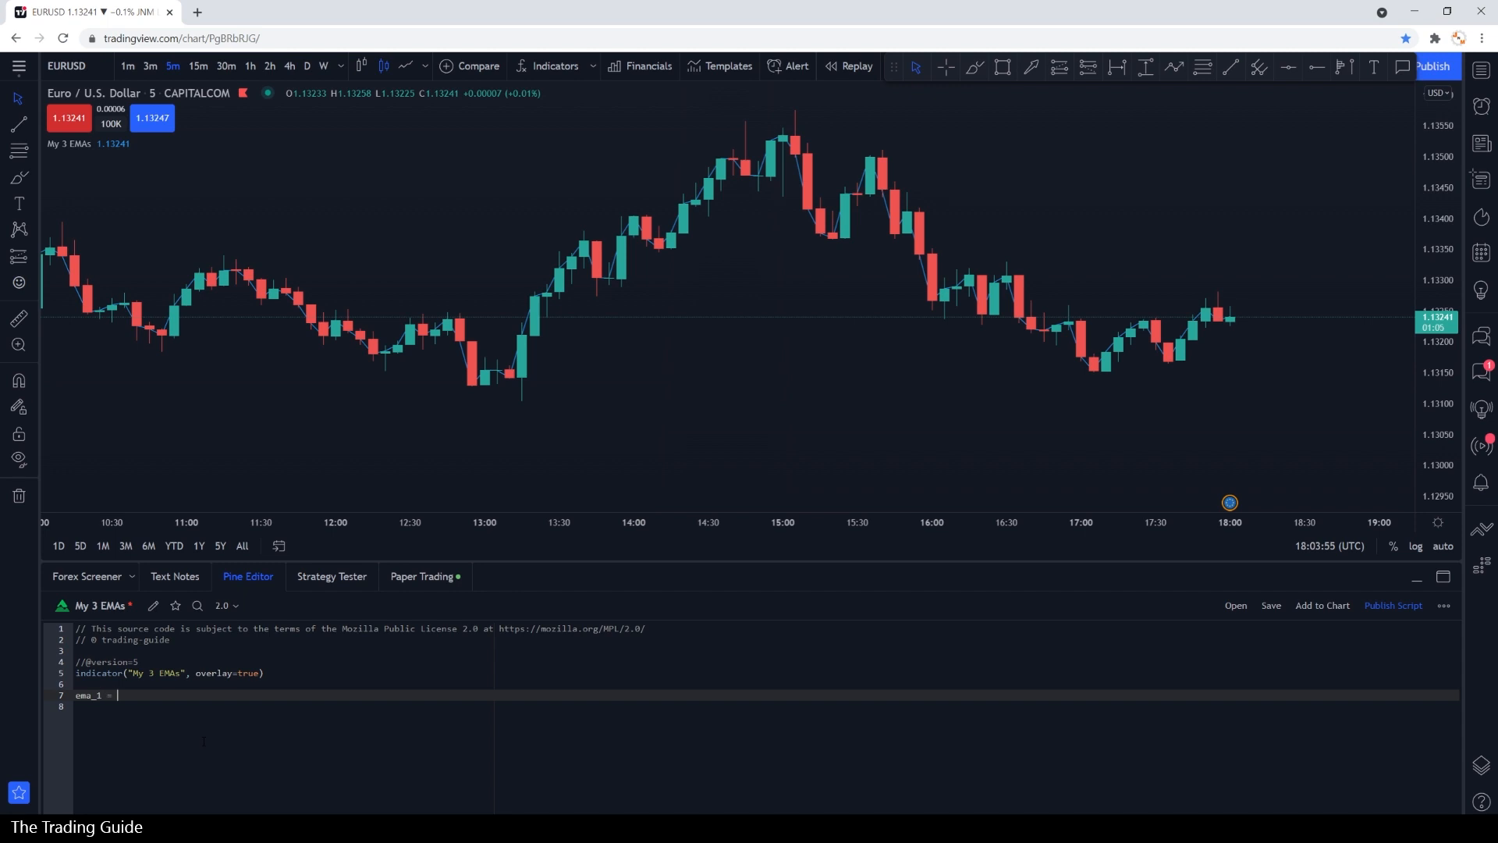
text(ta)
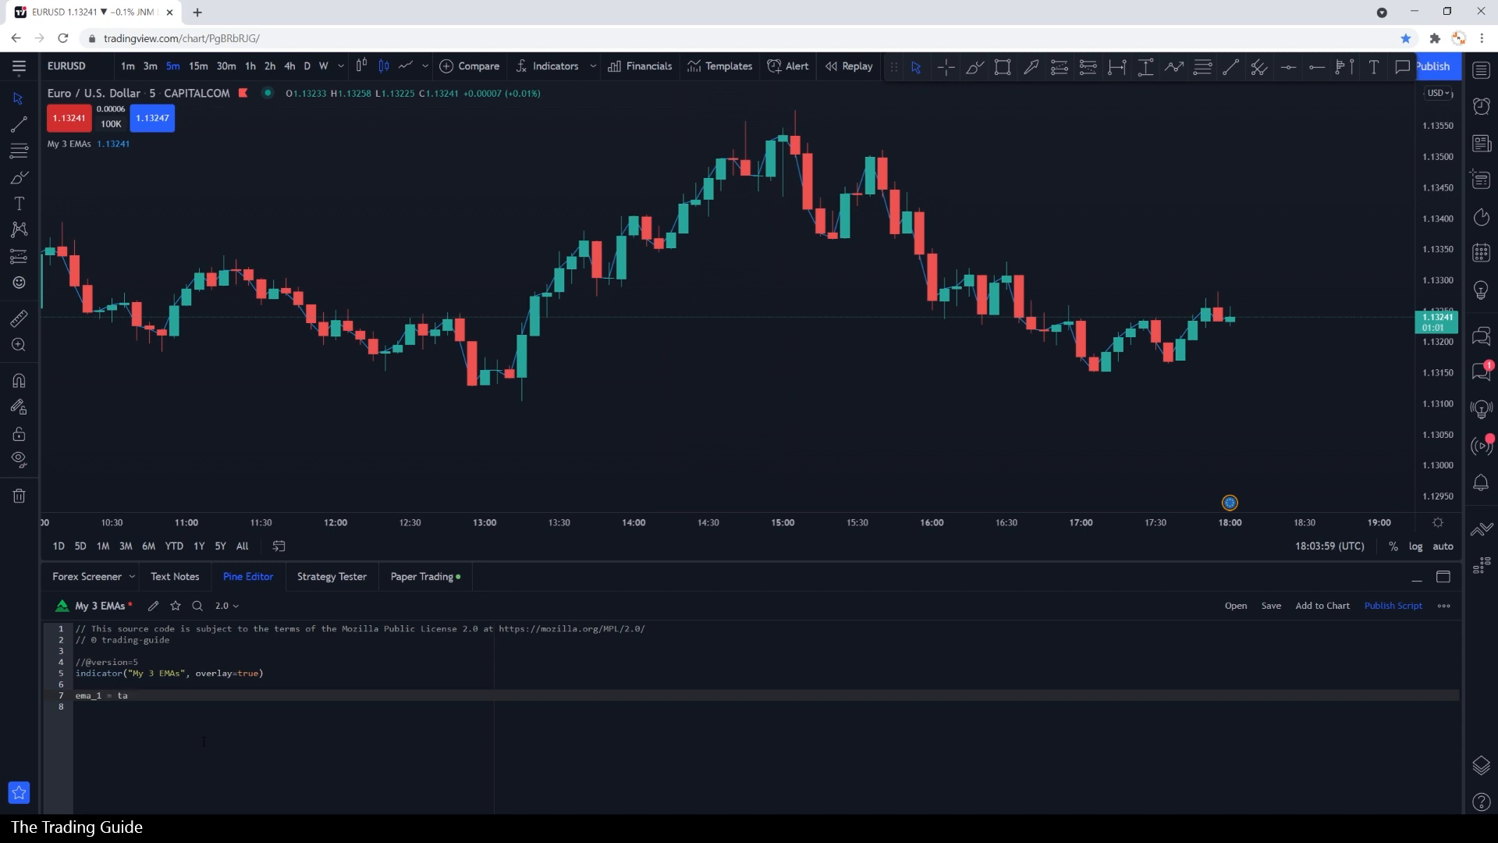
text(.)
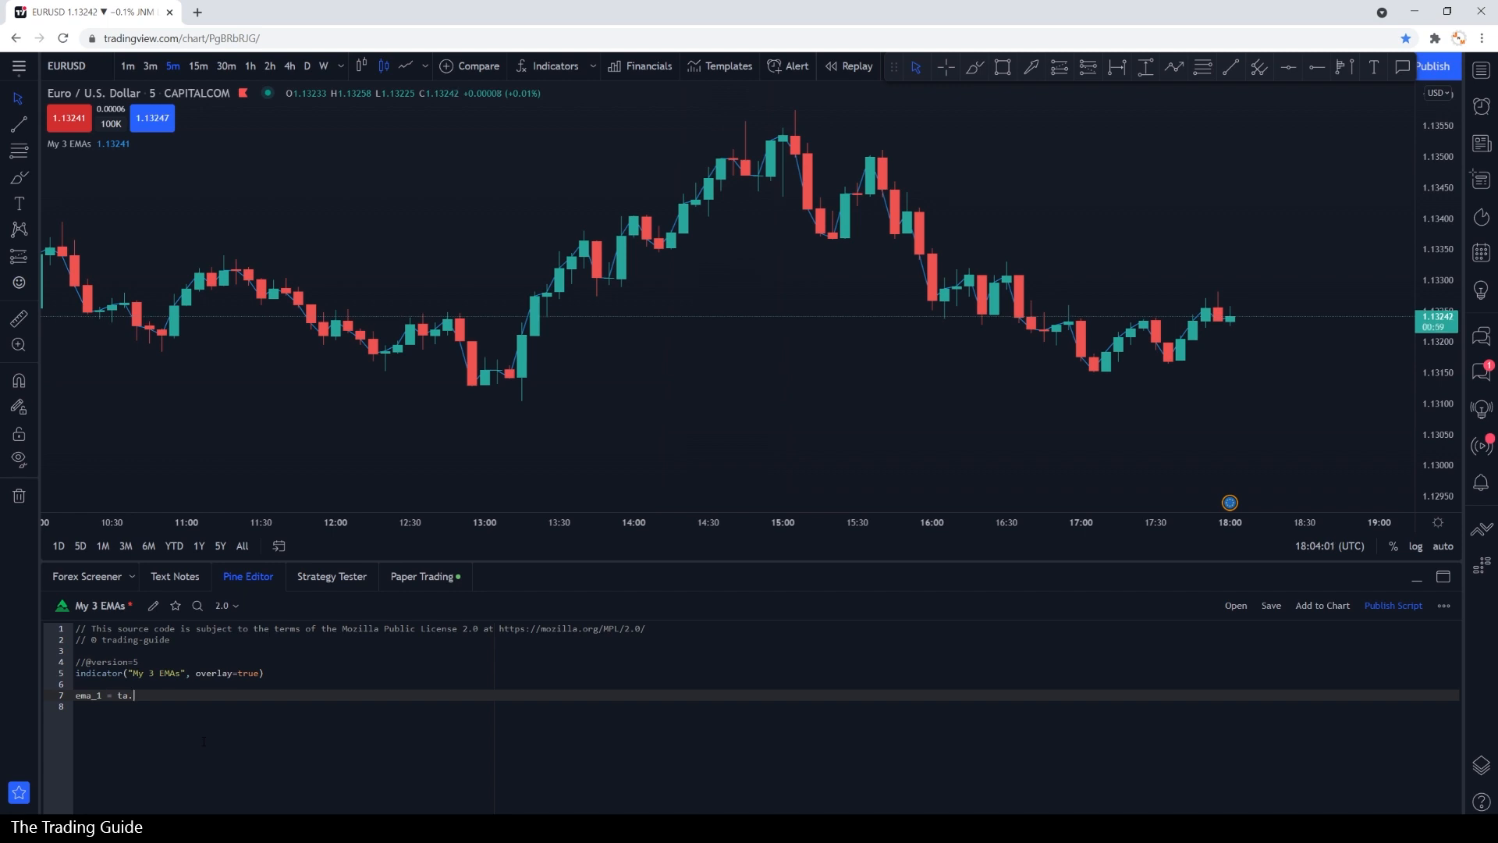
text(ema)
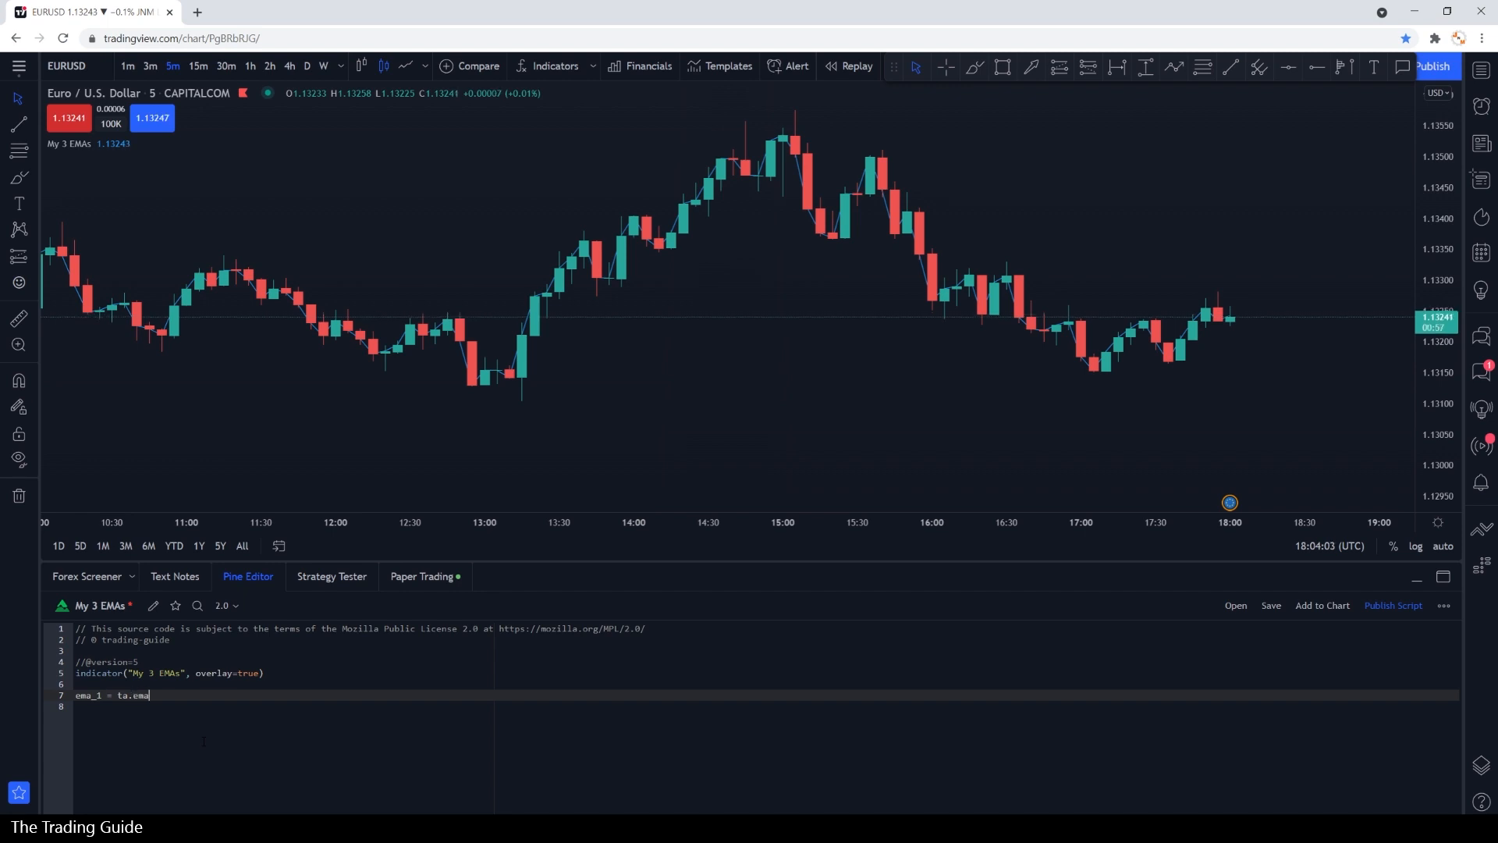
text(())
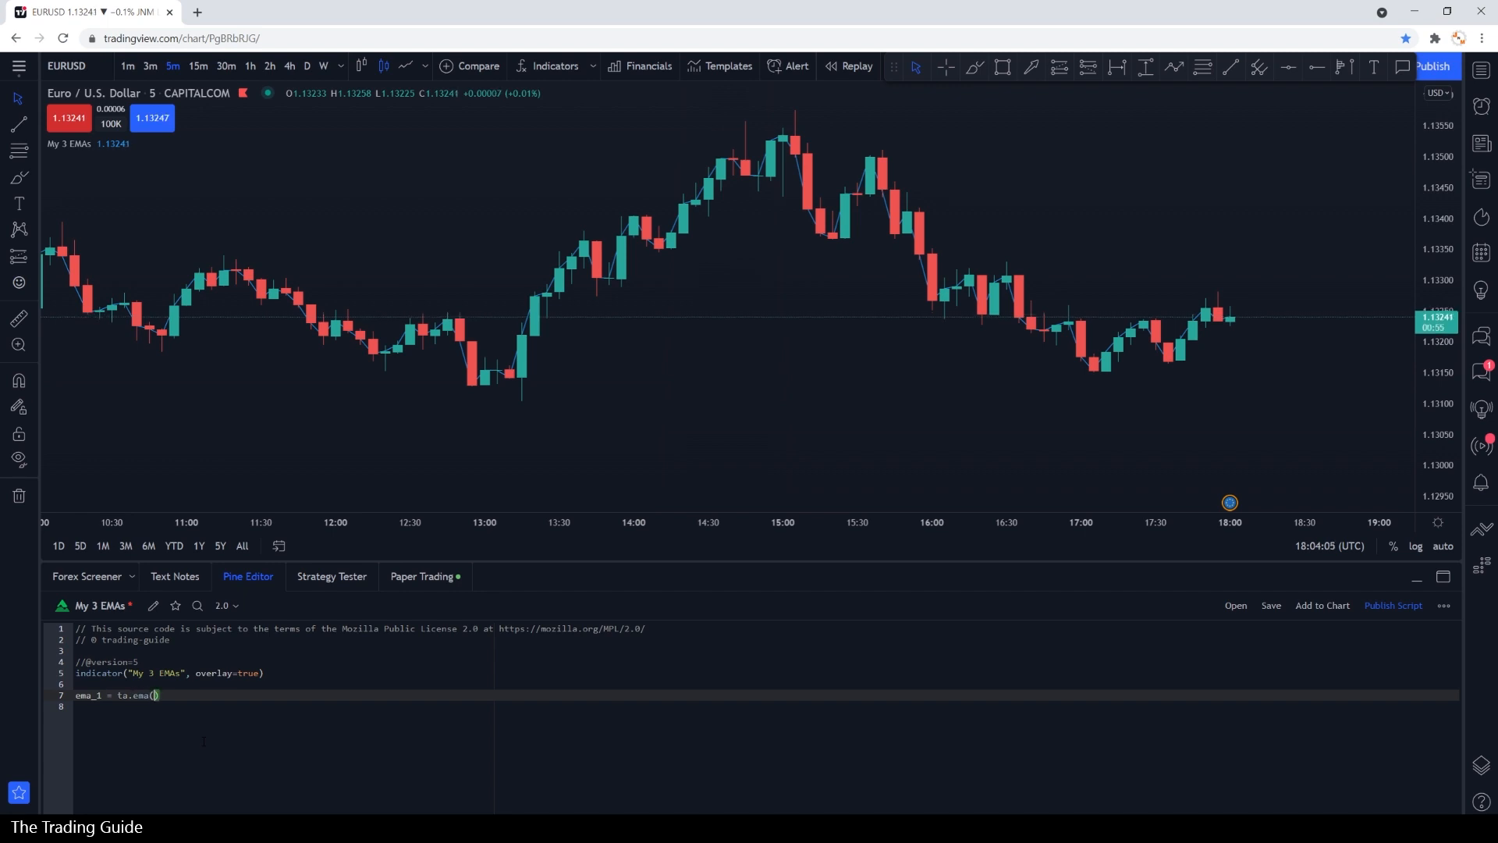
text(close,)
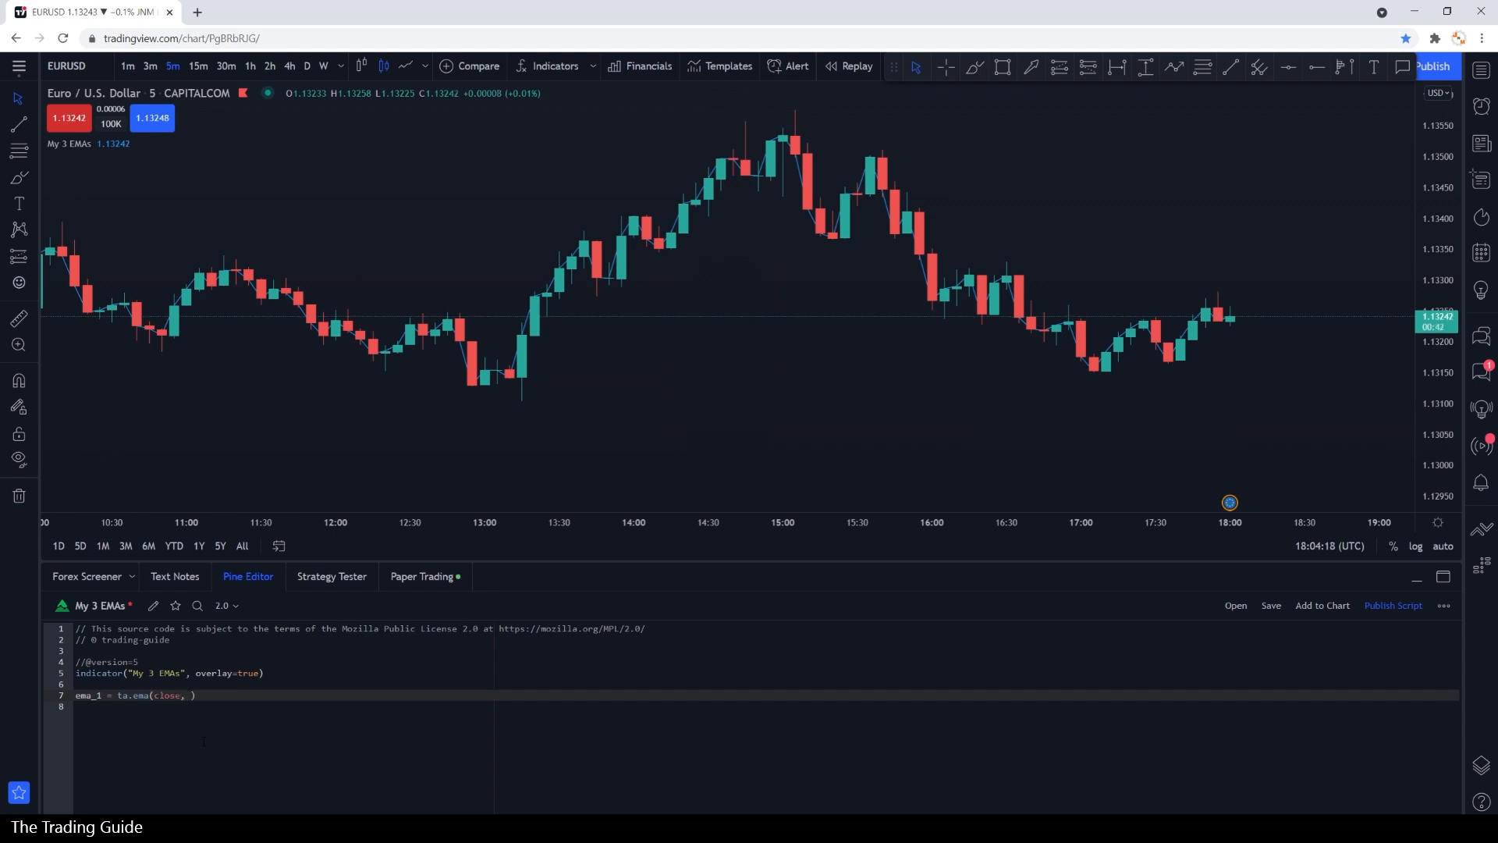
text(length)
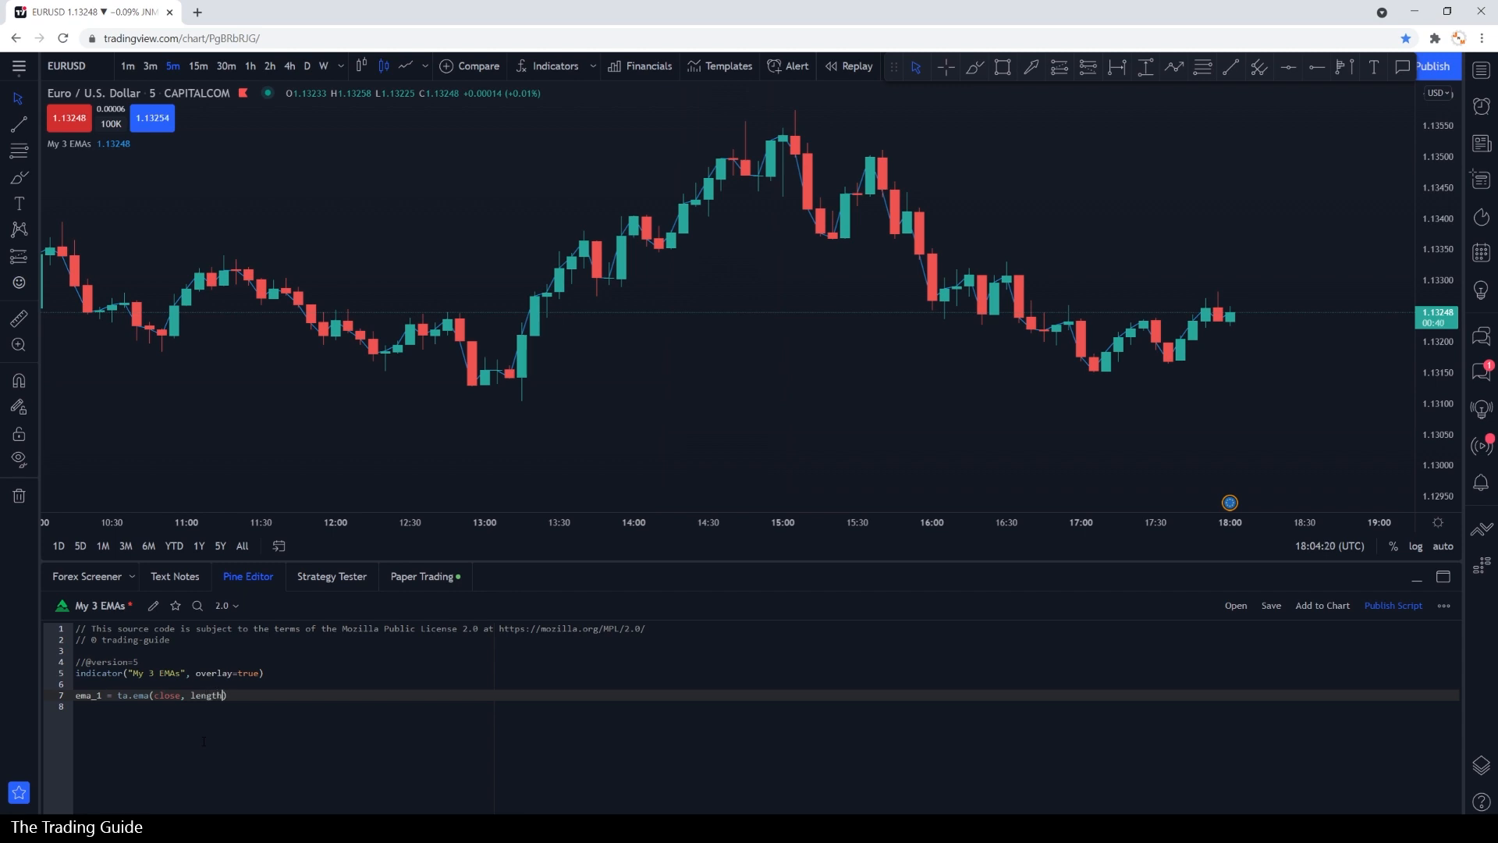
text(=8)
click(766, 705)
text(plot()
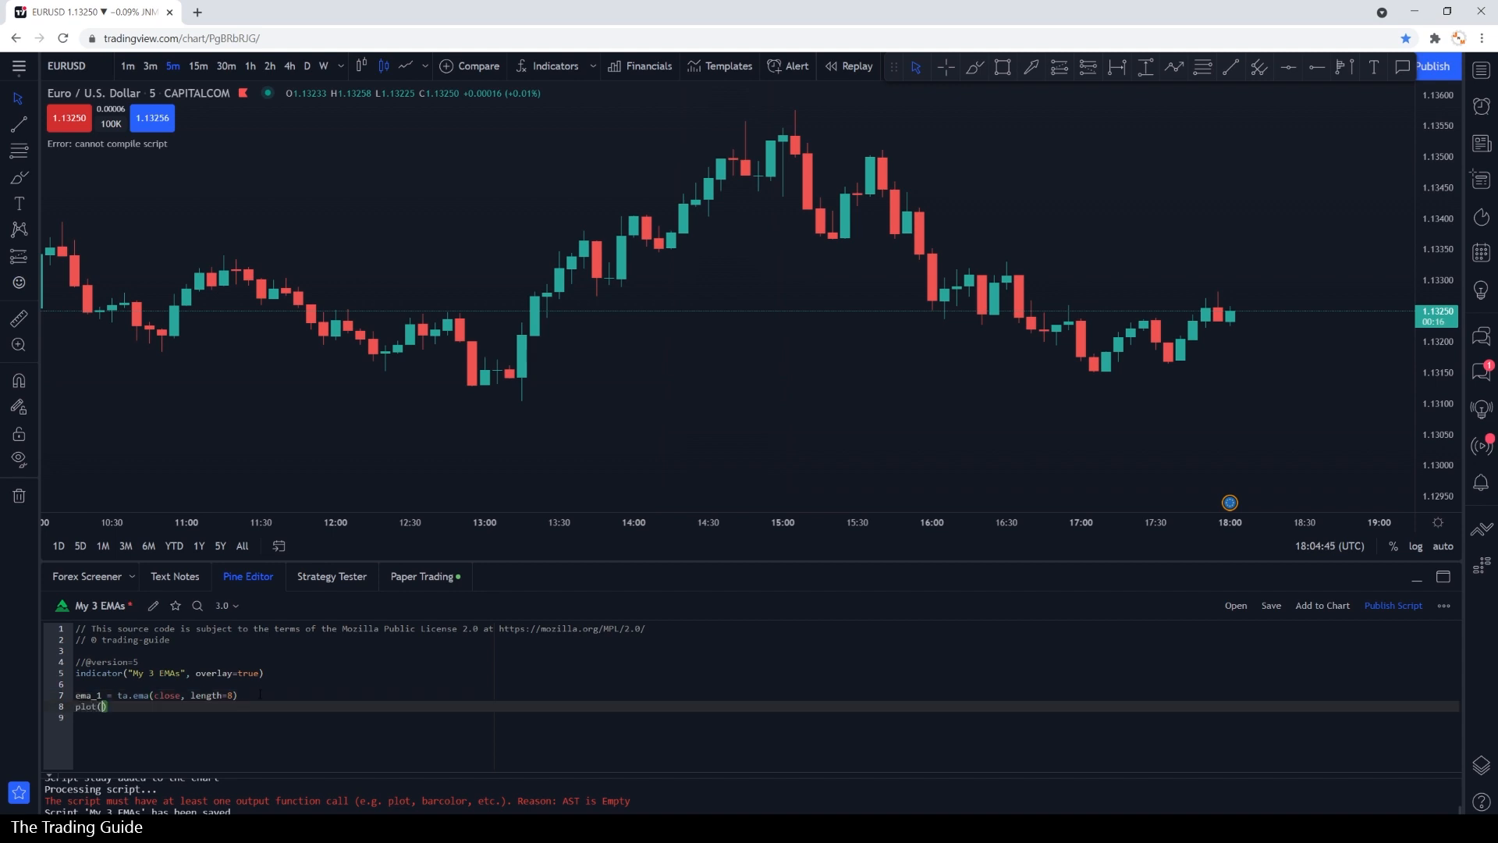
- Write plot(ema_1, title="EMA 1", color=color.red) to draw the EMA on the candles
text(ema_)
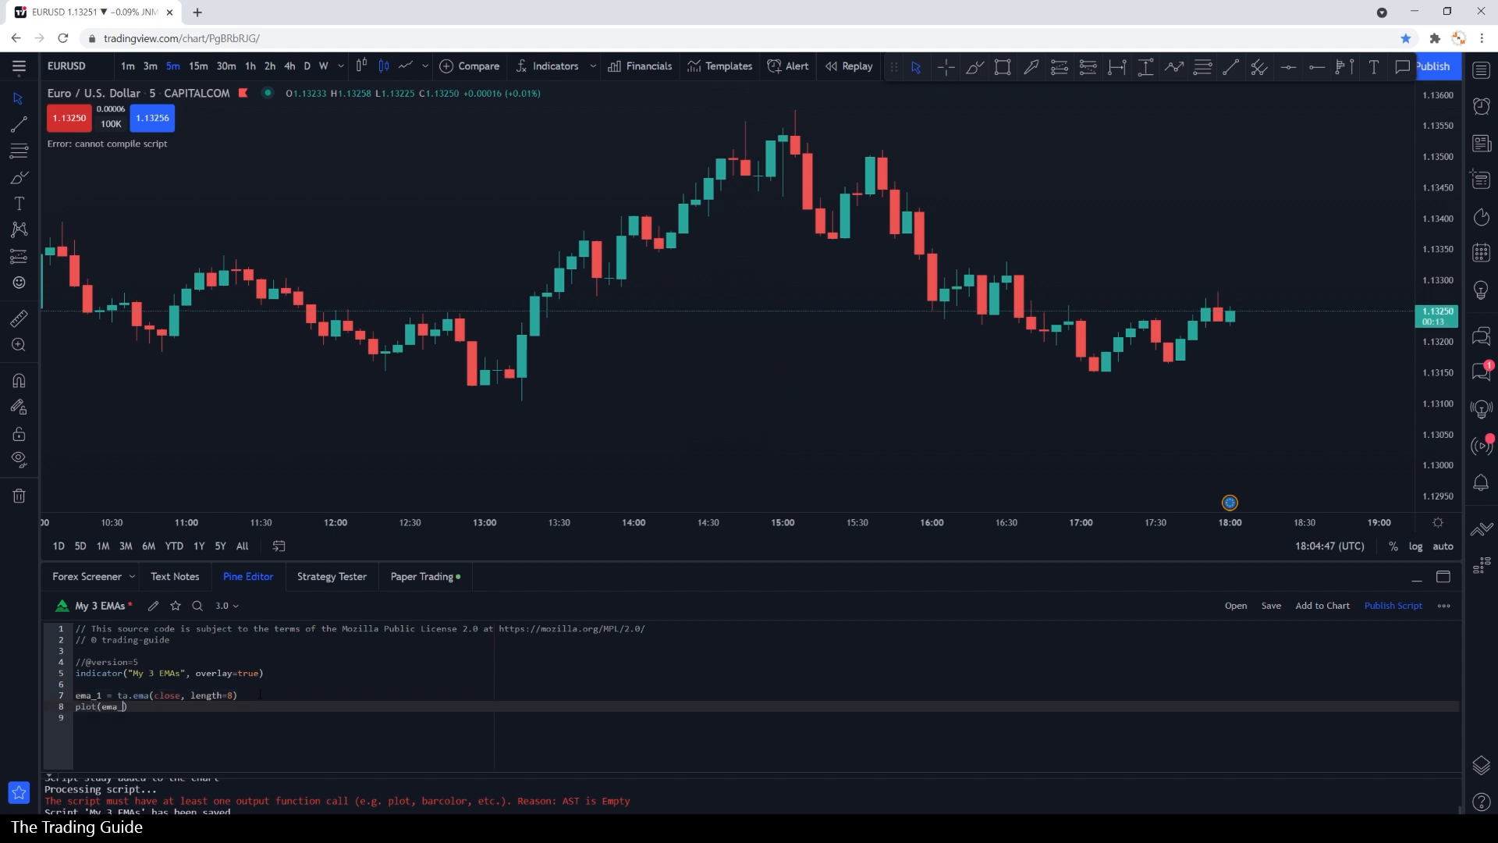
text(1,)
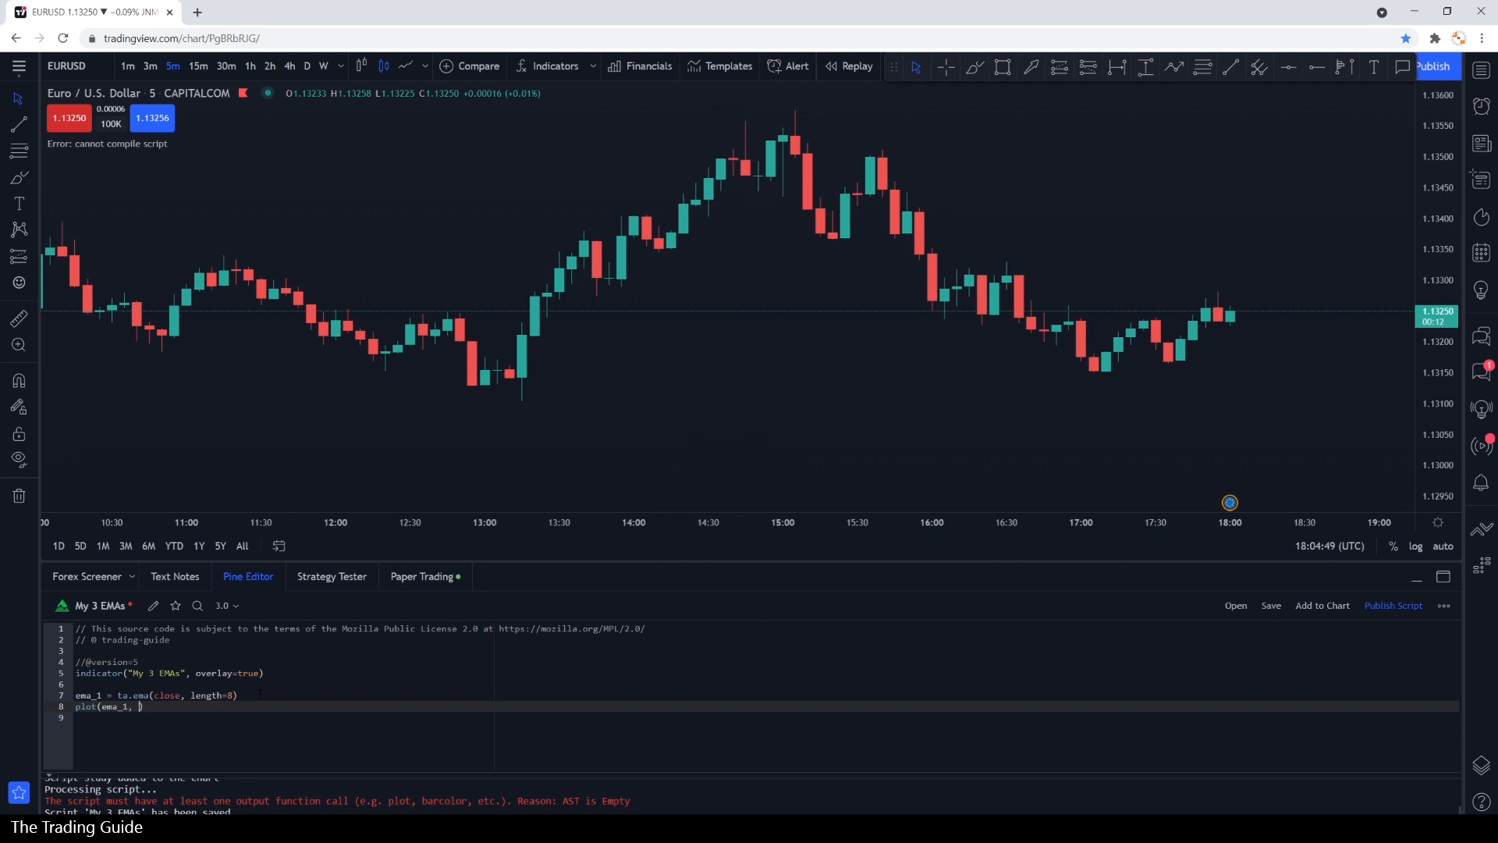
text(title="E)
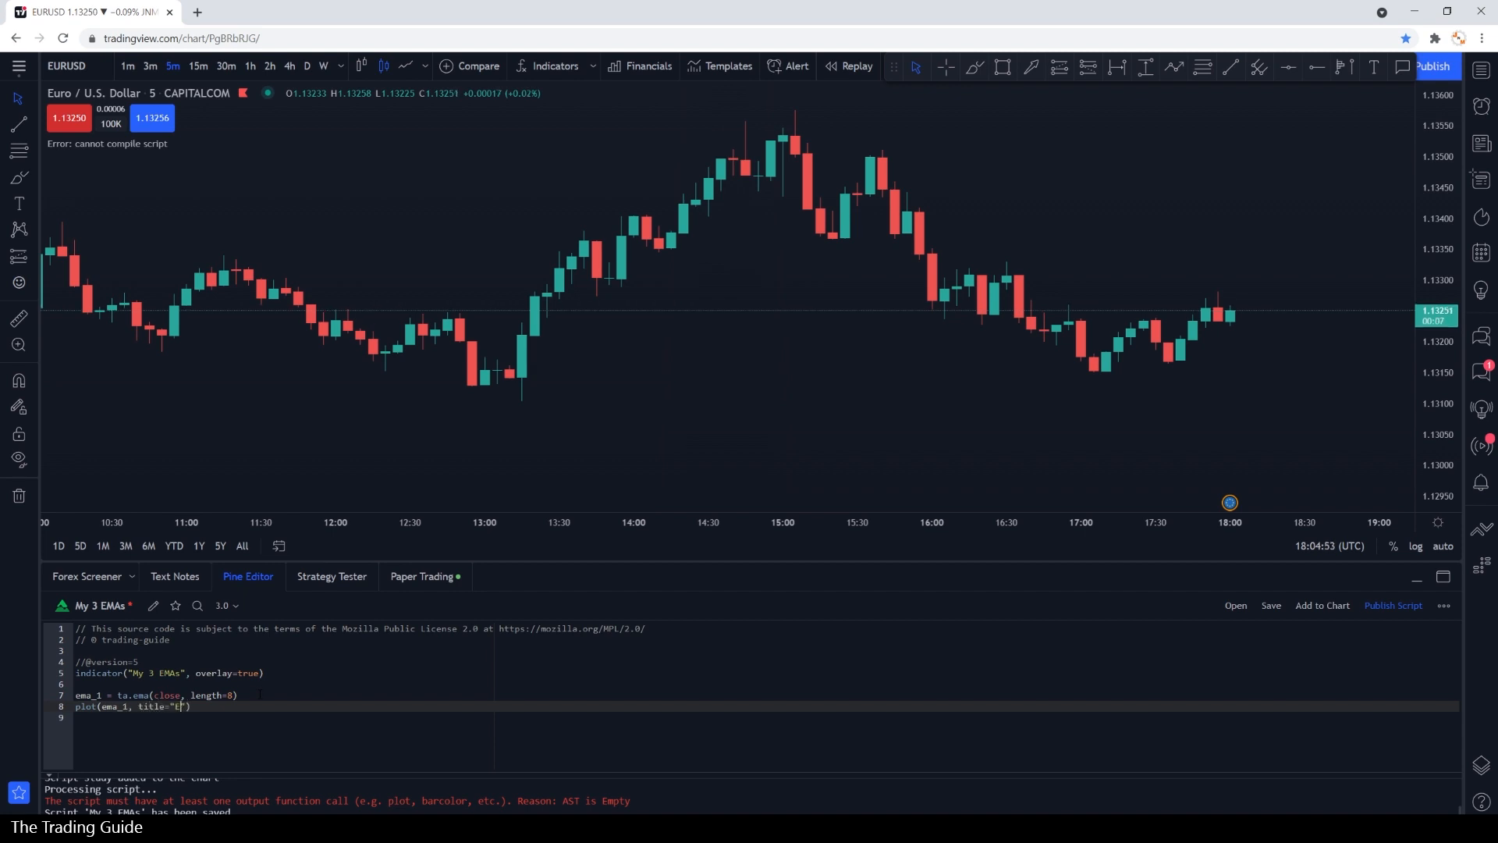
text(MA 1)
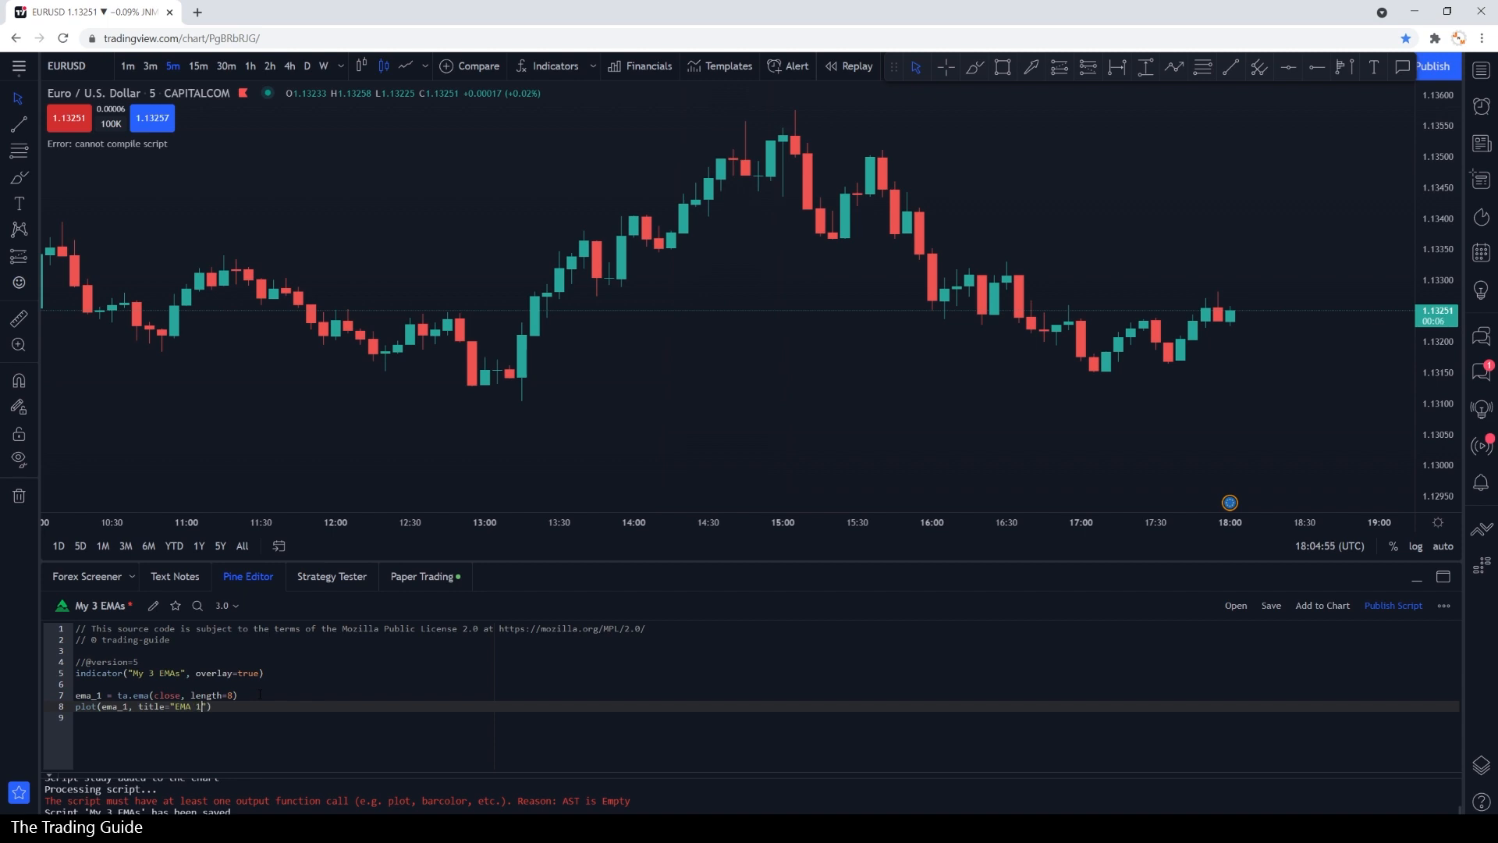
text(, color)
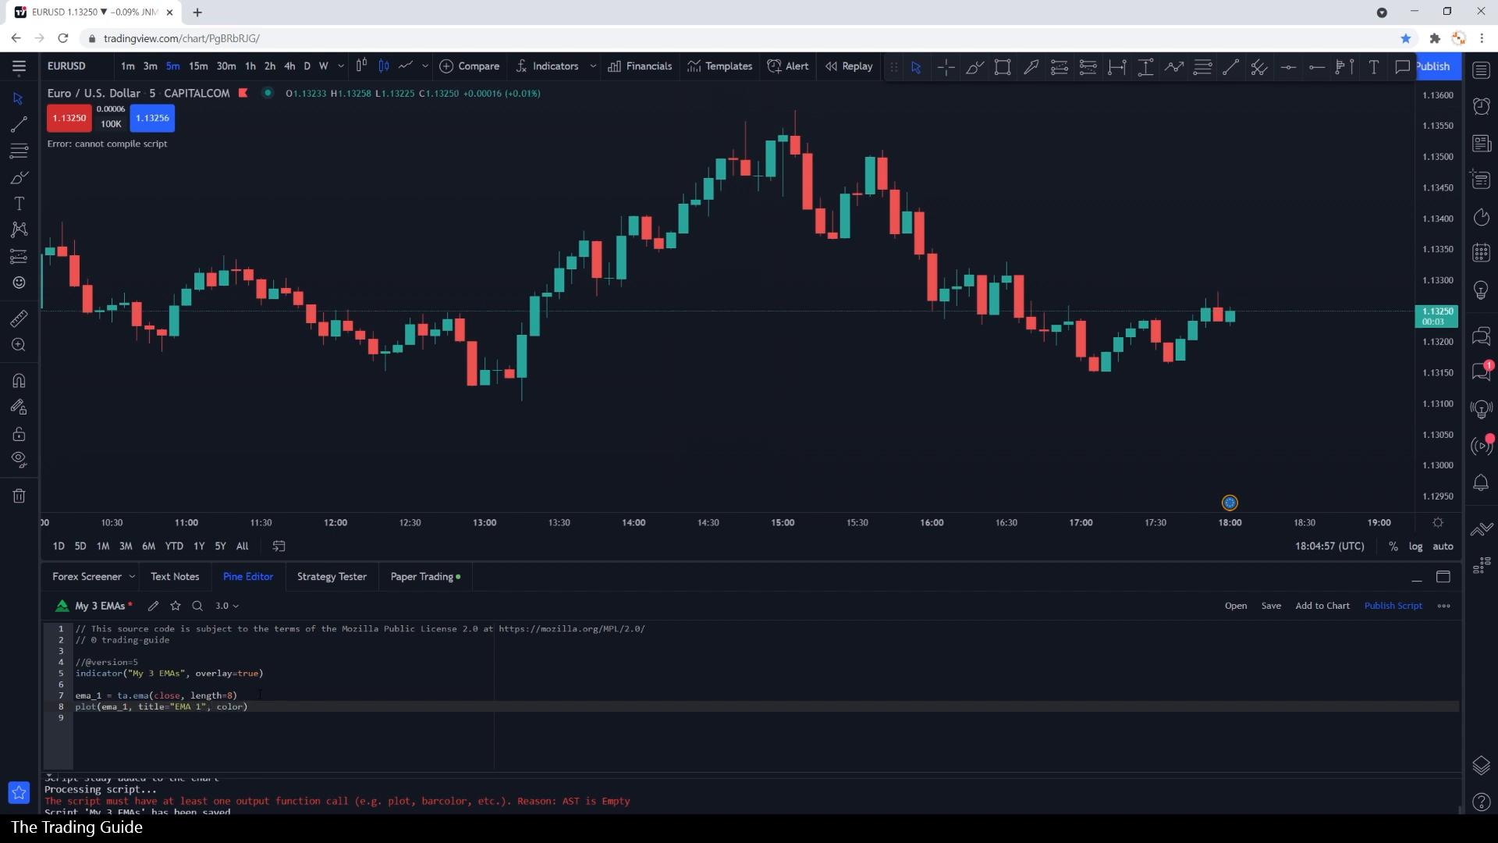
text(color.)
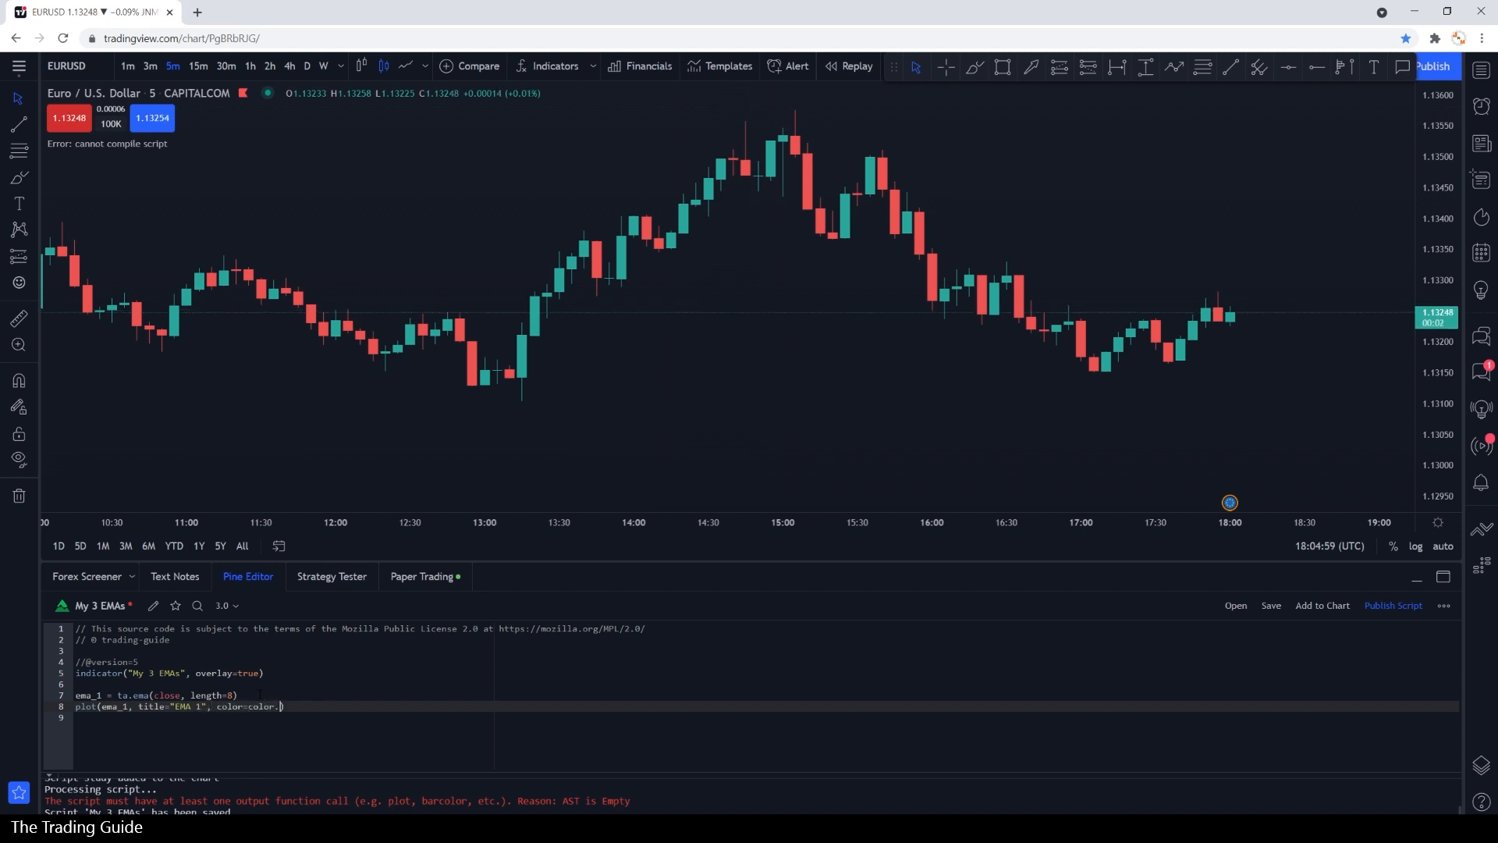
text(red)
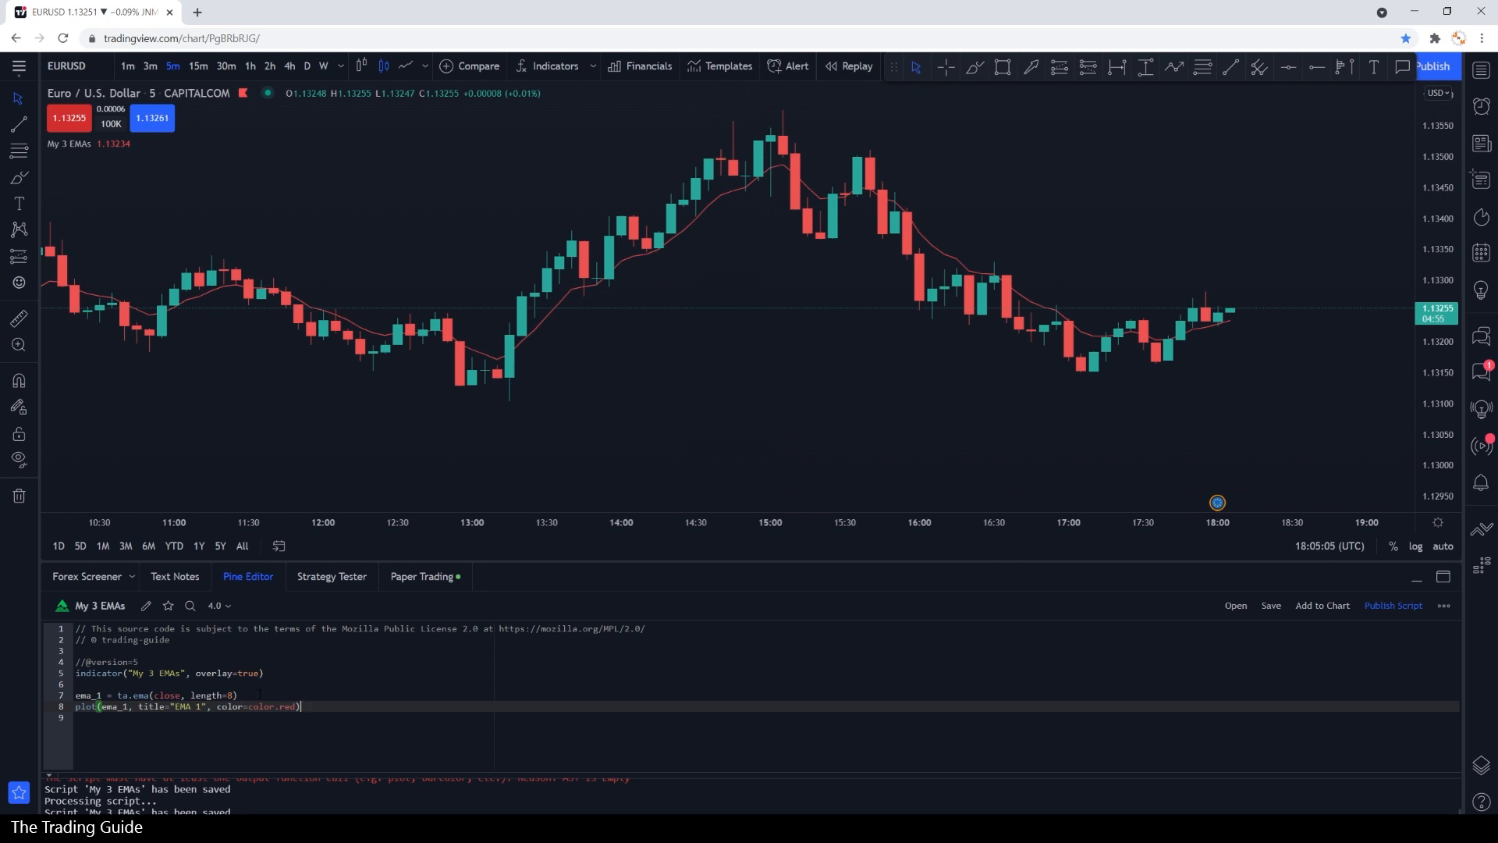
mouse_move(730, 199)
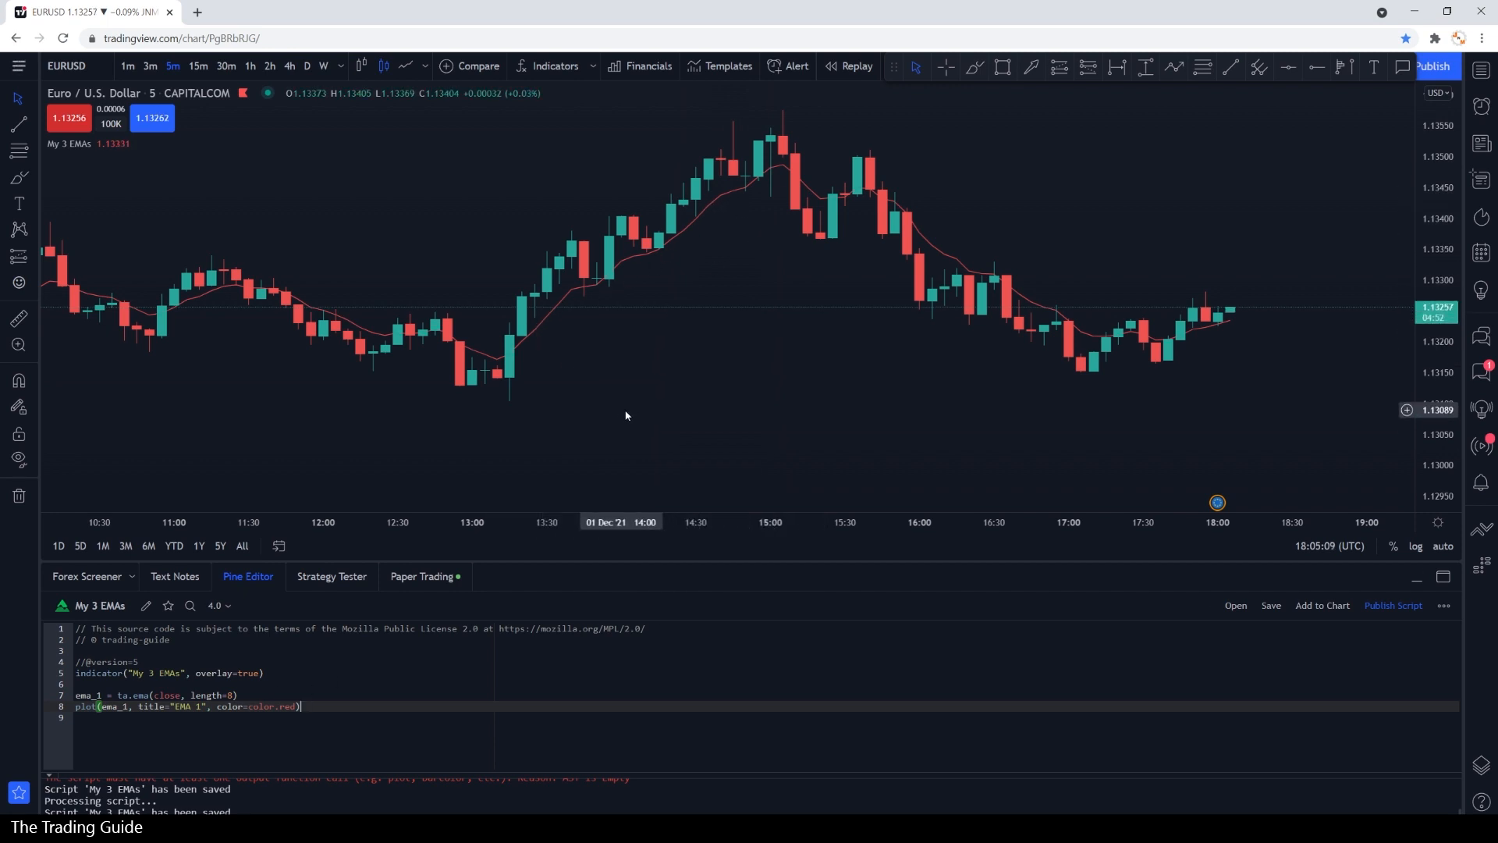
mouse_move(67, 144)
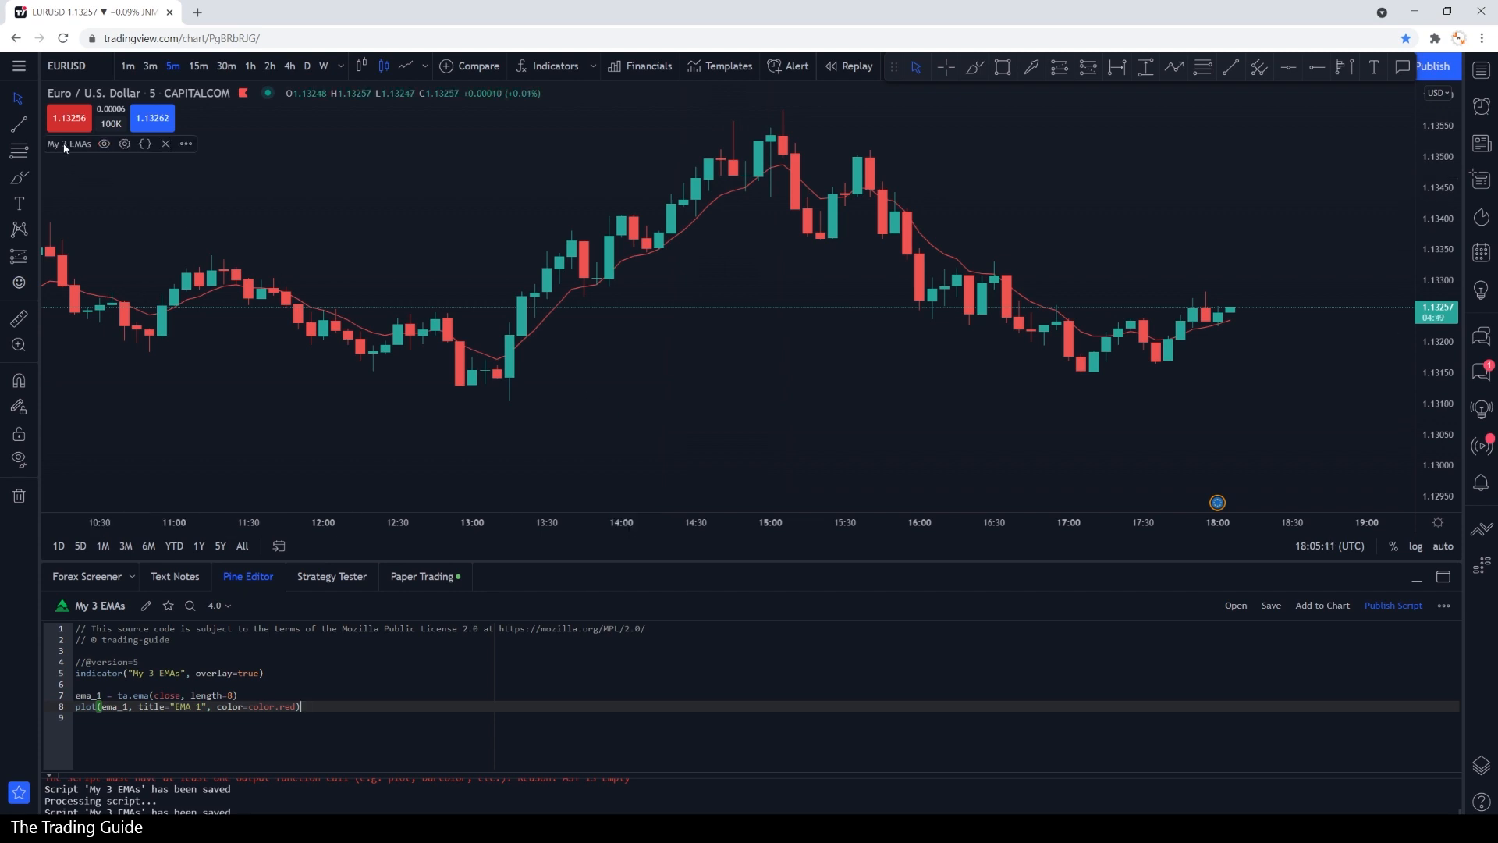
- In the indicator settings, make the EMA 1 line thicker and yellow
click(123, 144)
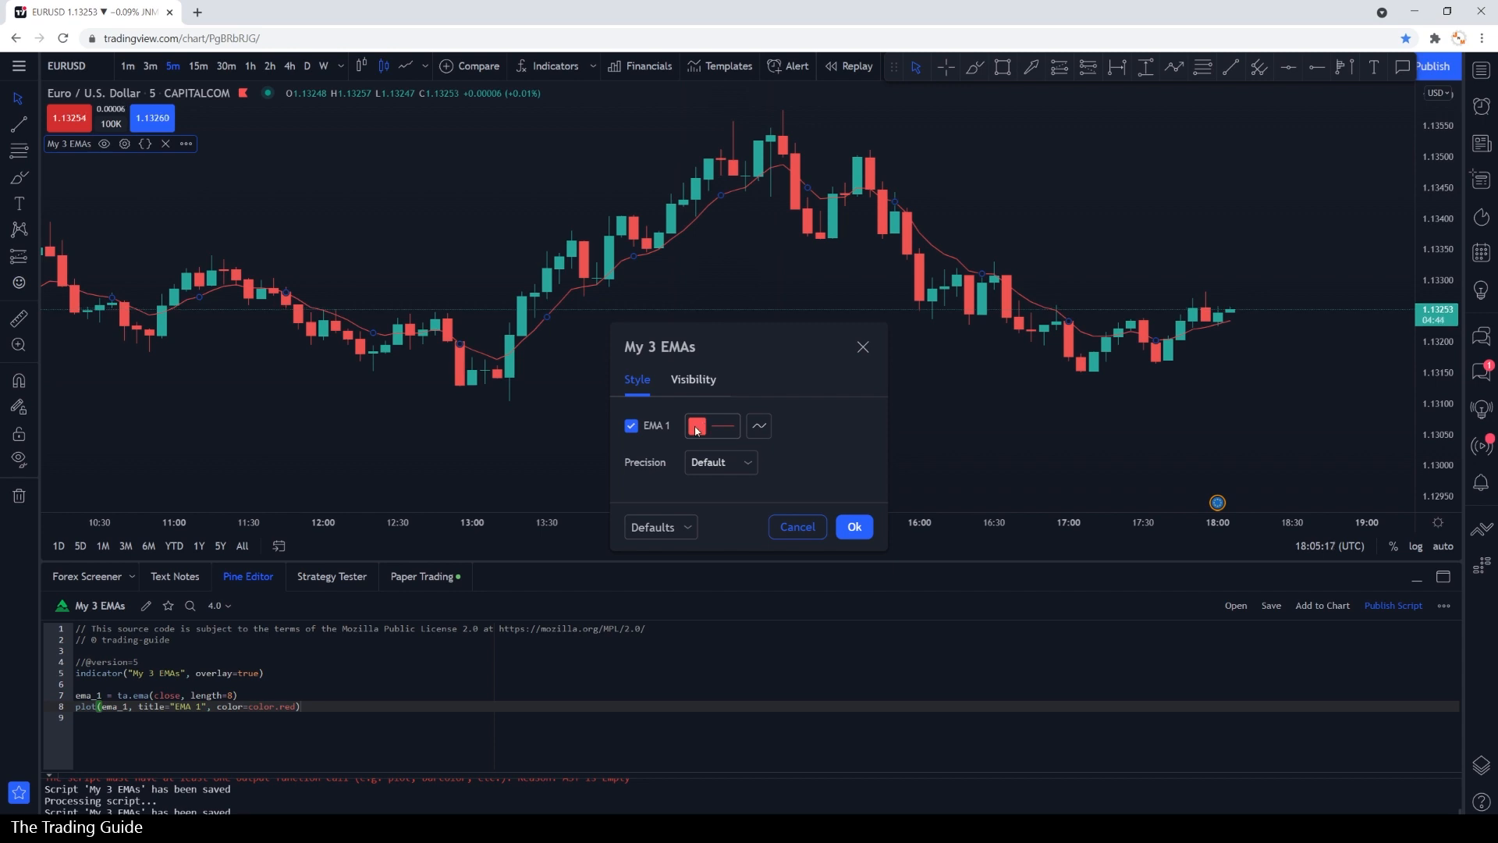
click(696, 424)
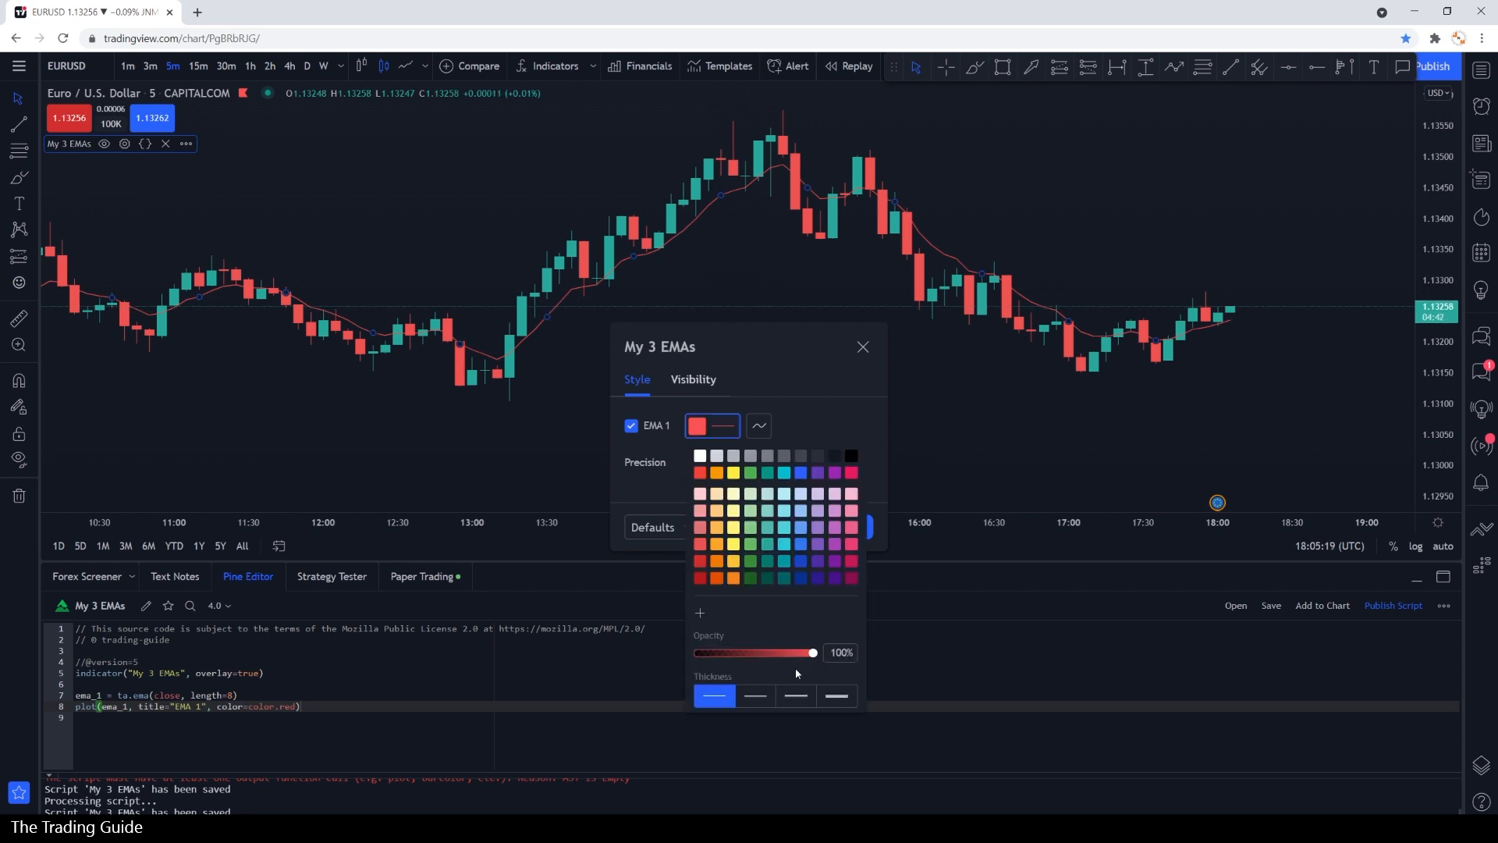
click(795, 695)
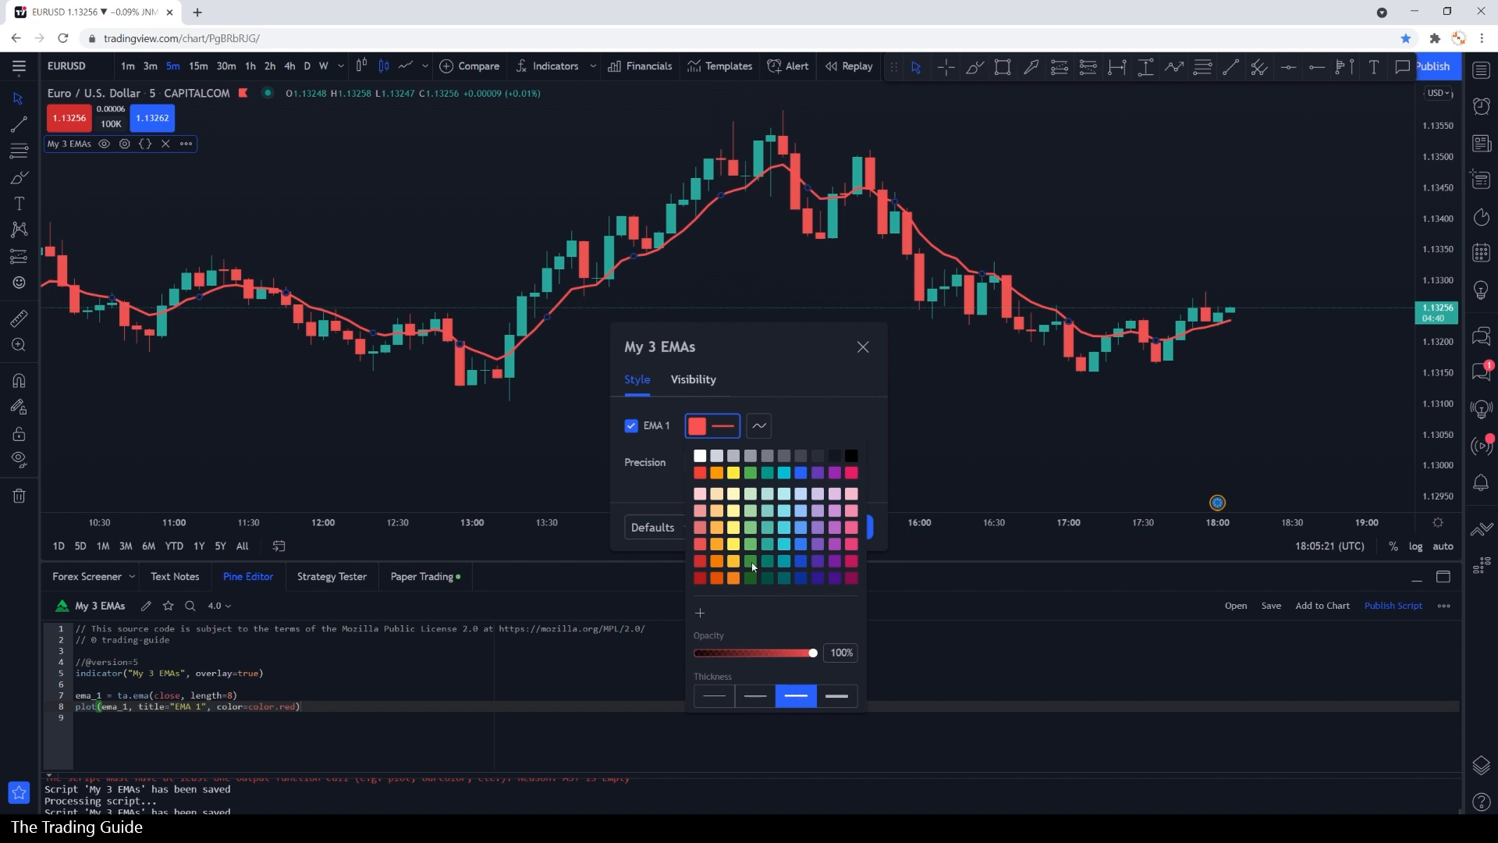
click(732, 529)
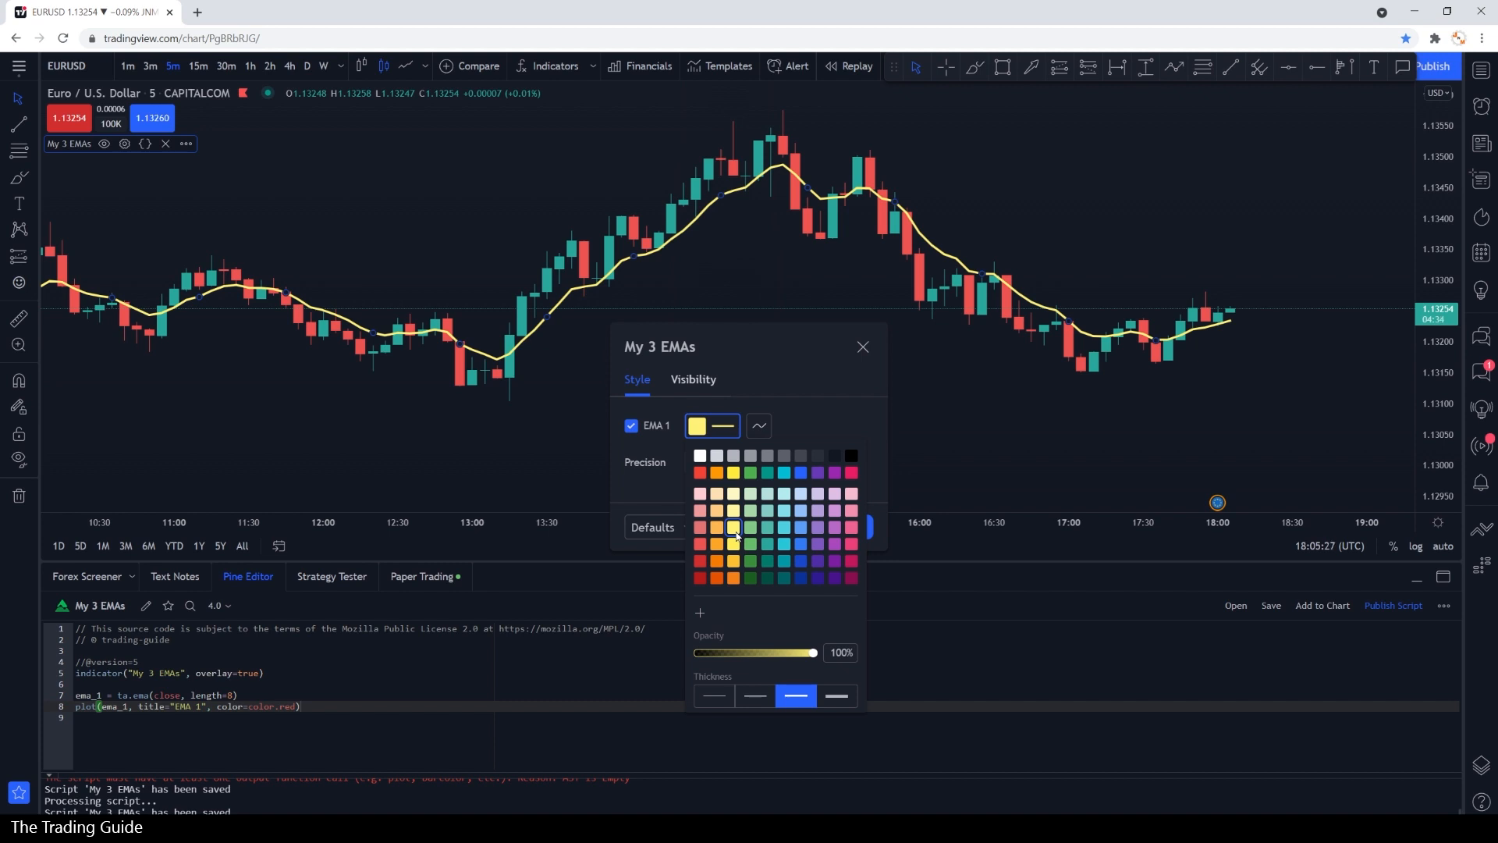
mouse_move(800, 431)
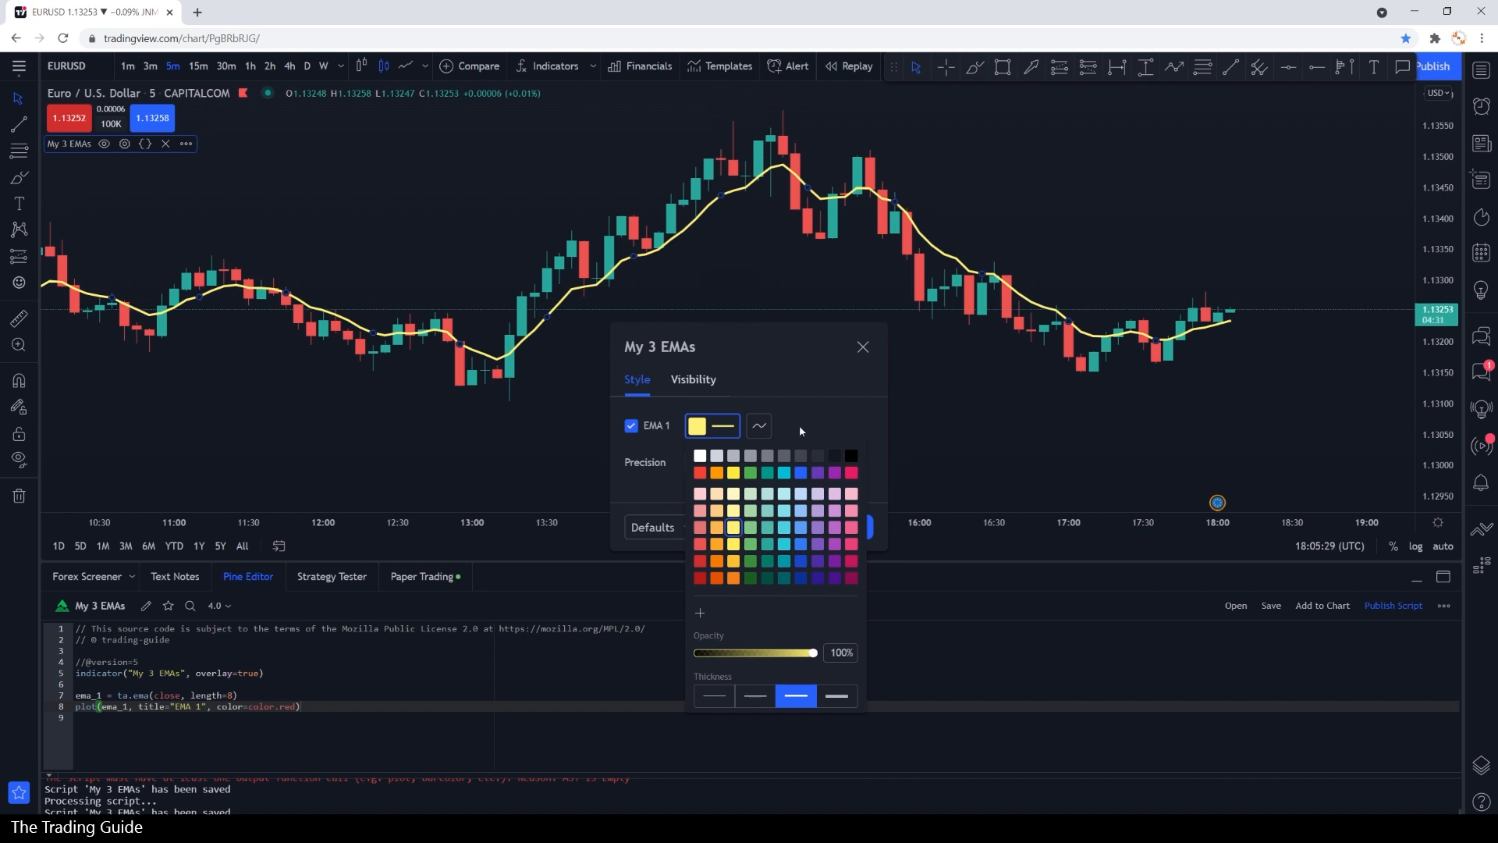
click(862, 346)
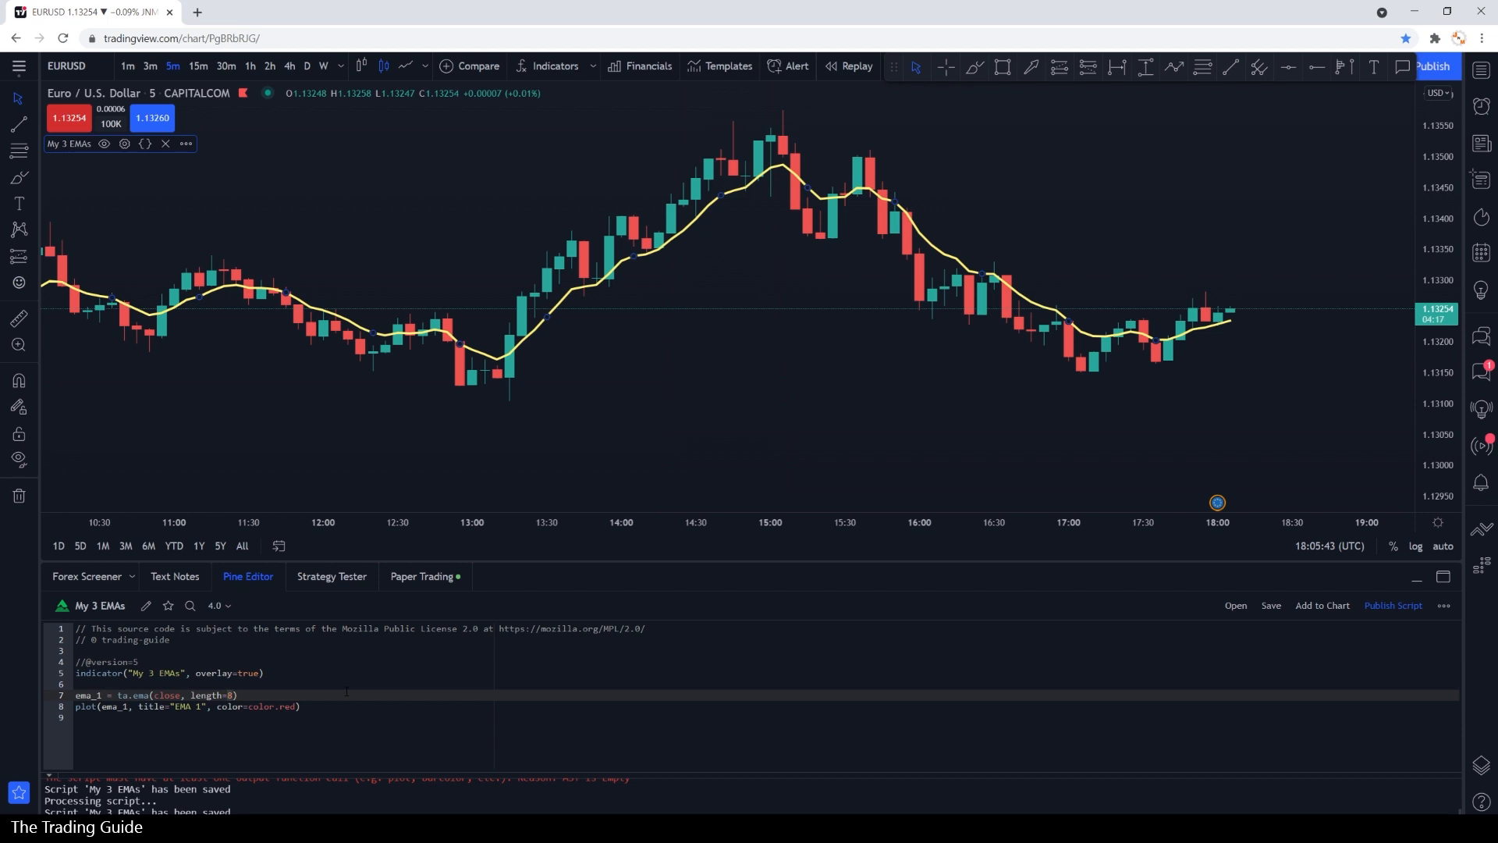
- Replace length=8 with input(title="Length EMA 1", defval=8) on the ema_1 line
text(input))
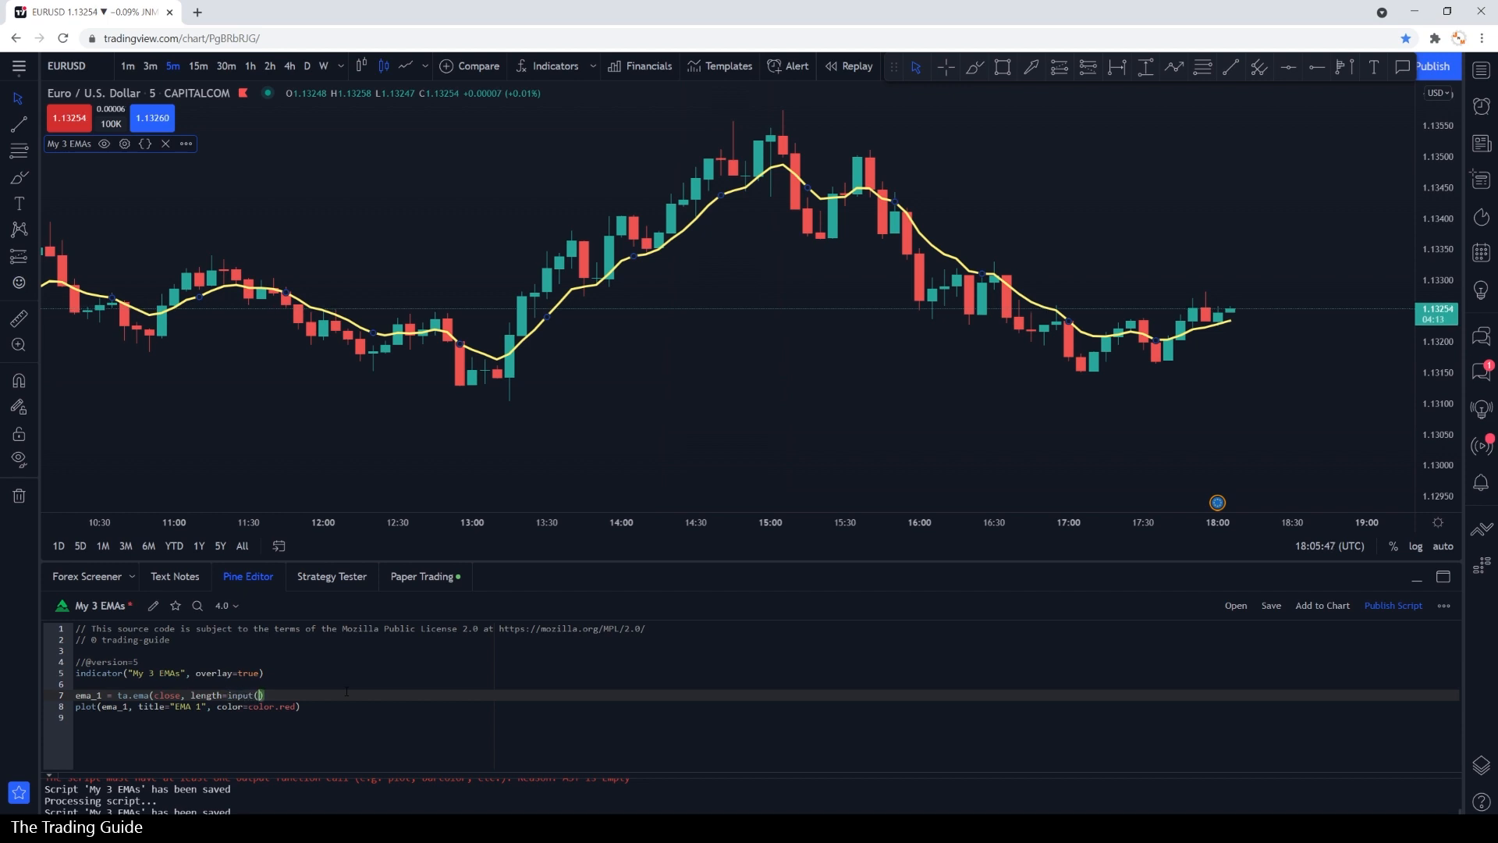
text(title=)
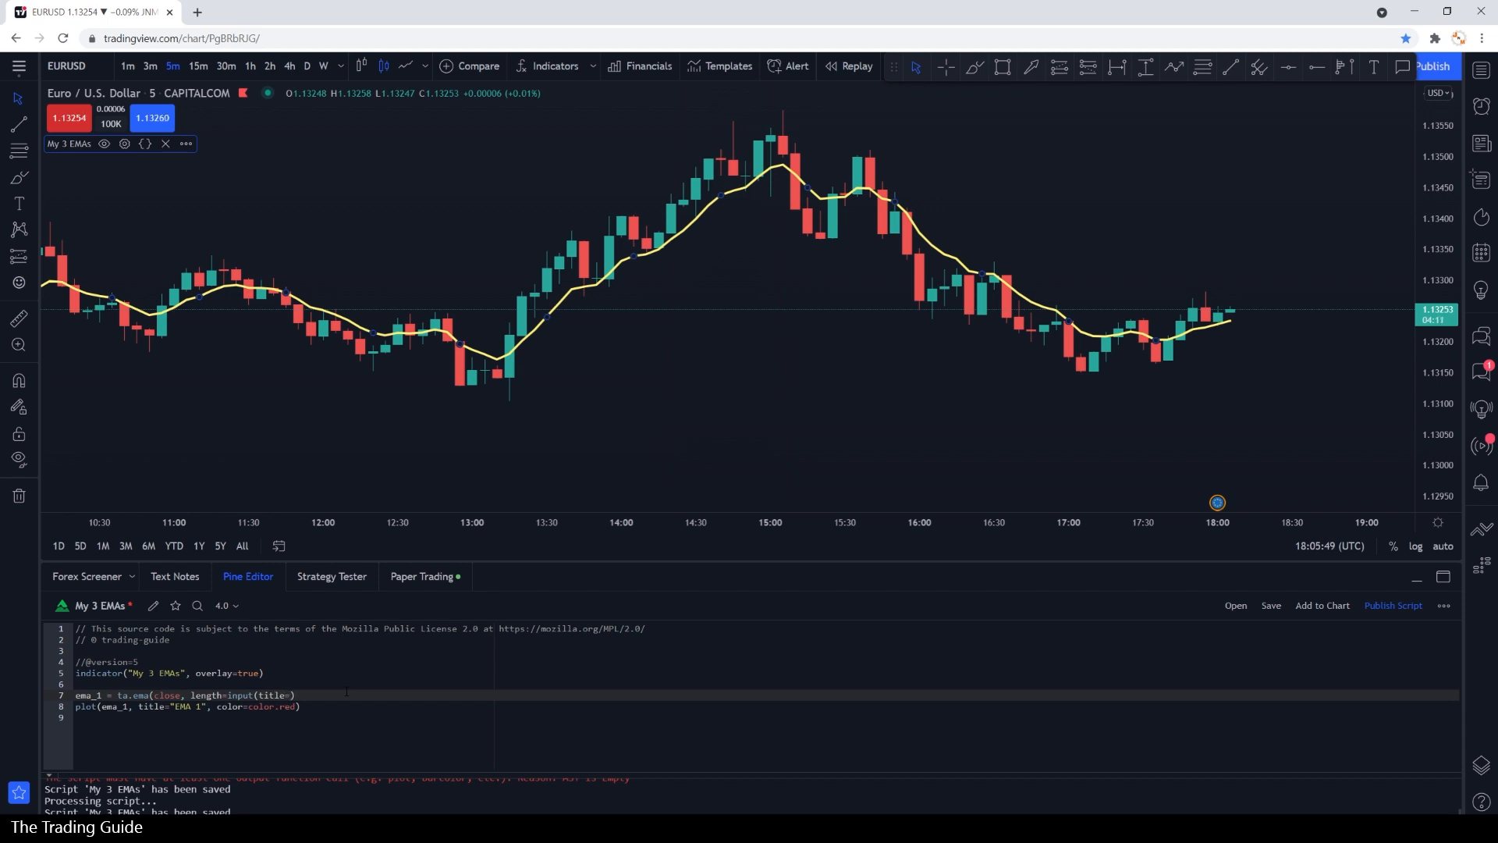
text(Length")
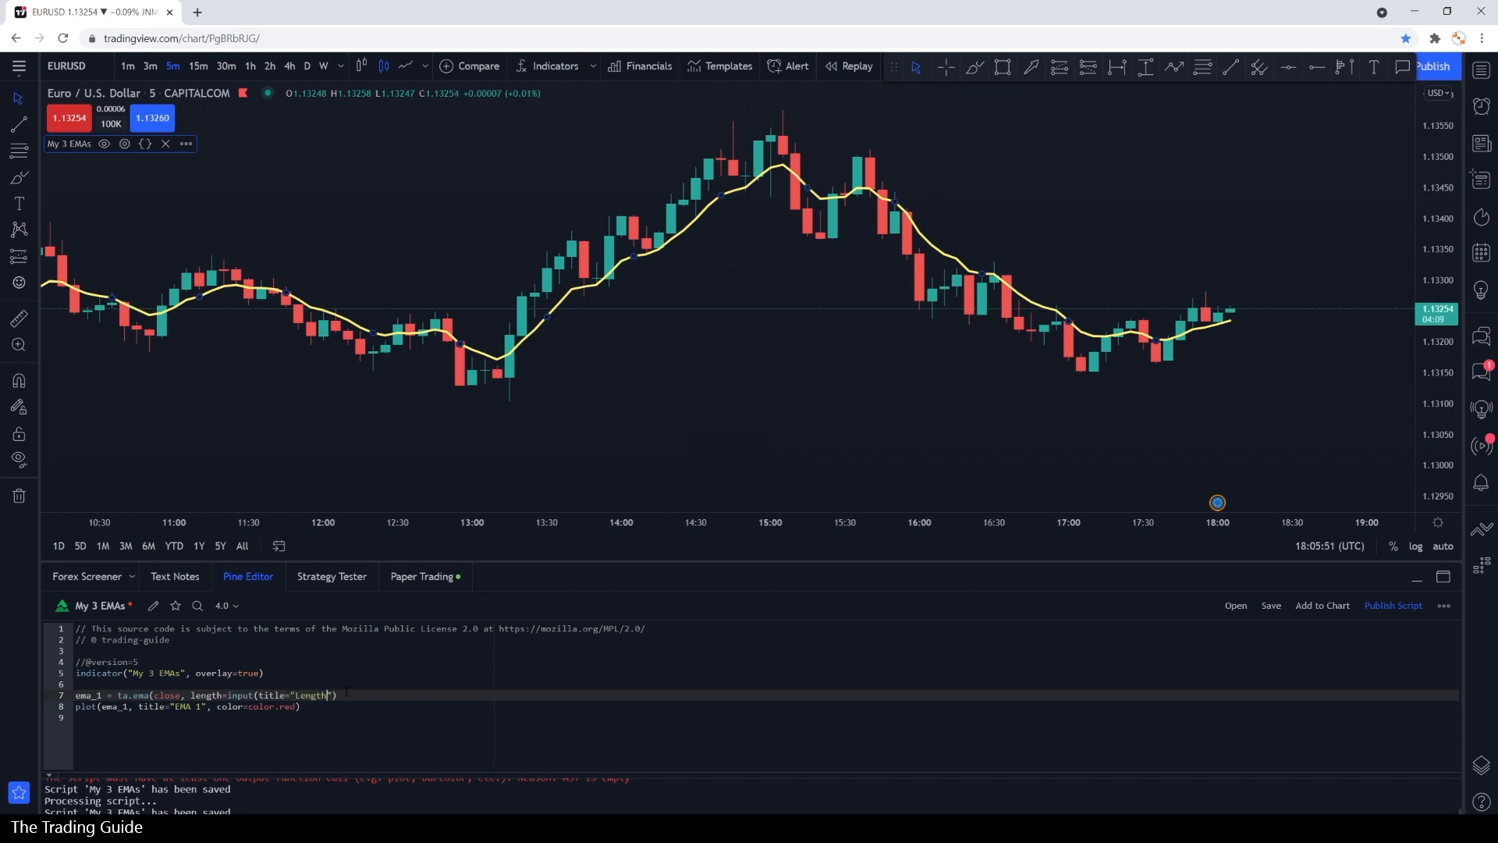
text(EMA 1)
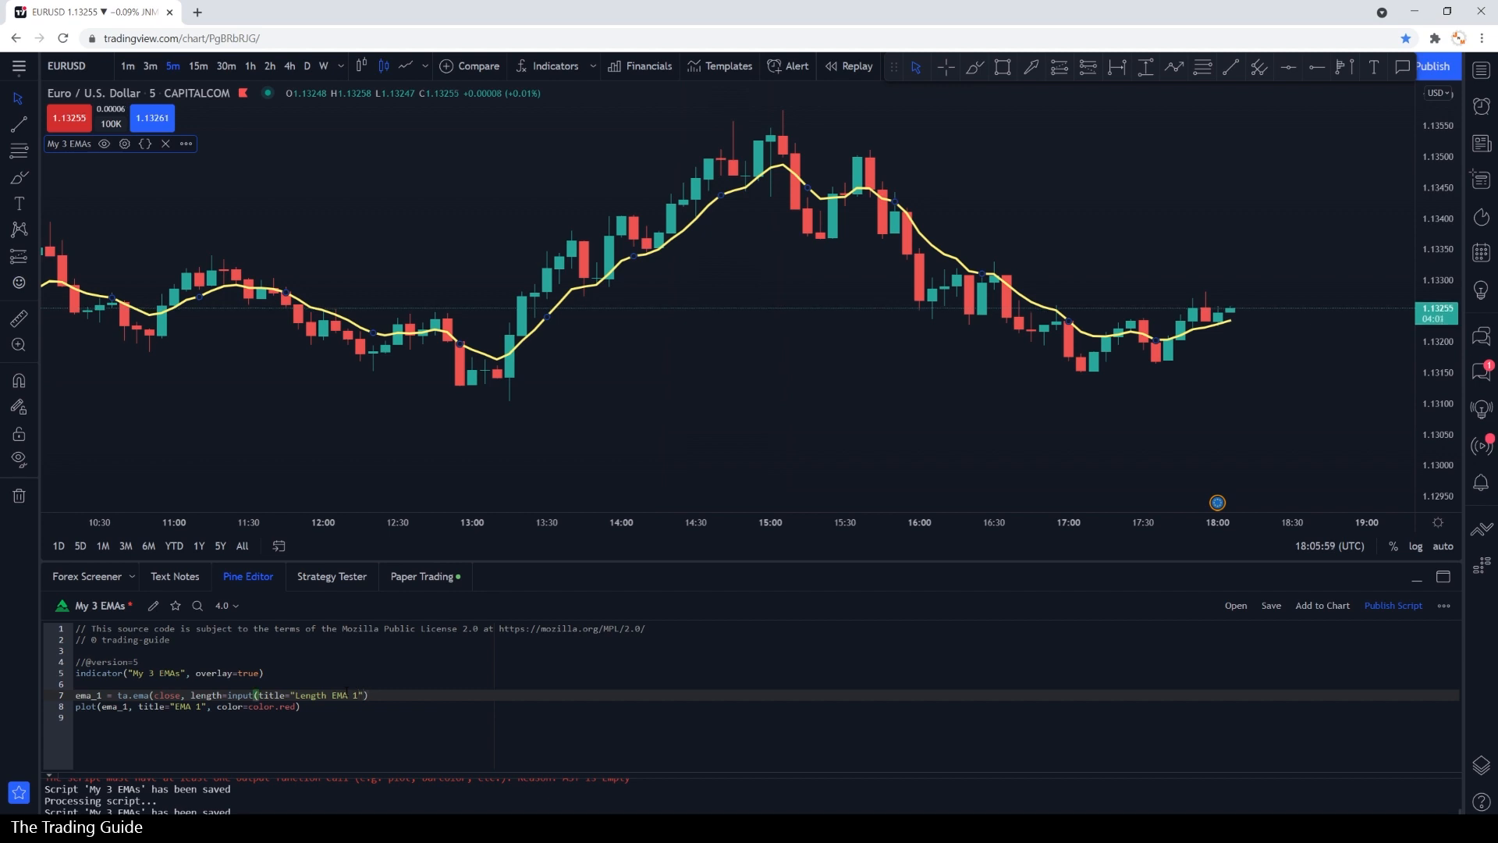
text(, defv)
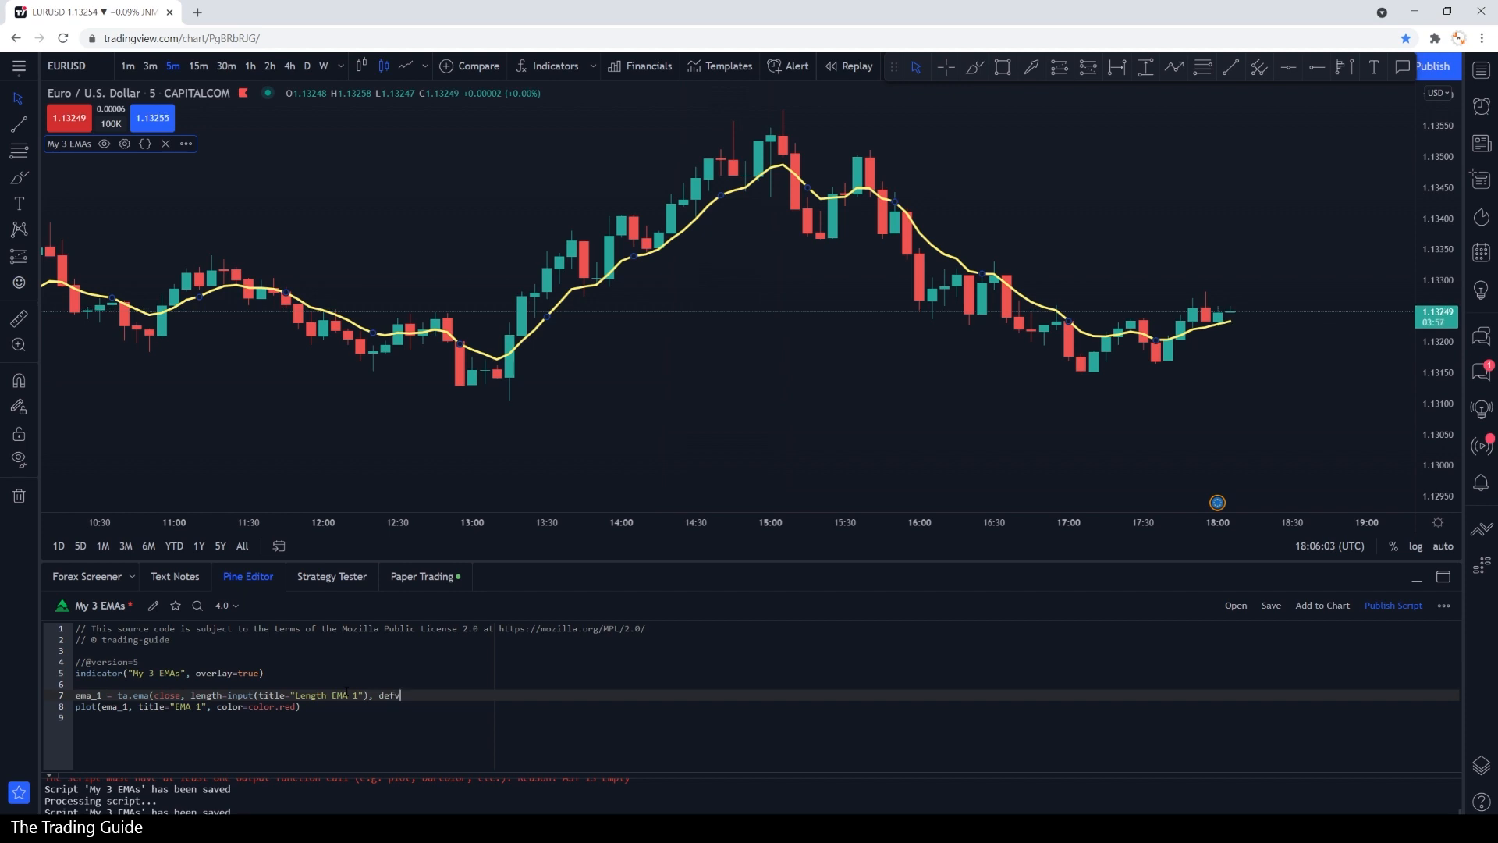
text(al=8)))
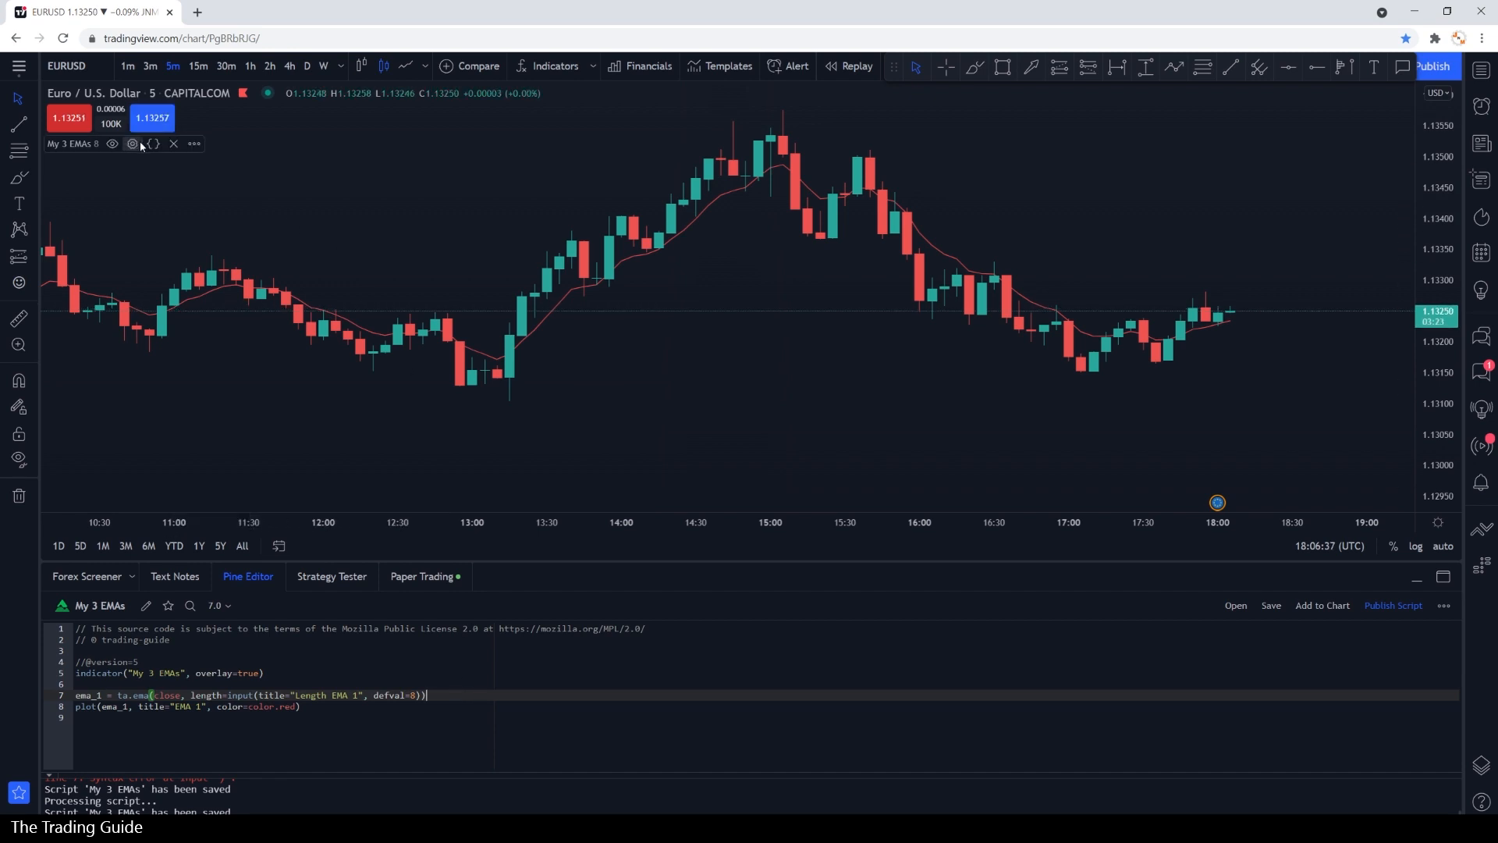
click(131, 144)
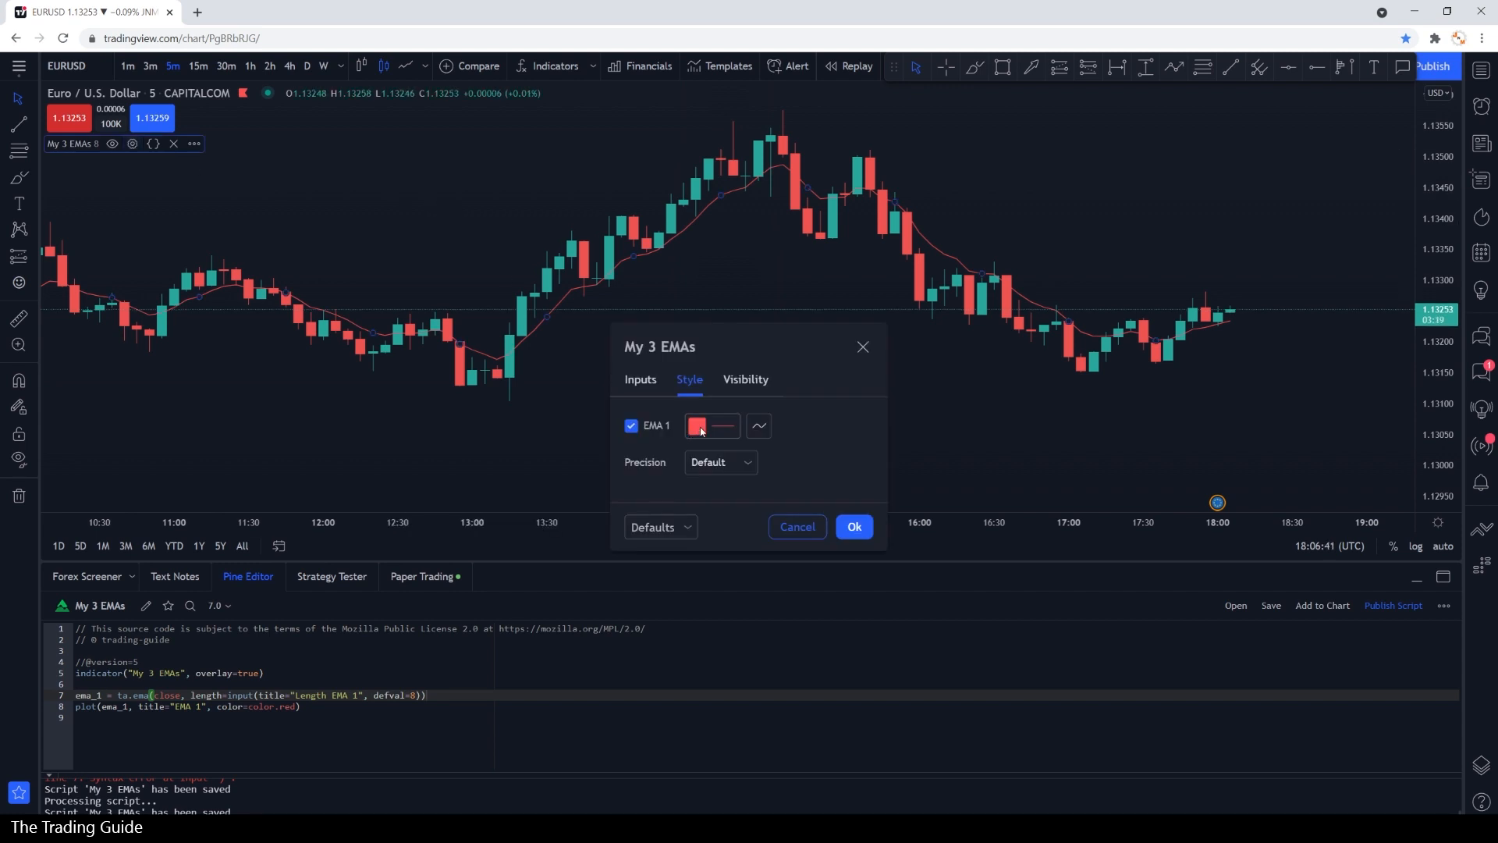
click(640, 379)
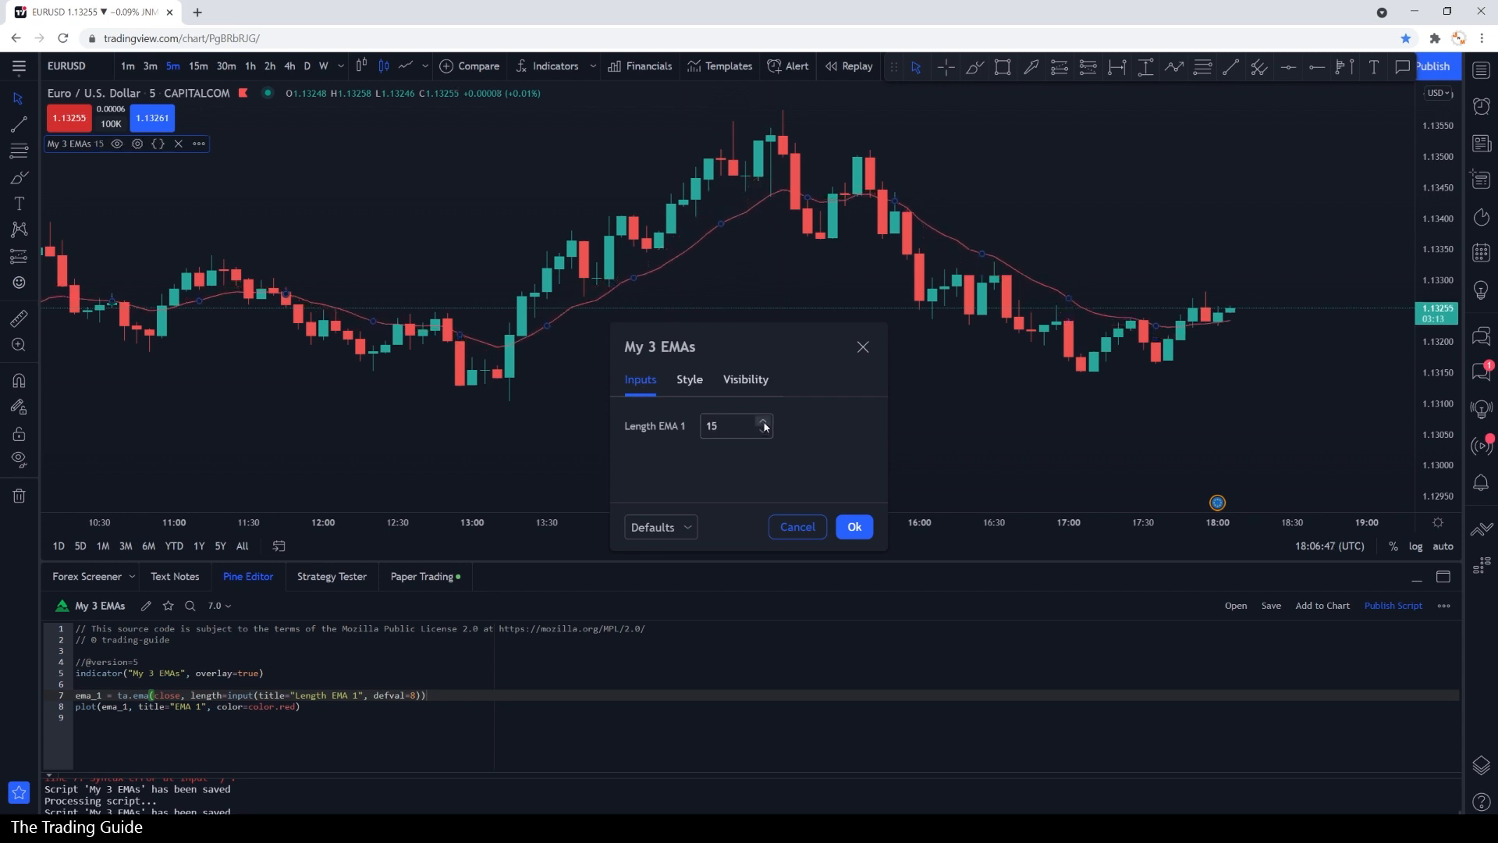
click(763, 423)
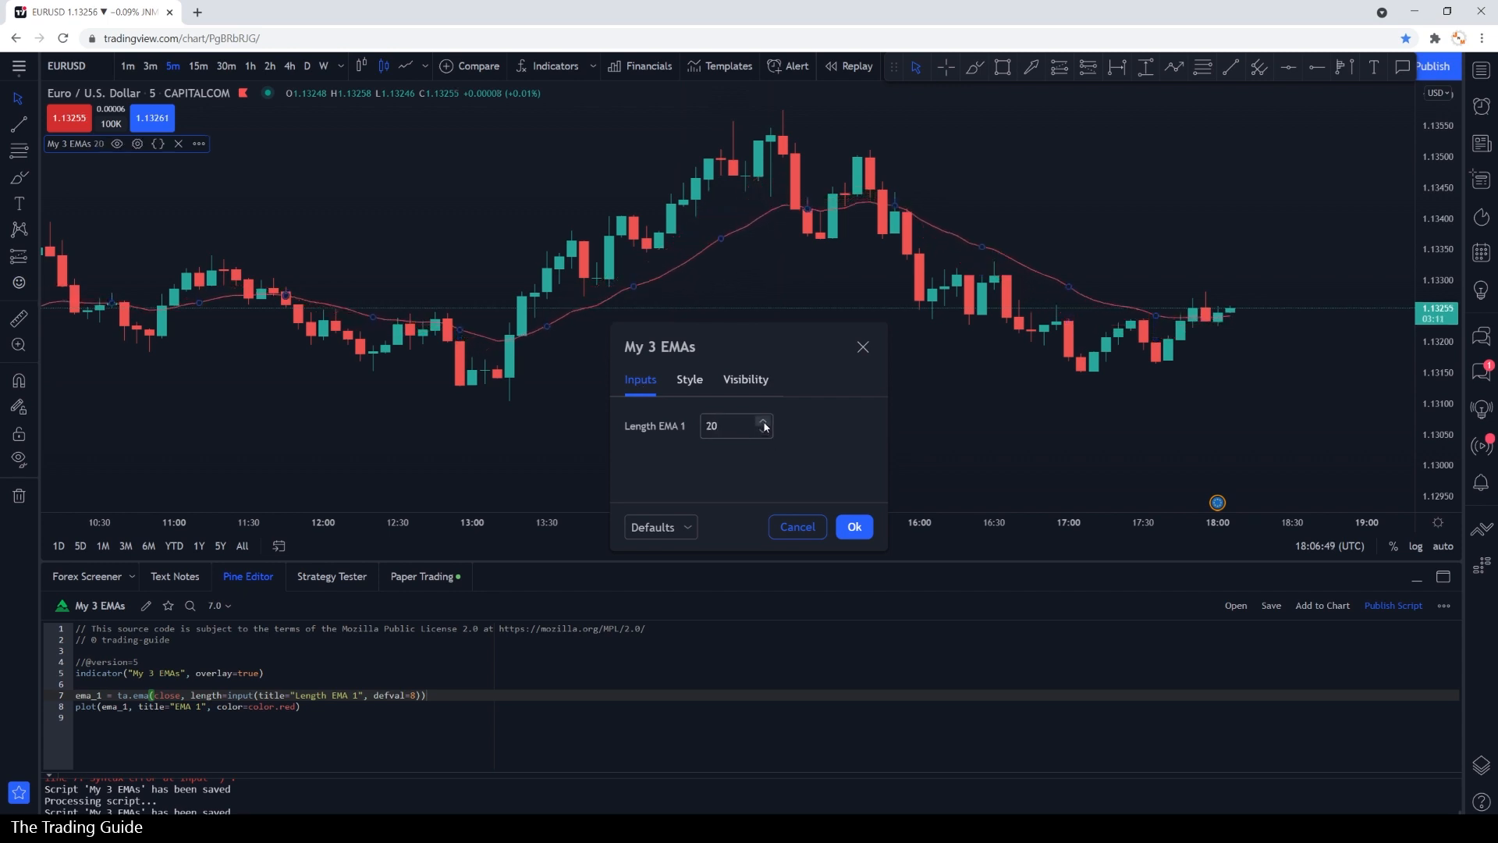
click(761, 431)
text(8)
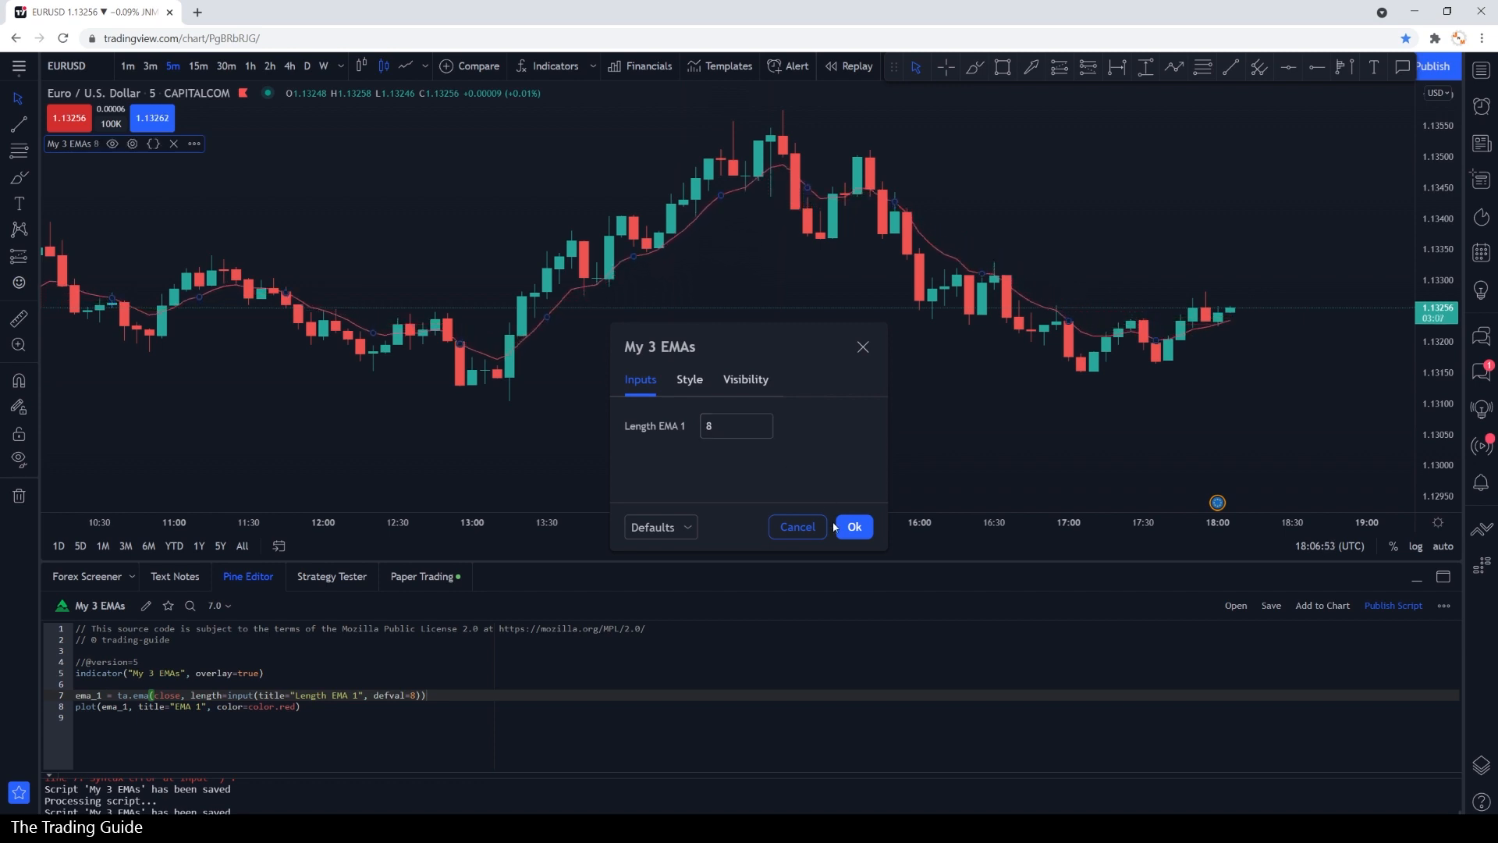
click(852, 526)
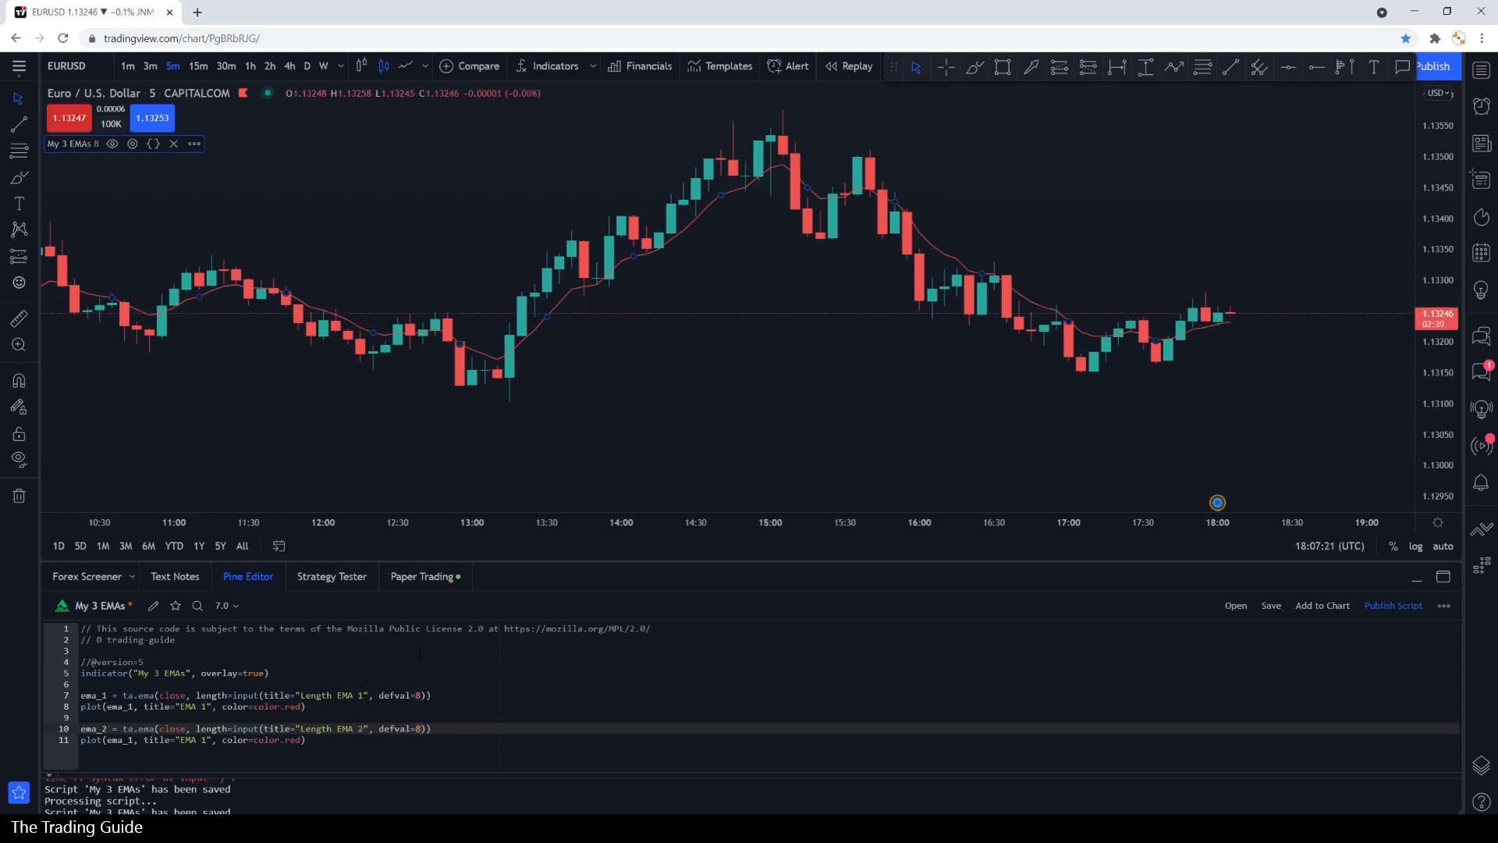
- Default EMA 2 to 20, colour it blue, and add linewidth=2 to both EMA plots
text(20)
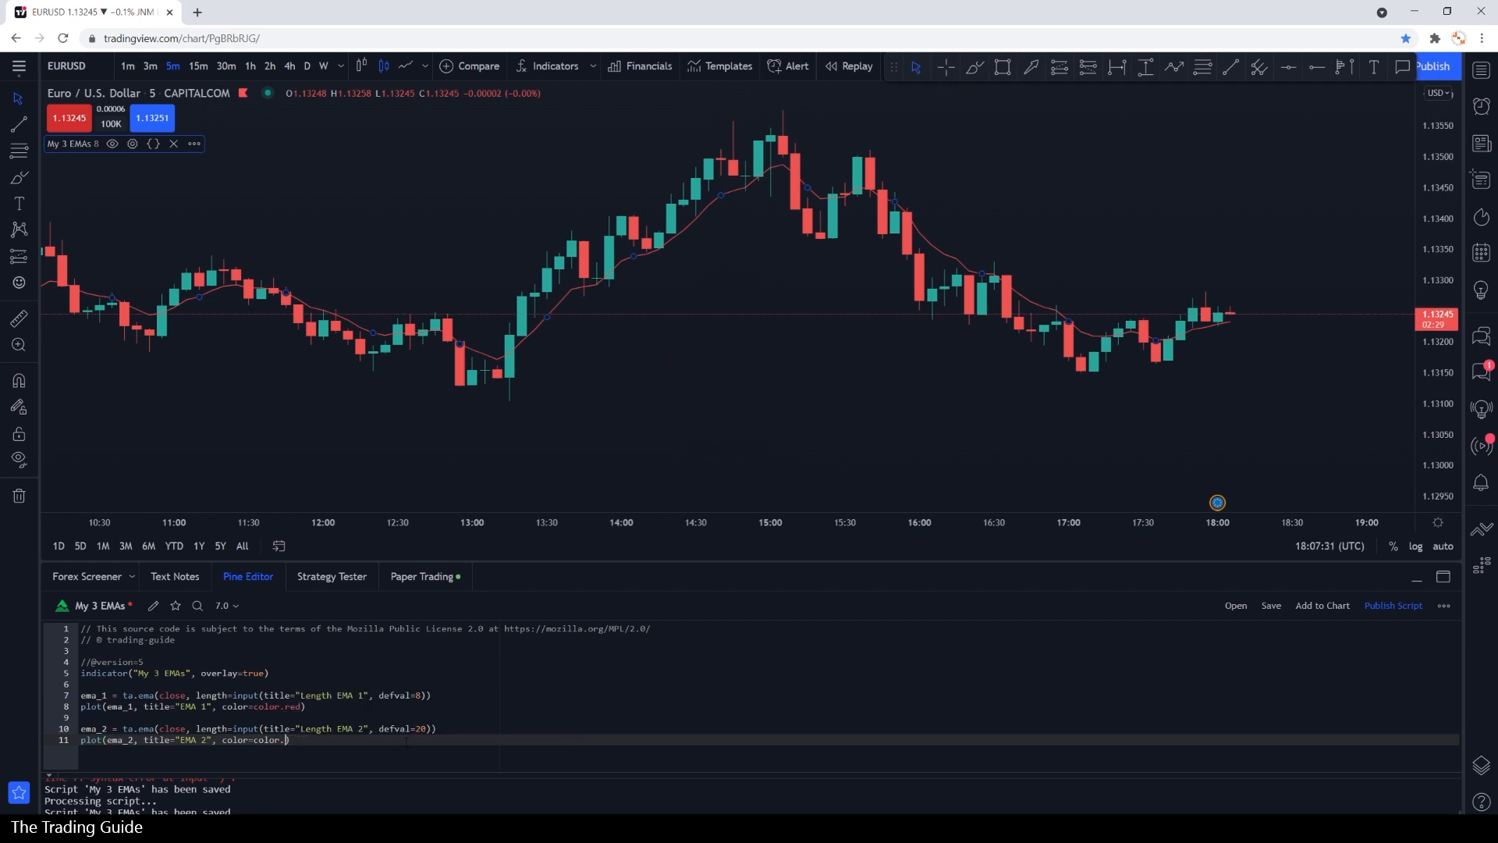
text(blue)
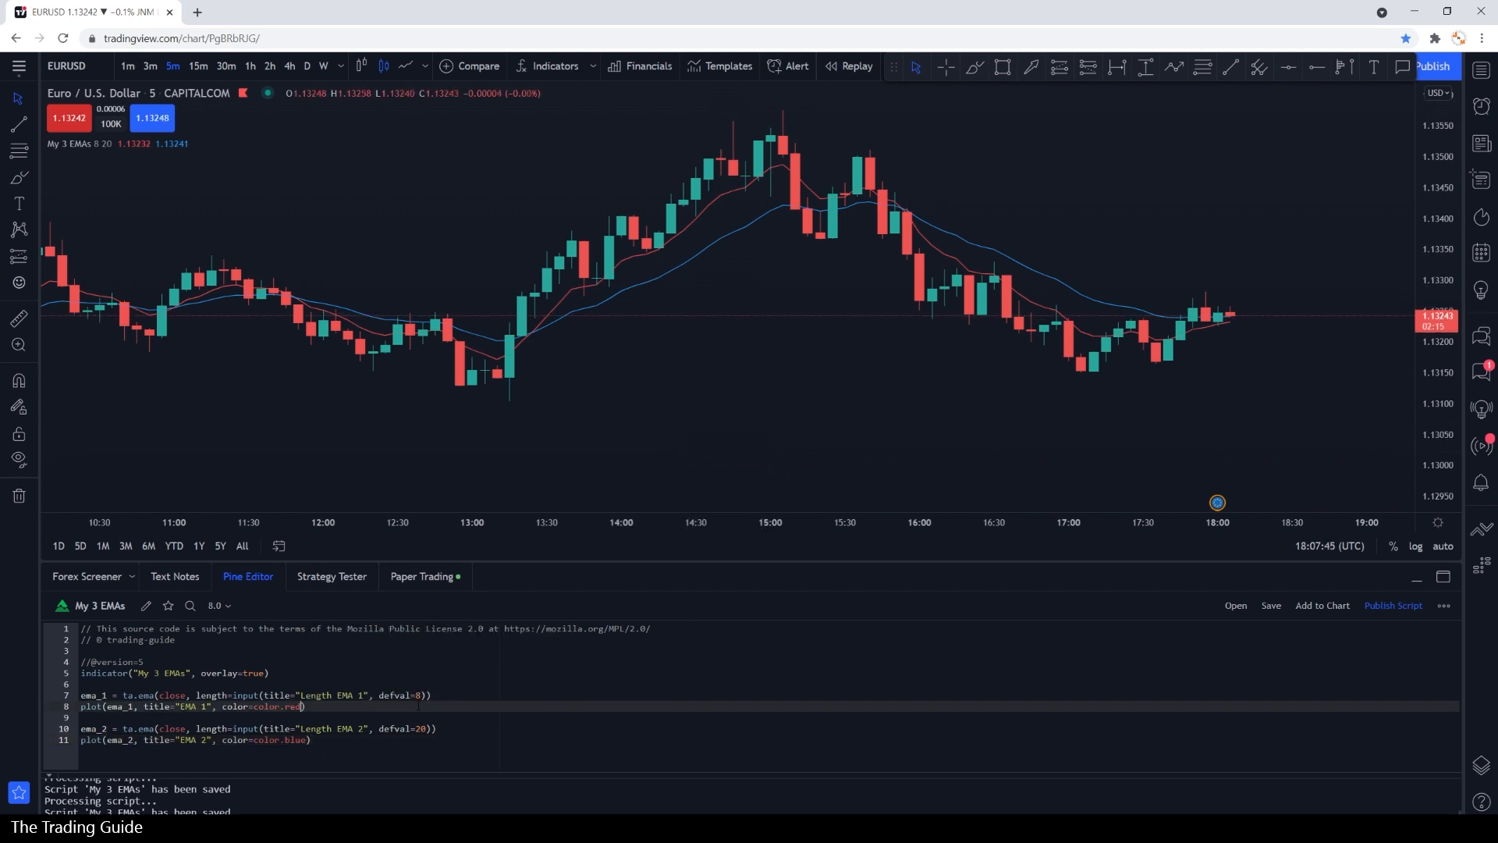
text(, linewidth=2)
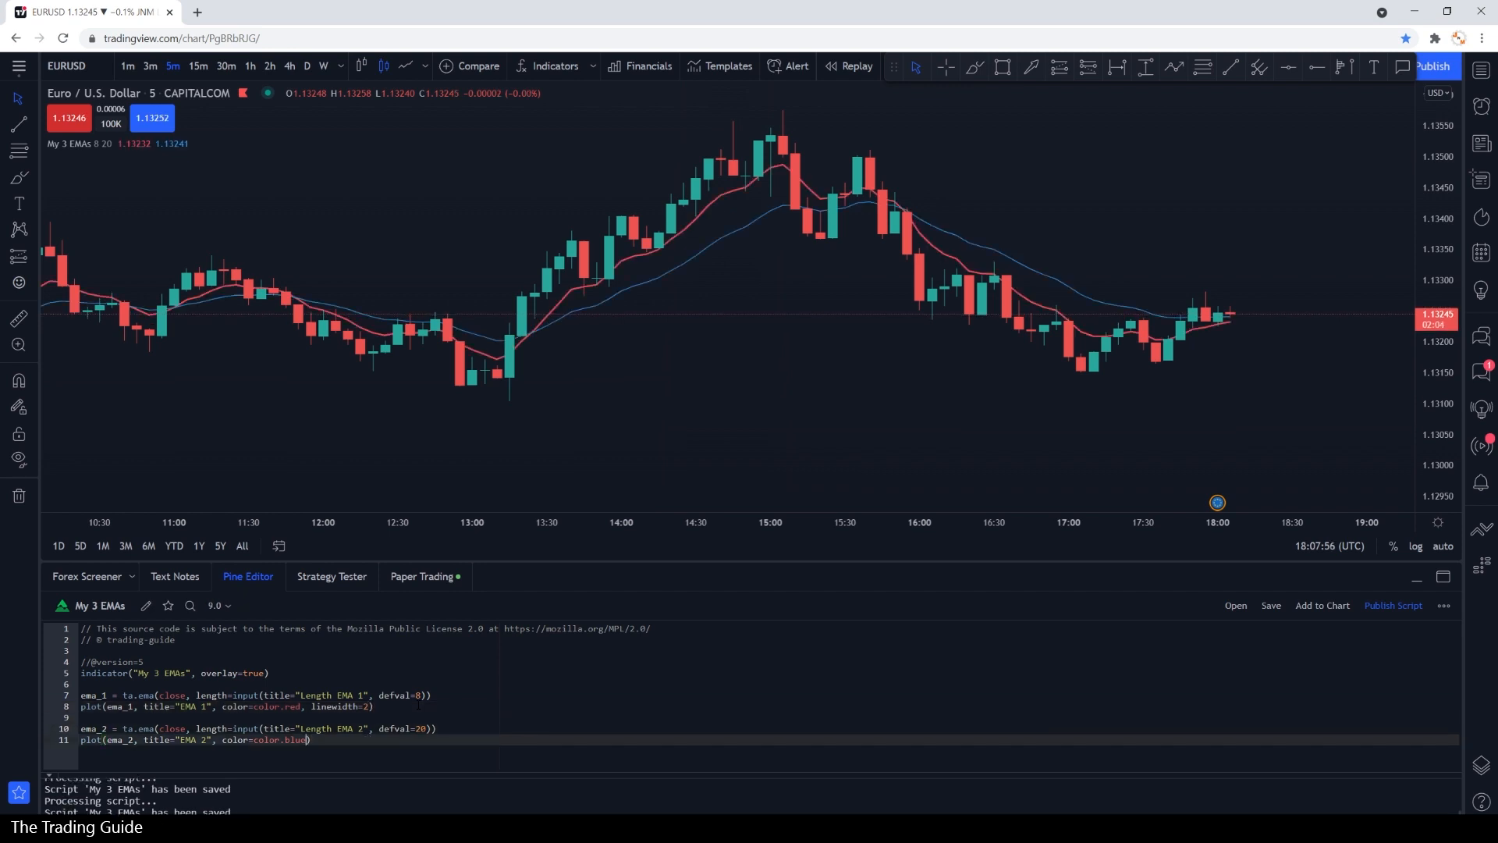
text(, linewidth=2)
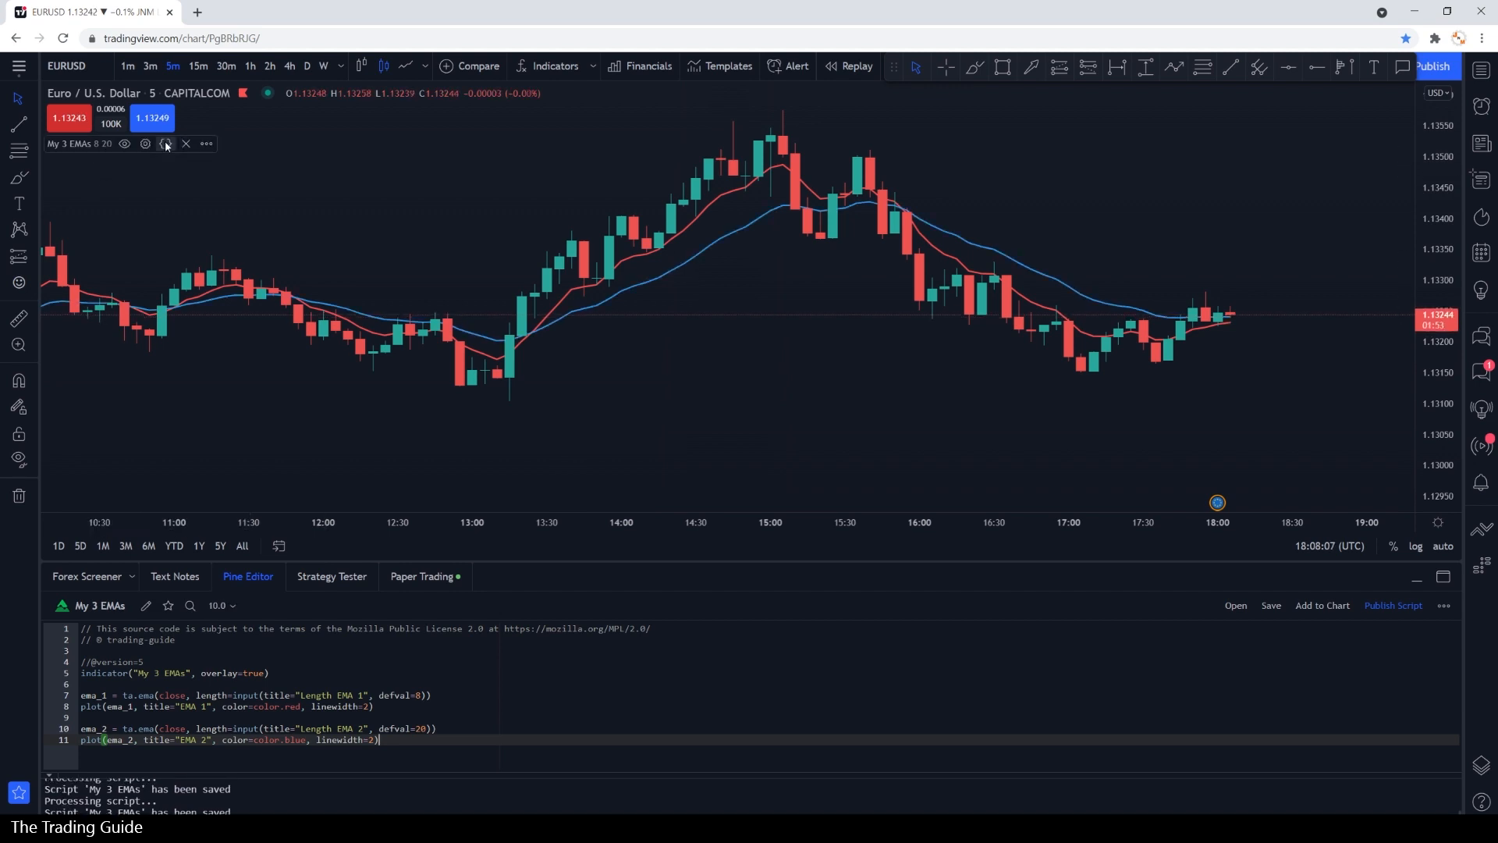
click(145, 144)
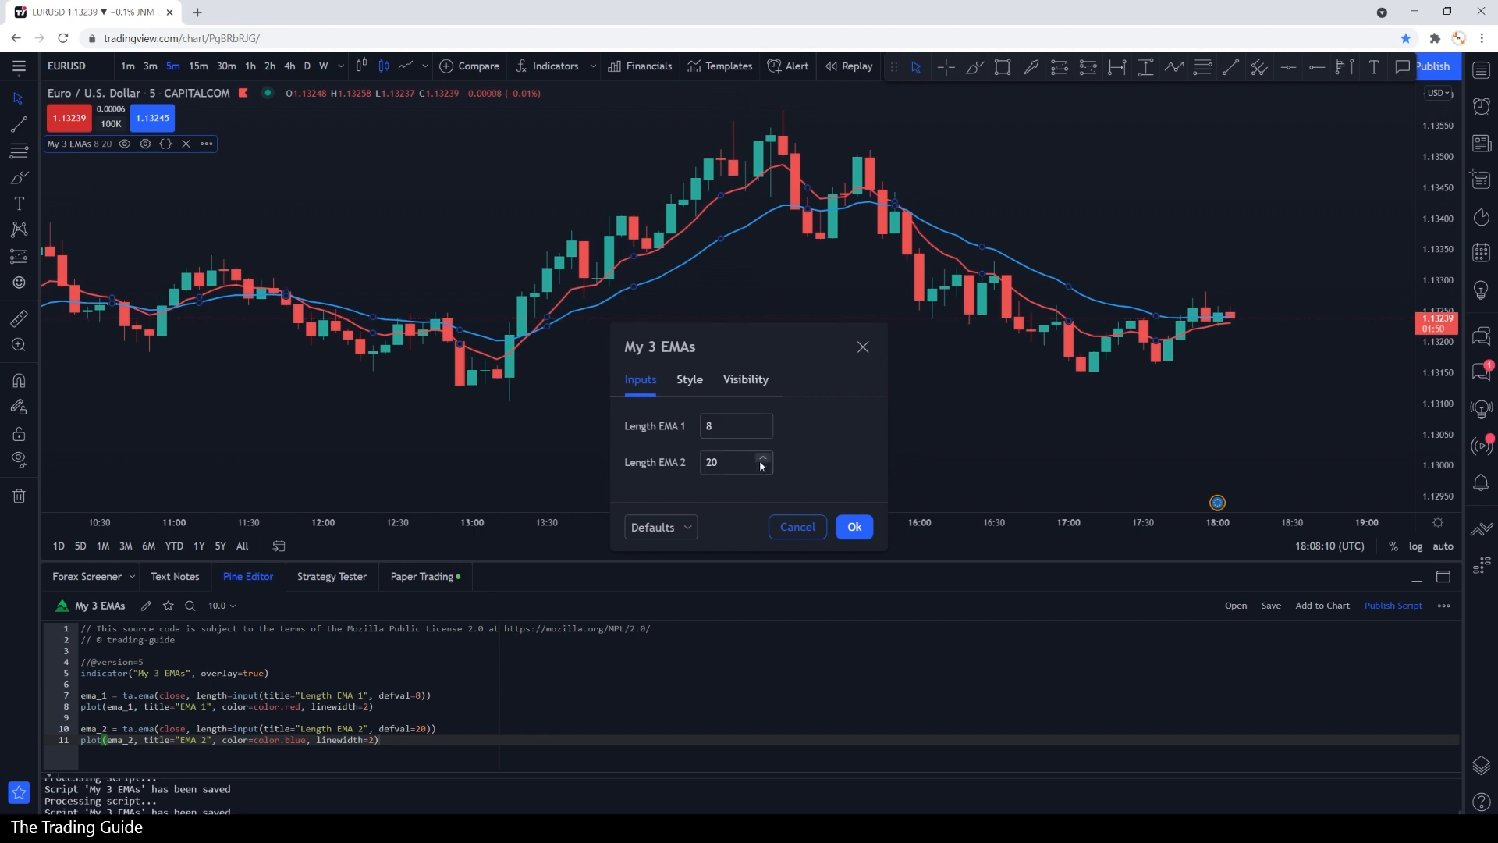
click(688, 379)
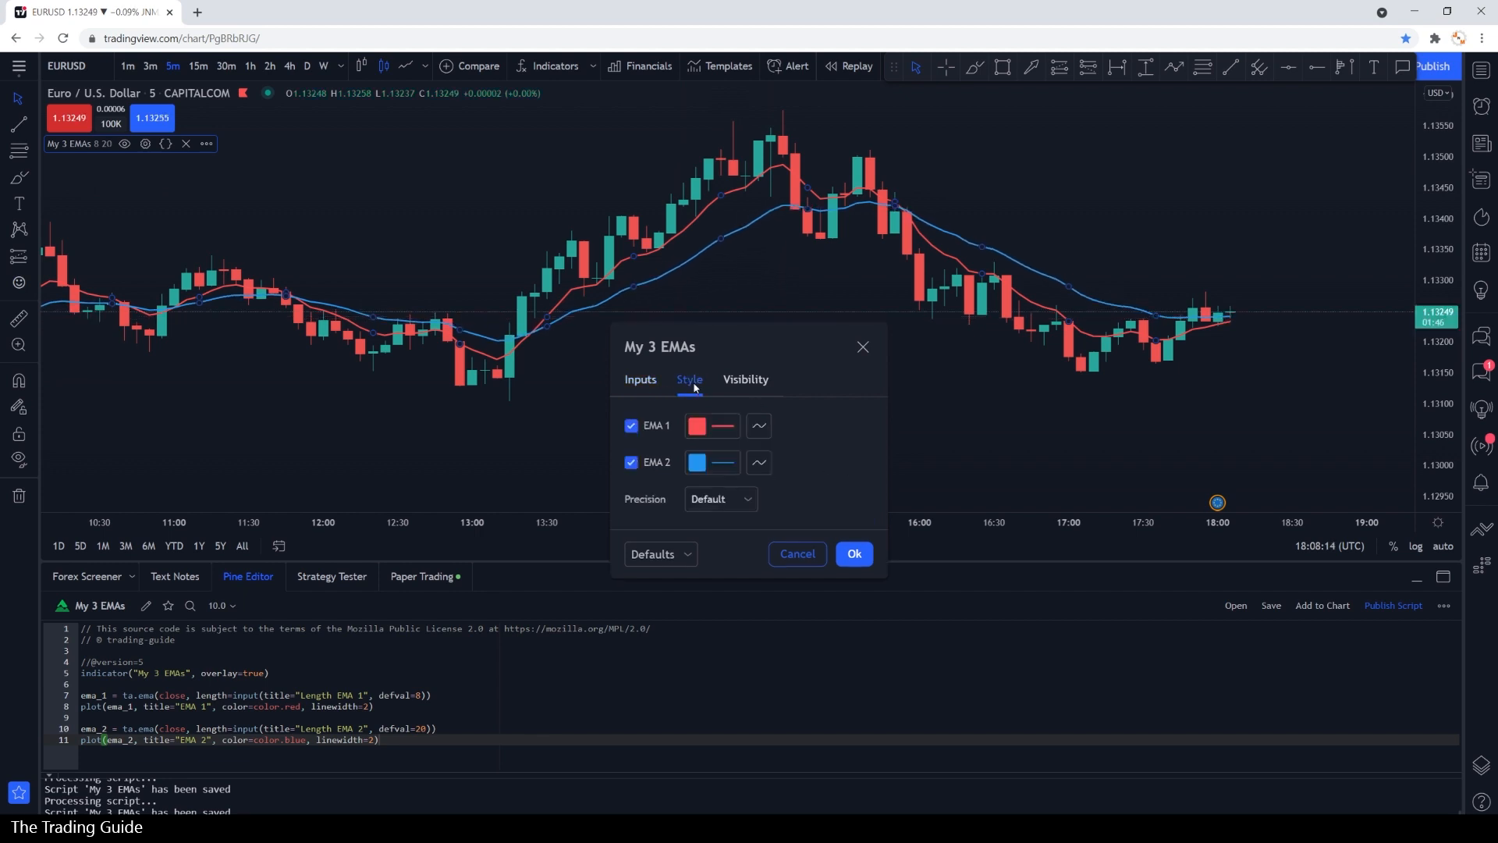
click(640, 379)
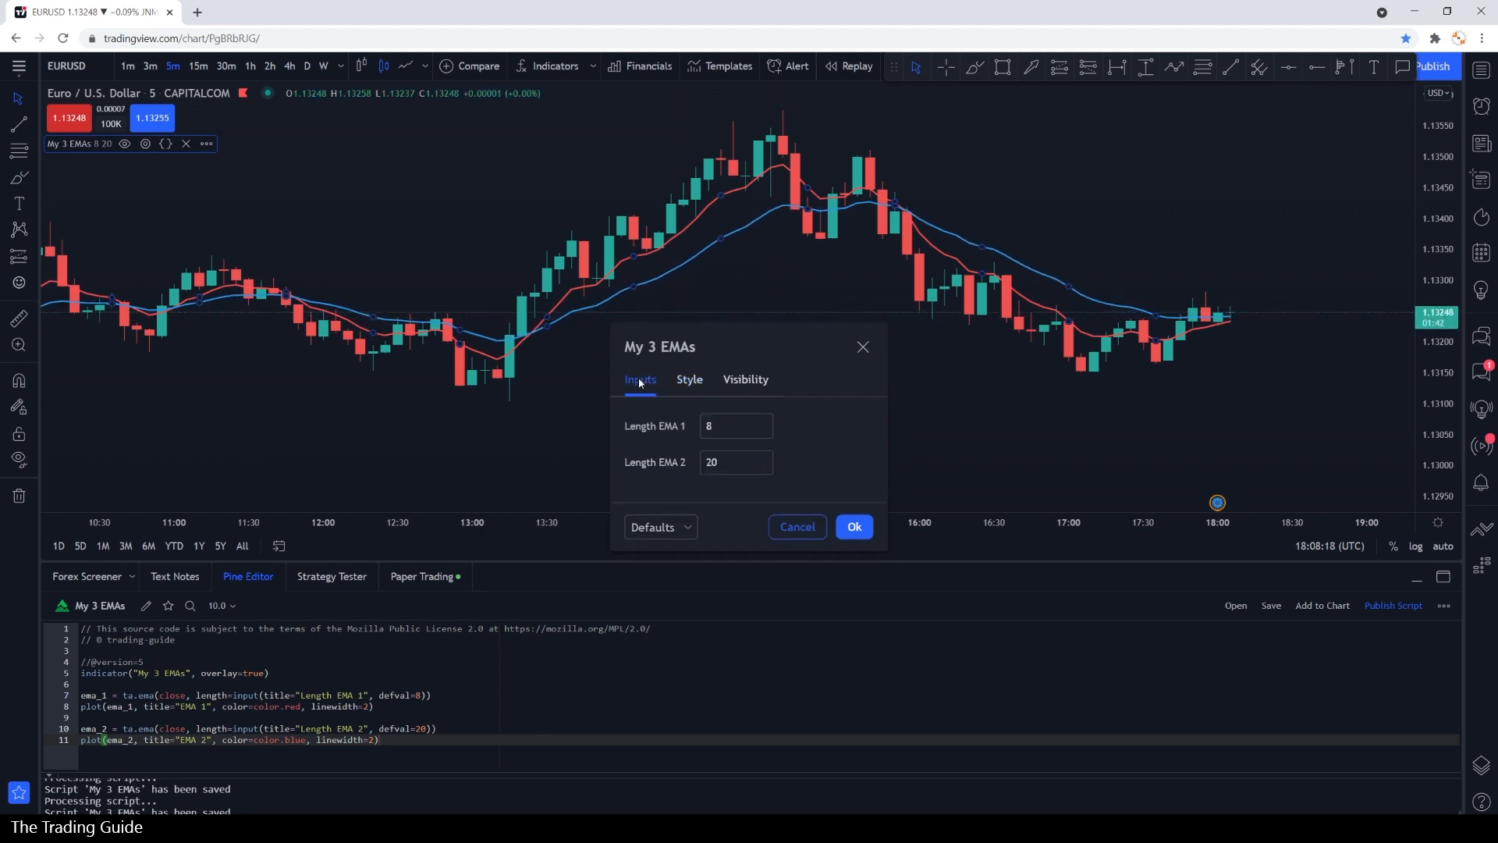
click(852, 526)
text(plot(ema_3, title="EMA 3", color=color.yellow, linewidth=4))
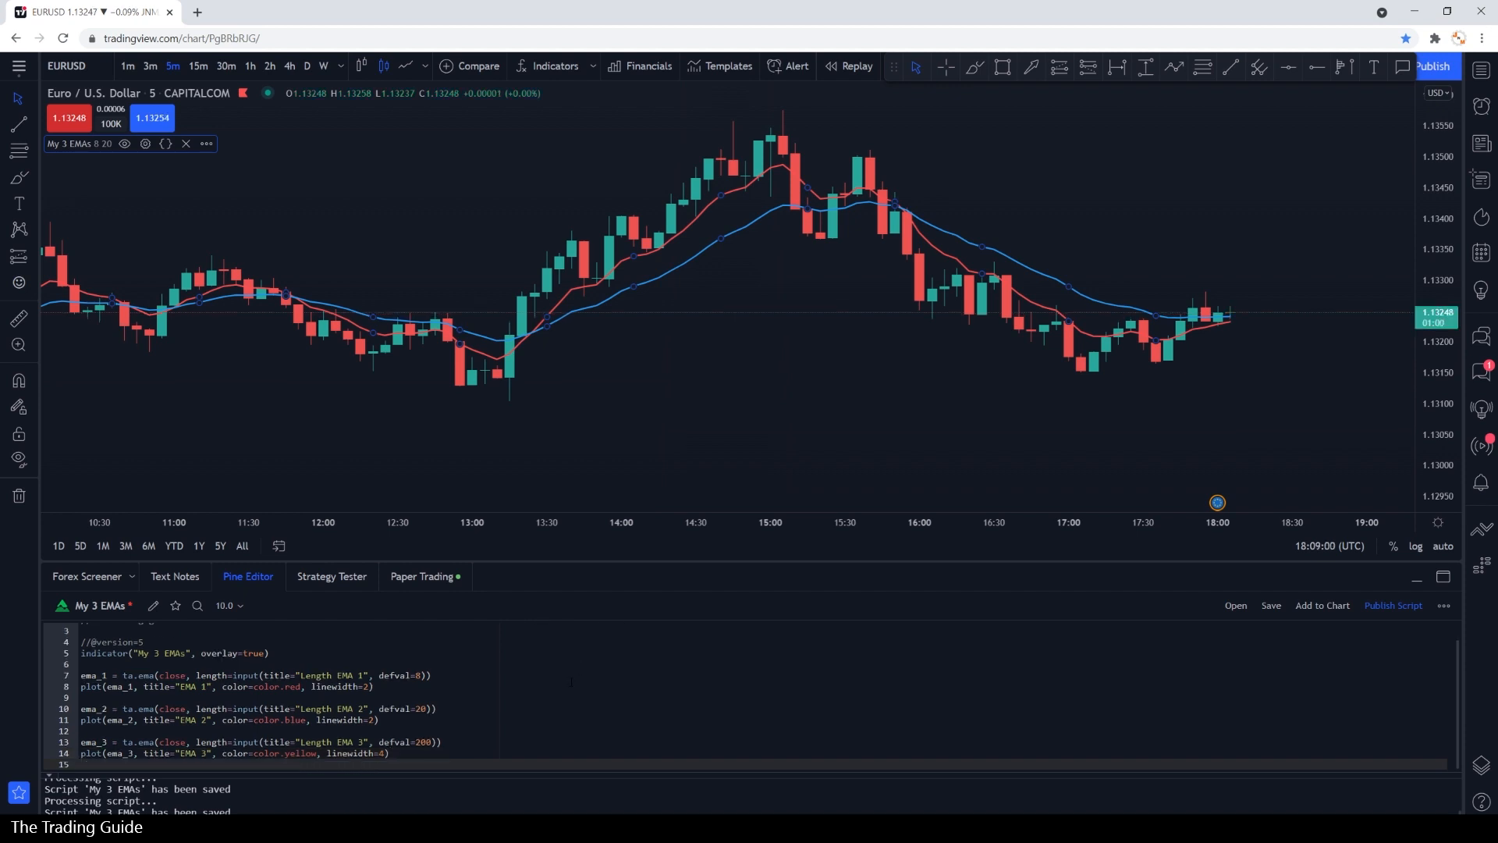
- Add ema_3 with Length EMA 3 defaulting to 200, plotted yellow at linewidth 4
click(1321, 605)
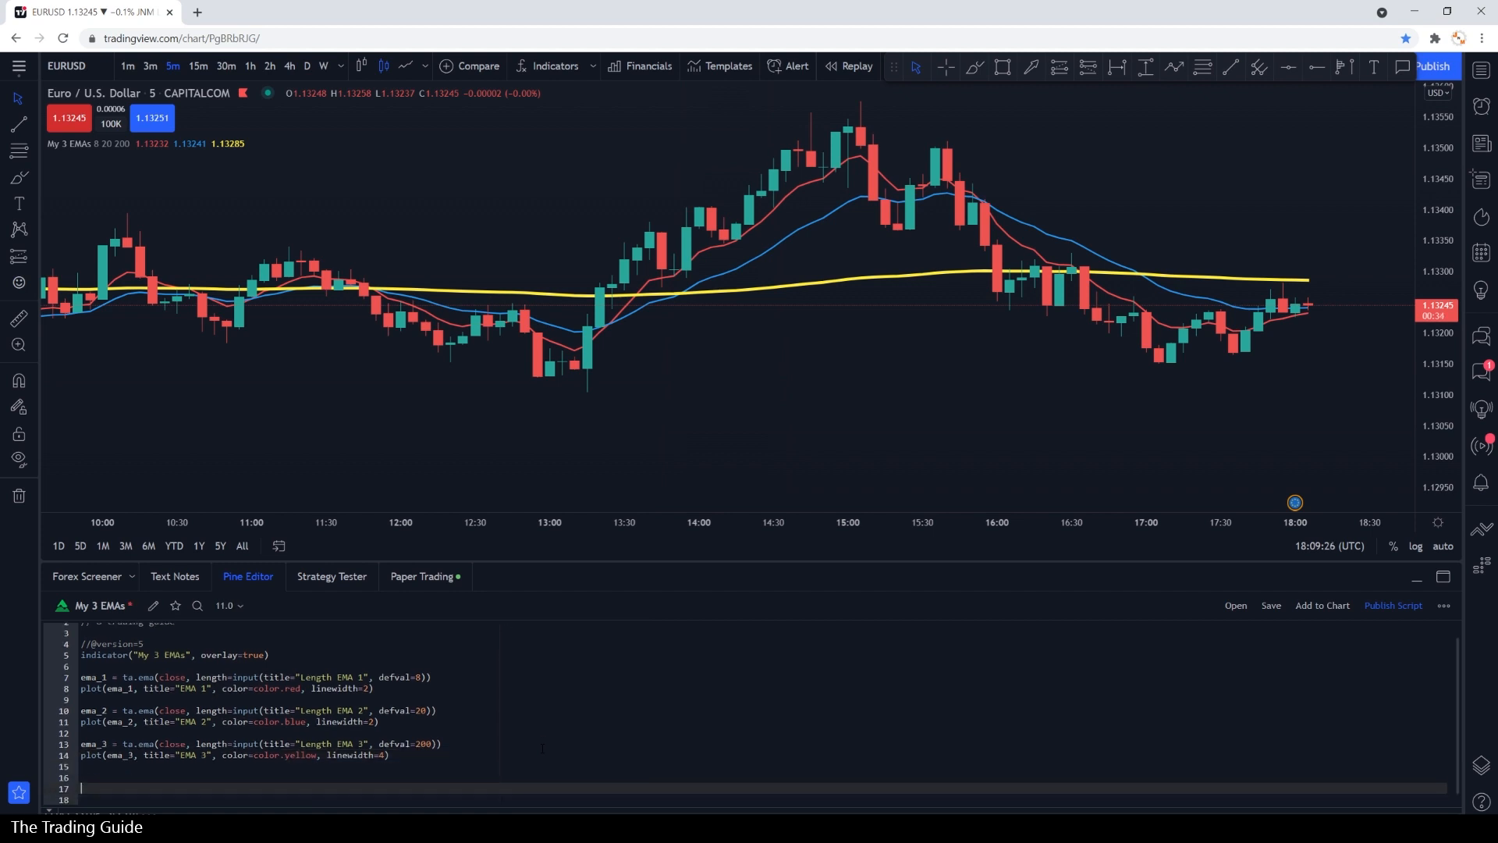
- Write is_crossing = ta.cross(ema_1, ema_2) and begin the alertcondition line
text(is)
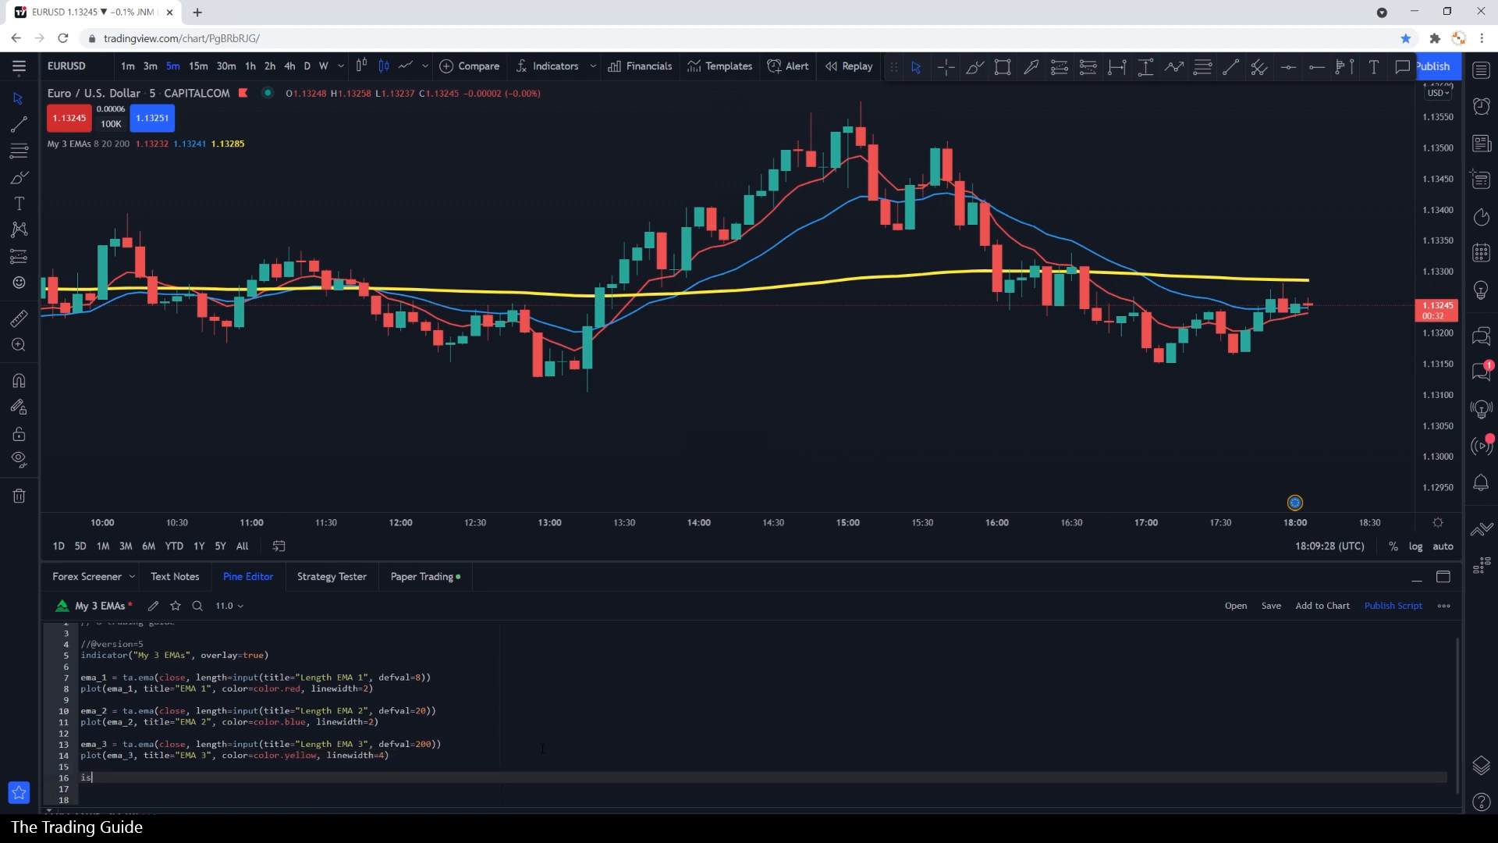
text(_crossing)
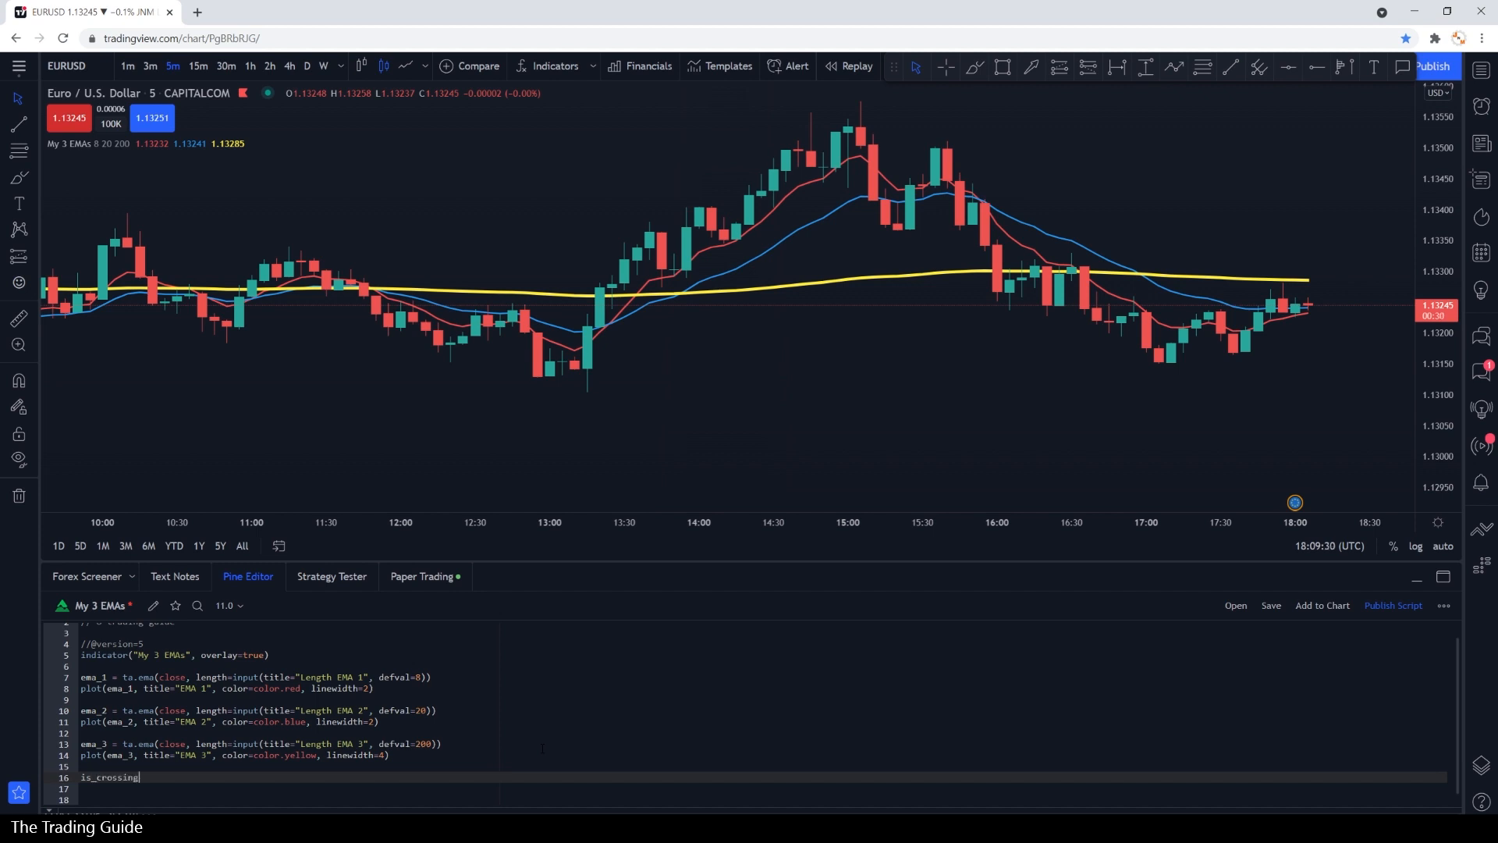
text(= ta.)
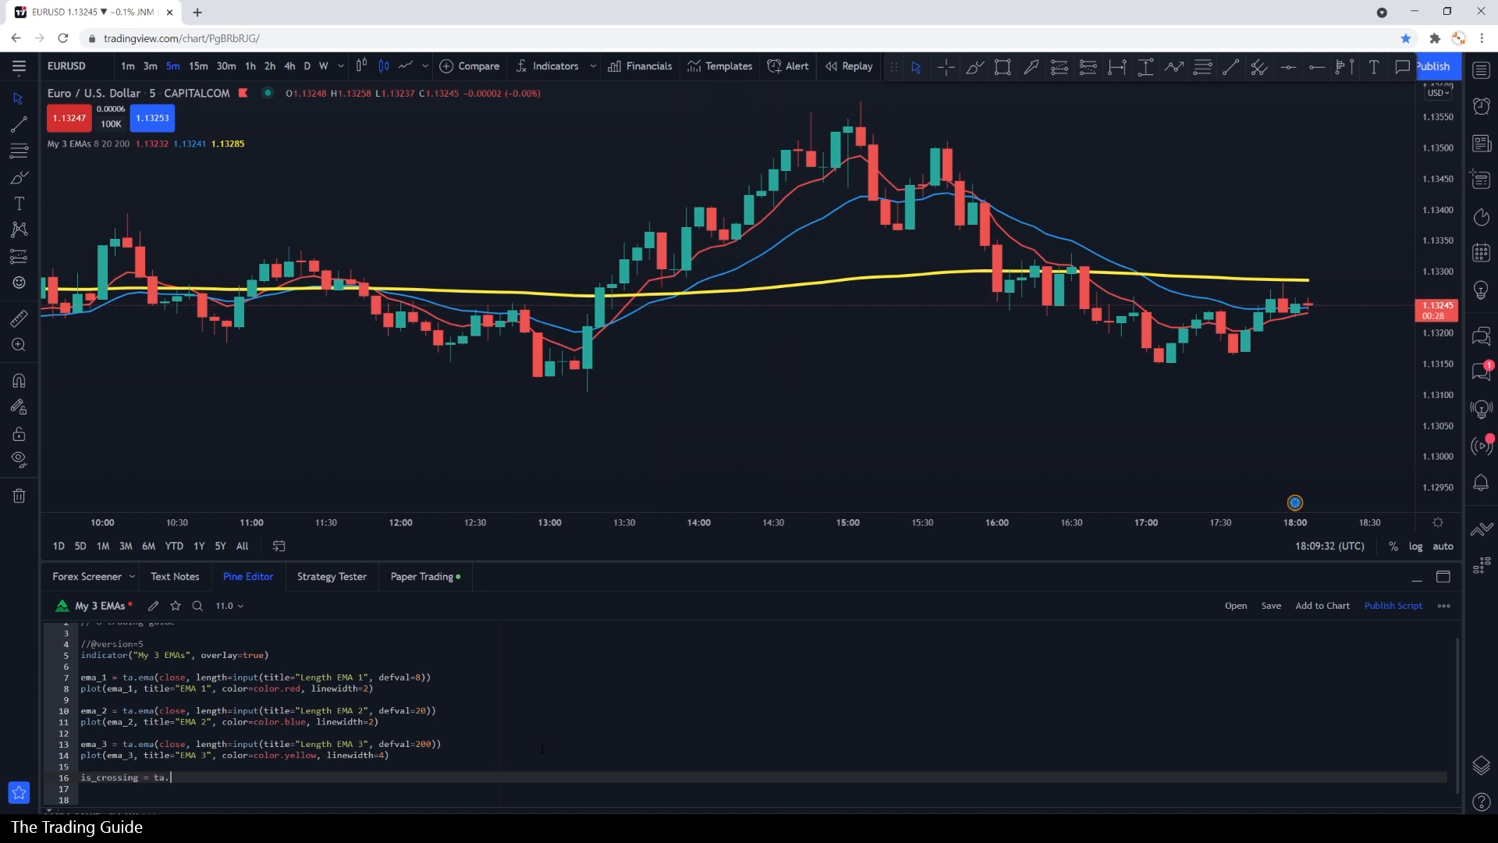
text(cross)
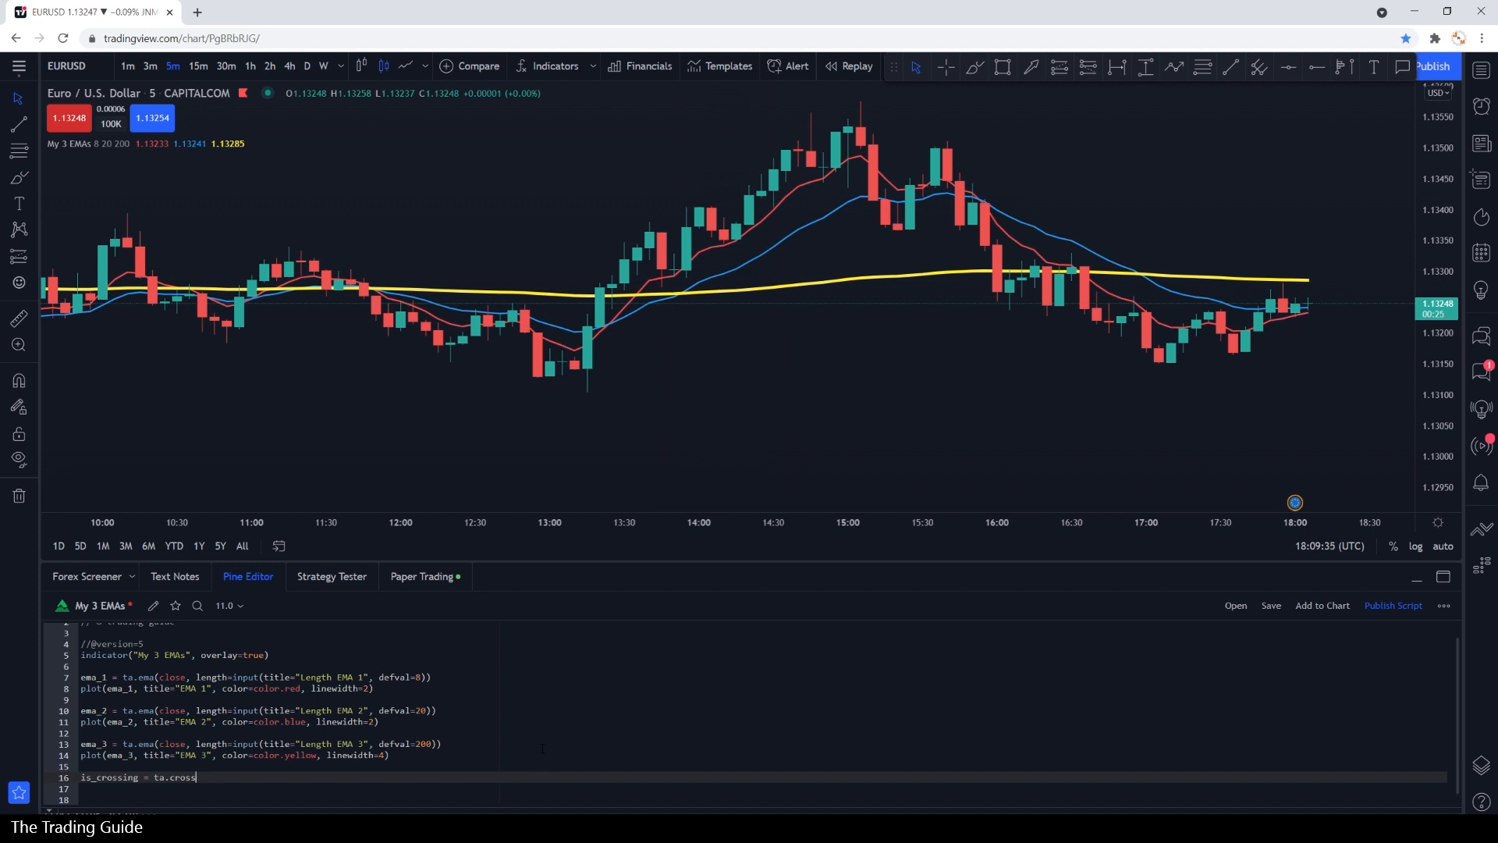
text((ema_1, ema_)
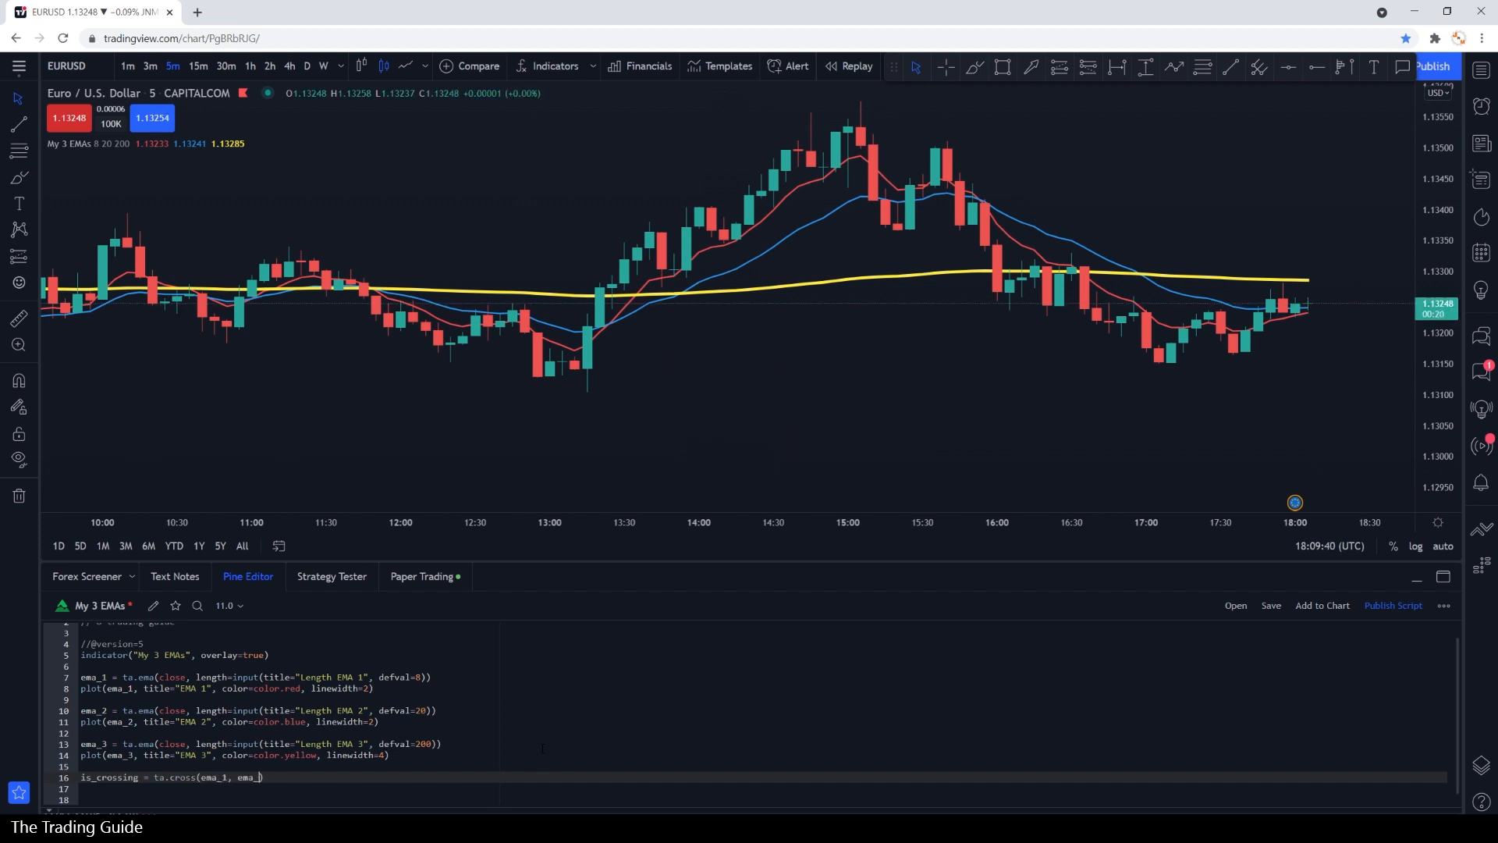
text(2))
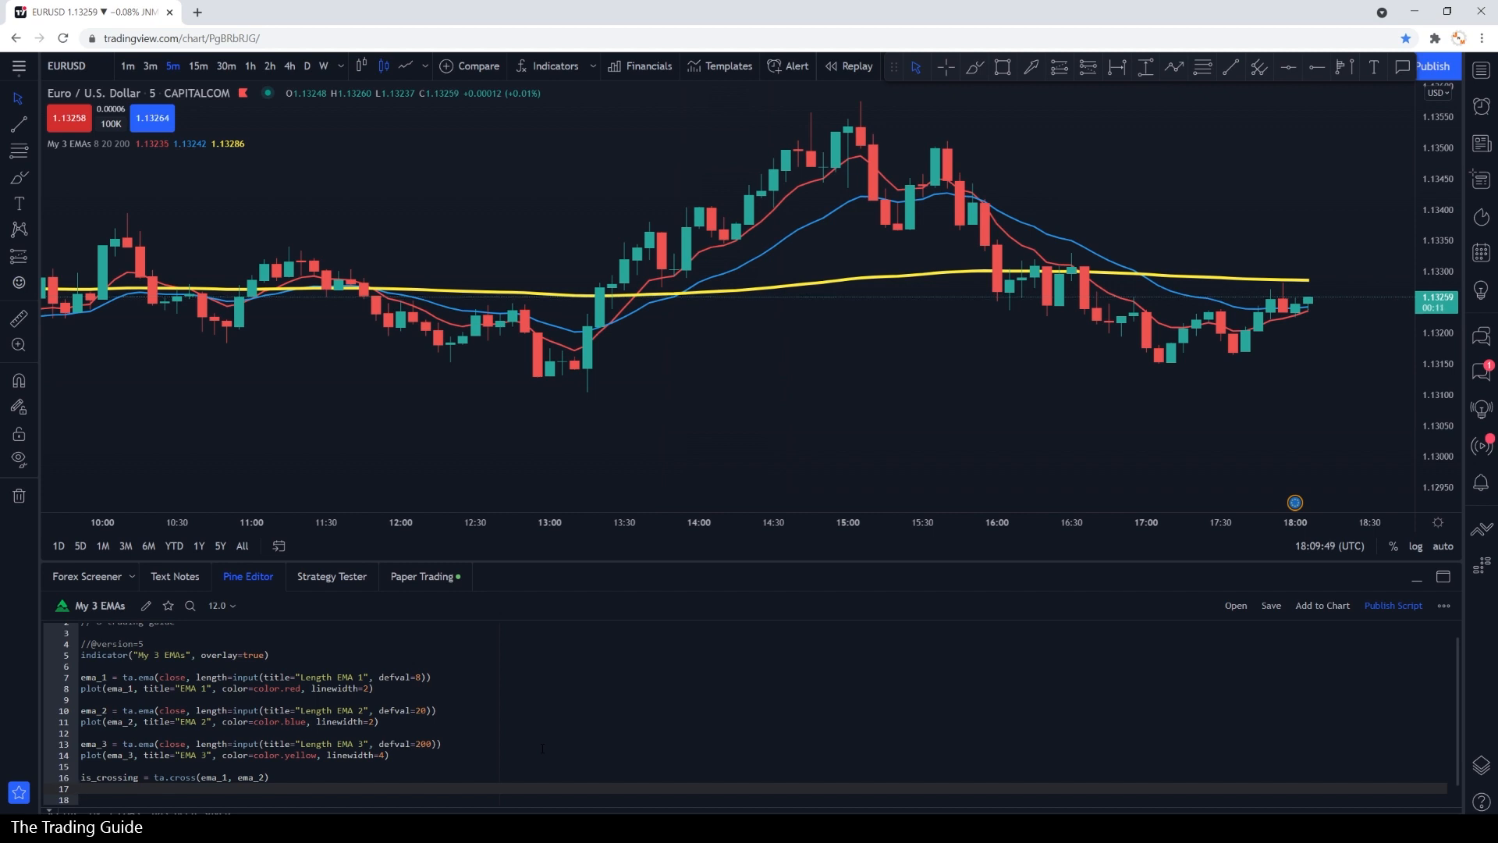
text(alertcondition)
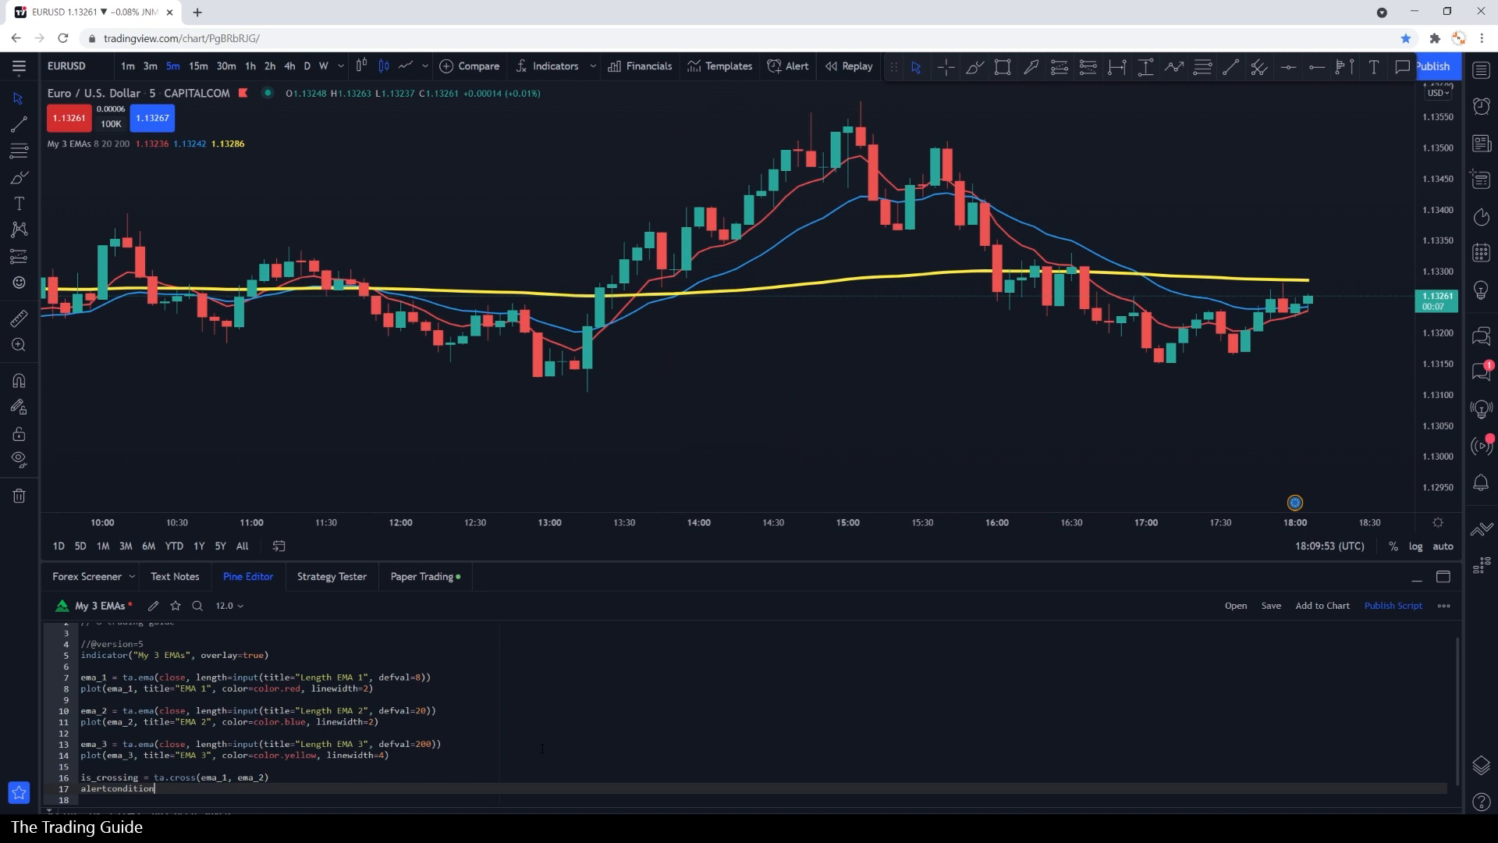
- Complete alertcondition(is_crossing, message="My 3 EMAs Alert", title="My 3 EMAs Crossing")
text(()
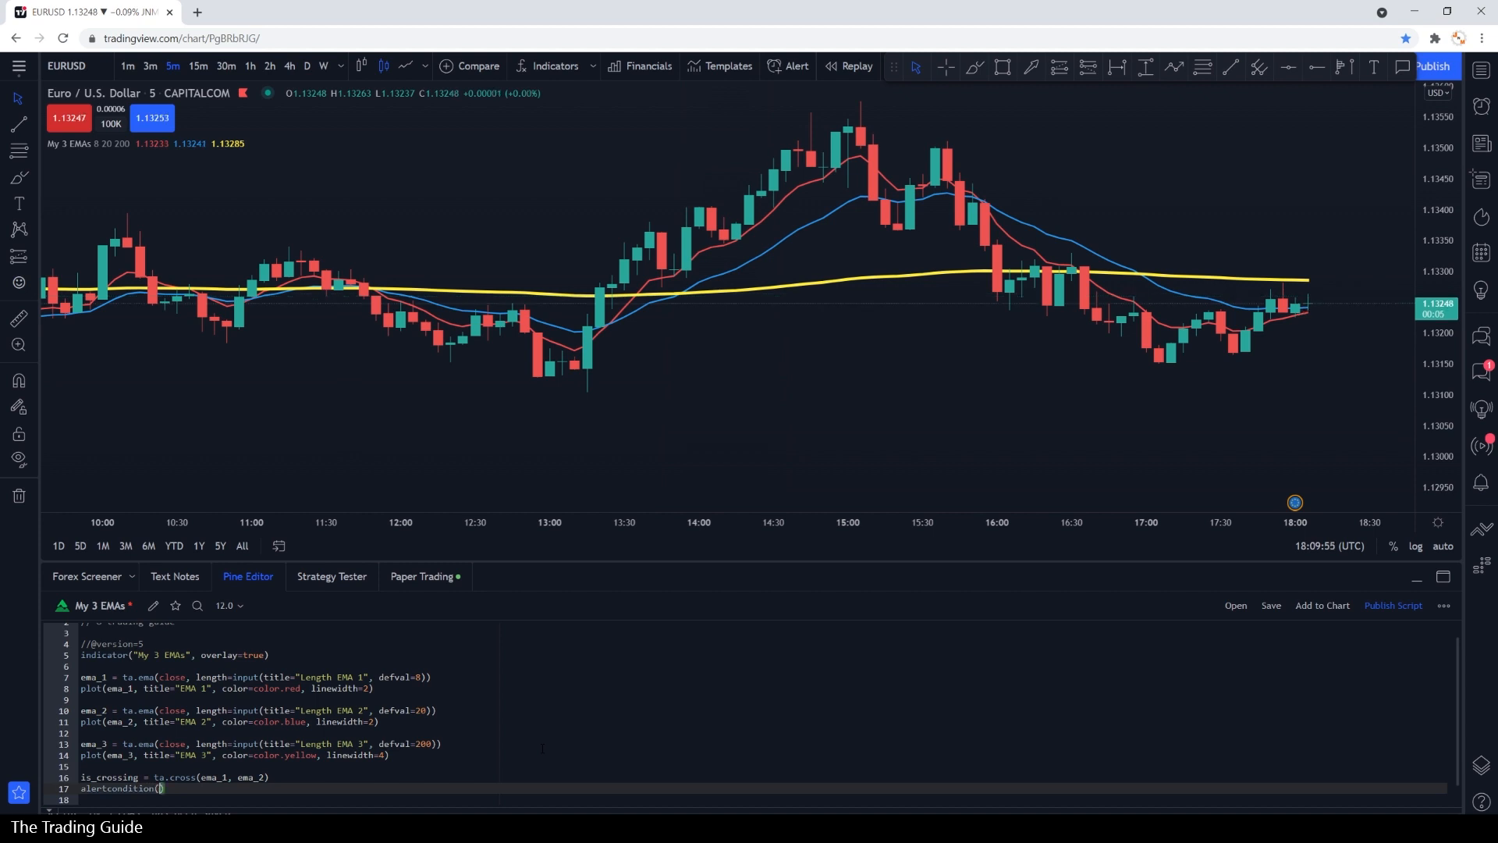
text(is_crossing, message=)
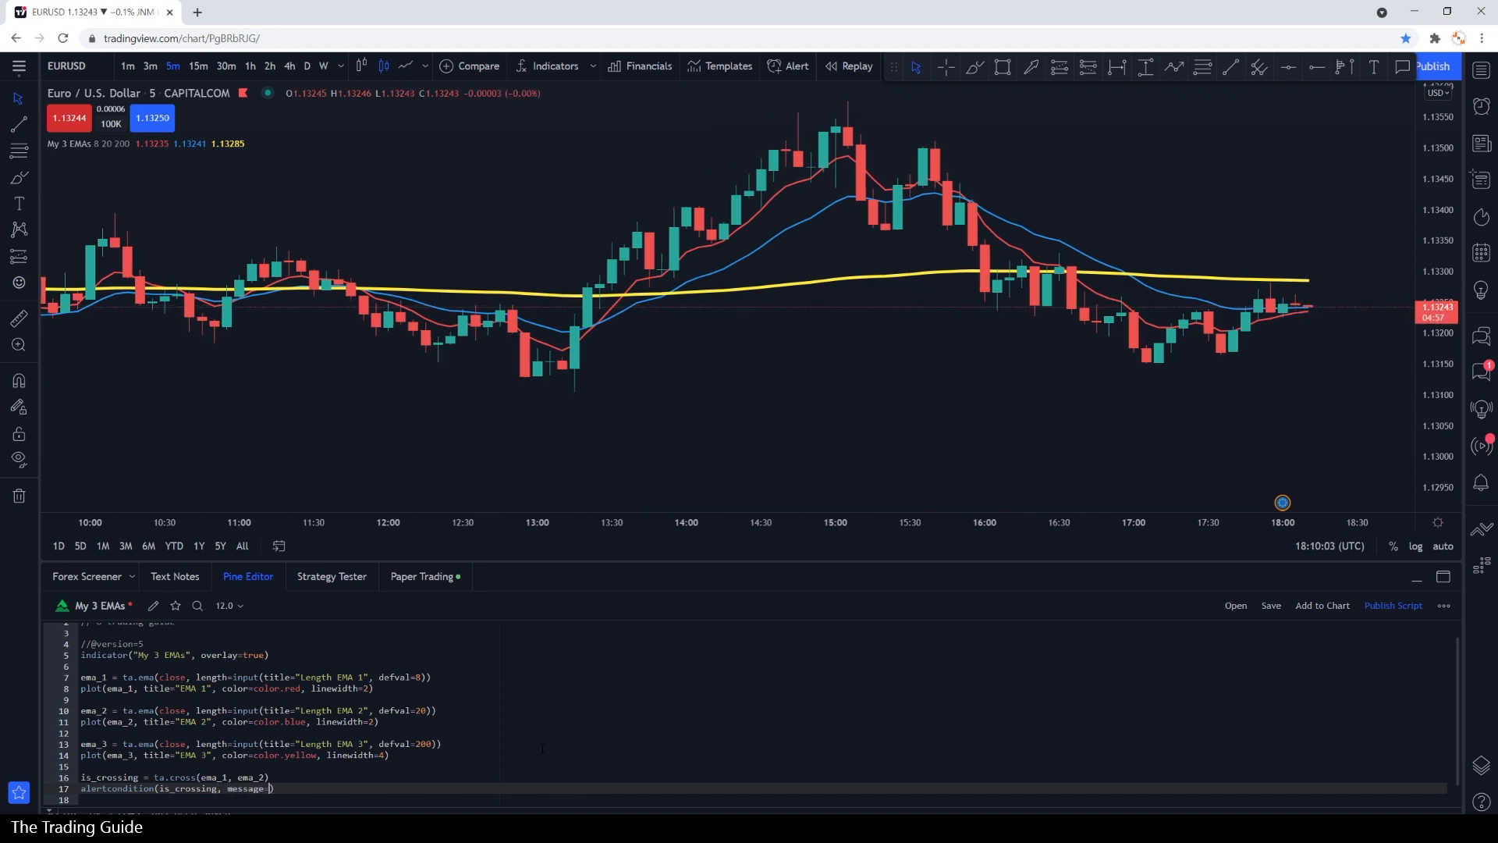
text(My 3 E")
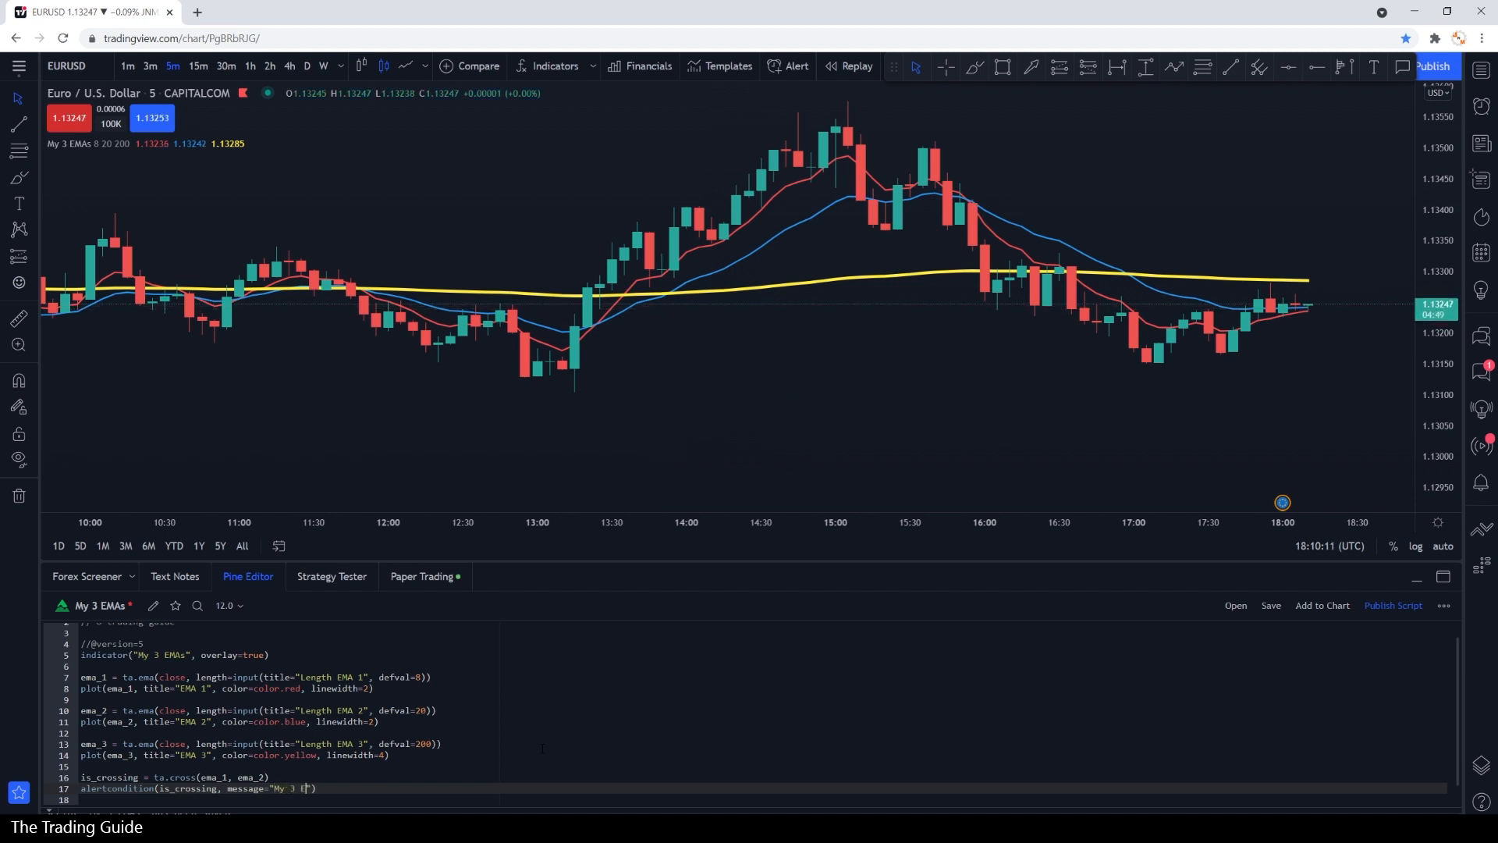
text(MAs)
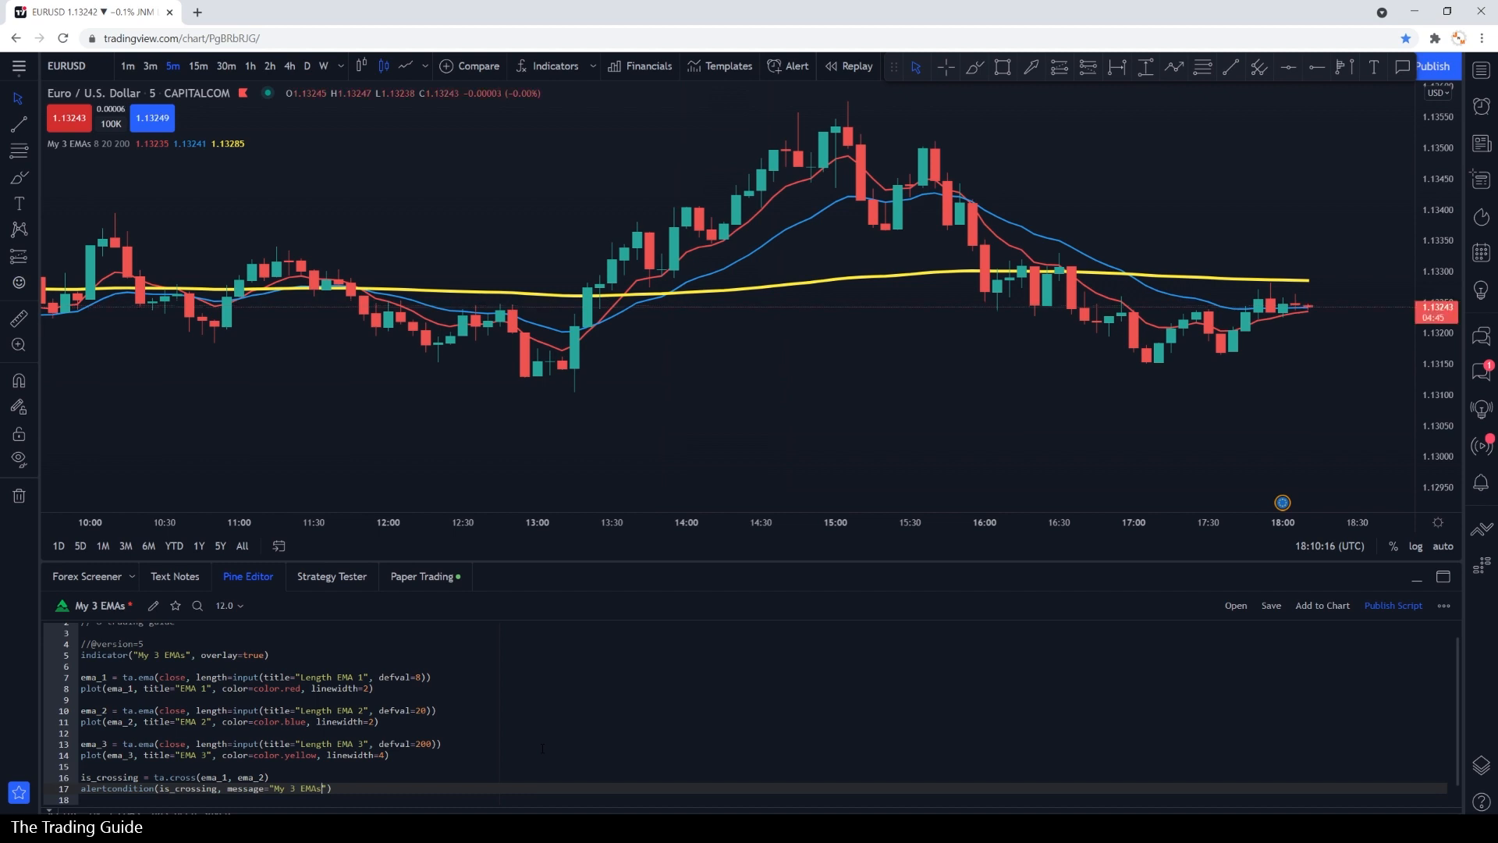
text(Alert)
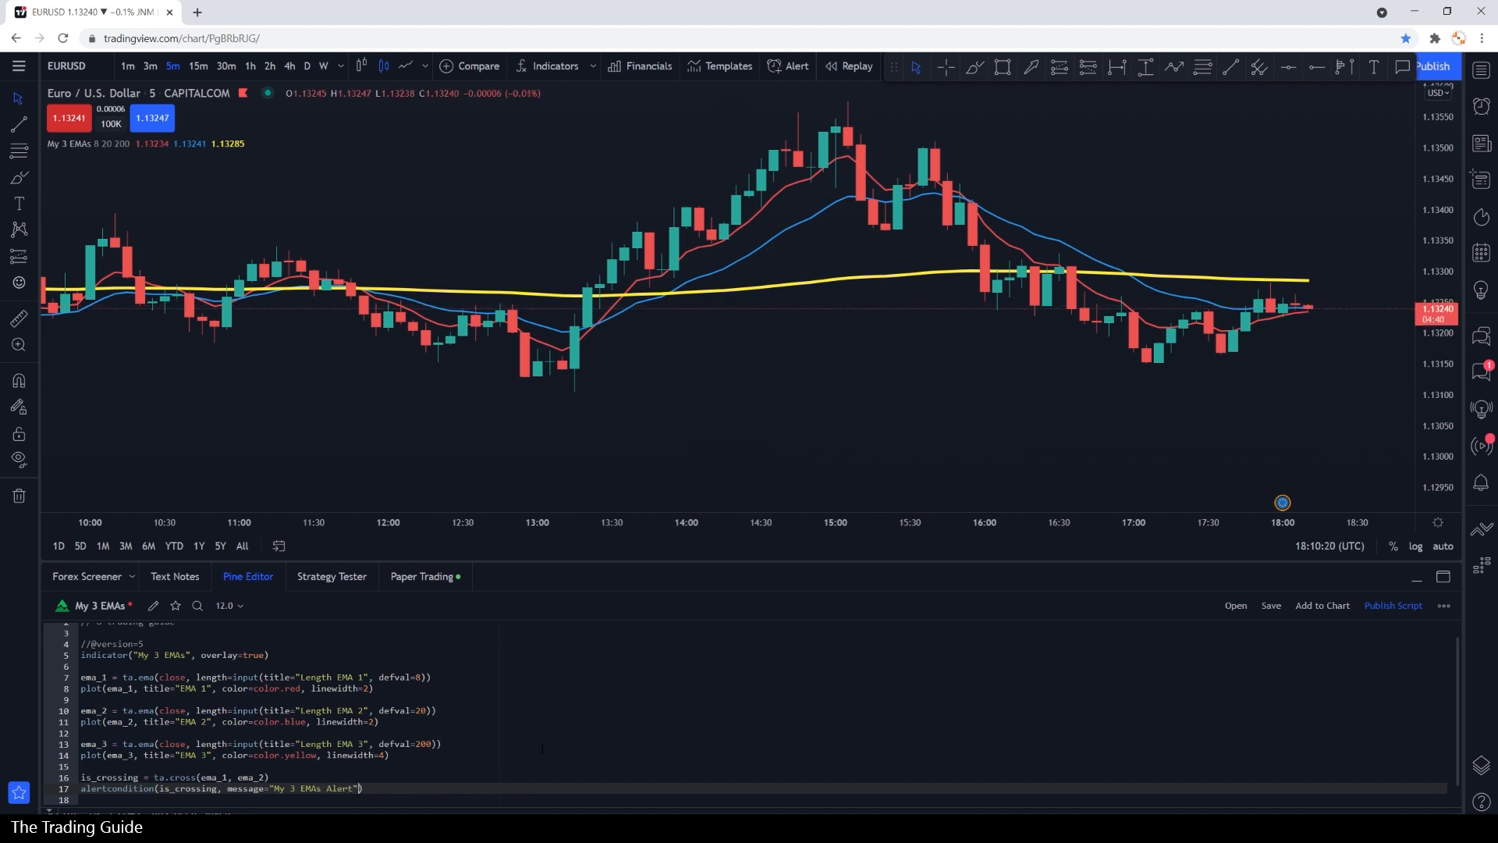
text(, title=)
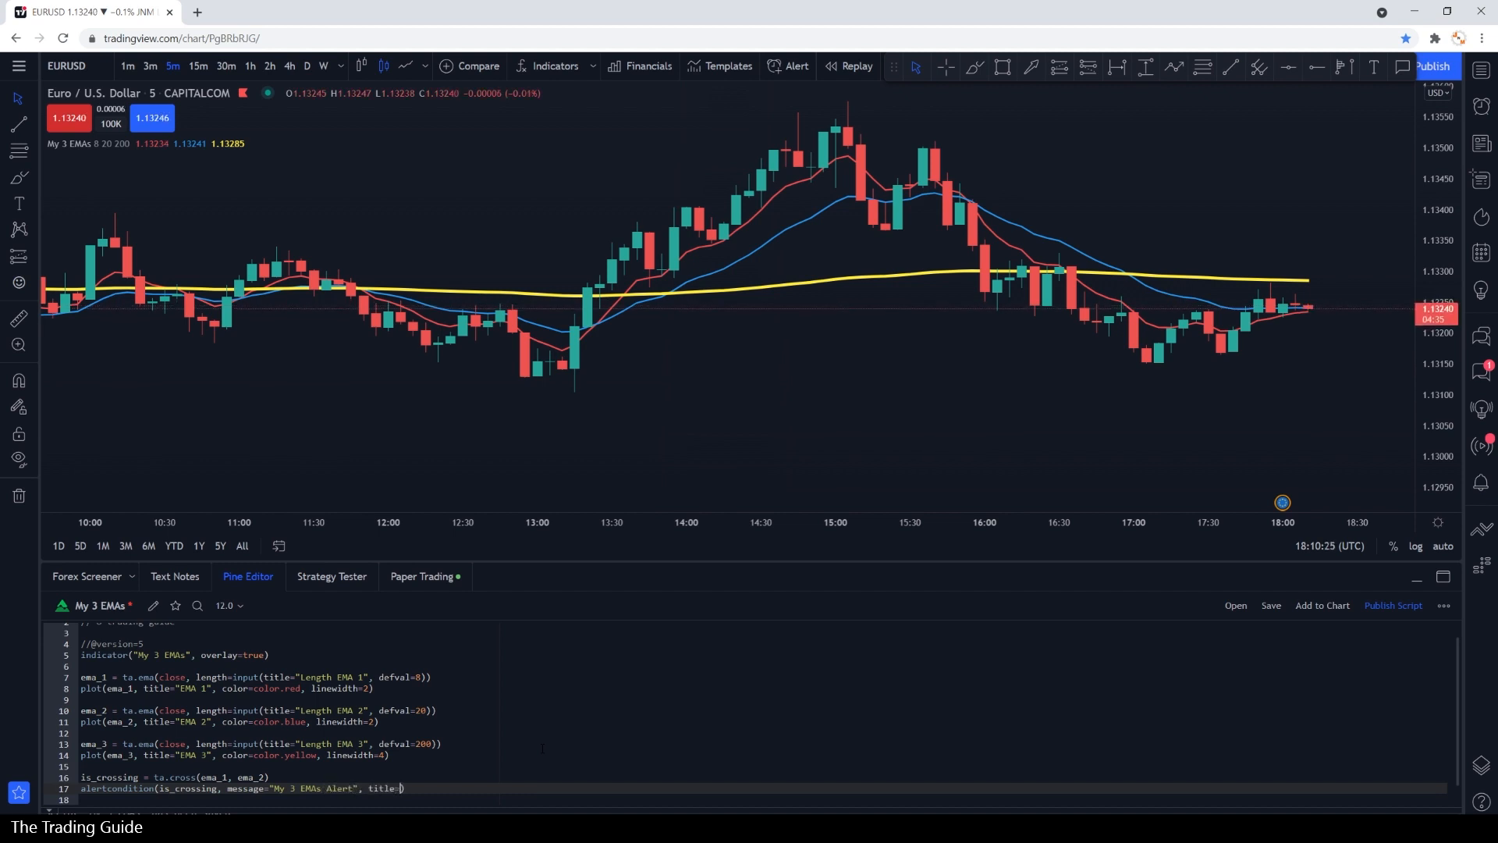
text(My 3 EMAs ")
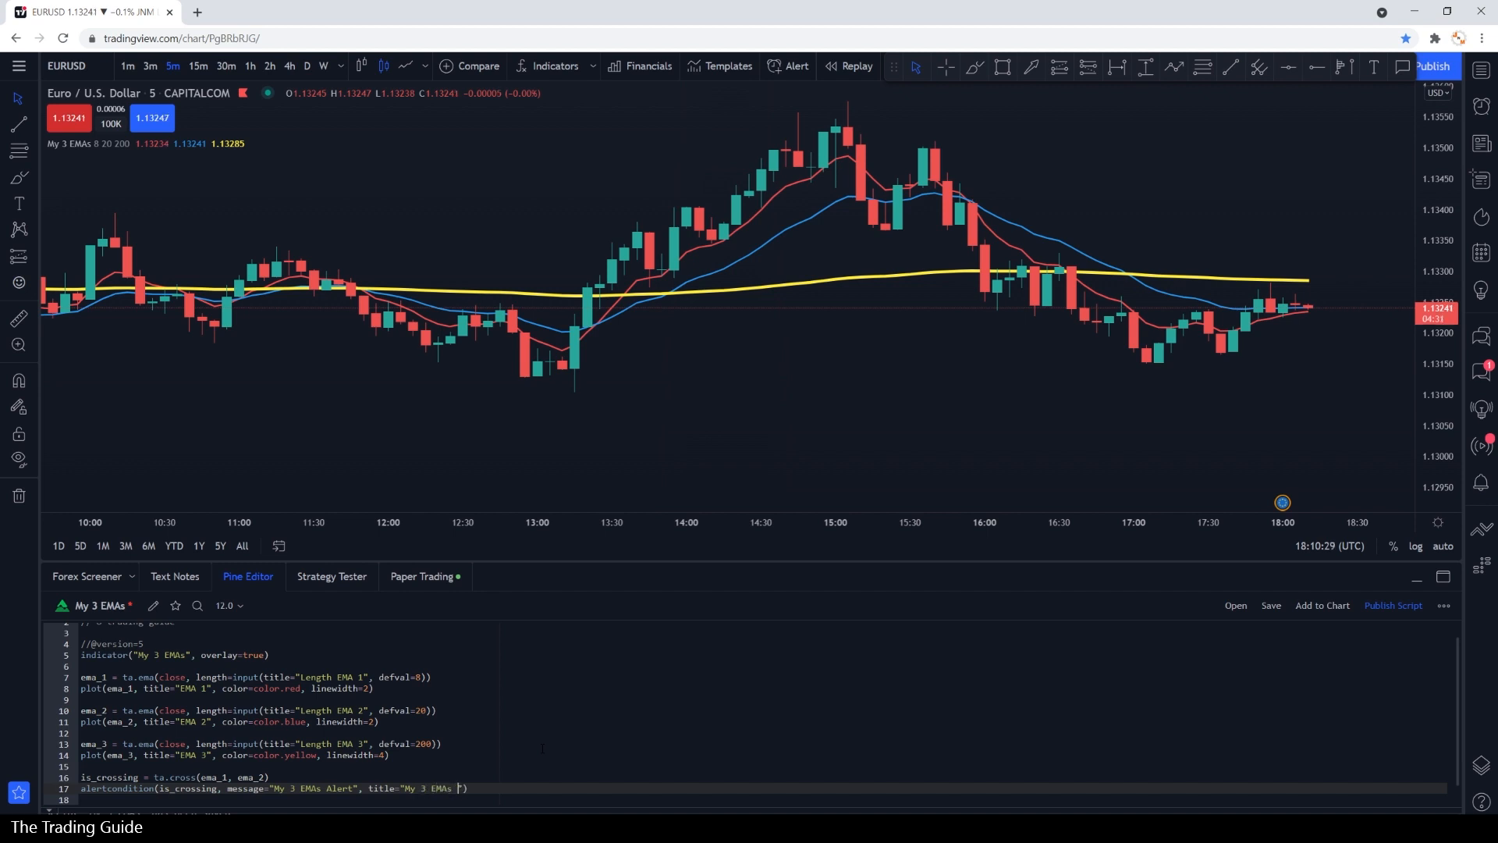
text(Crossing"))
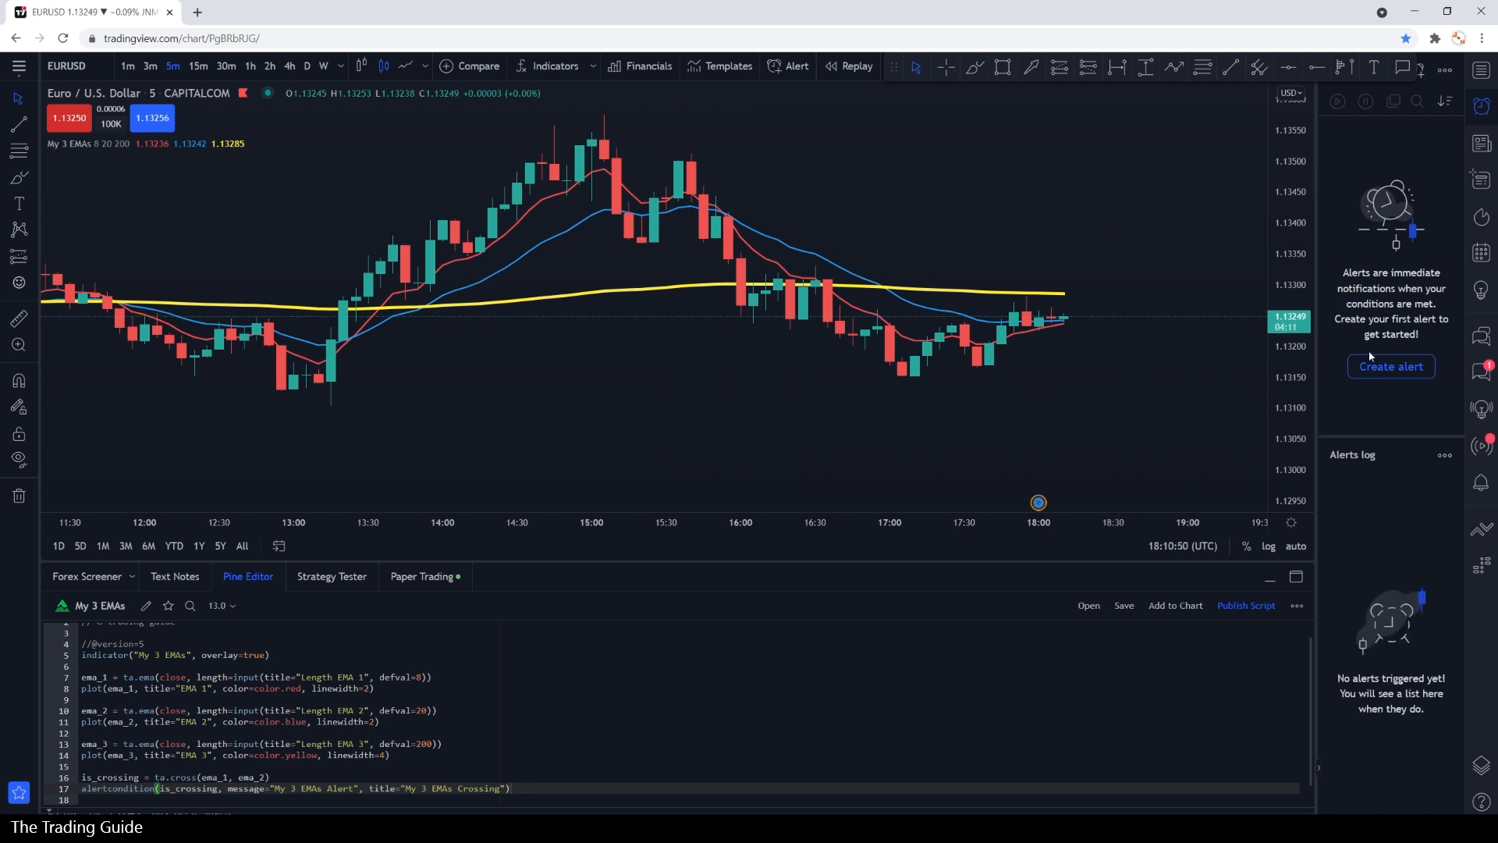
- Create a new alert conditioned on My 3 EMAs → My 3 EMAs Crossing and submit it
click(1391, 365)
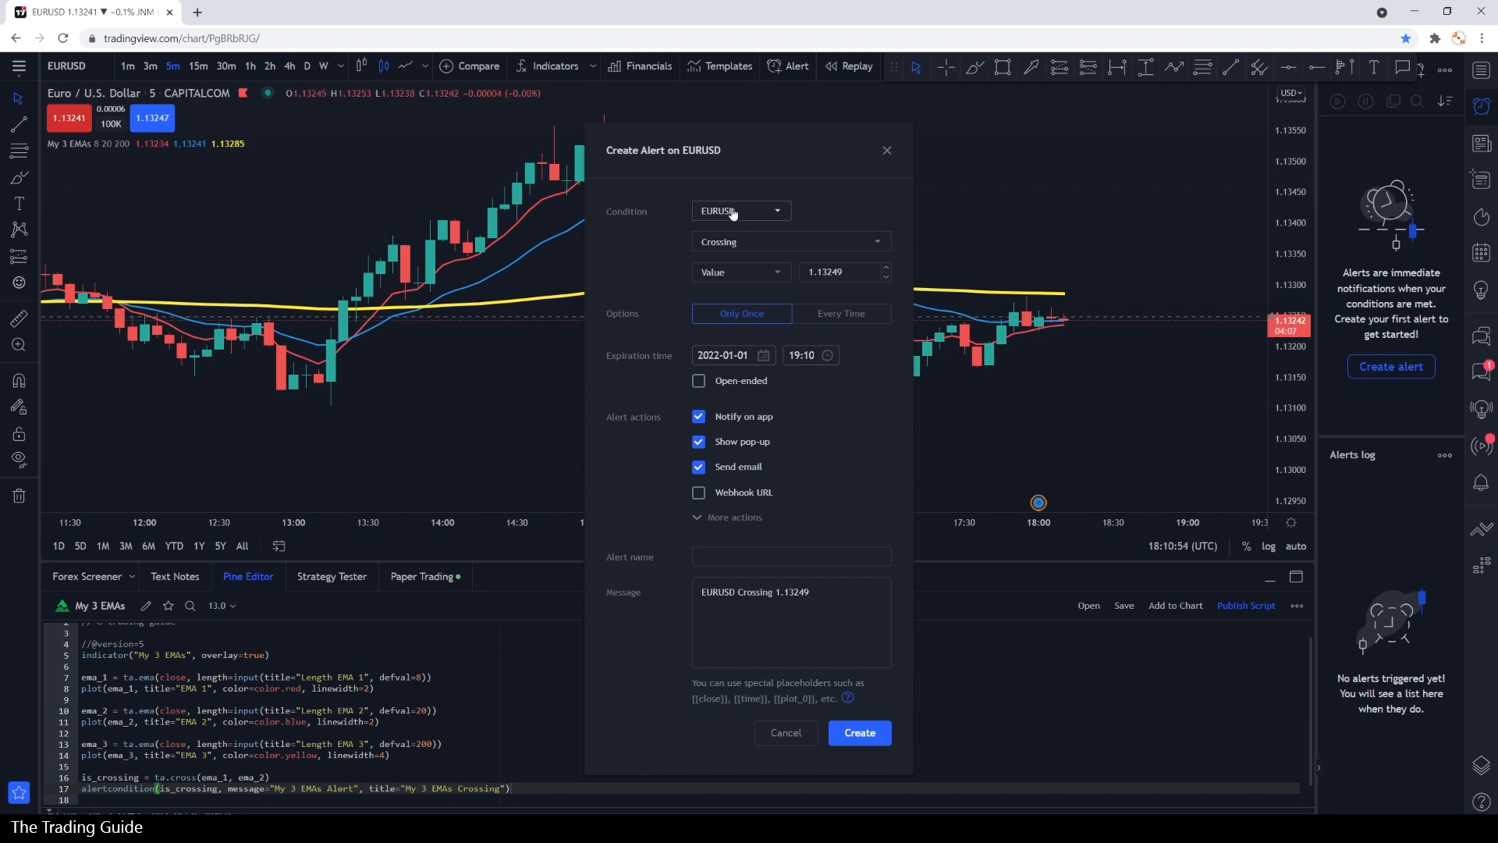
click(740, 211)
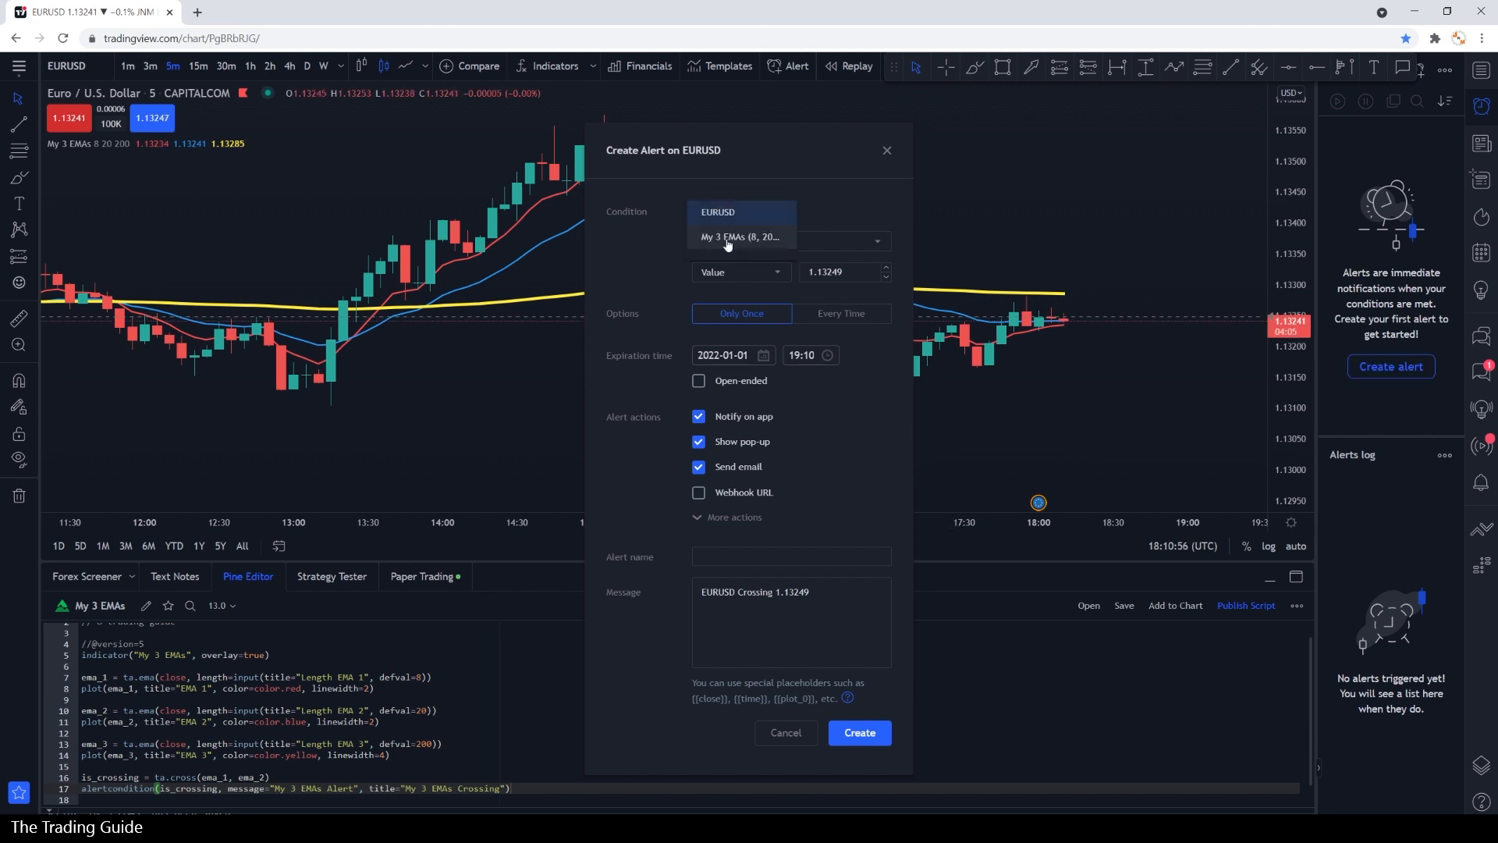
click(740, 210)
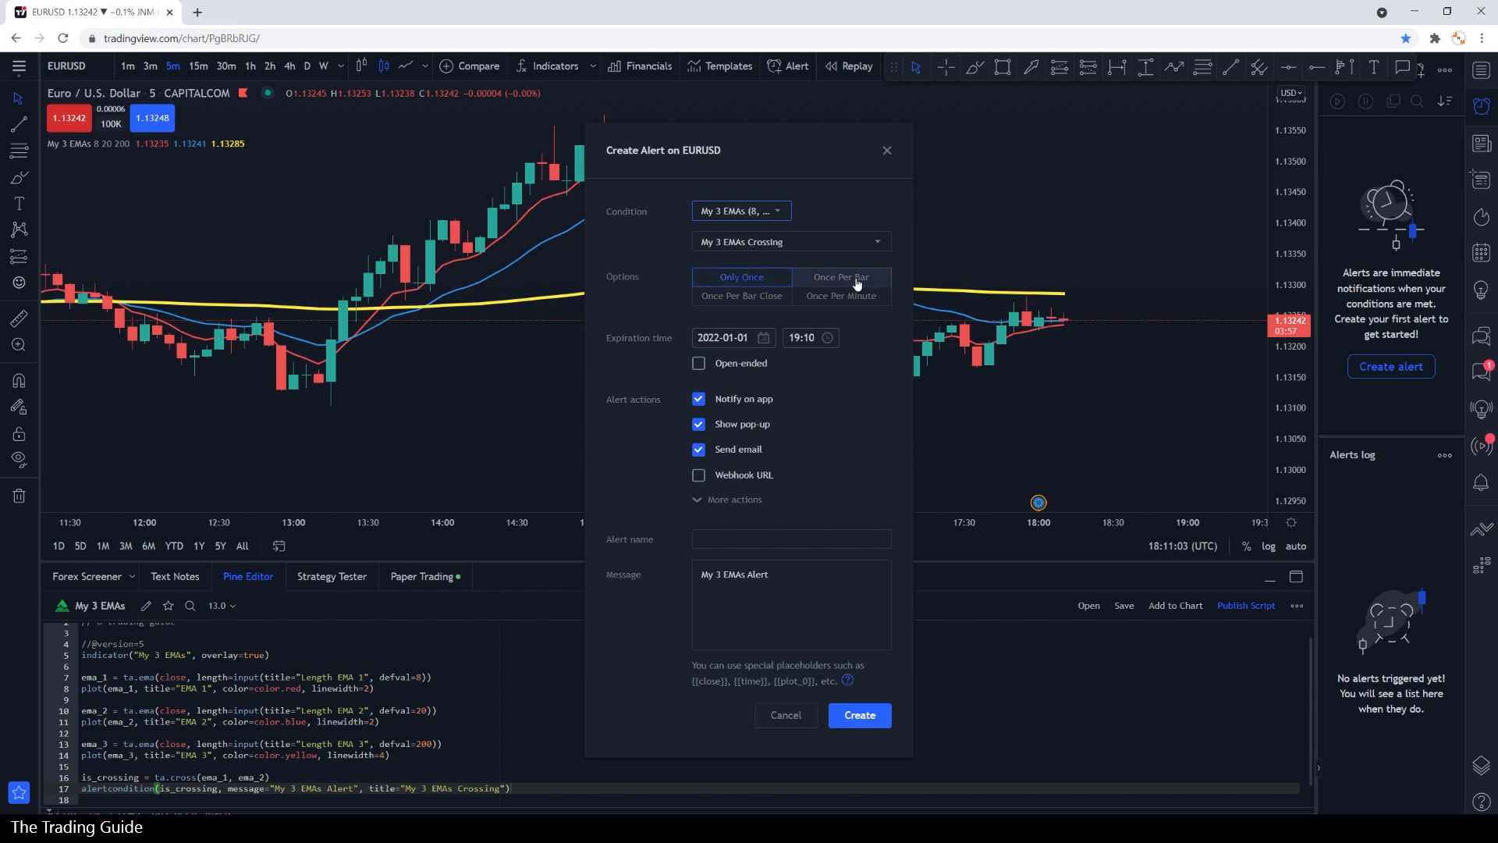
mouse_move(839, 295)
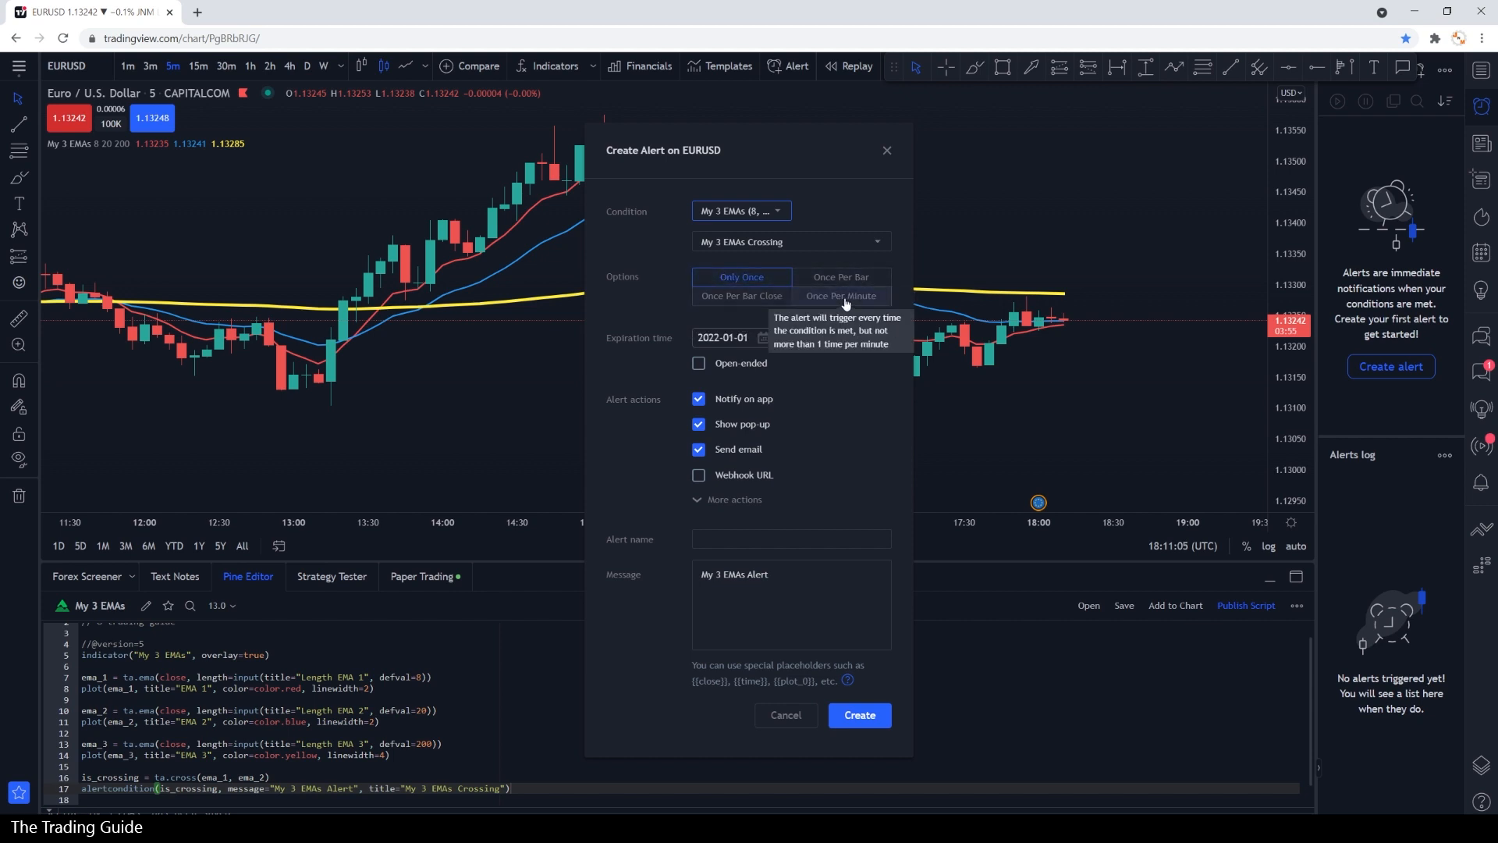
mouse_move(887, 427)
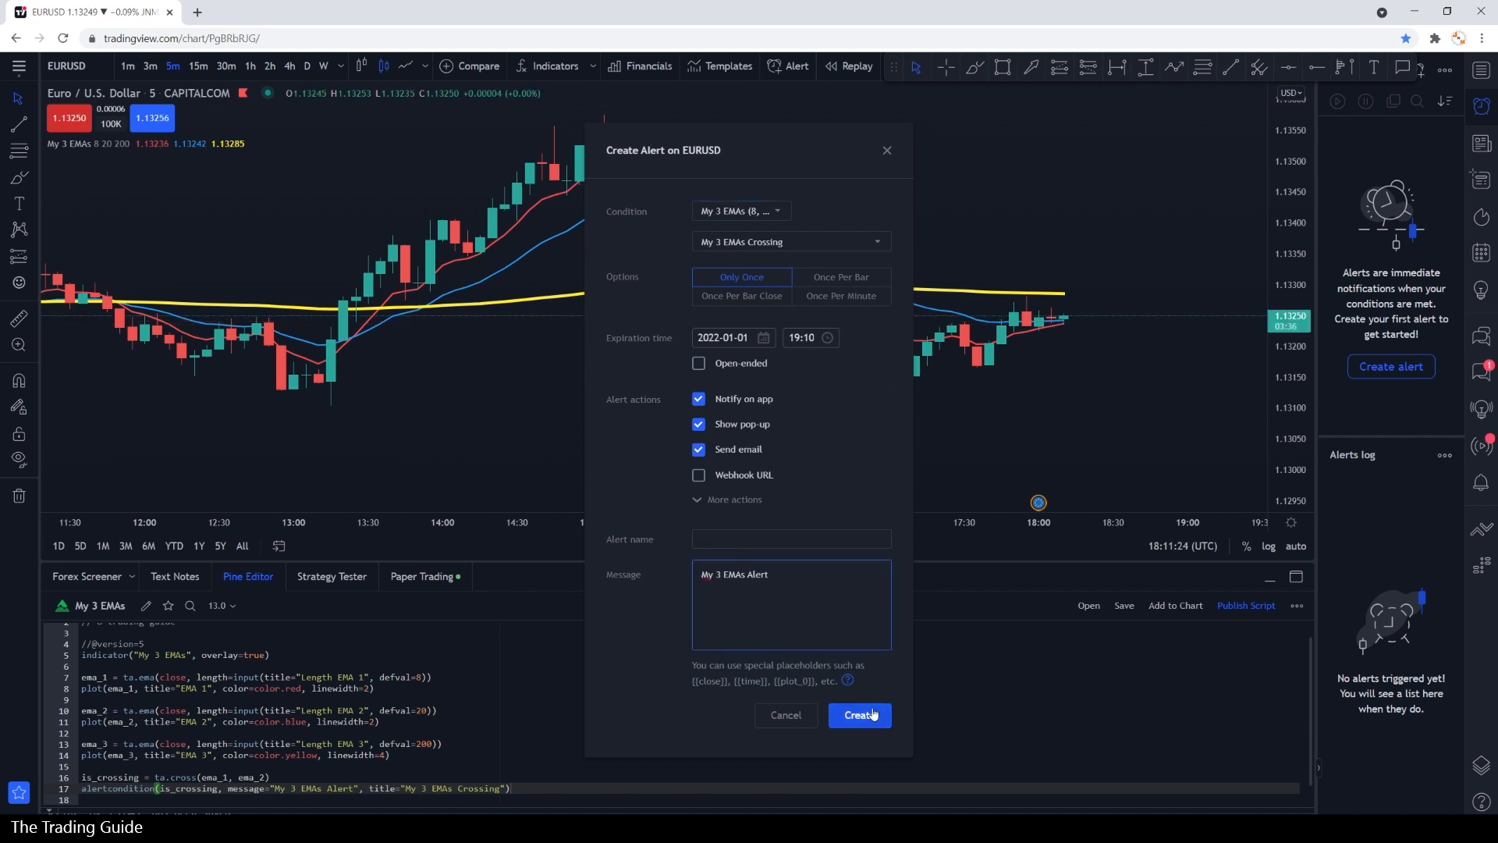
click(859, 715)
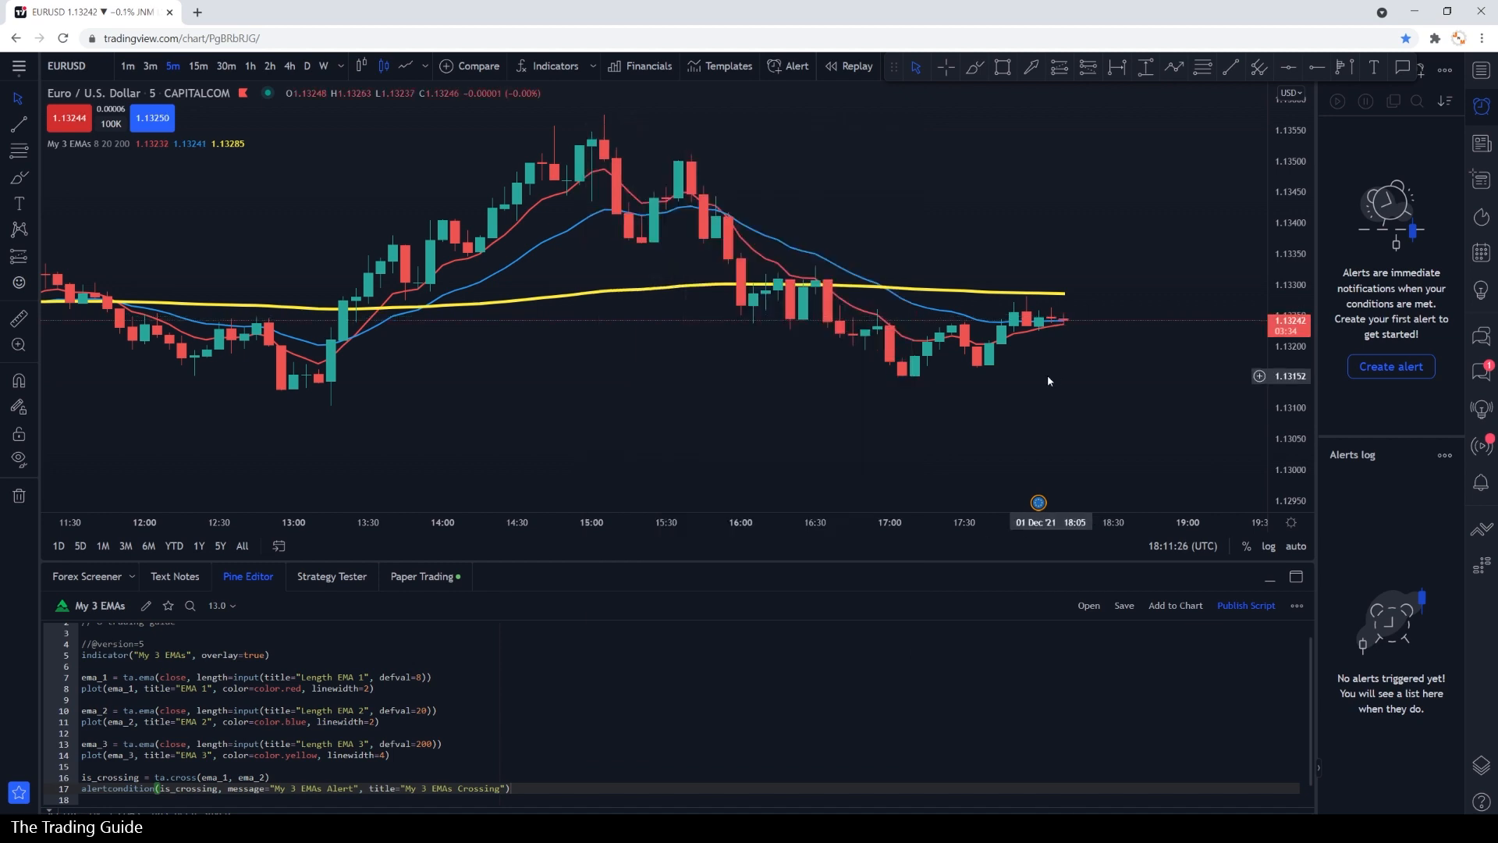
- Confirm My 3 EMAs Alert shows as Active for EURUSD 5m in the Alerts panel
click(1390, 365)
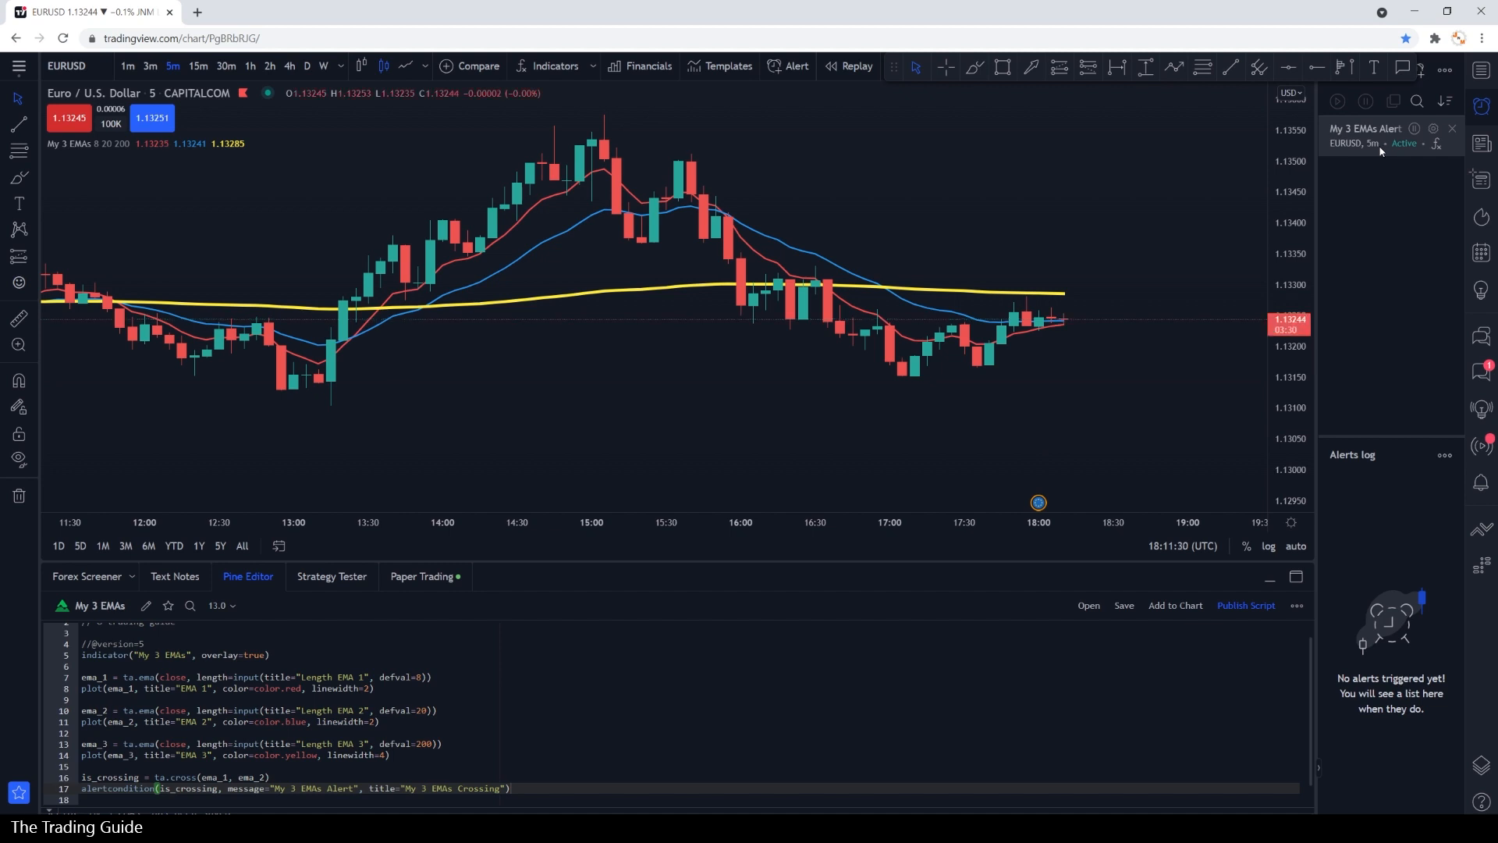
mouse_move(1120, 270)
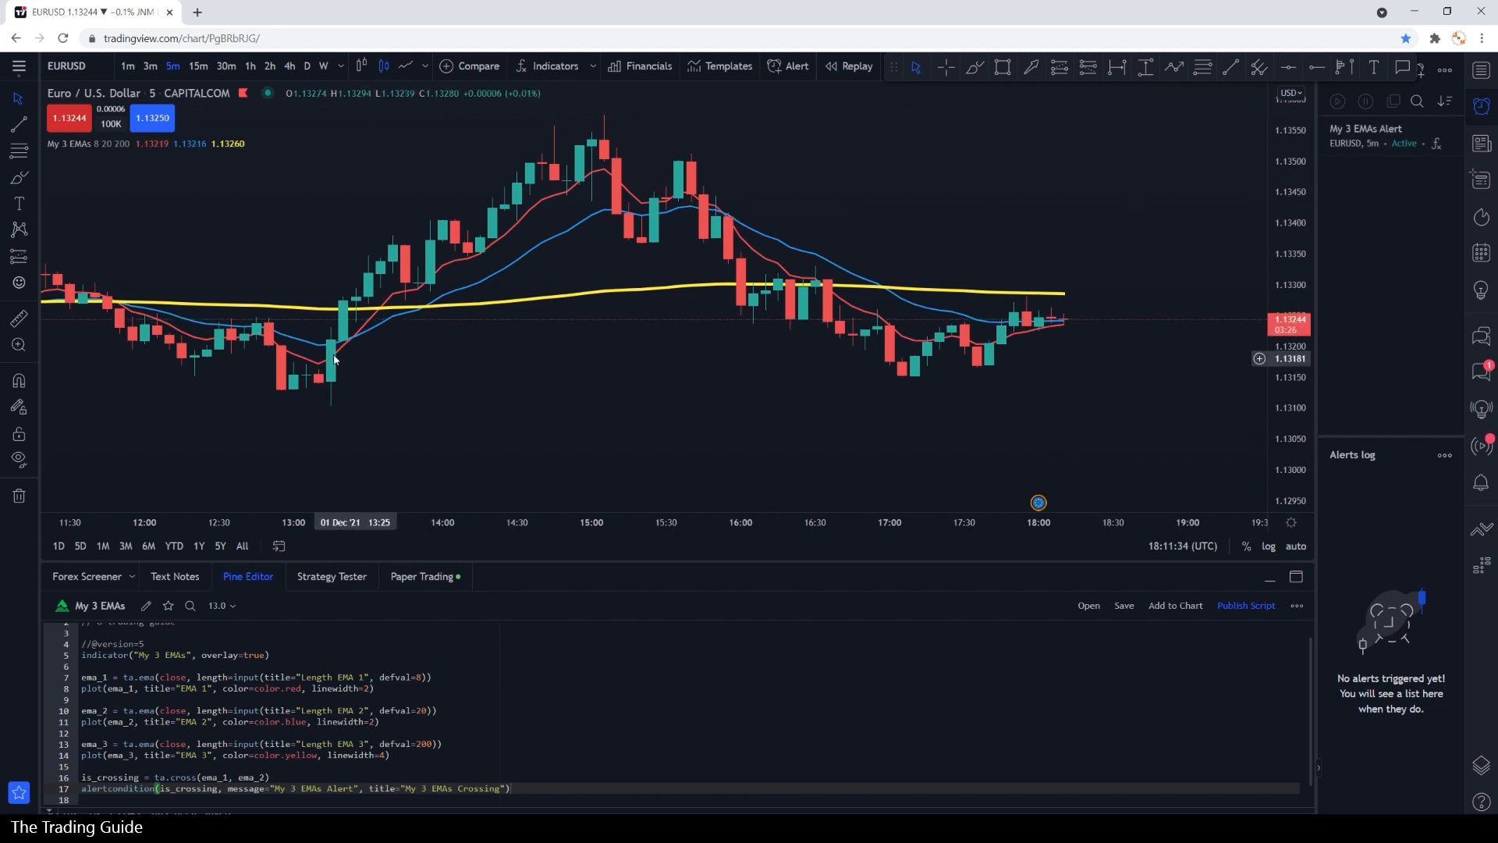
mouse_move(698, 536)
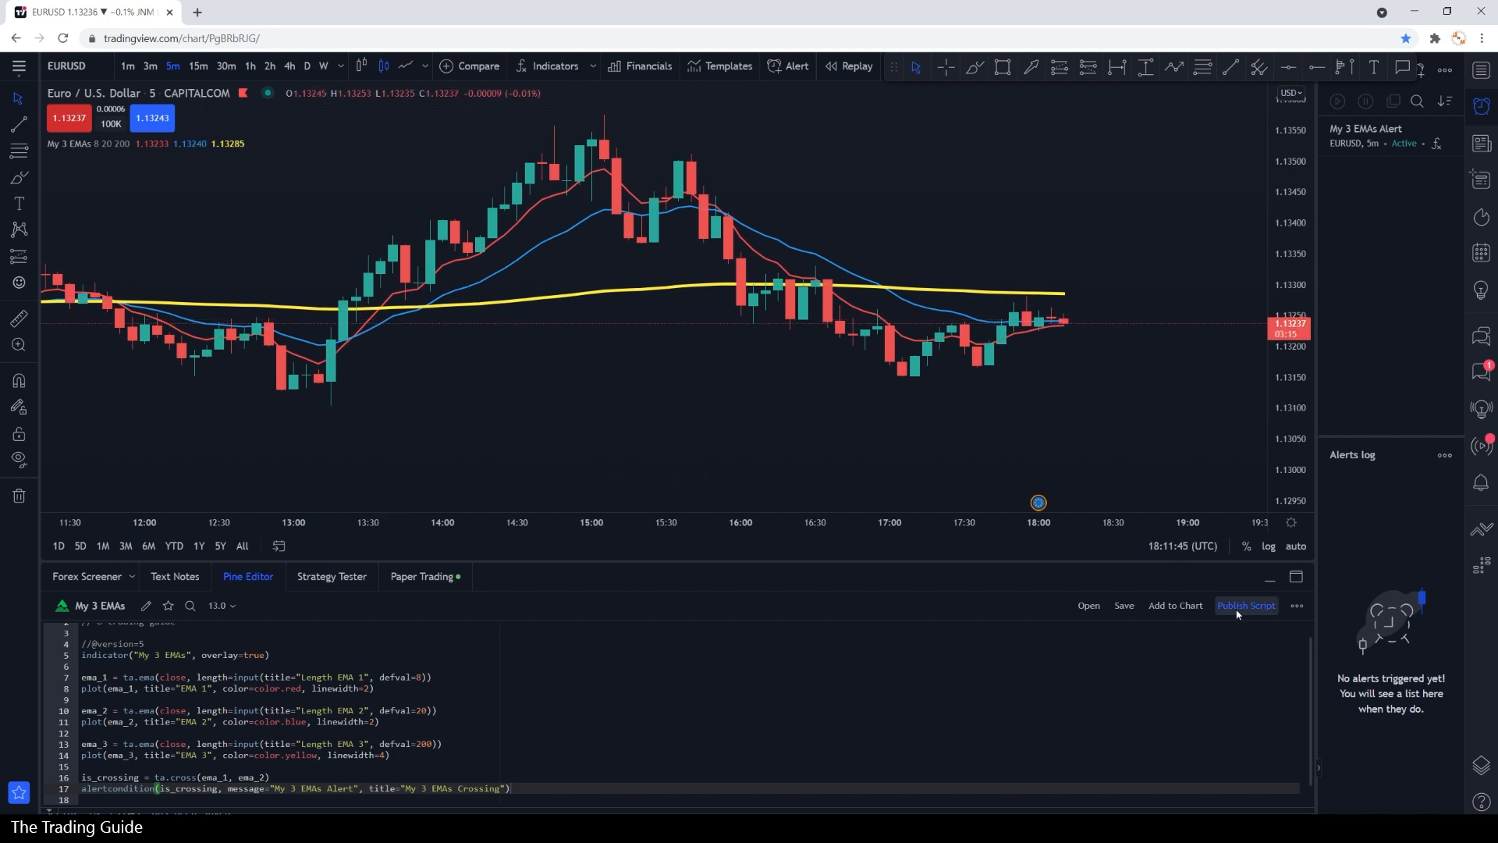
click(1245, 605)
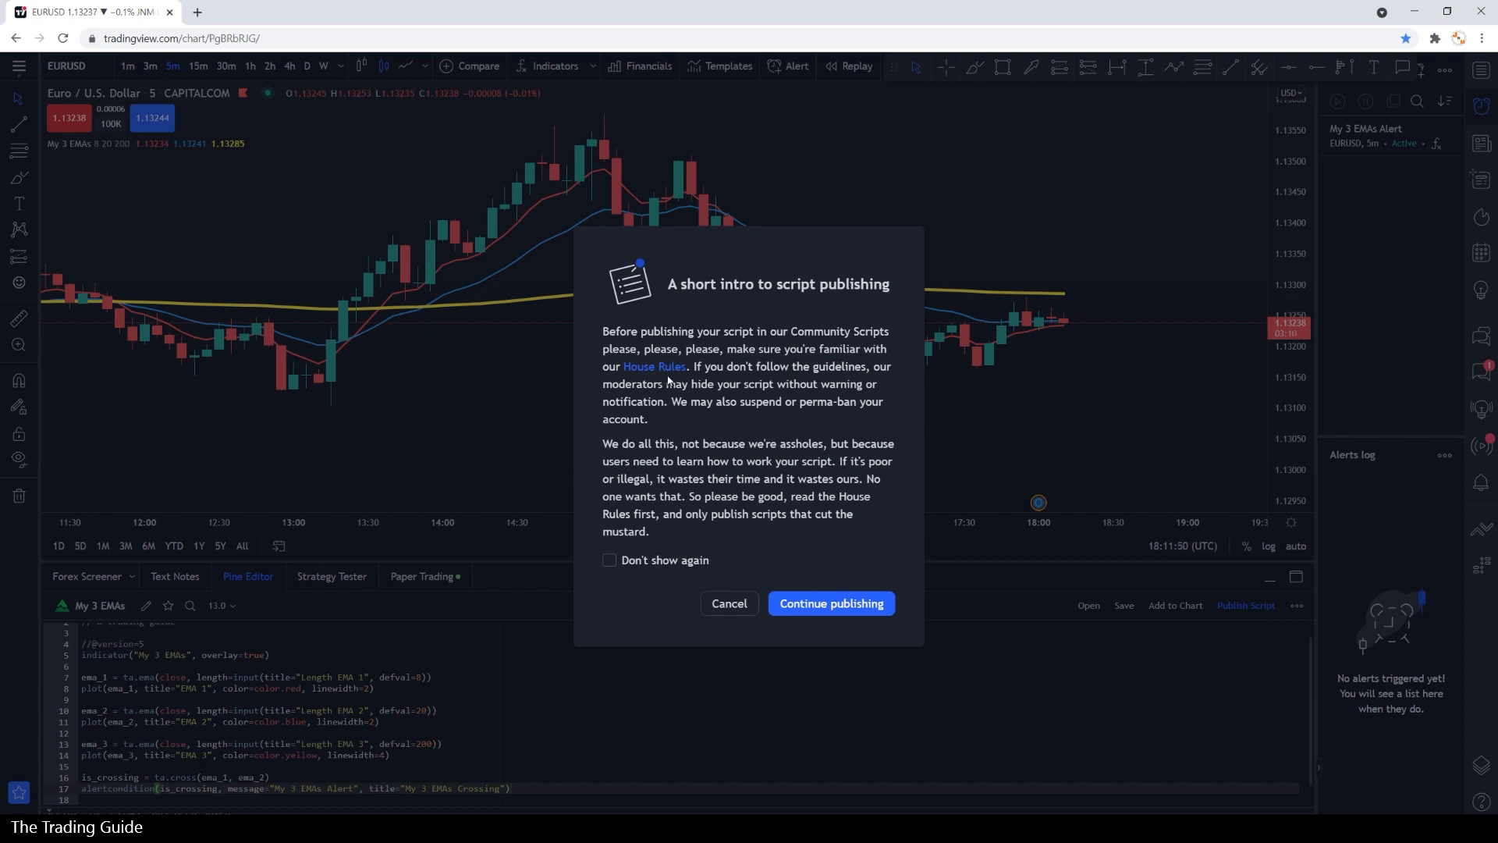
click(729, 603)
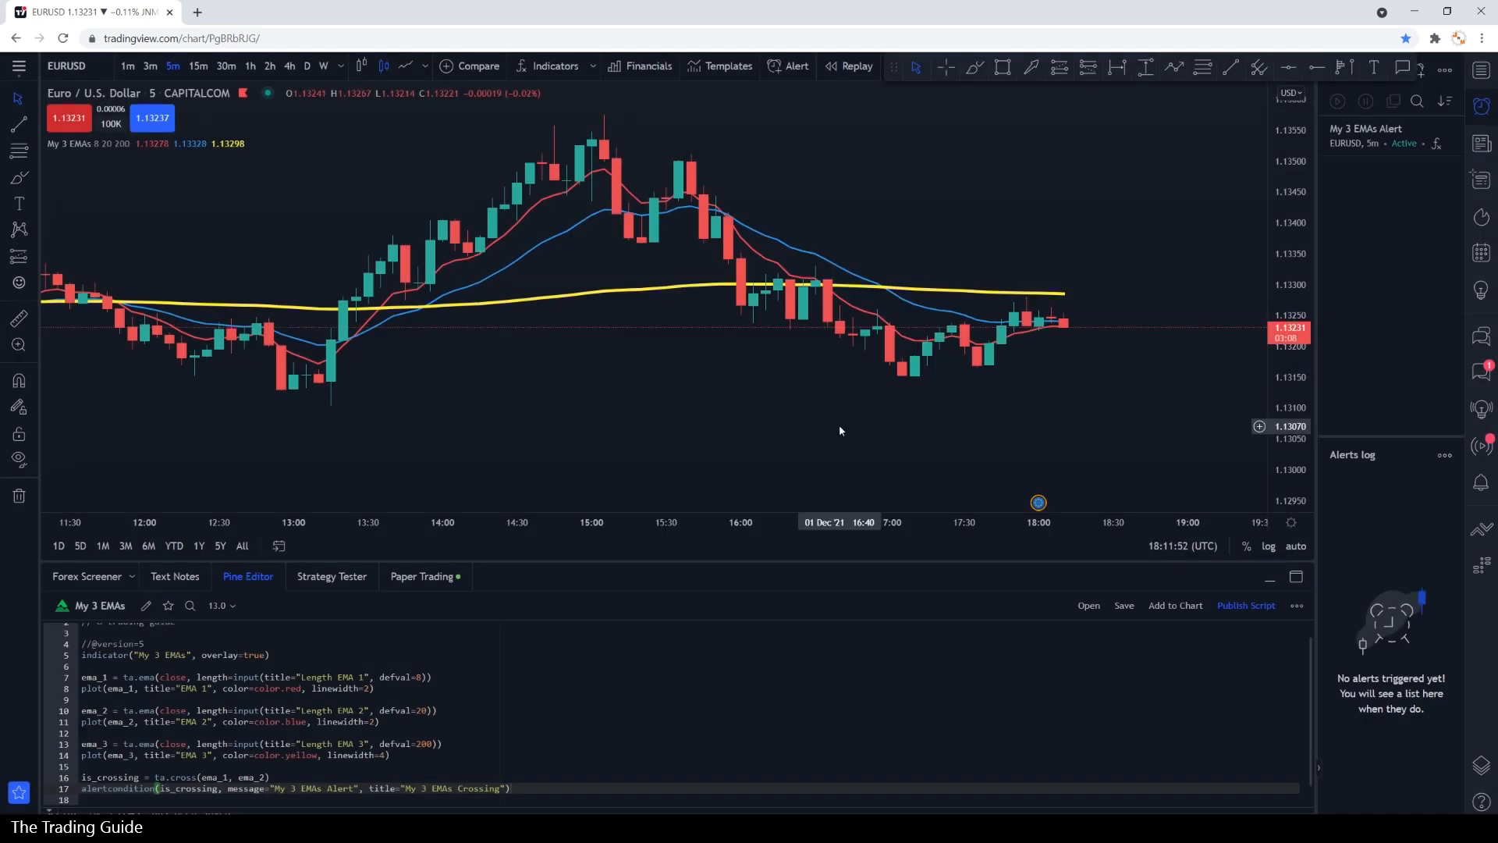
click(1245, 605)
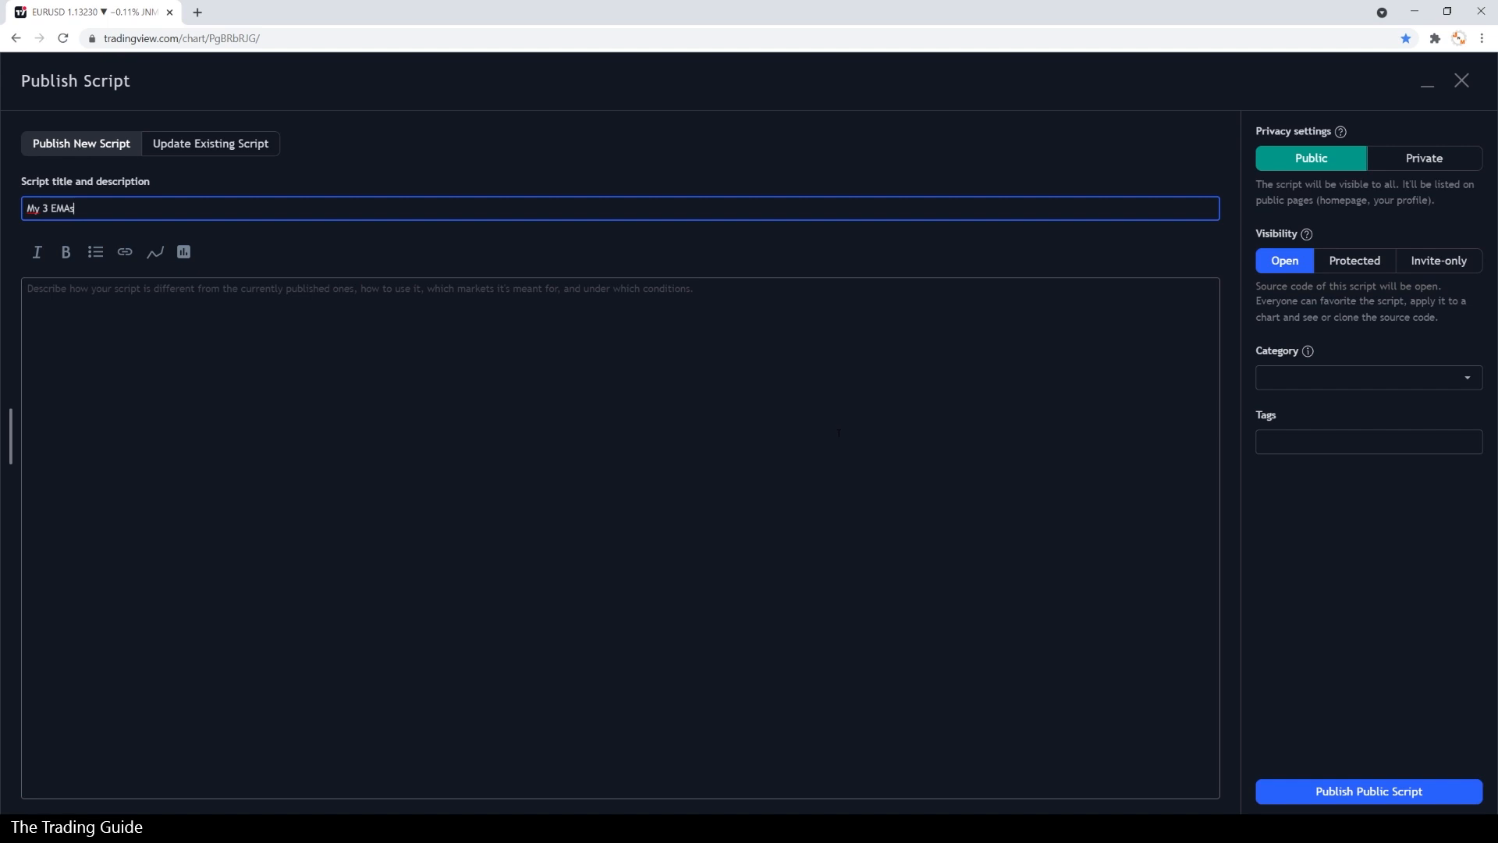
click(619, 536)
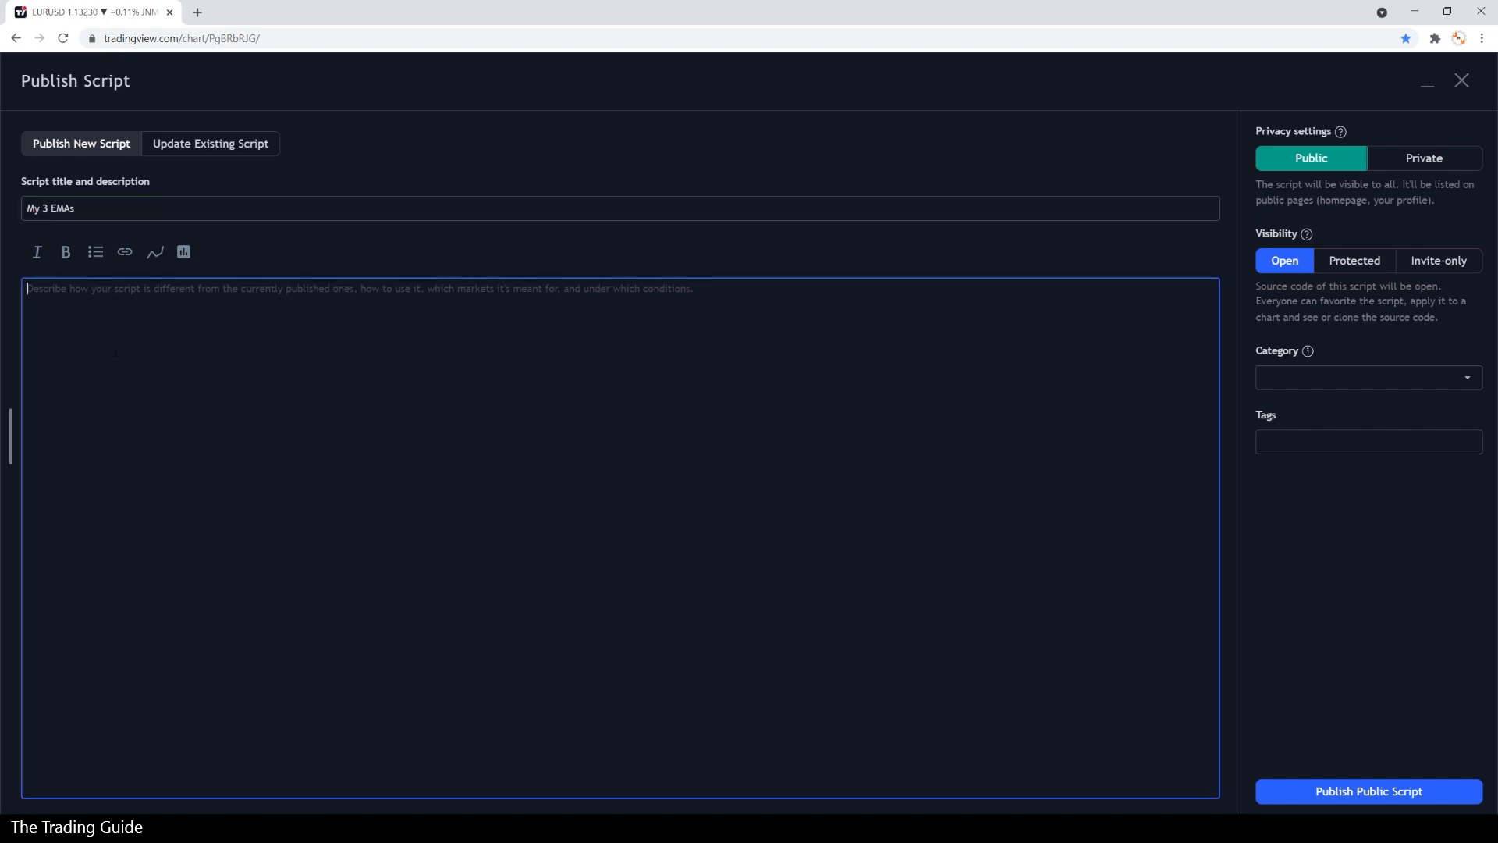
click(1367, 376)
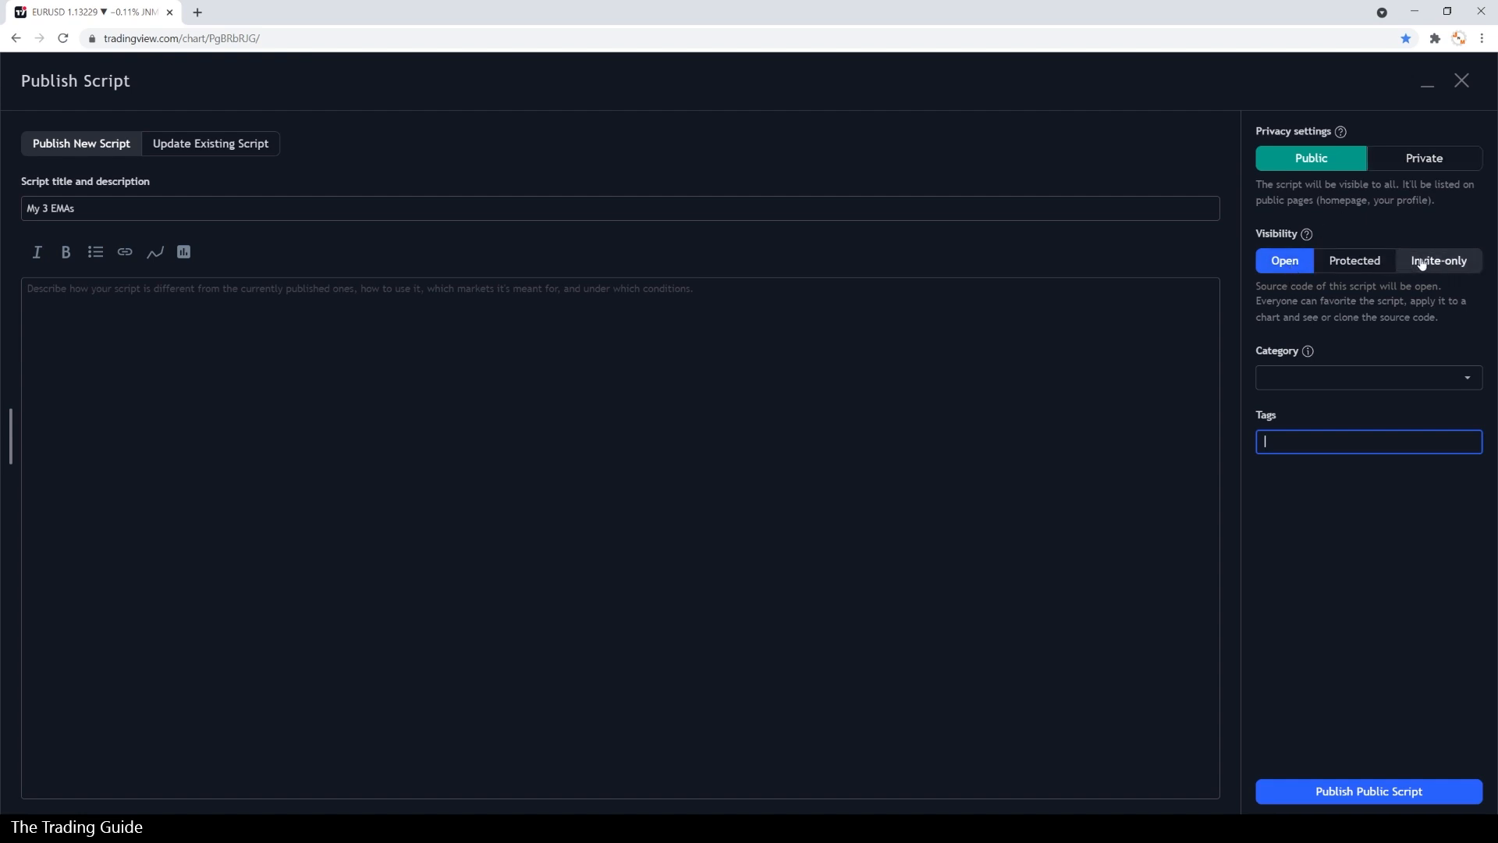
mouse_move(1441, 769)
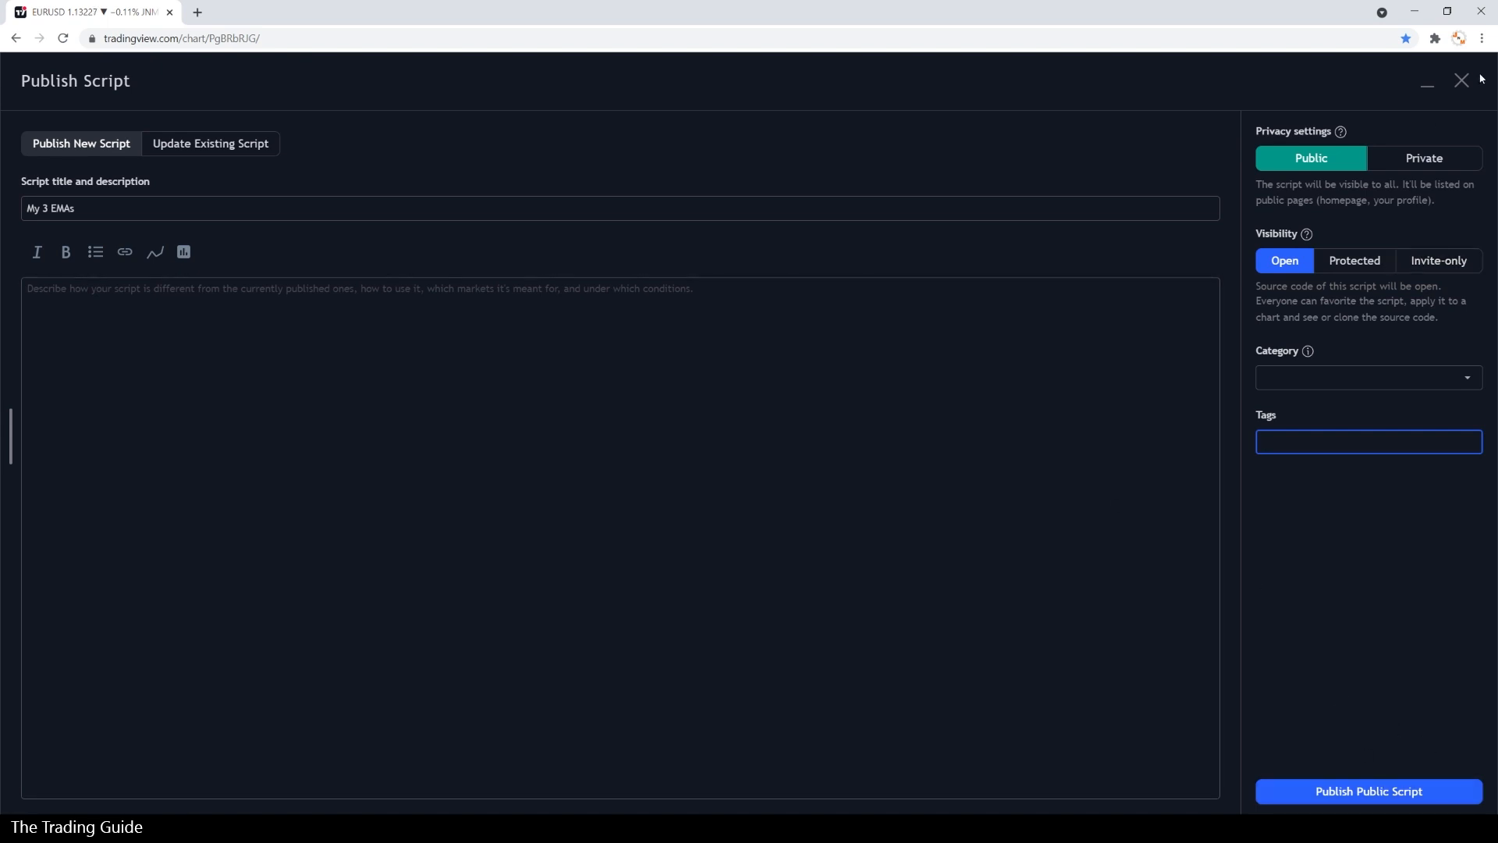
click(1461, 80)
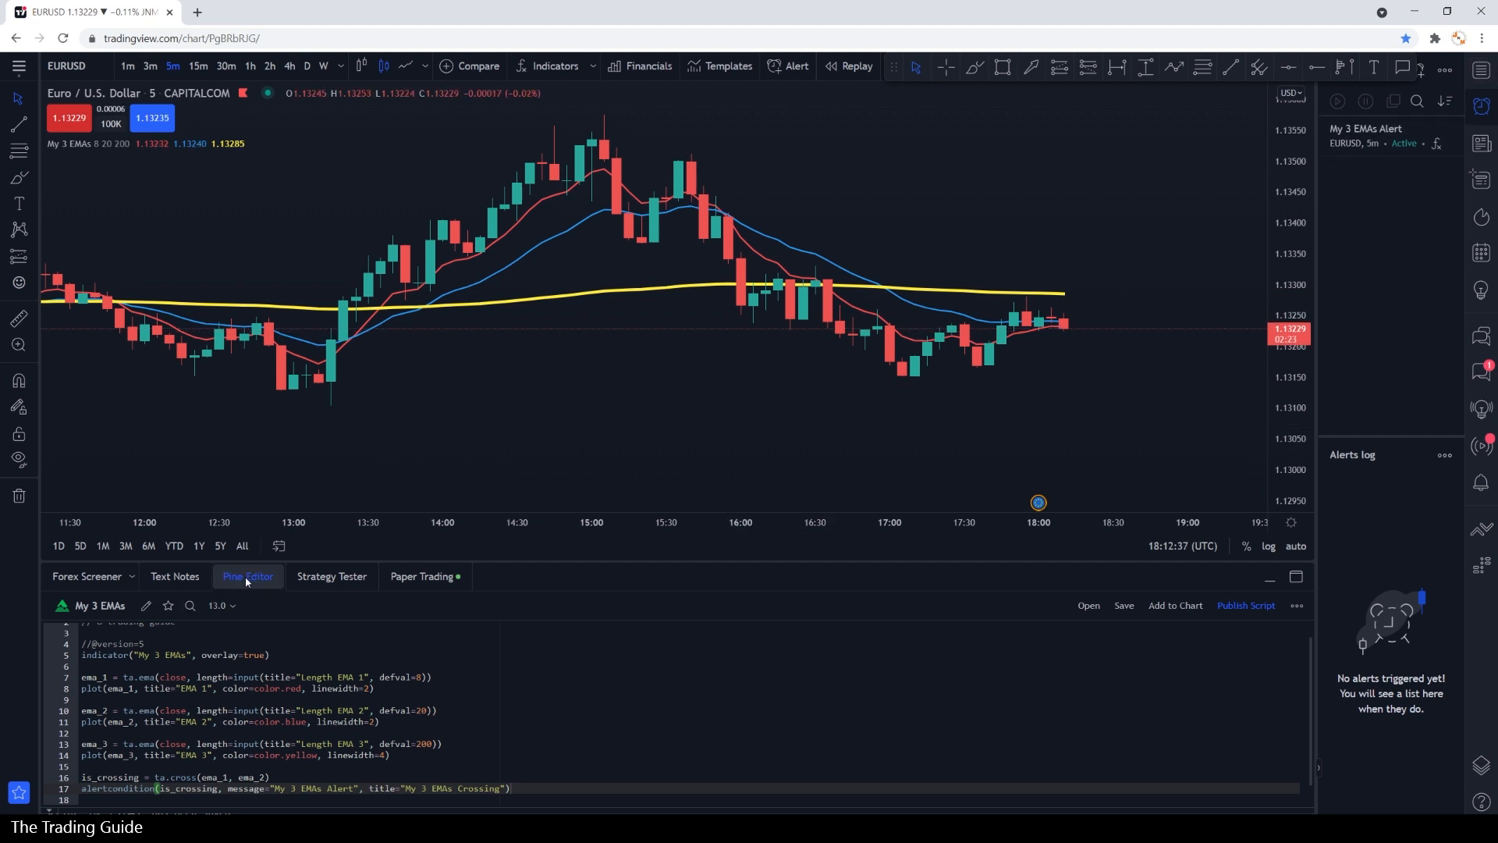
- Collapse the Pine Editor and add the built-in Stochastic via the indicators search 'stoch'
click(1269, 576)
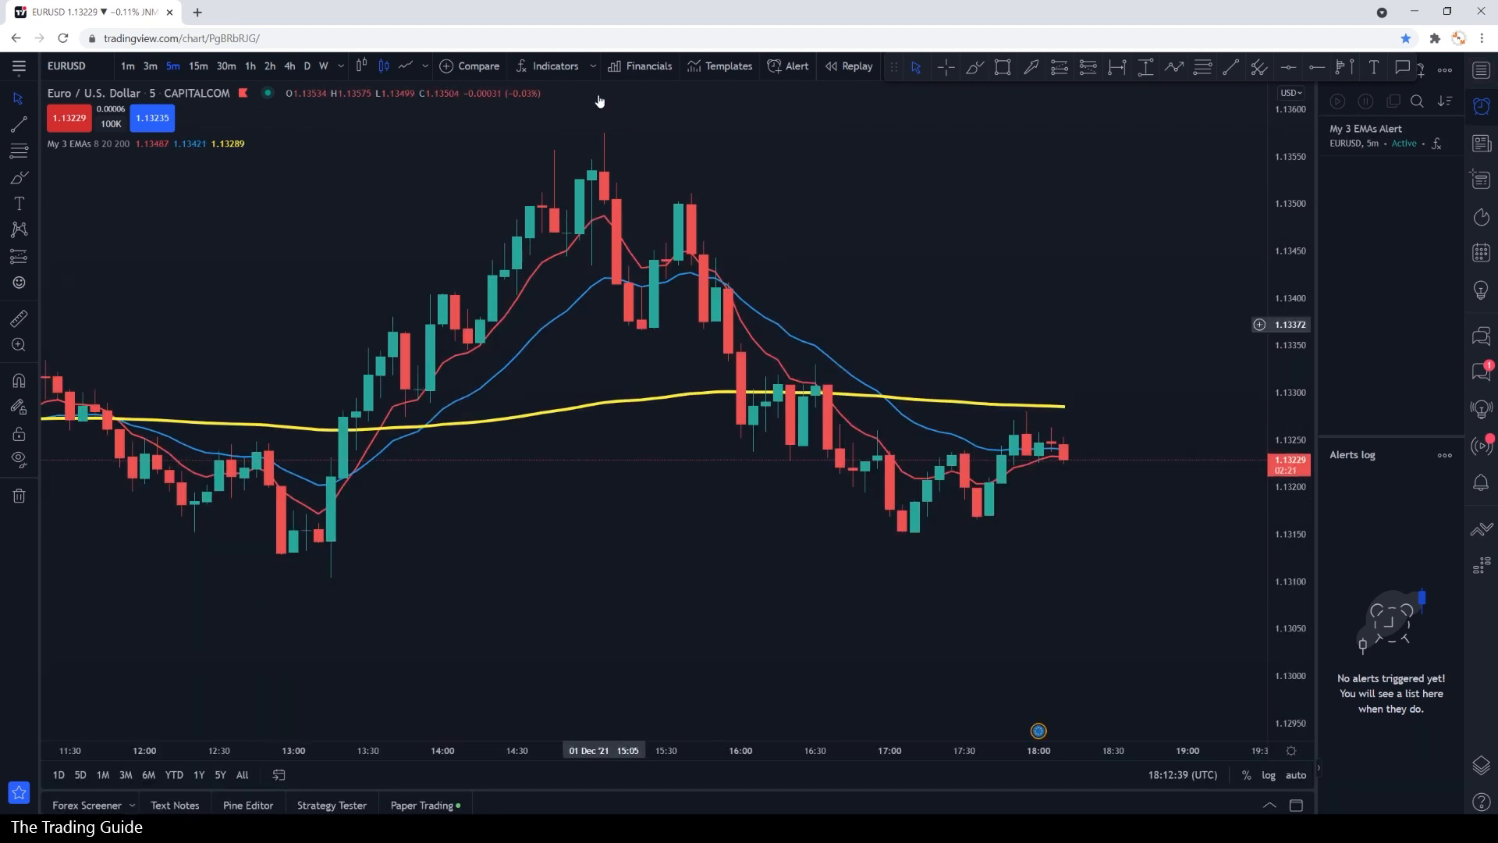
click(554, 66)
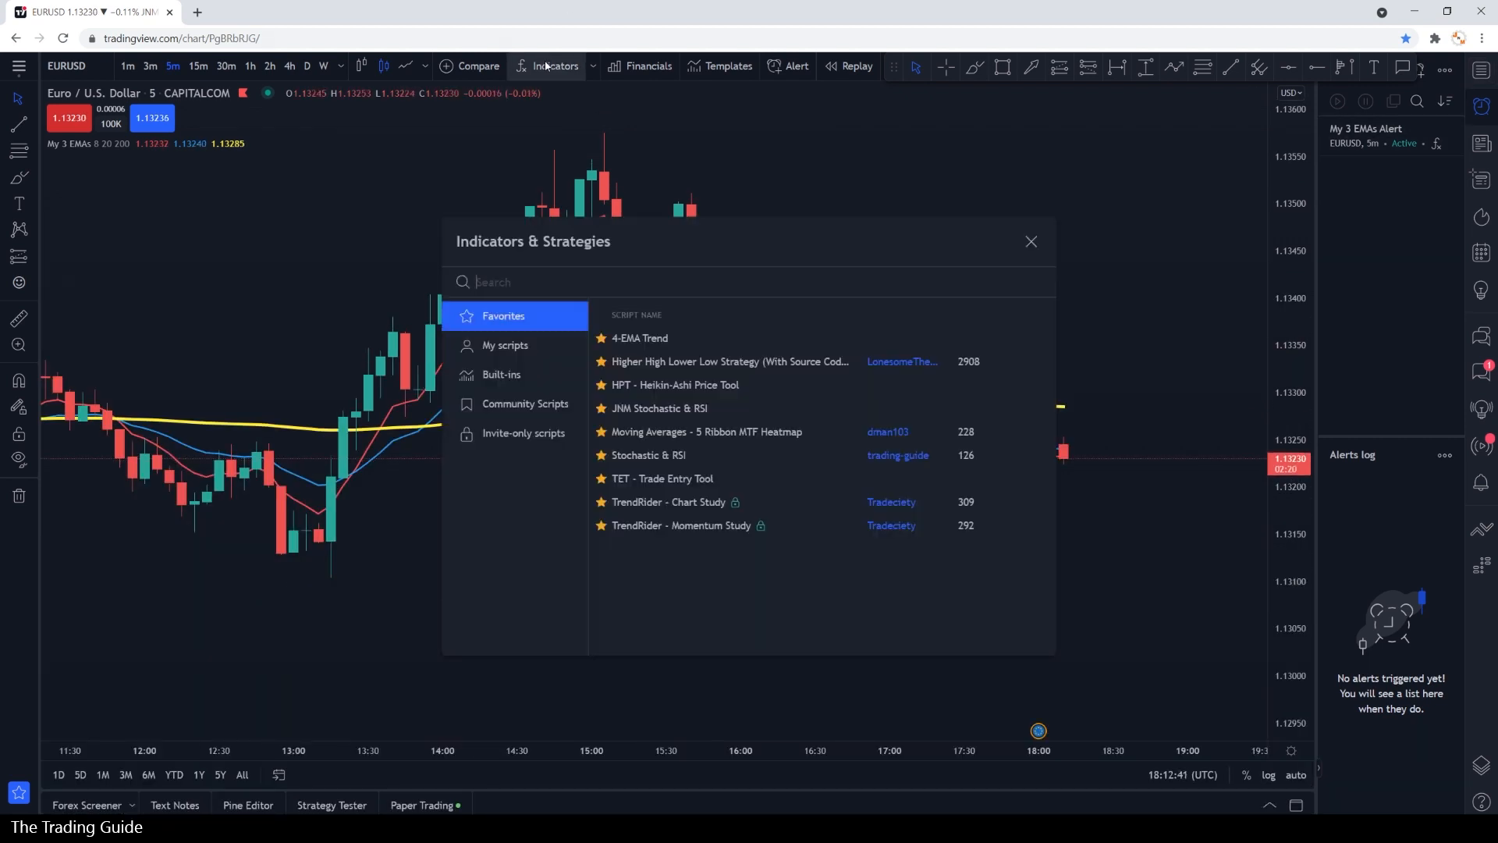
text(stoch)
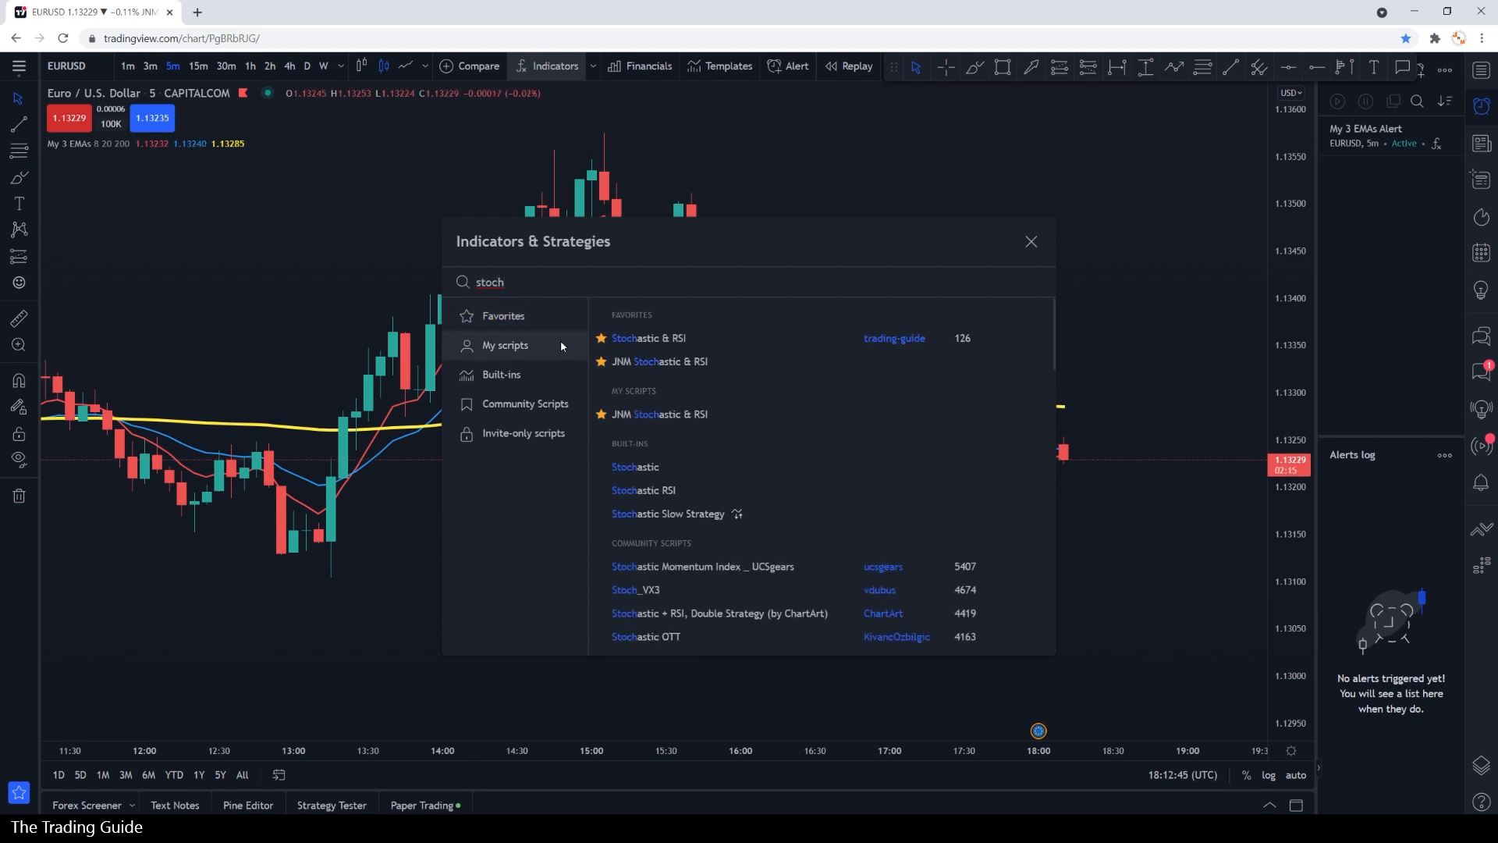
click(635, 467)
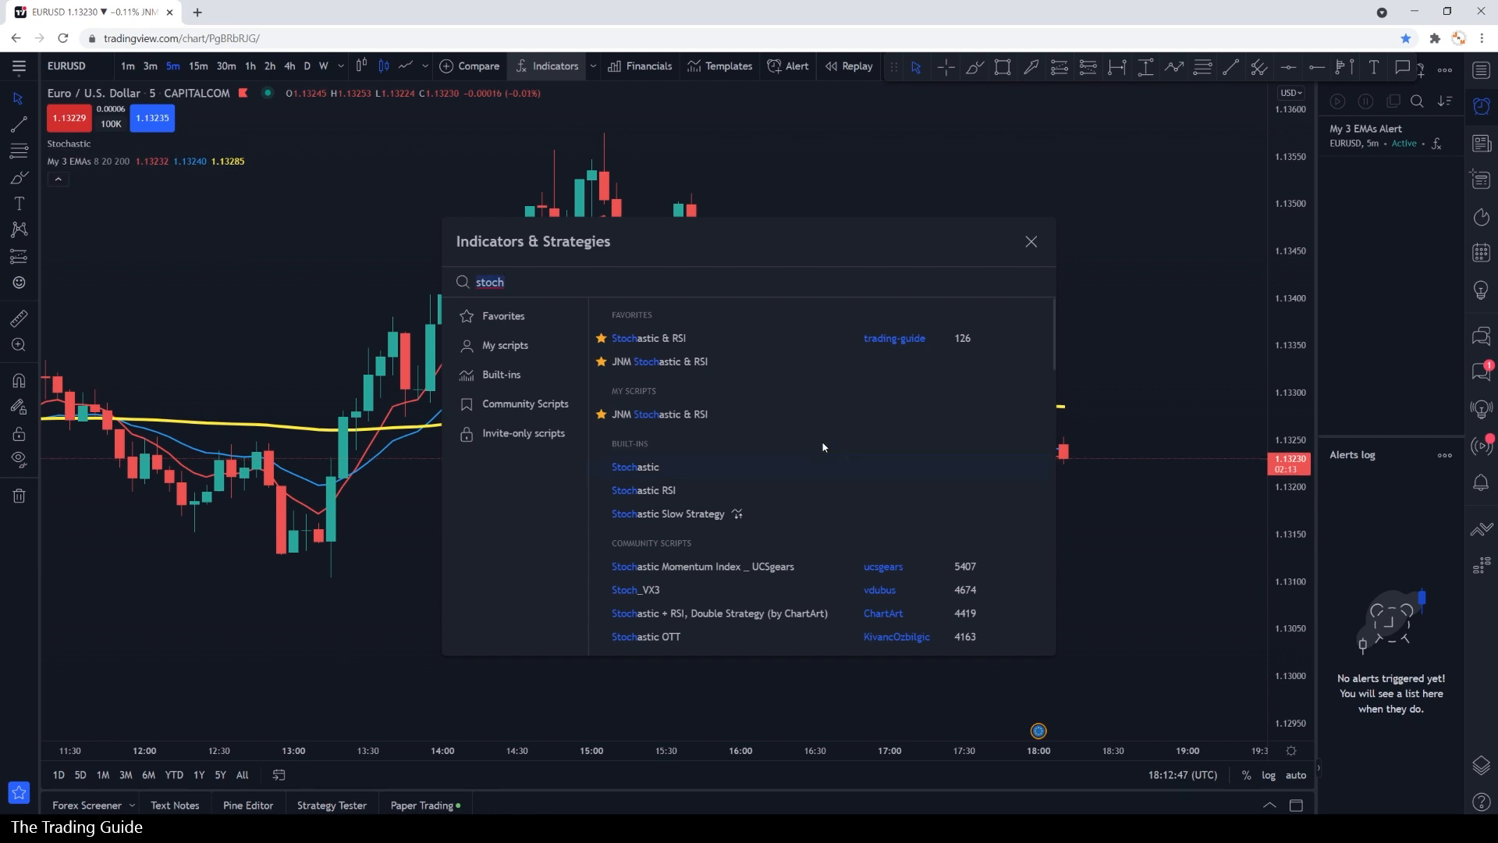
click(635, 467)
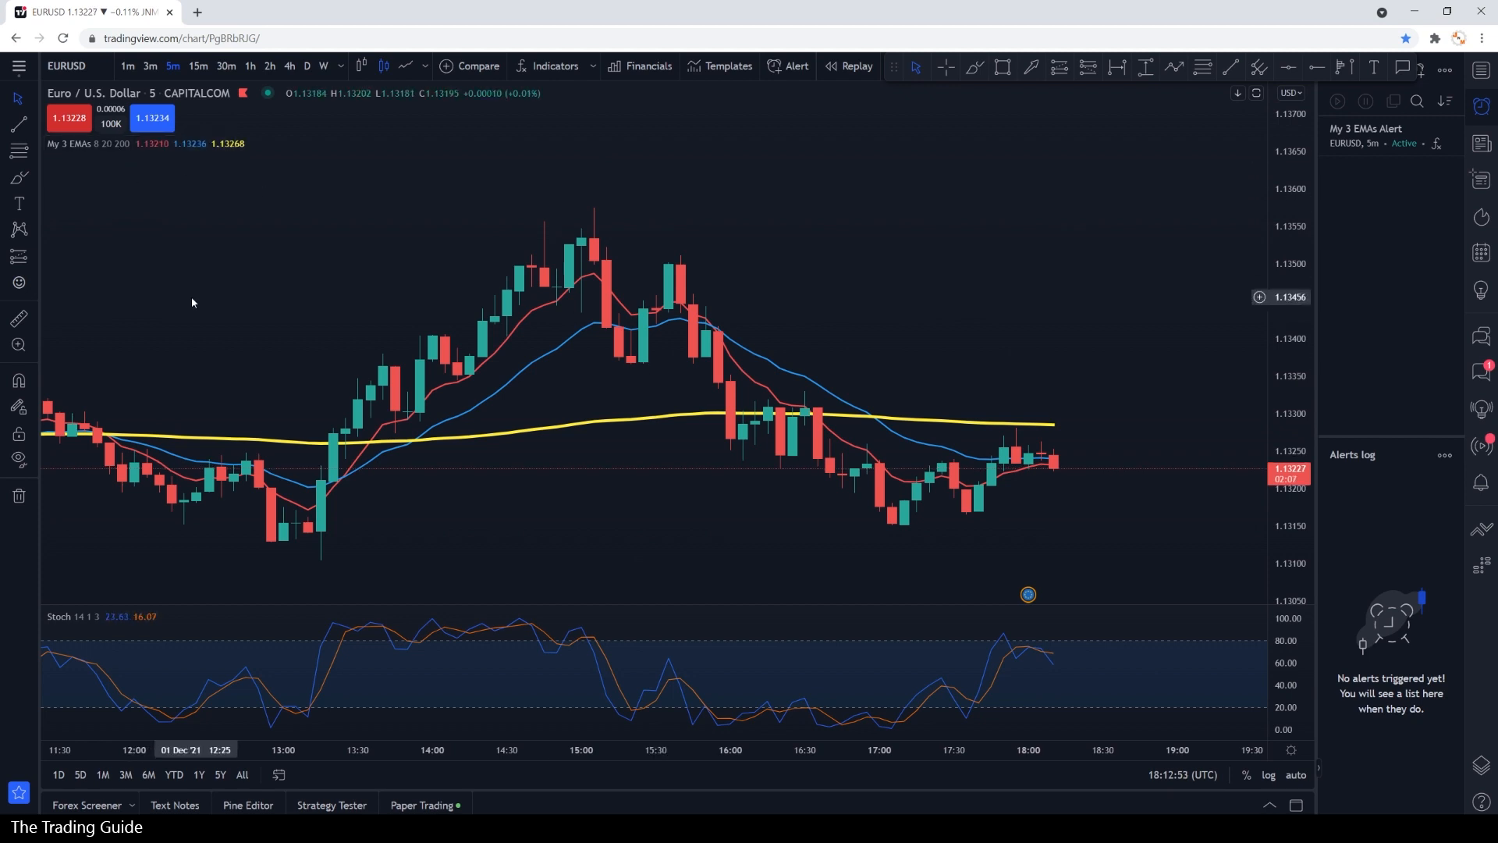
mouse_move(603, 477)
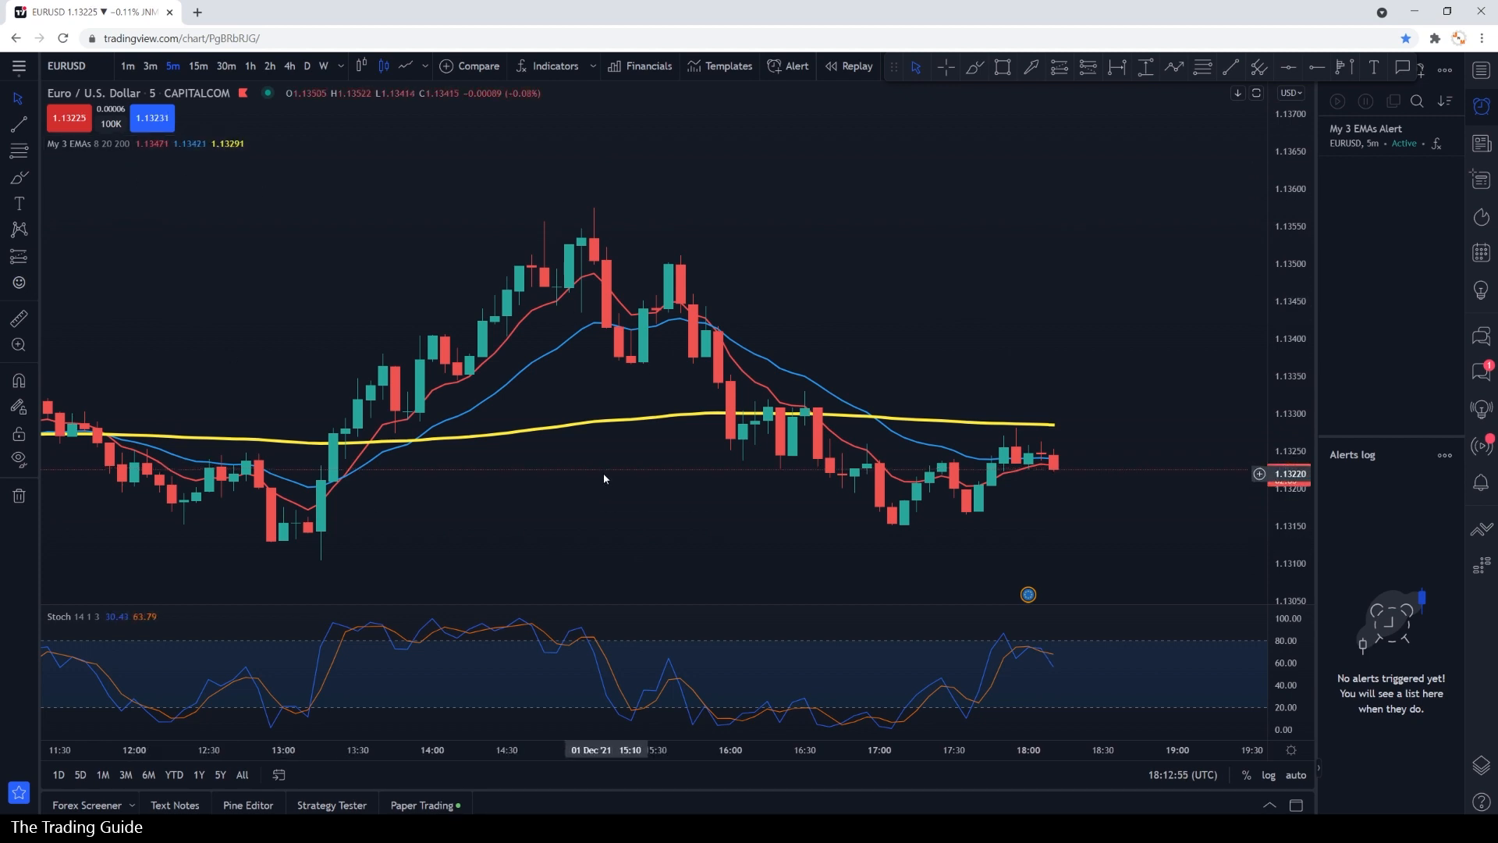